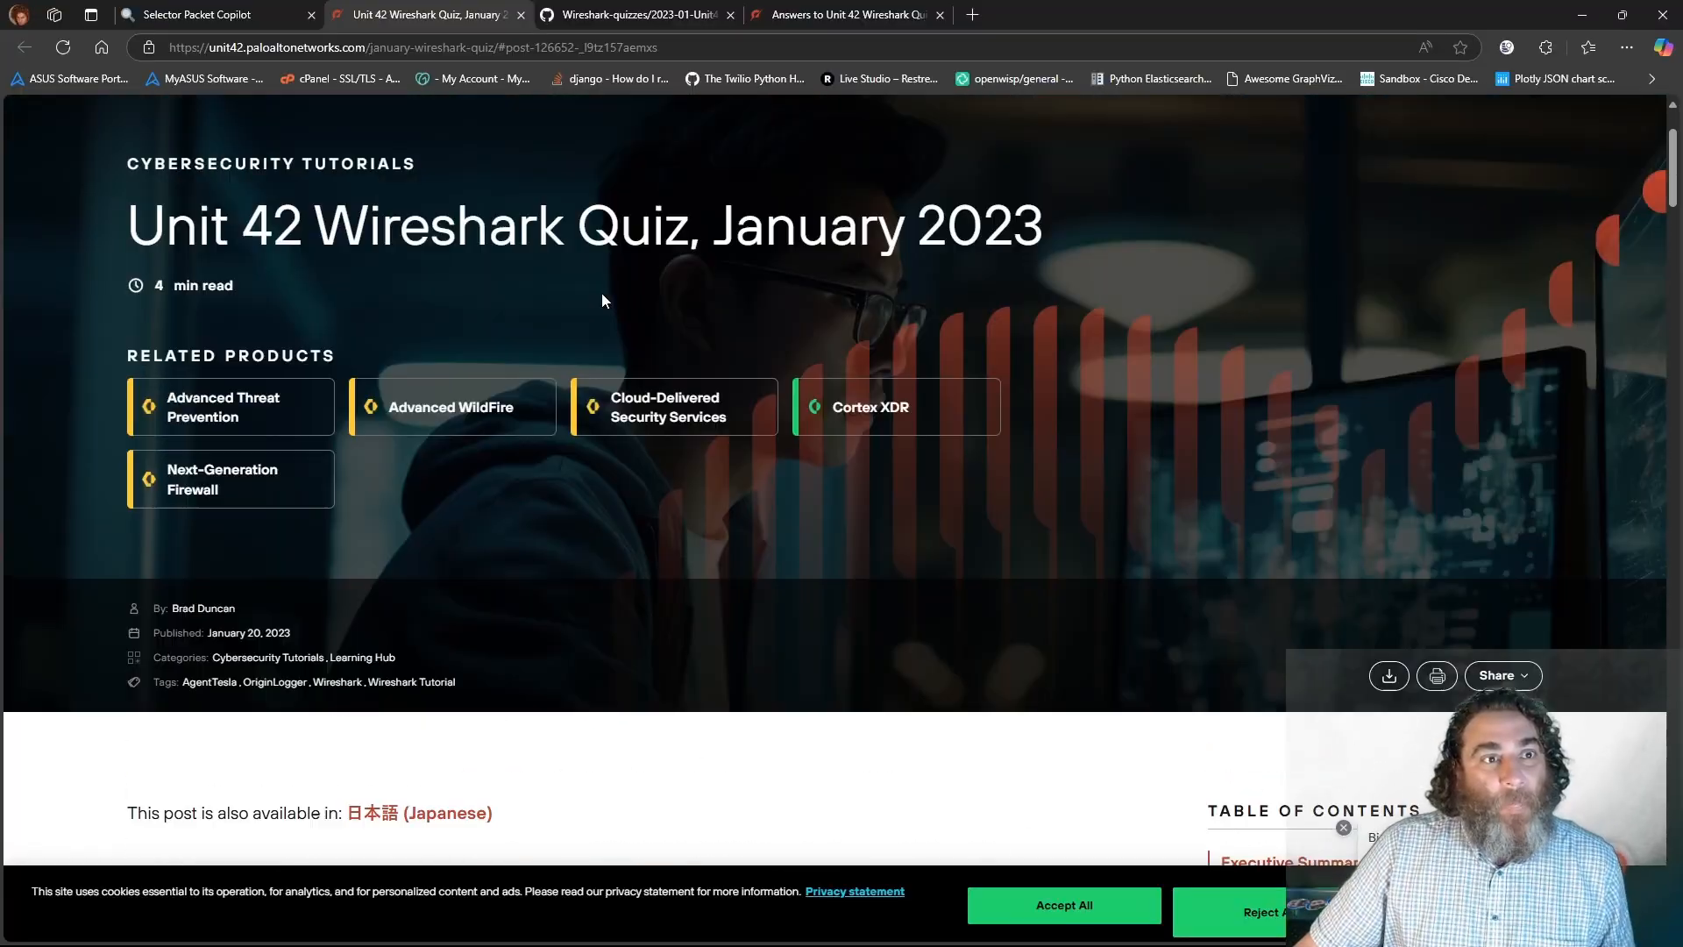
# - Read through the quiz post's Quiz Questions list down to the Conclusion
pyautogui.click(413, 48)
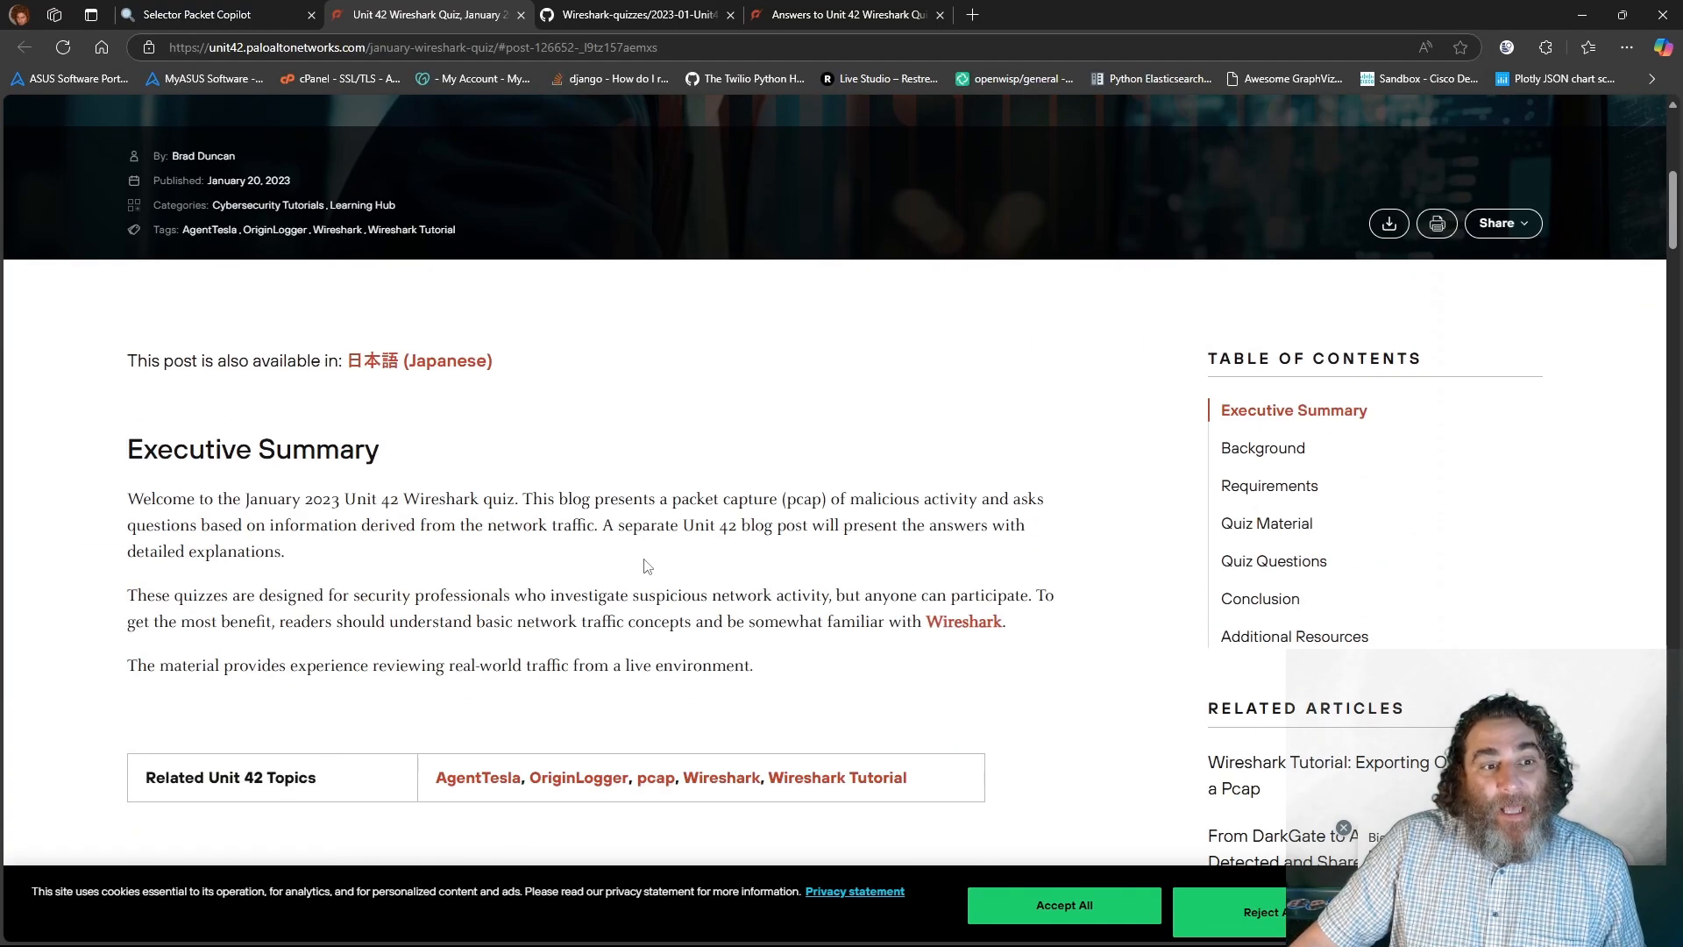
pyautogui.scroll(-3)
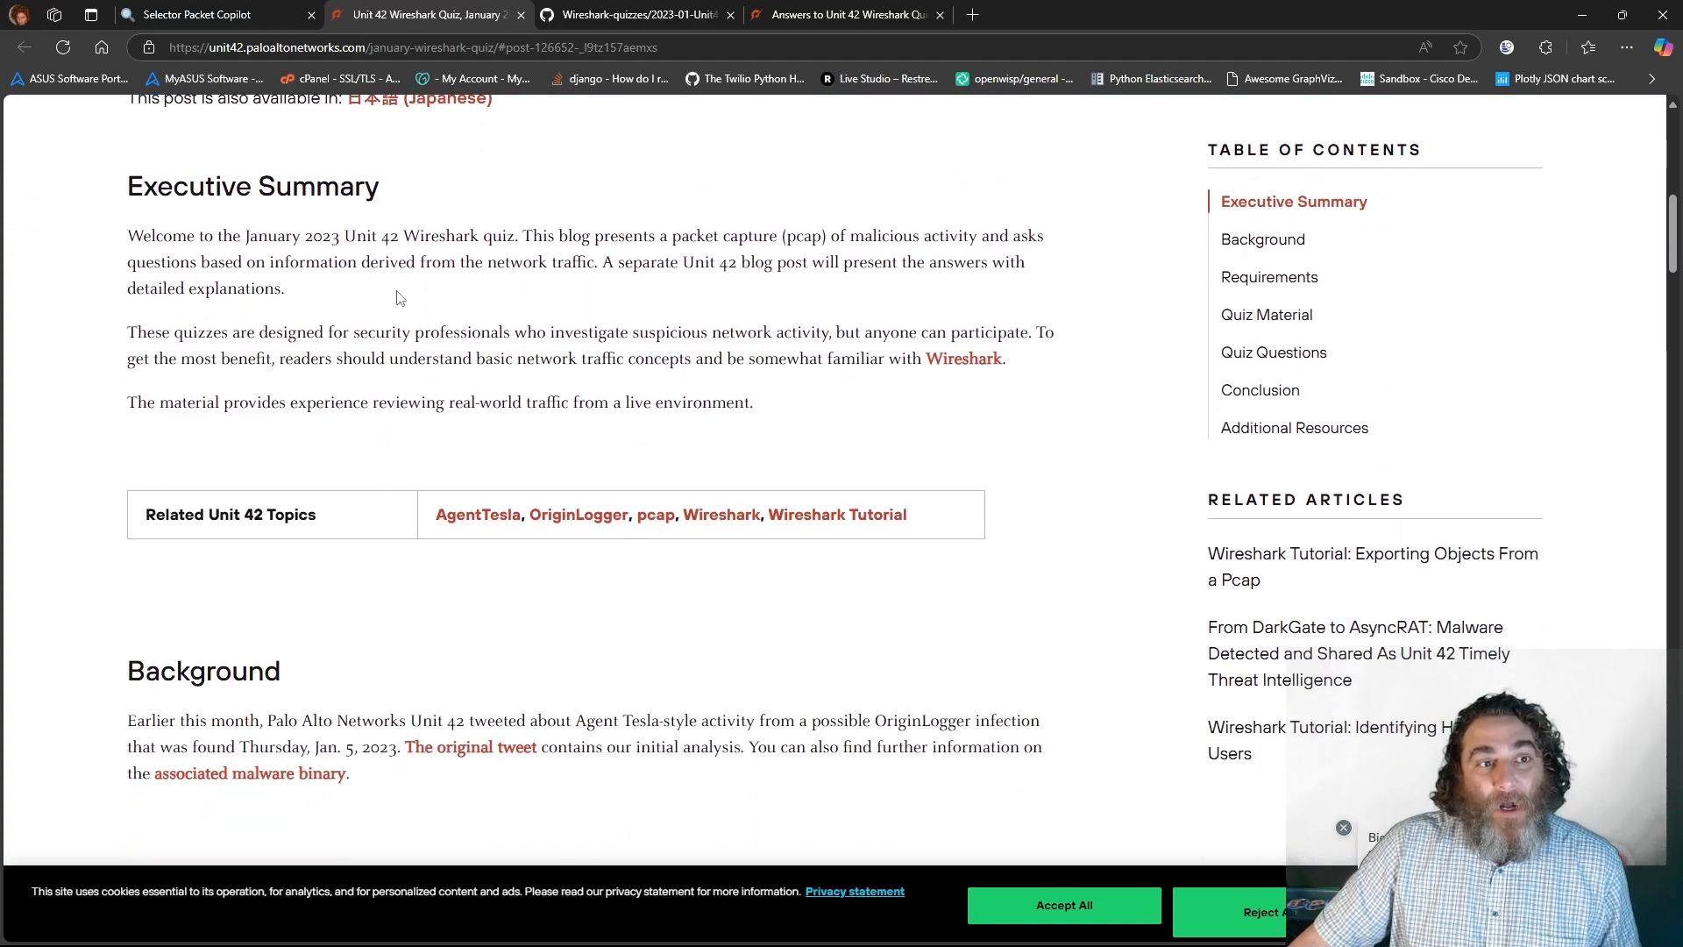
pyautogui.moveTo(427, 316)
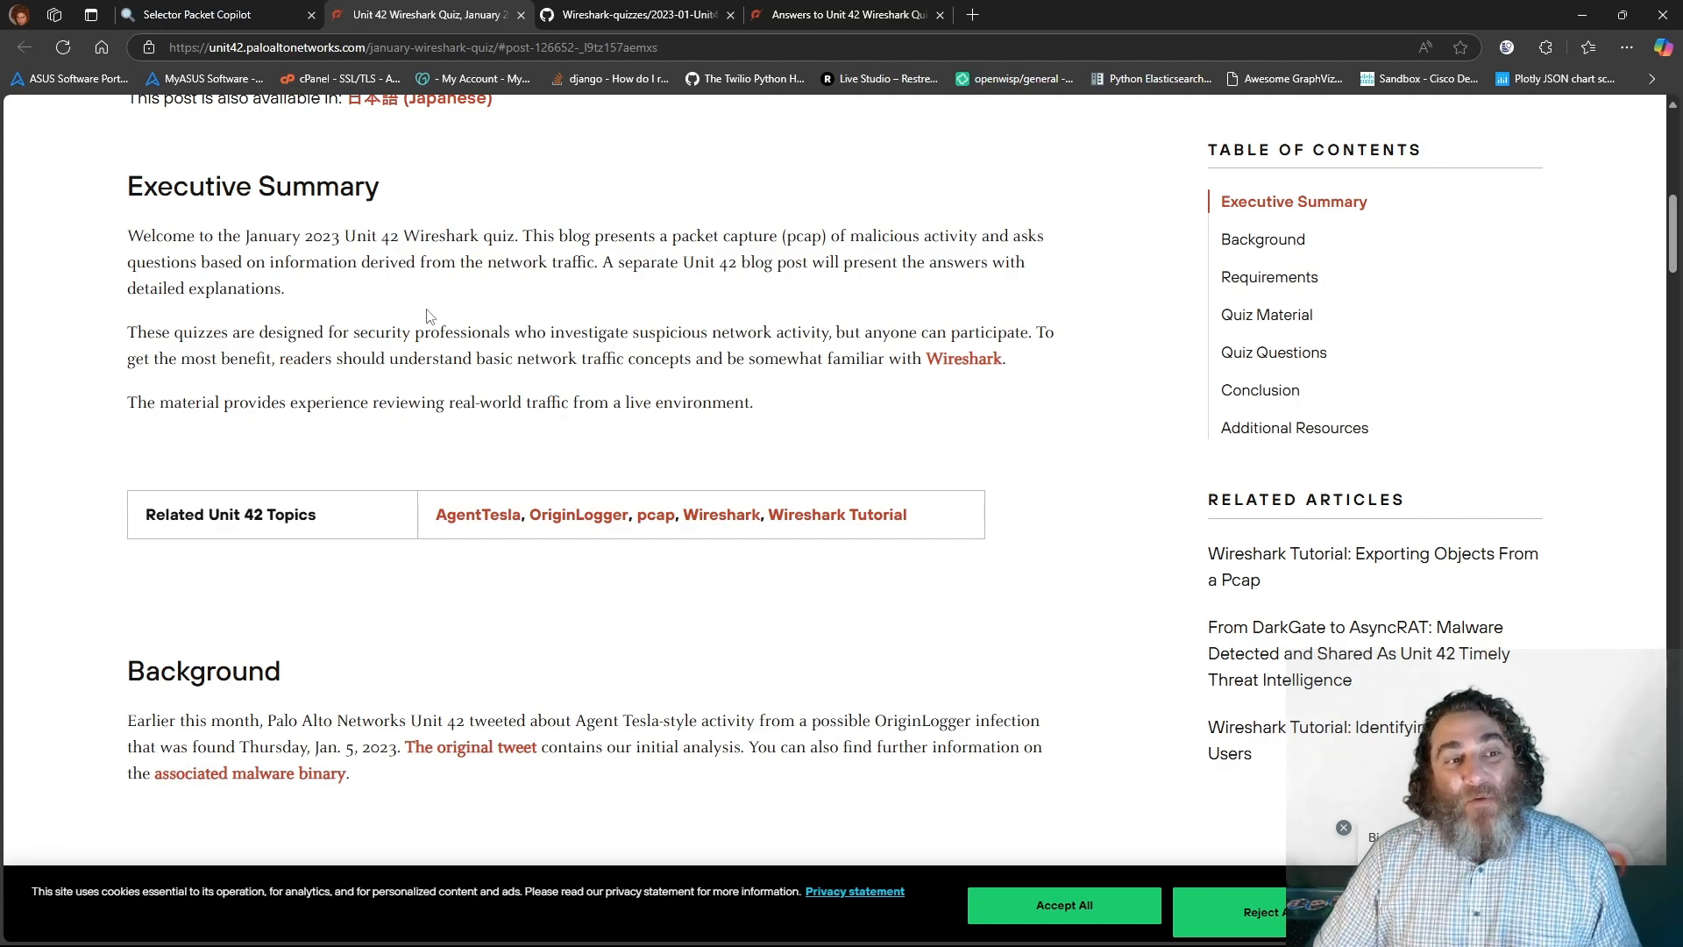
pyautogui.scroll(-3)
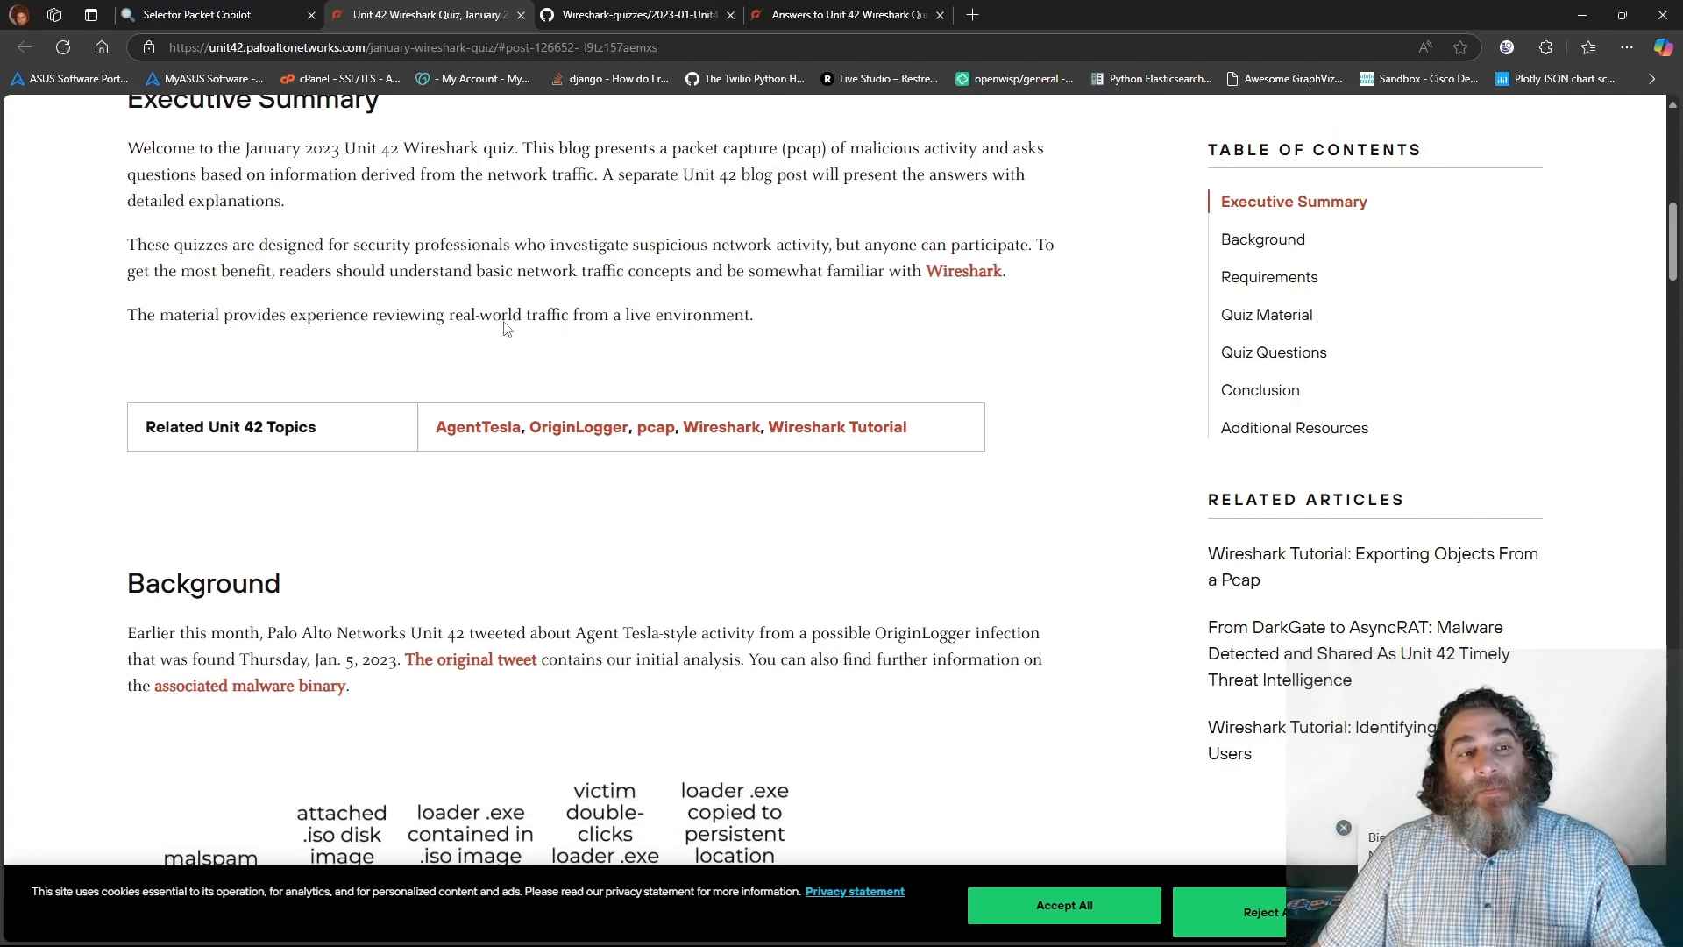
pyautogui.moveTo(555, 340)
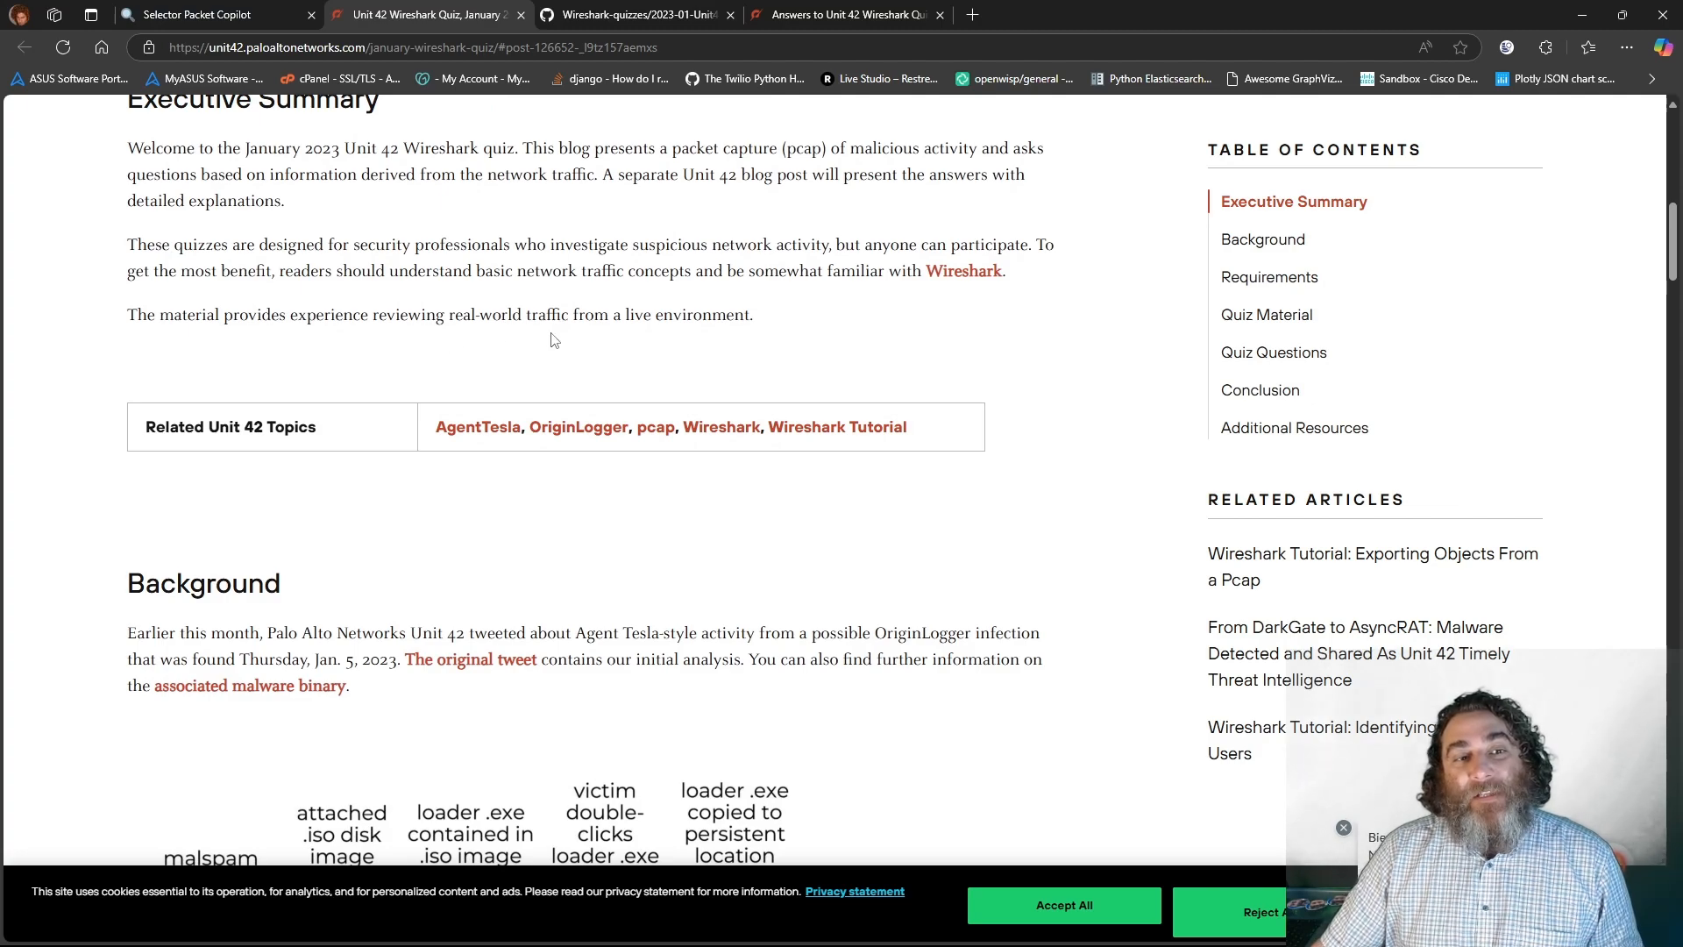
pyautogui.scroll(-3)
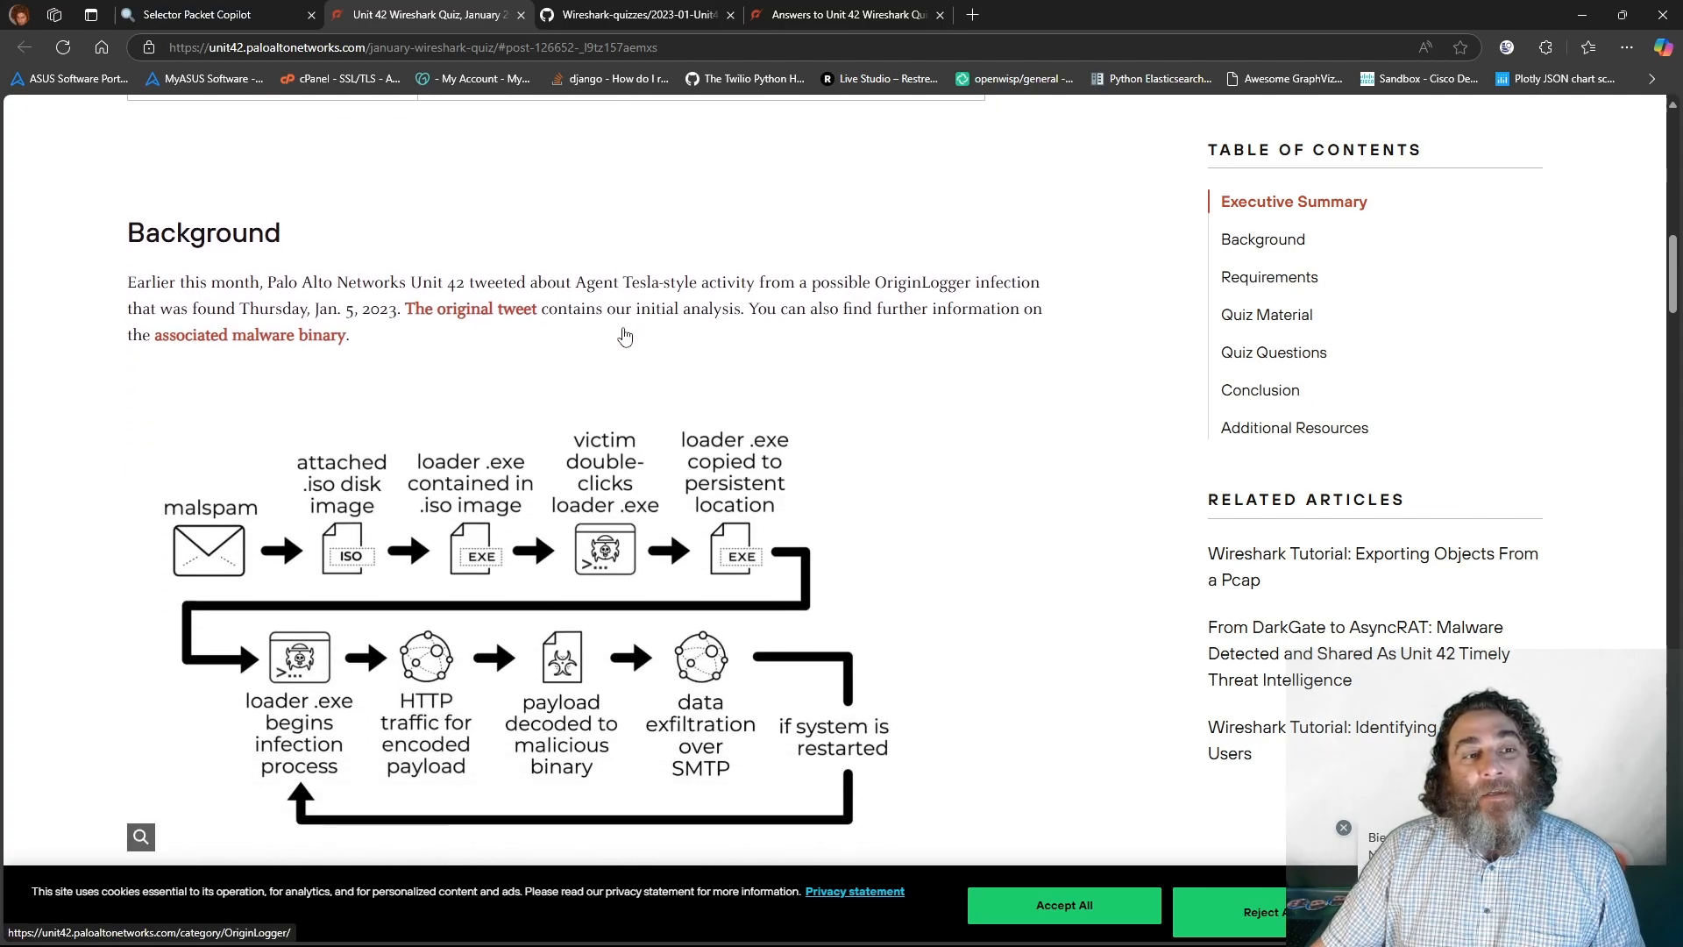
pyautogui.scroll(-3)
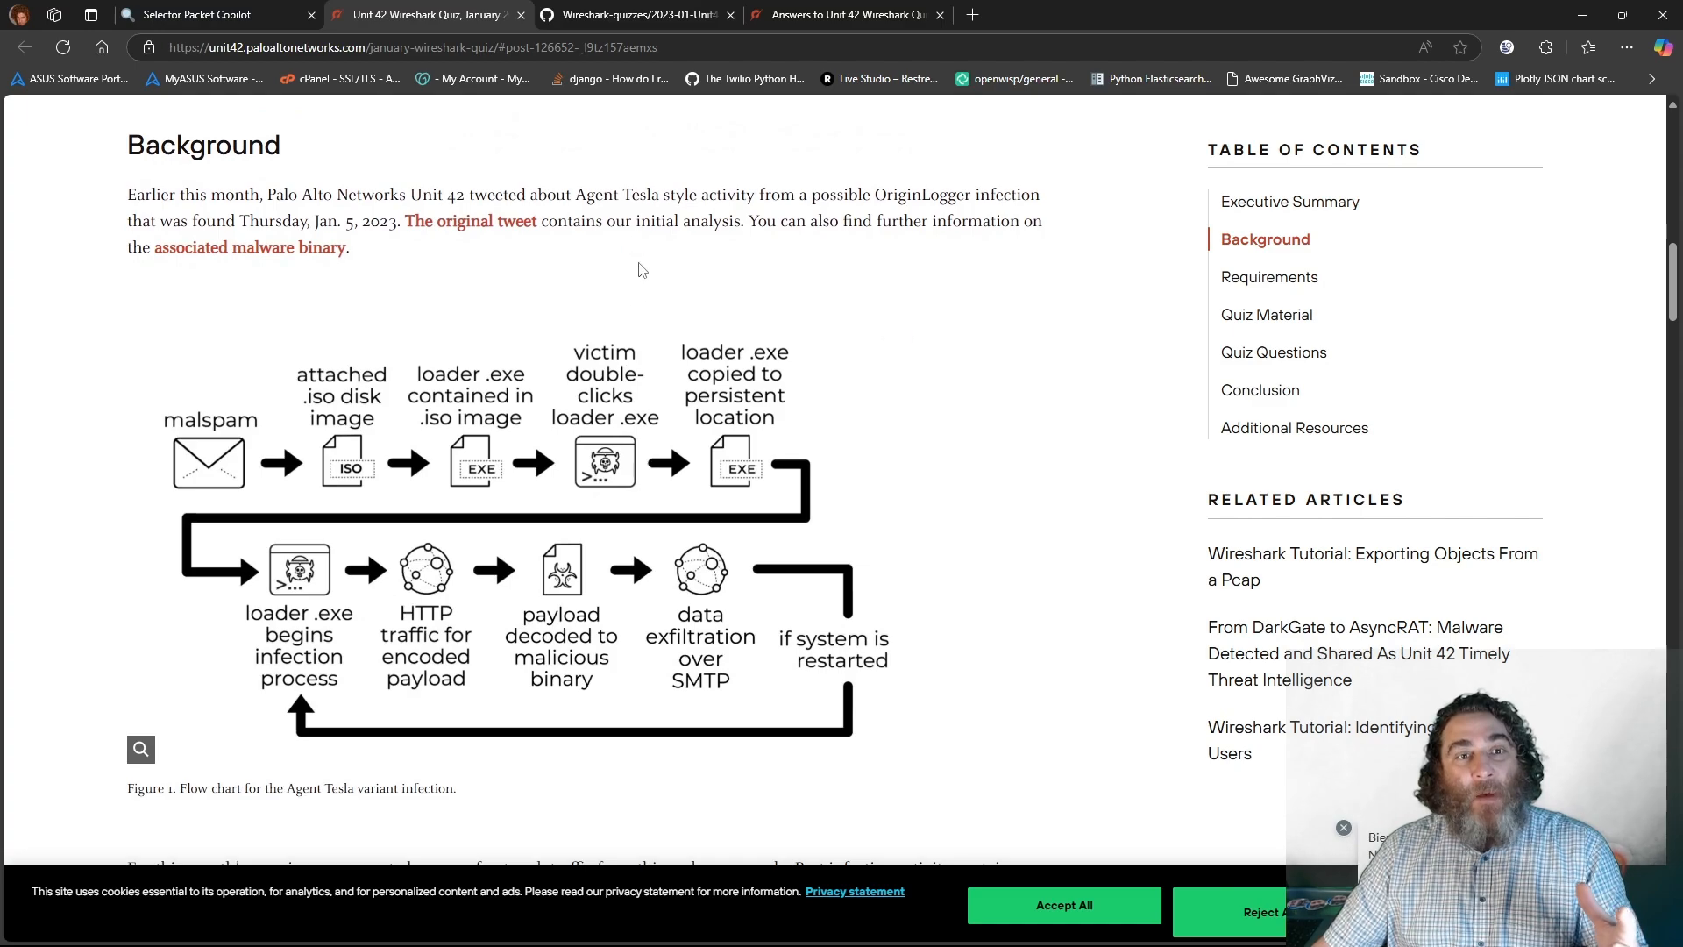
pyautogui.moveTo(855, 201)
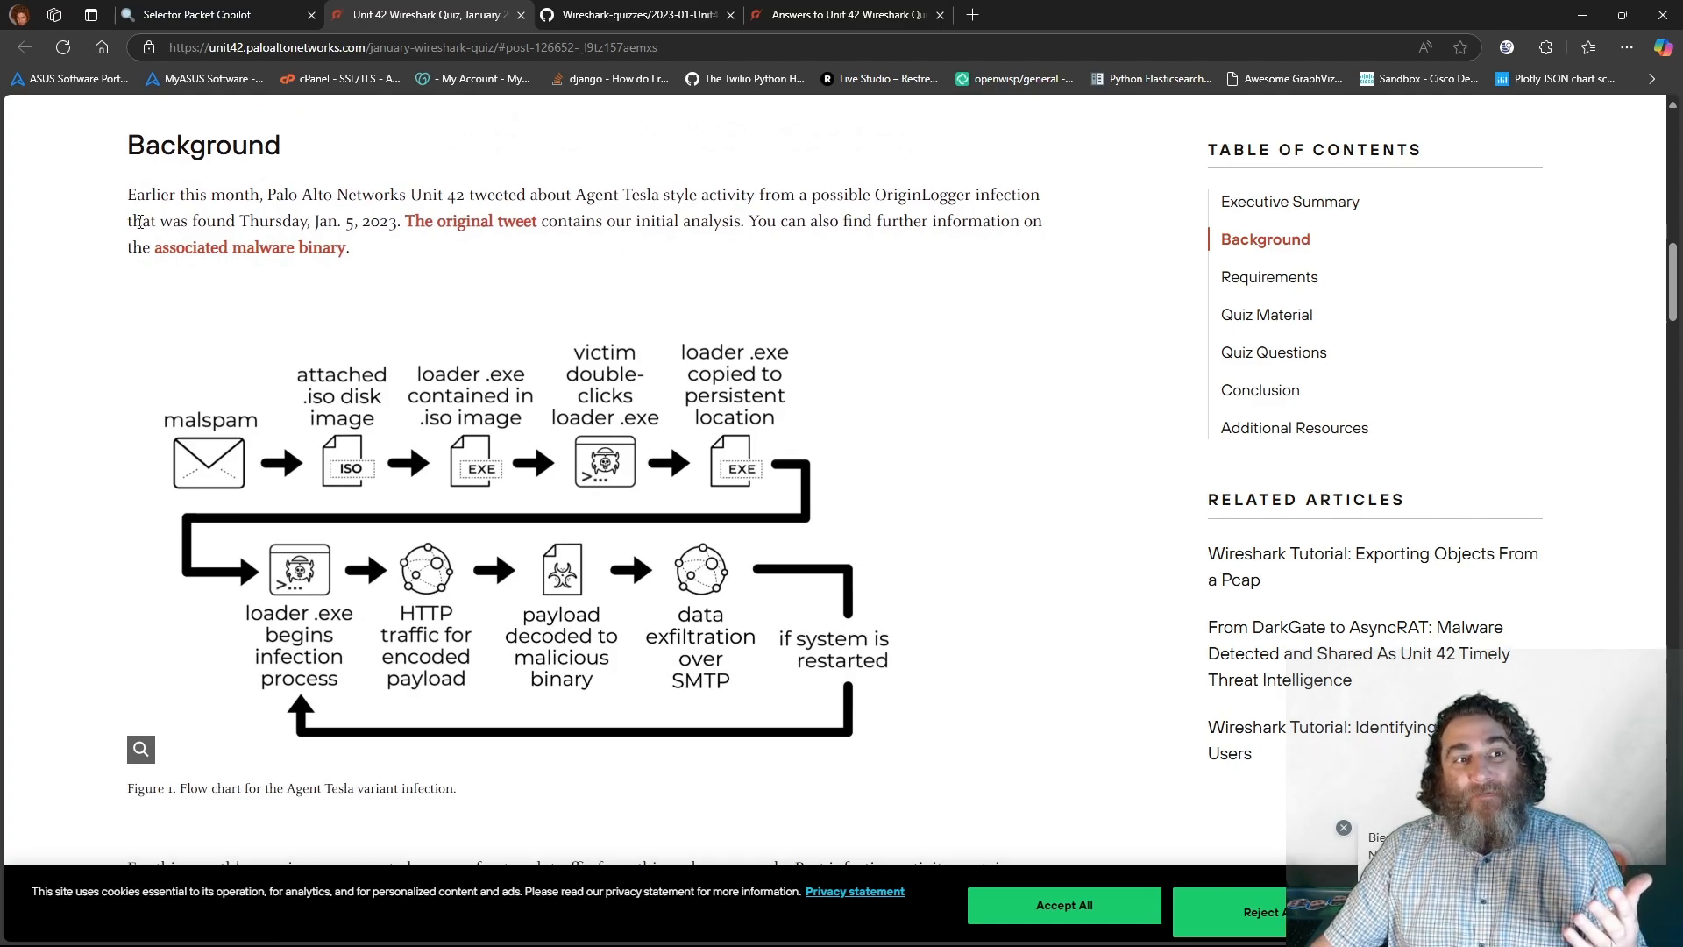
pyautogui.scroll(-3)
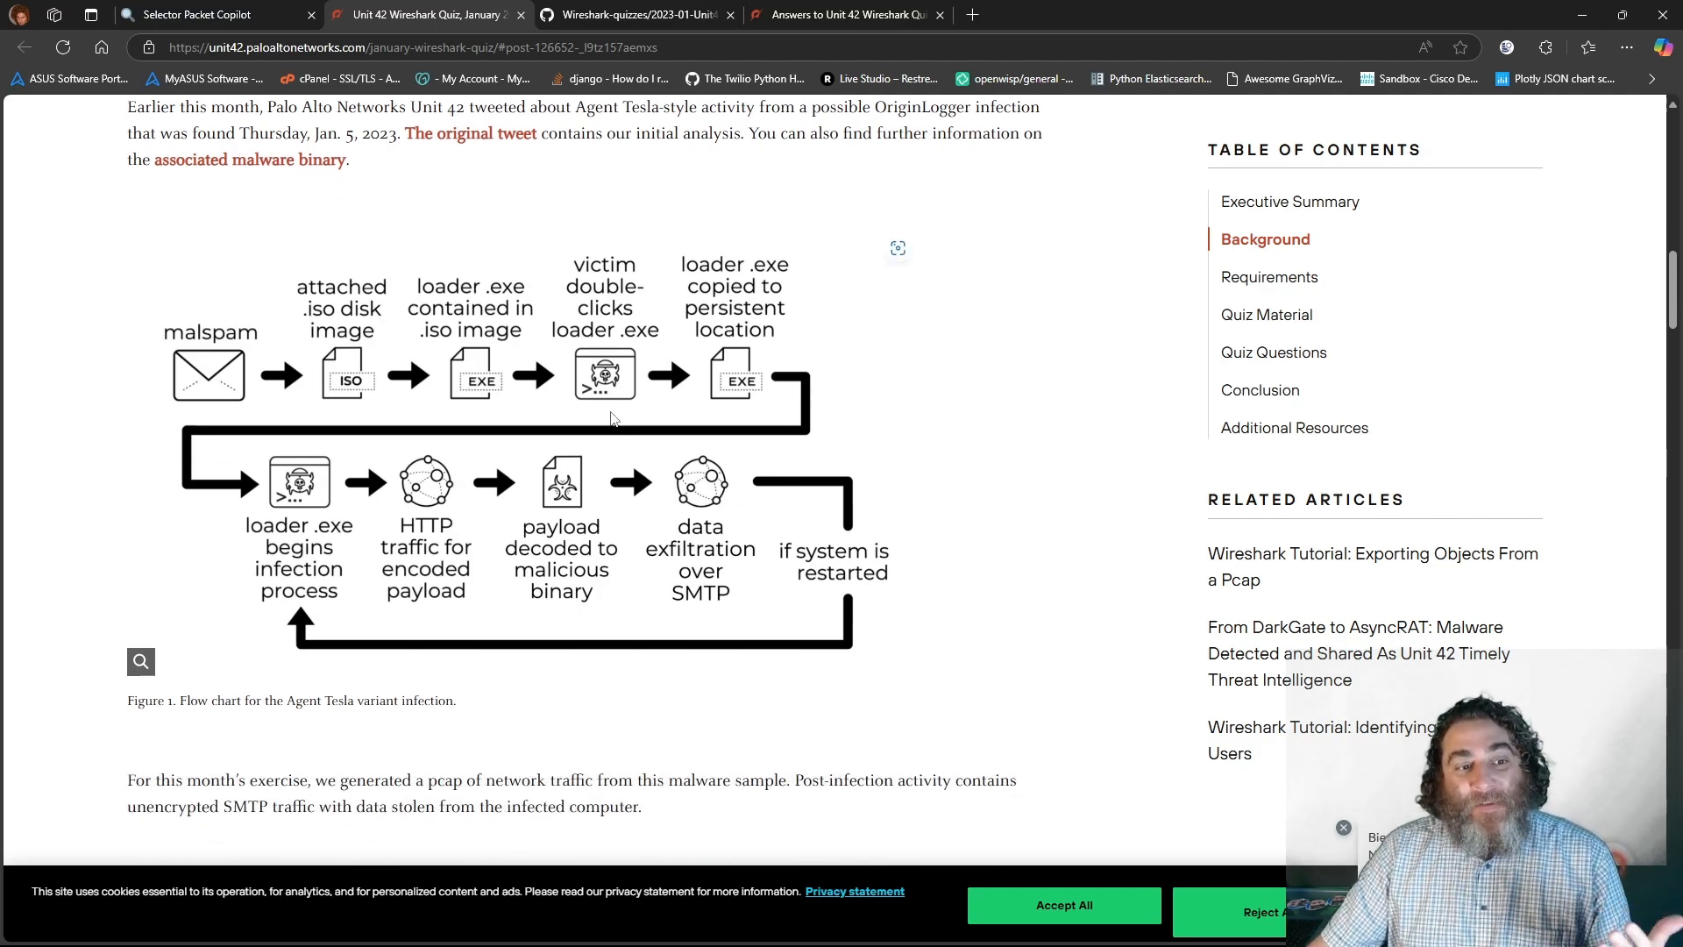
pyautogui.scroll(-3)
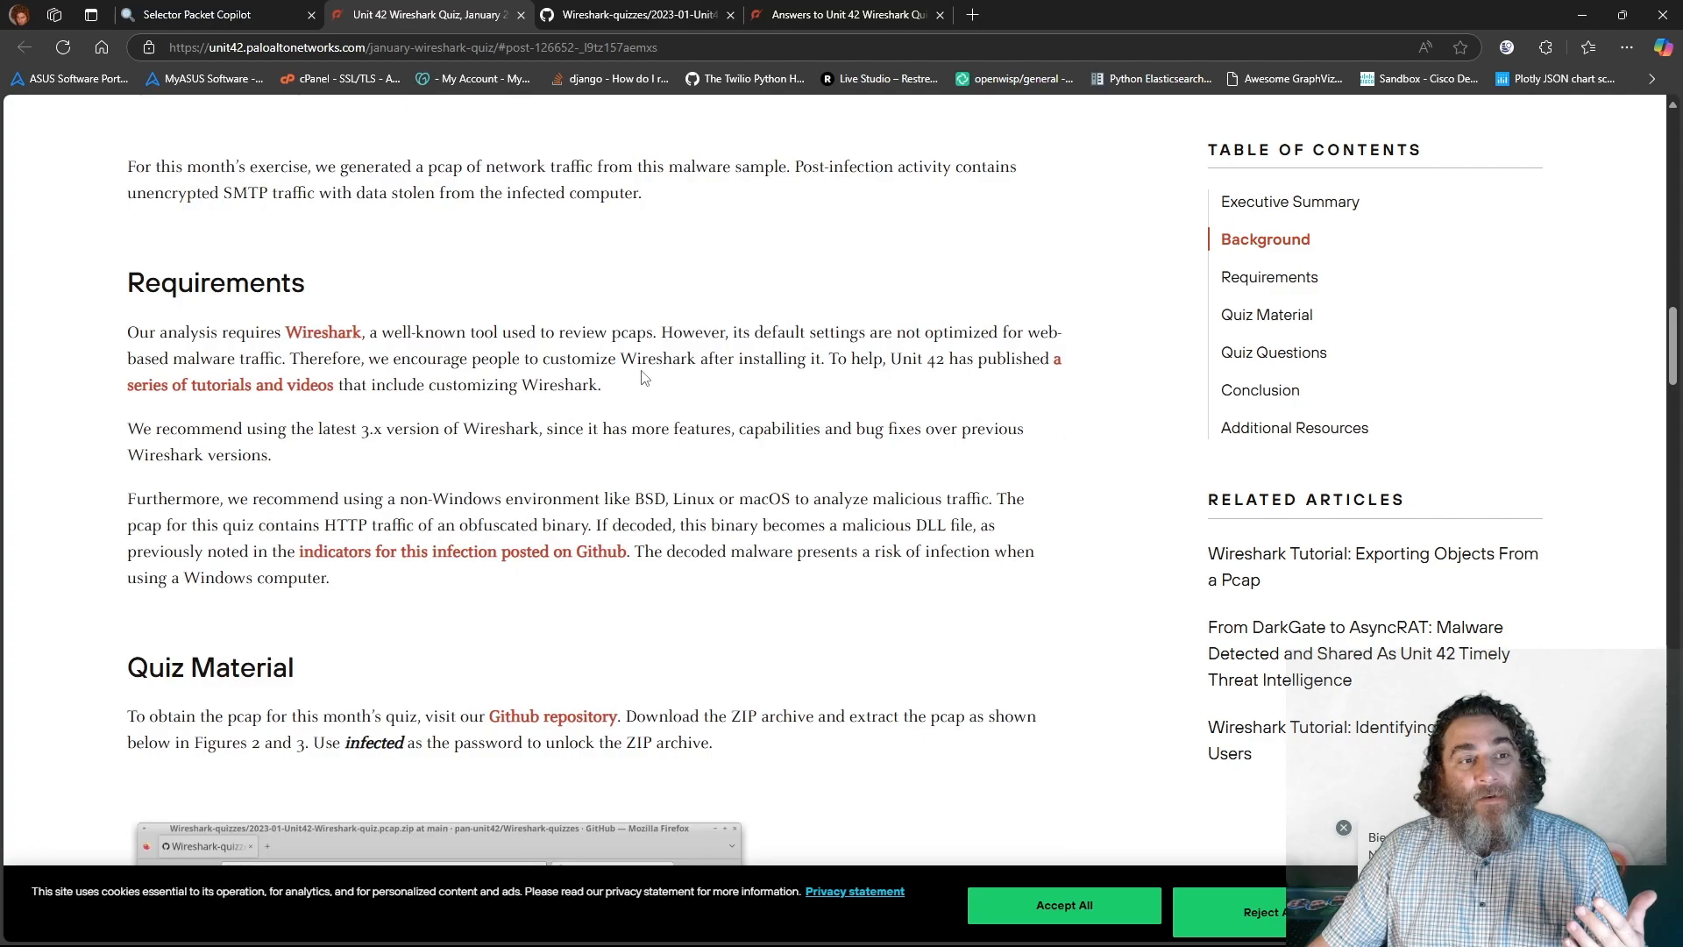
pyautogui.scroll(-3)
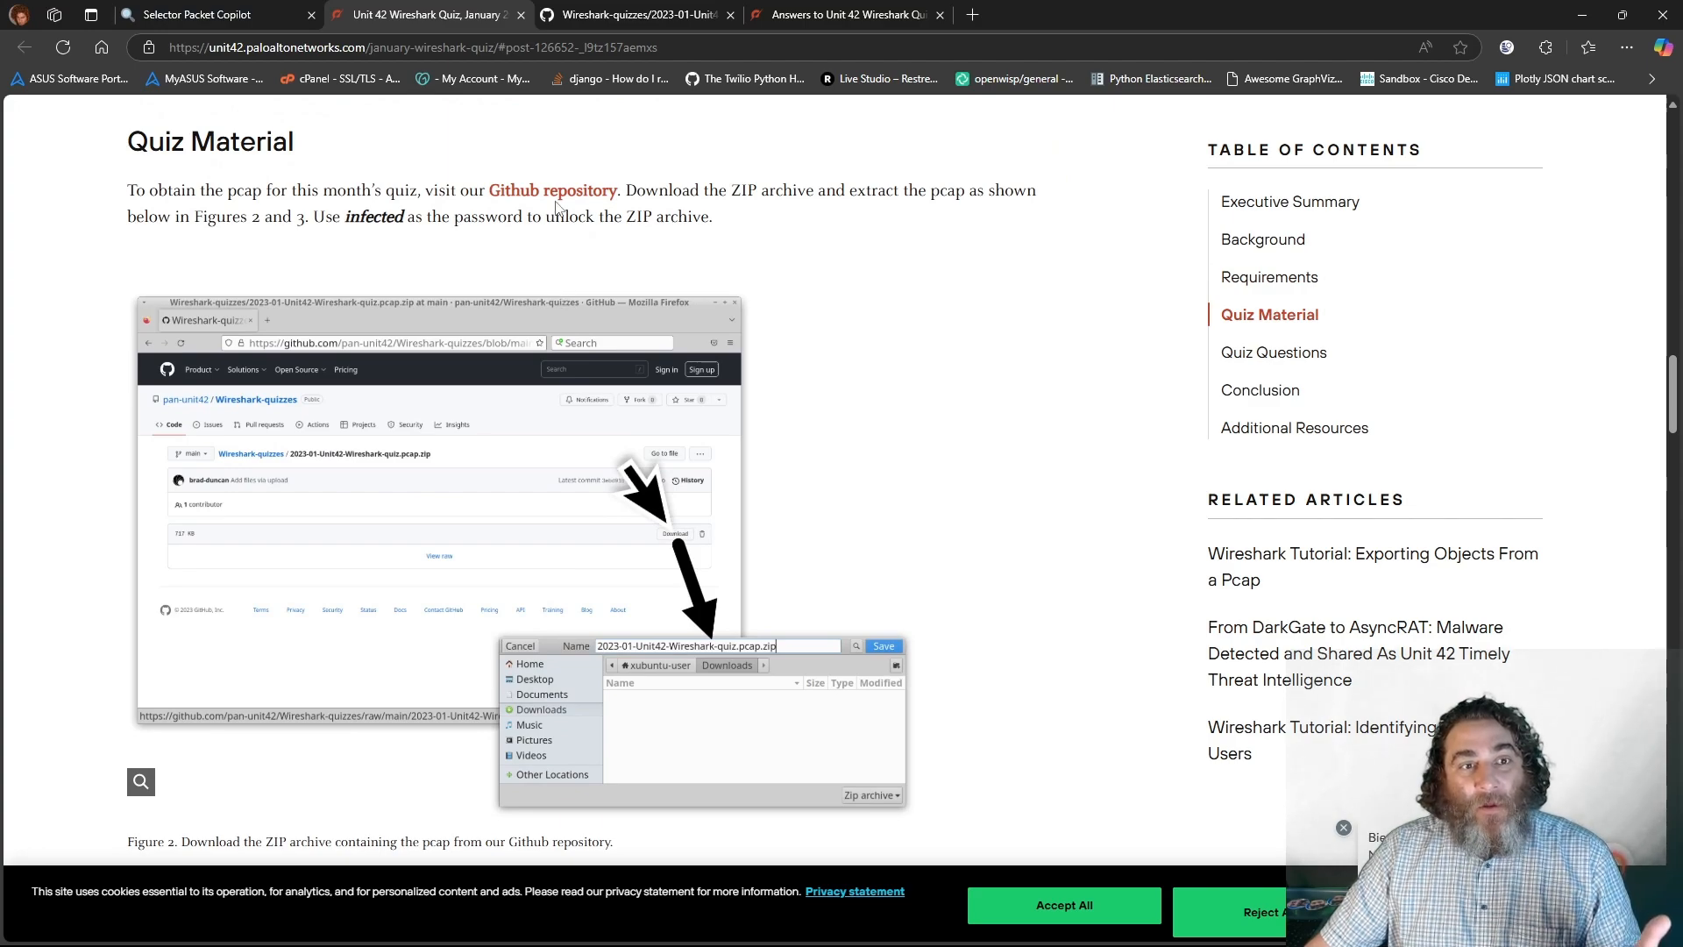
# - Return to the Executive Summary and select its first two paragraphs for copying
pyautogui.click(633, 14)
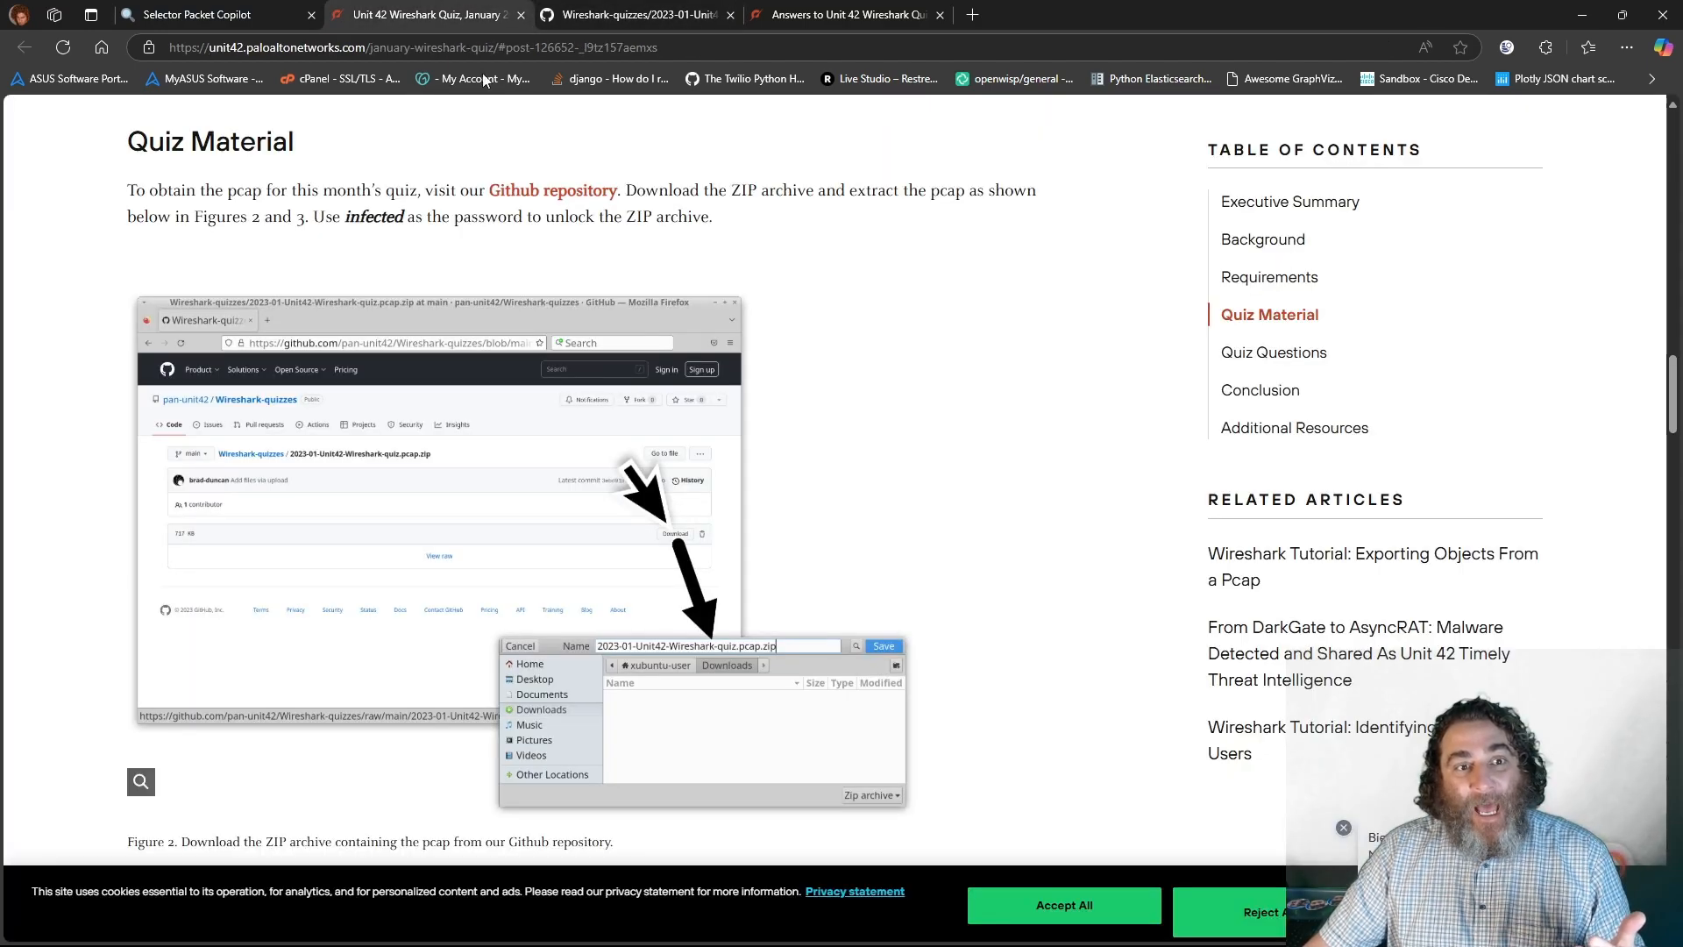
pyautogui.doubleClick(374, 215)
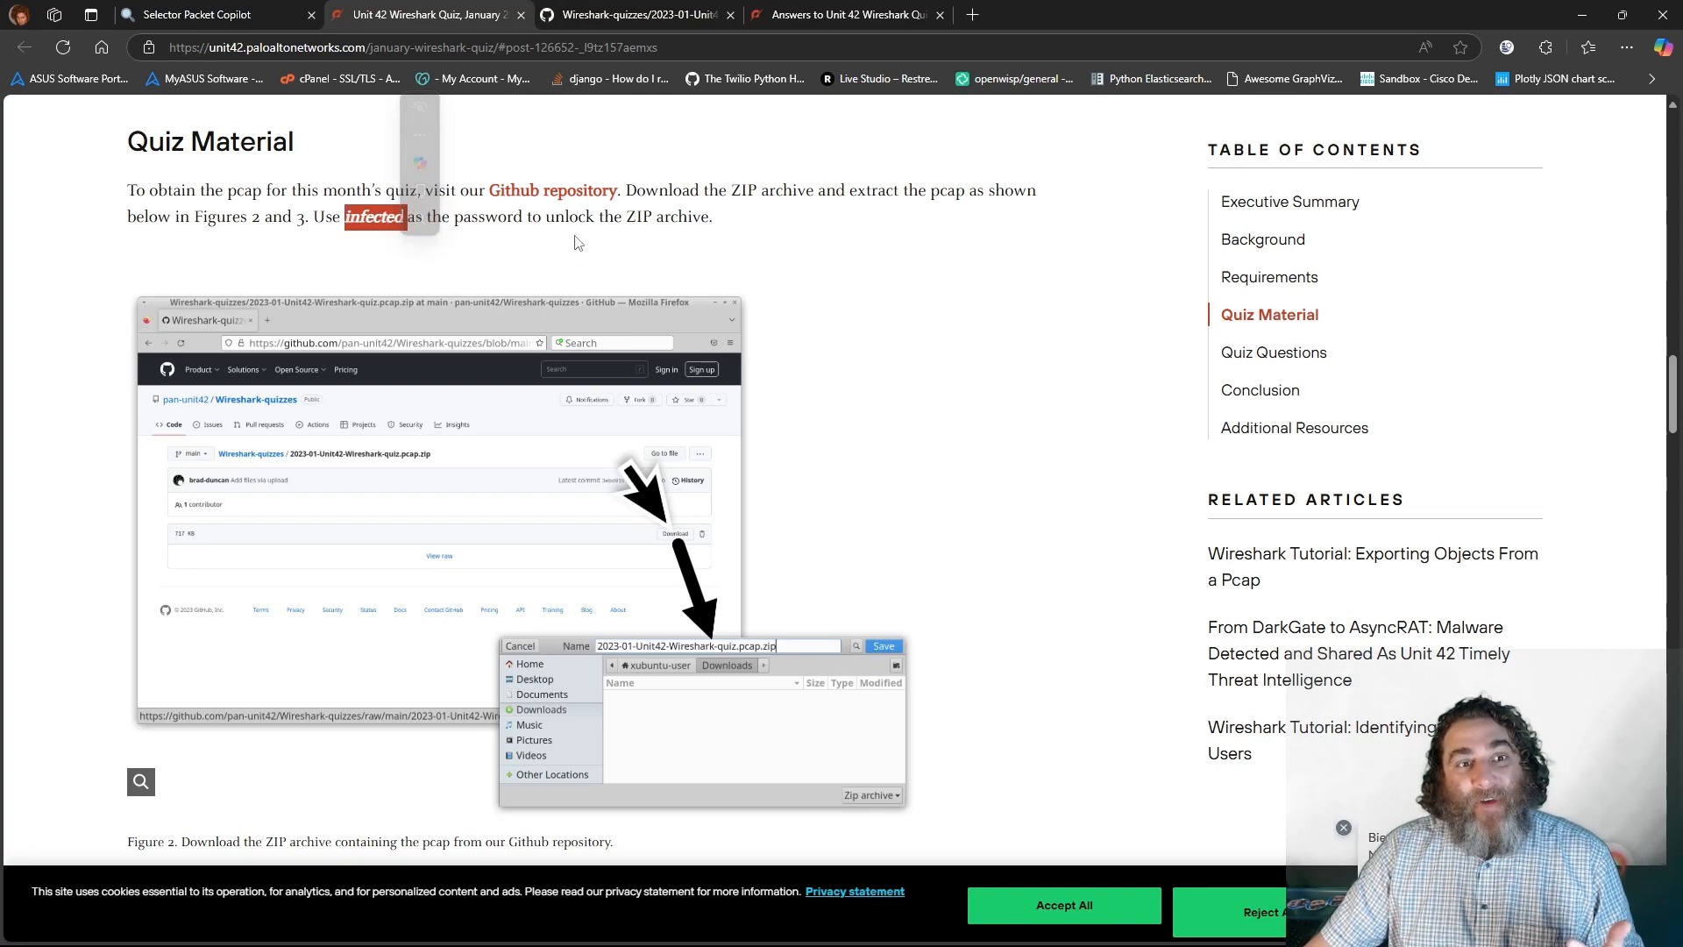
pyautogui.scroll(-3)
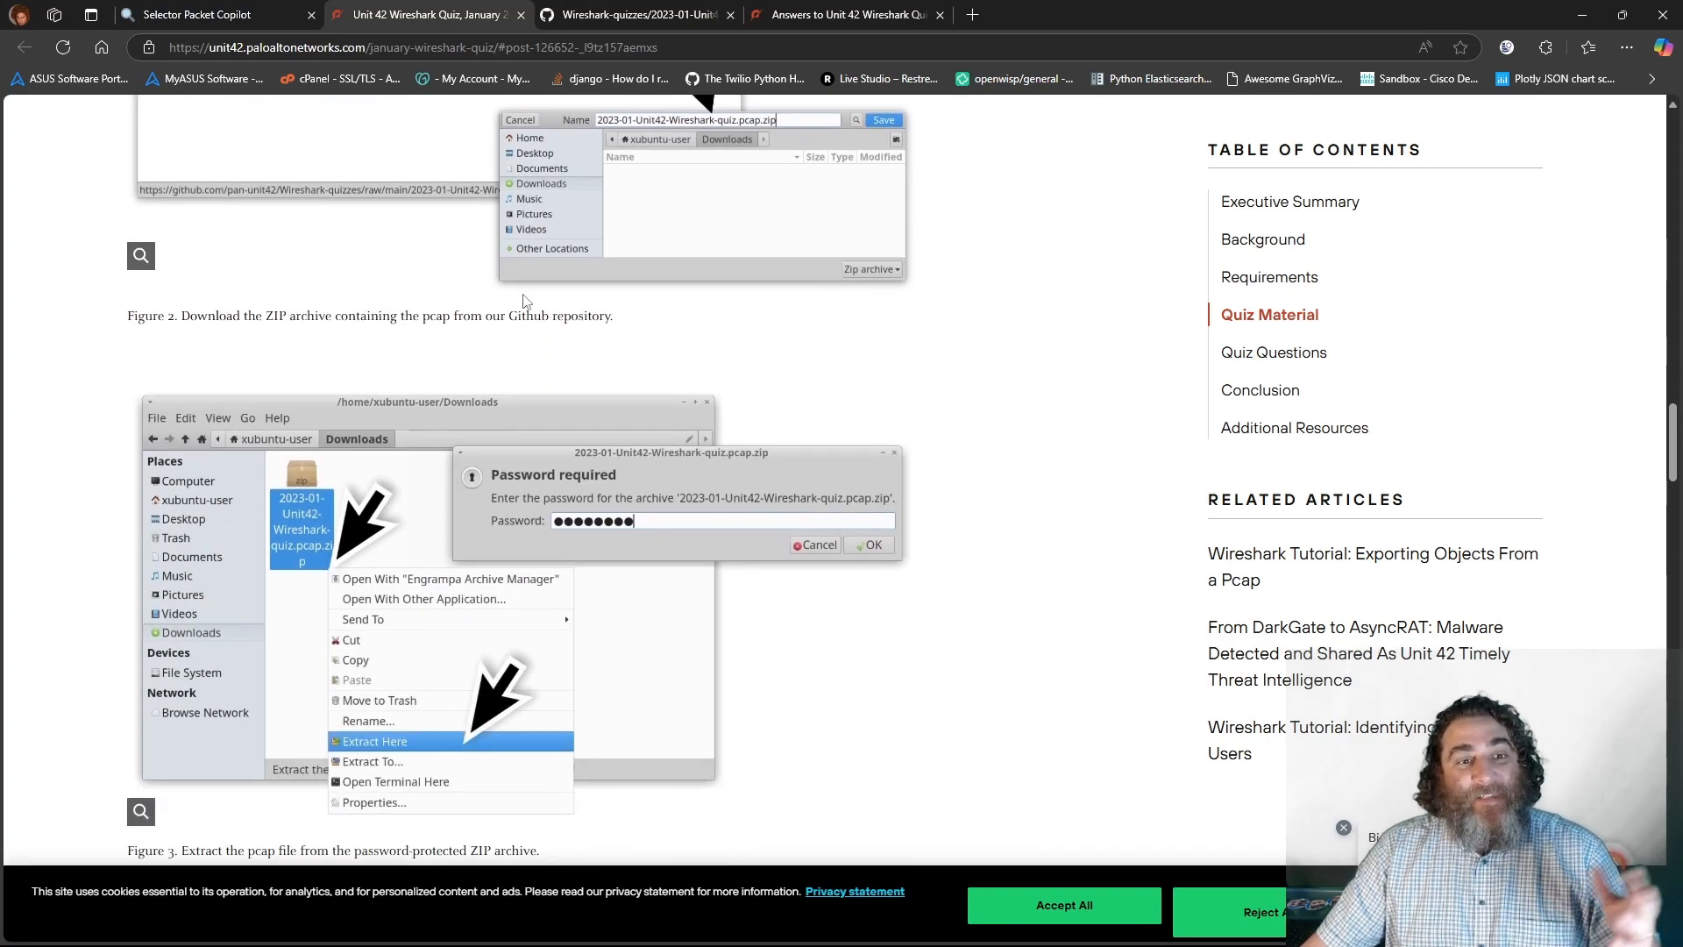
pyautogui.scroll(-3)
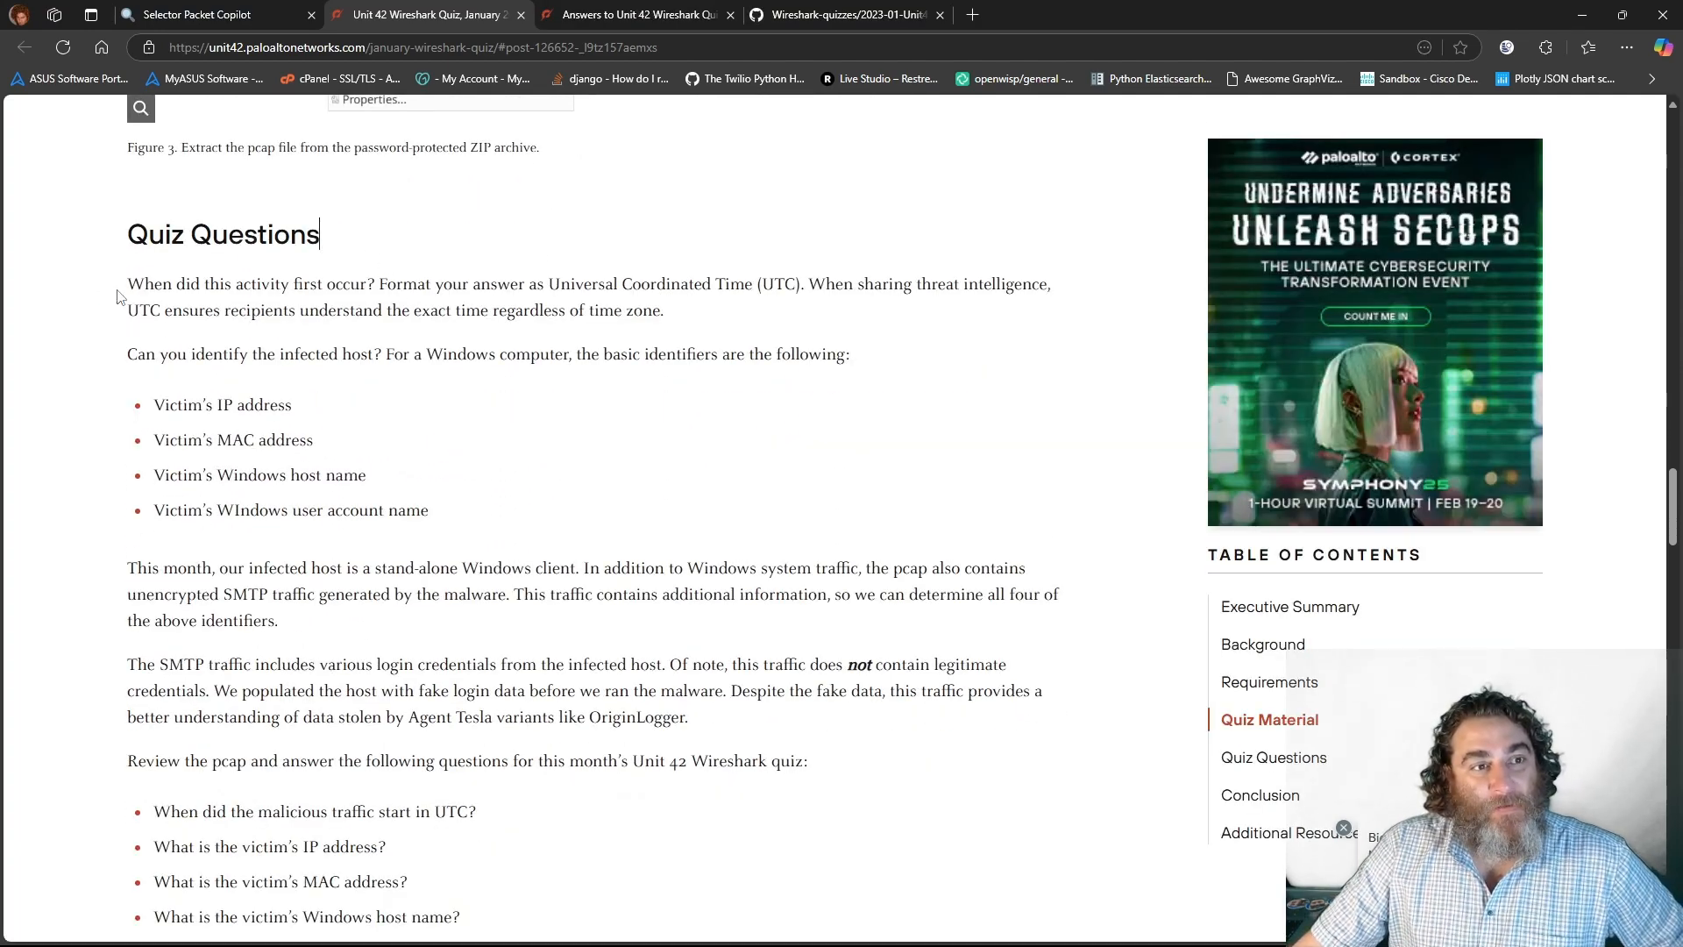
pyautogui.moveTo(127, 283); pyautogui.dragTo(378, 283)
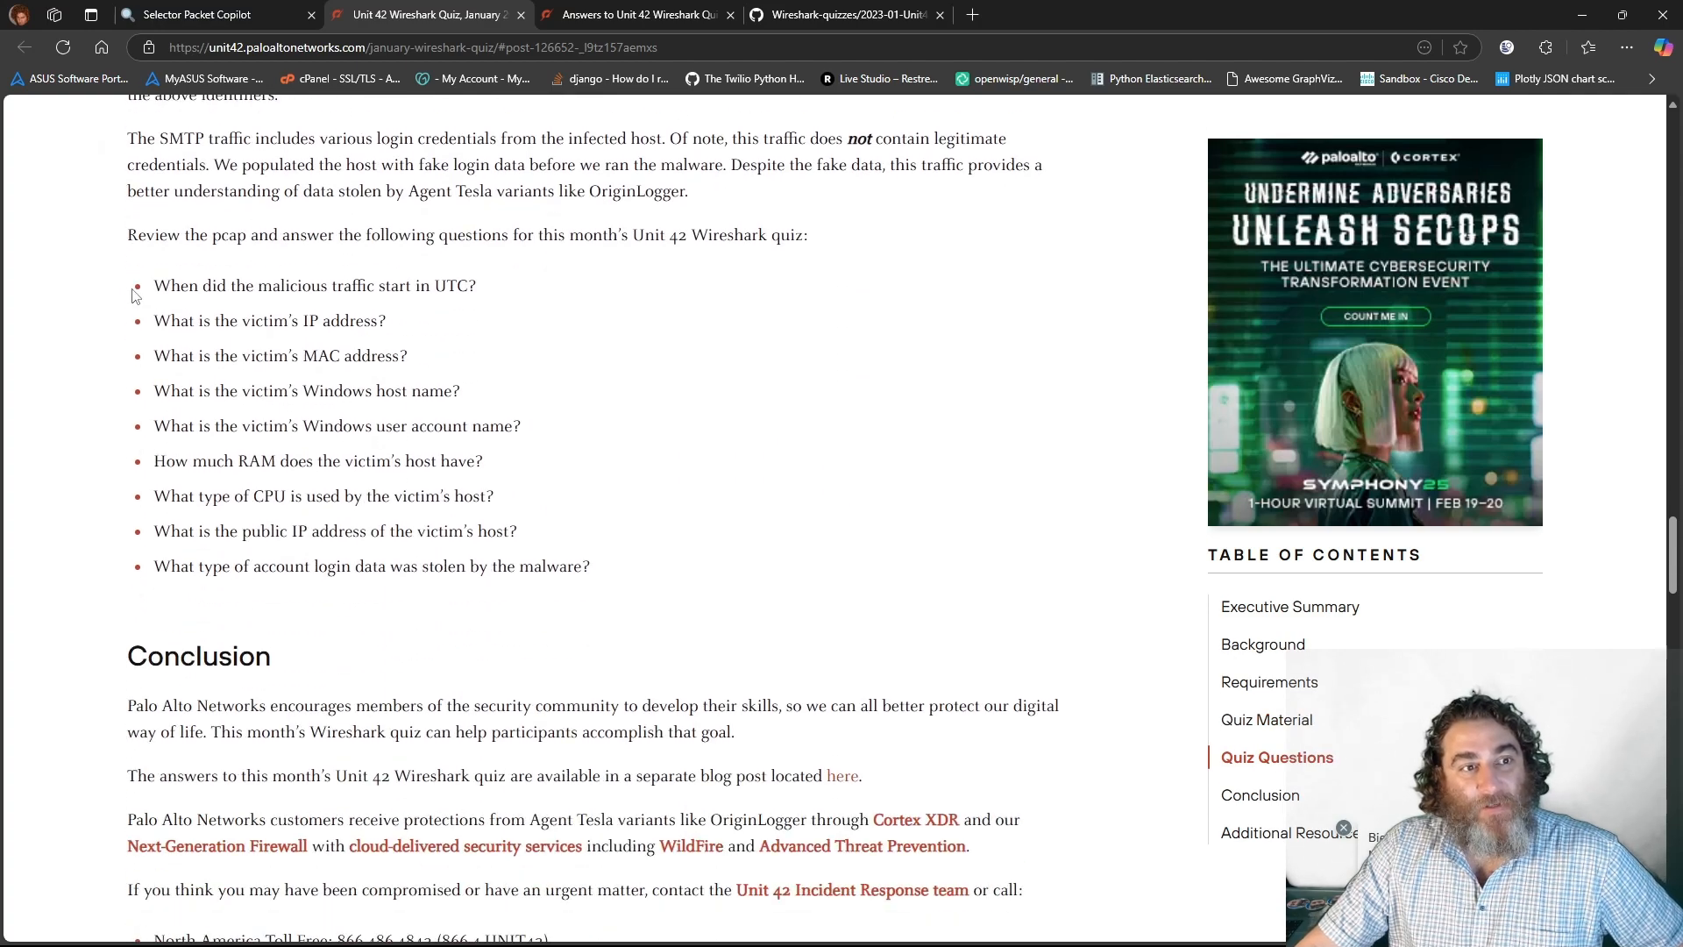
pyautogui.moveTo(153, 286); pyautogui.dragTo(589, 568)
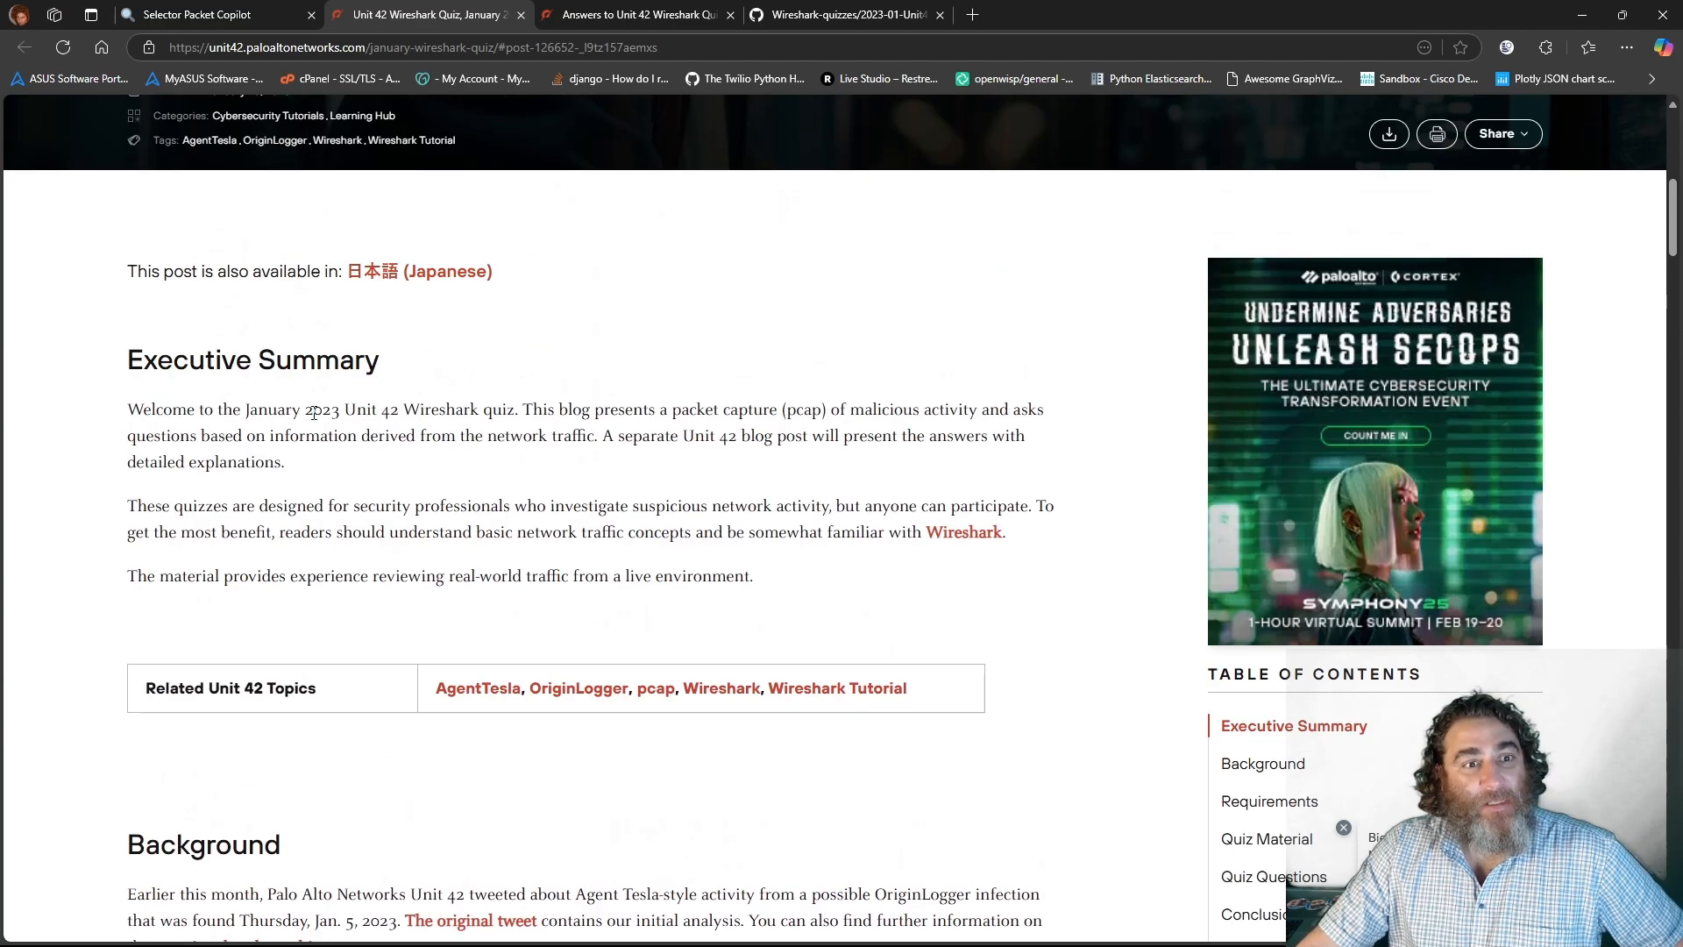
pyautogui.moveTo(309, 463)
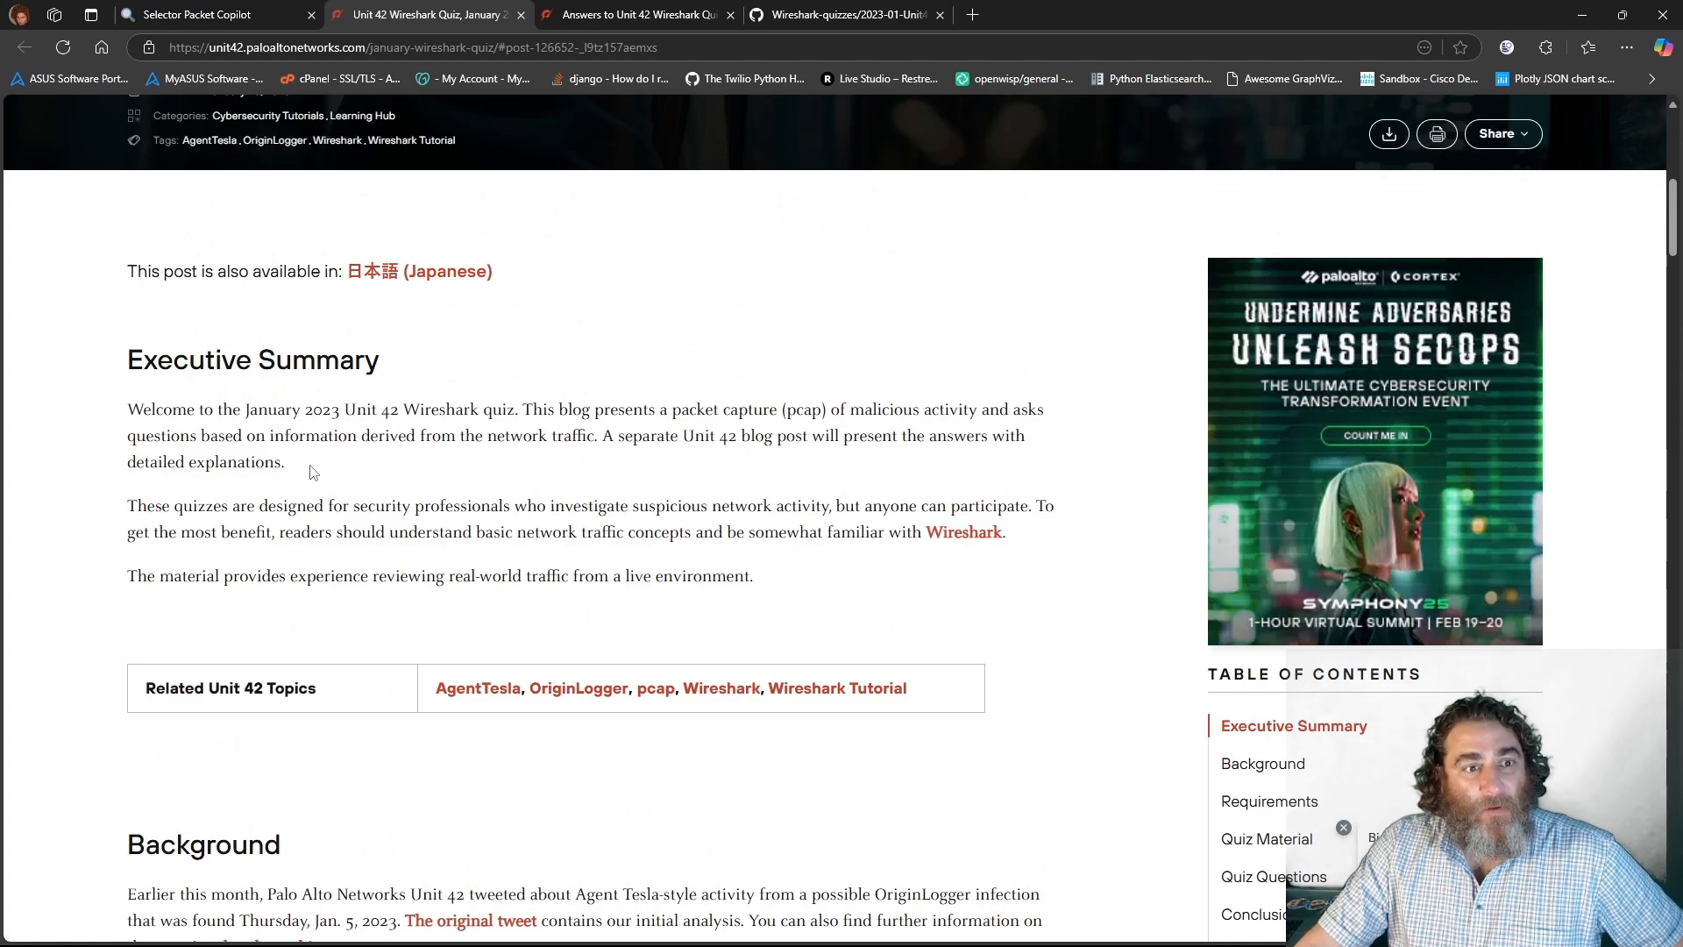
pyautogui.moveTo(128, 360)
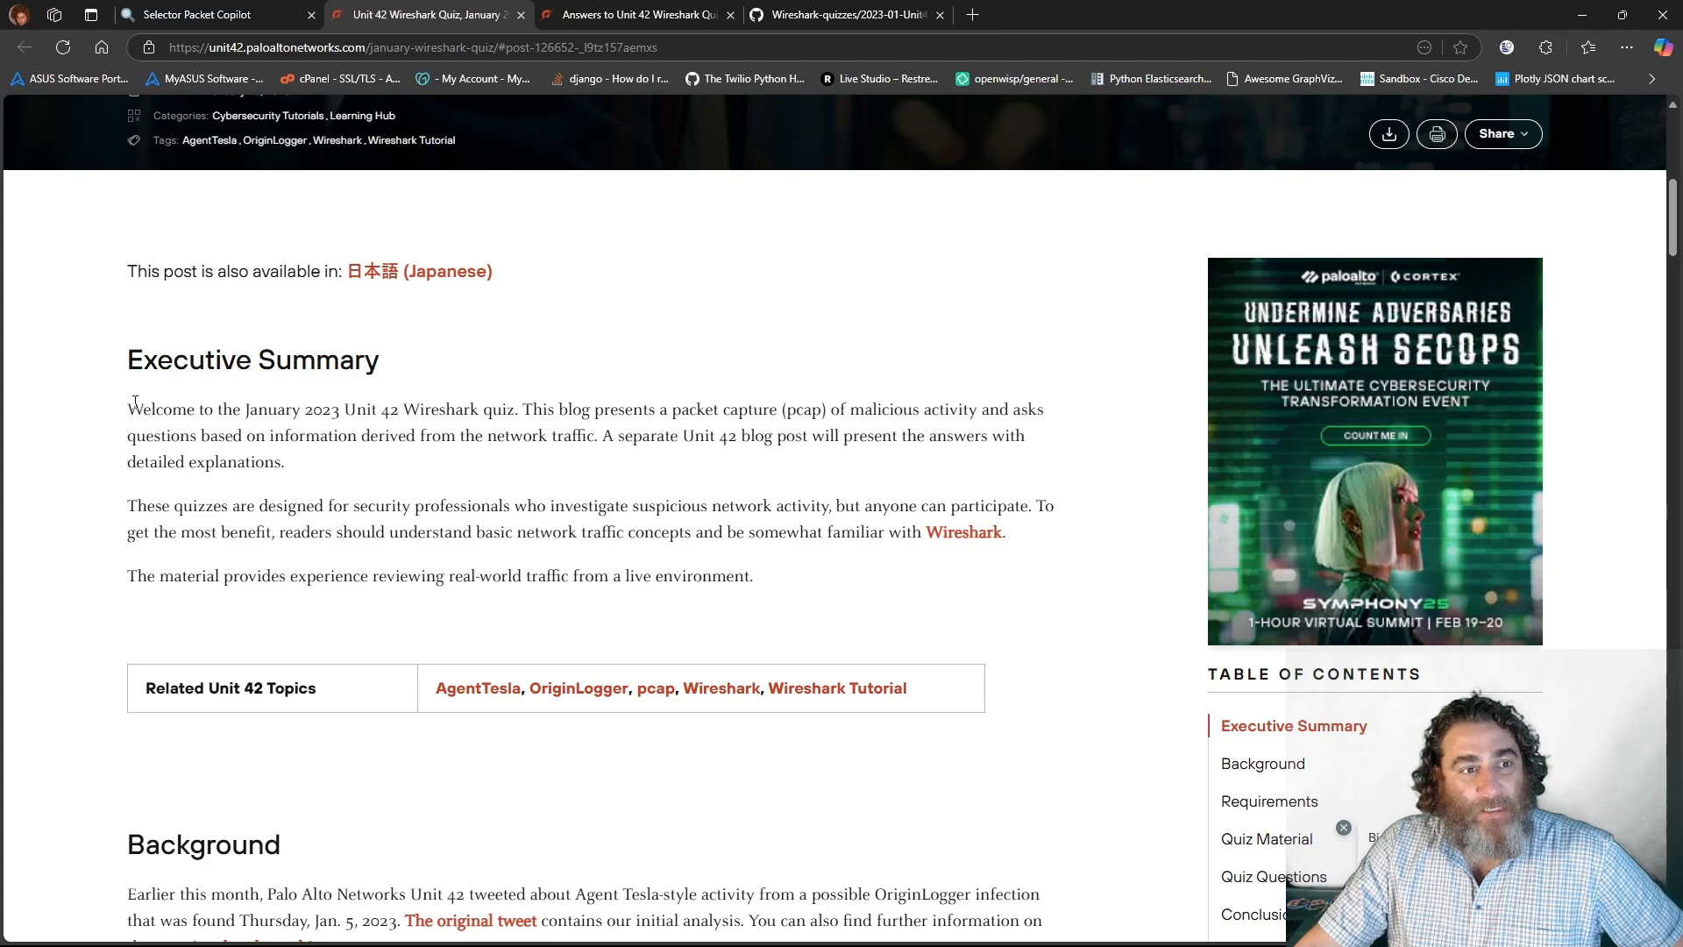
pyautogui.moveTo(126, 409); pyautogui.dragTo(322, 410)
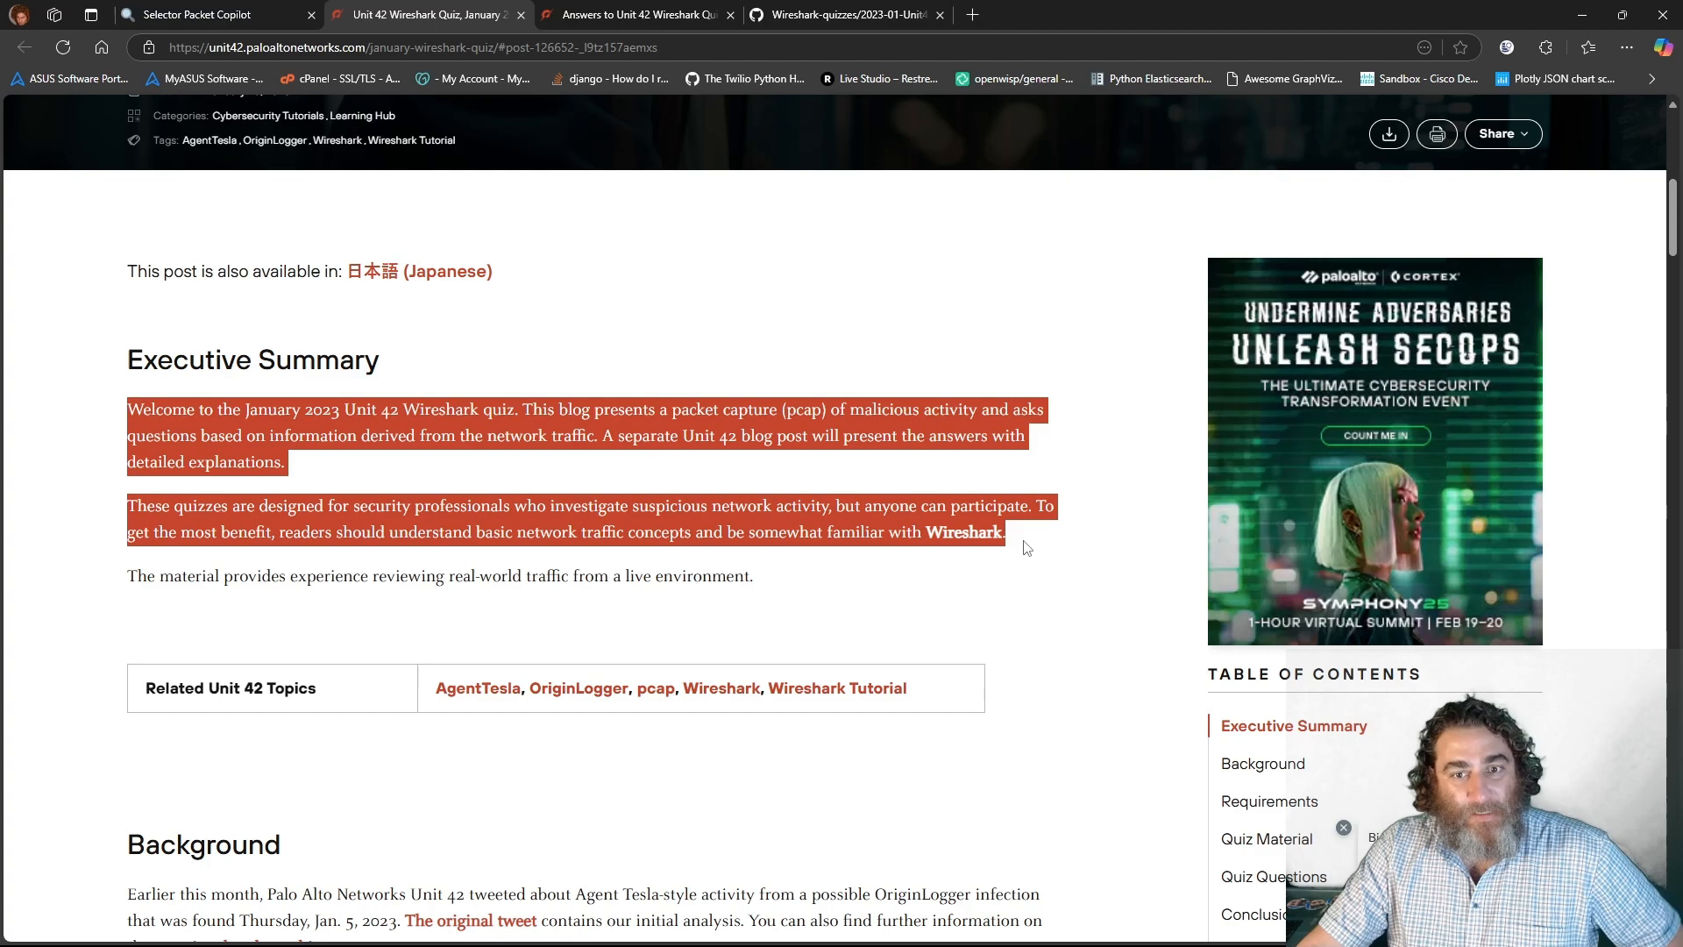
# - Upload the quiz pcap file through Browse files in Selector Packet Copilot
pyautogui.click(215, 14)
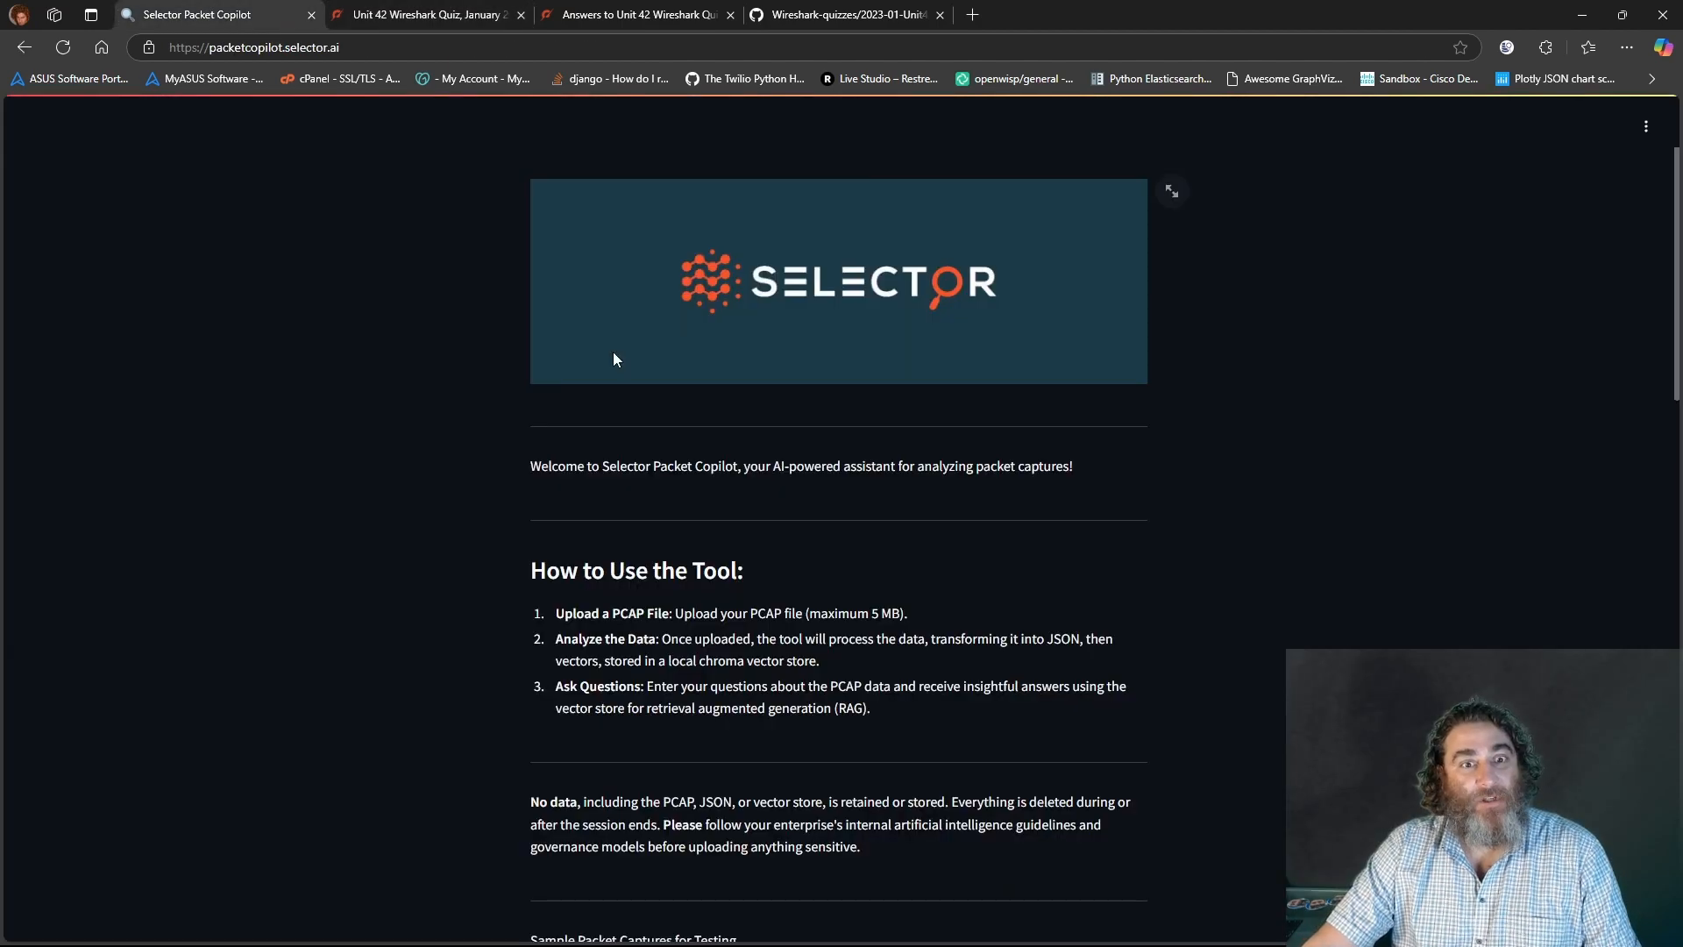
pyautogui.scroll(-3)
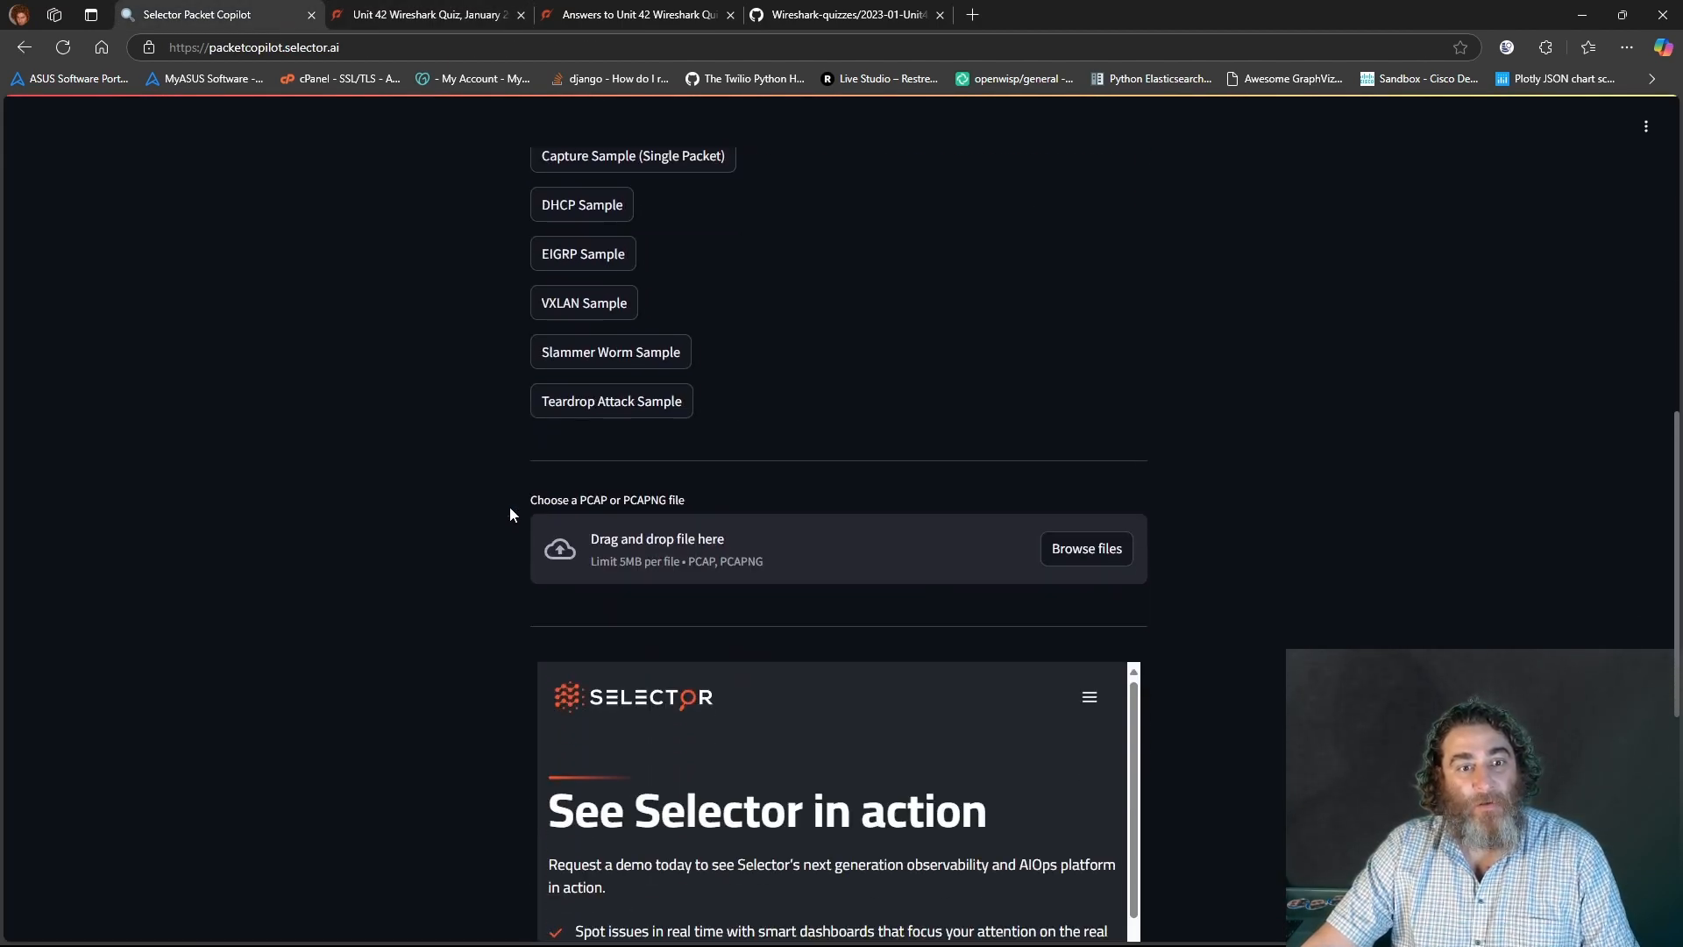
pyautogui.click(1086, 548)
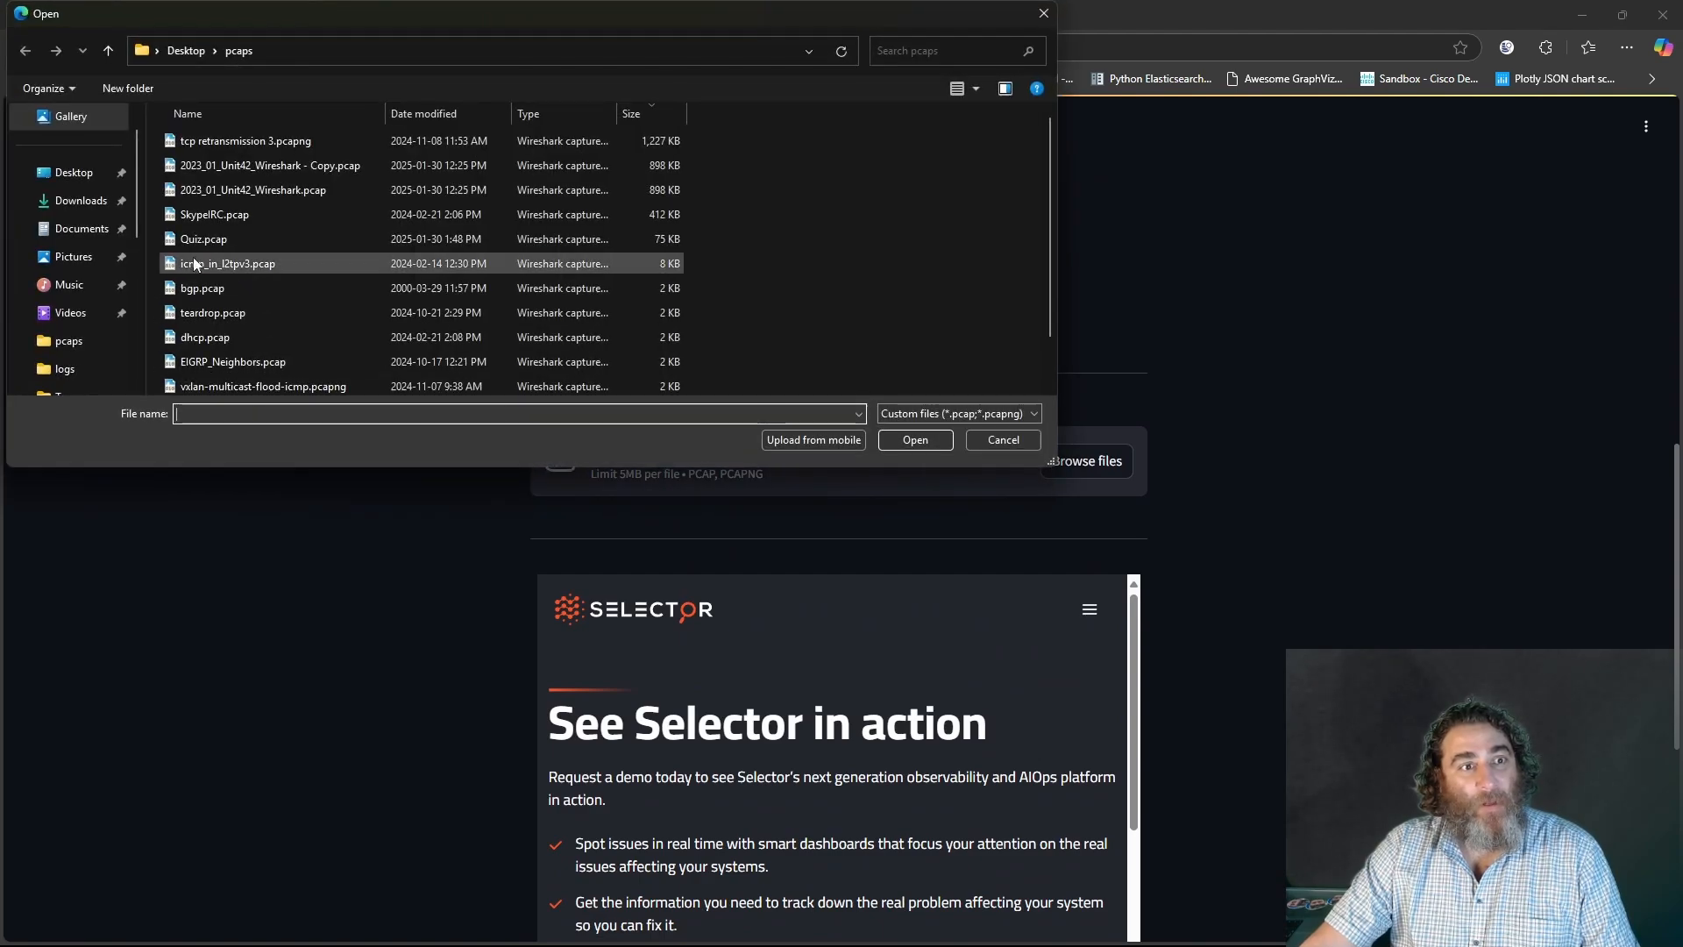
pyautogui.click(914, 439)
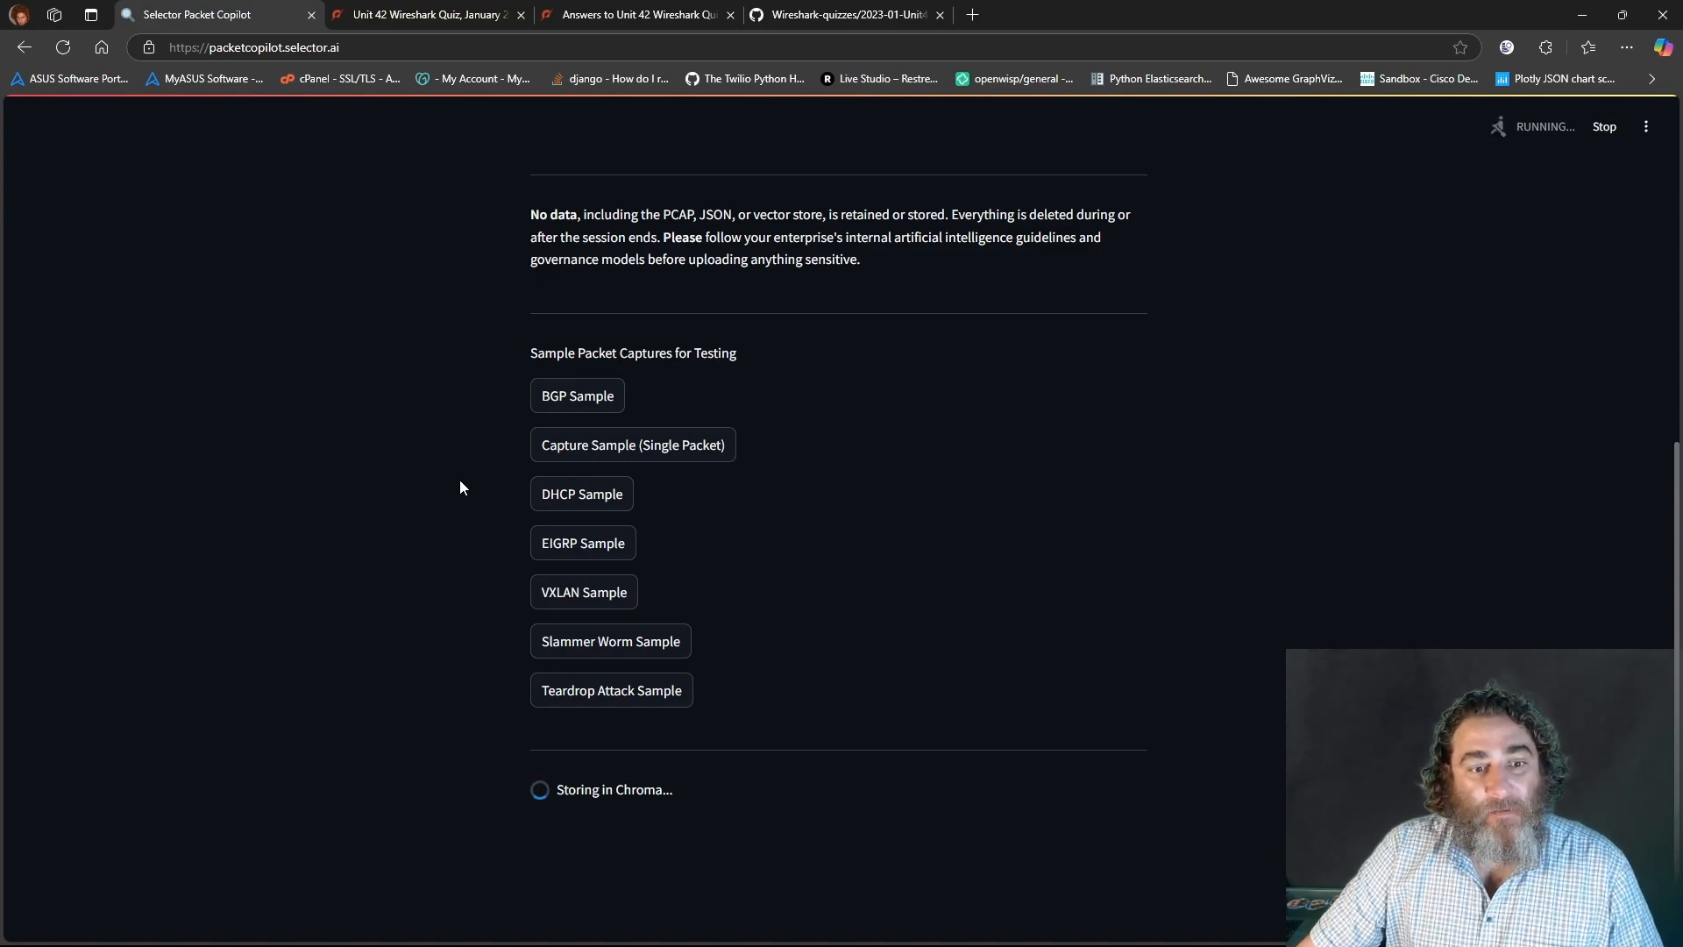
pyautogui.moveTo(464, 476)
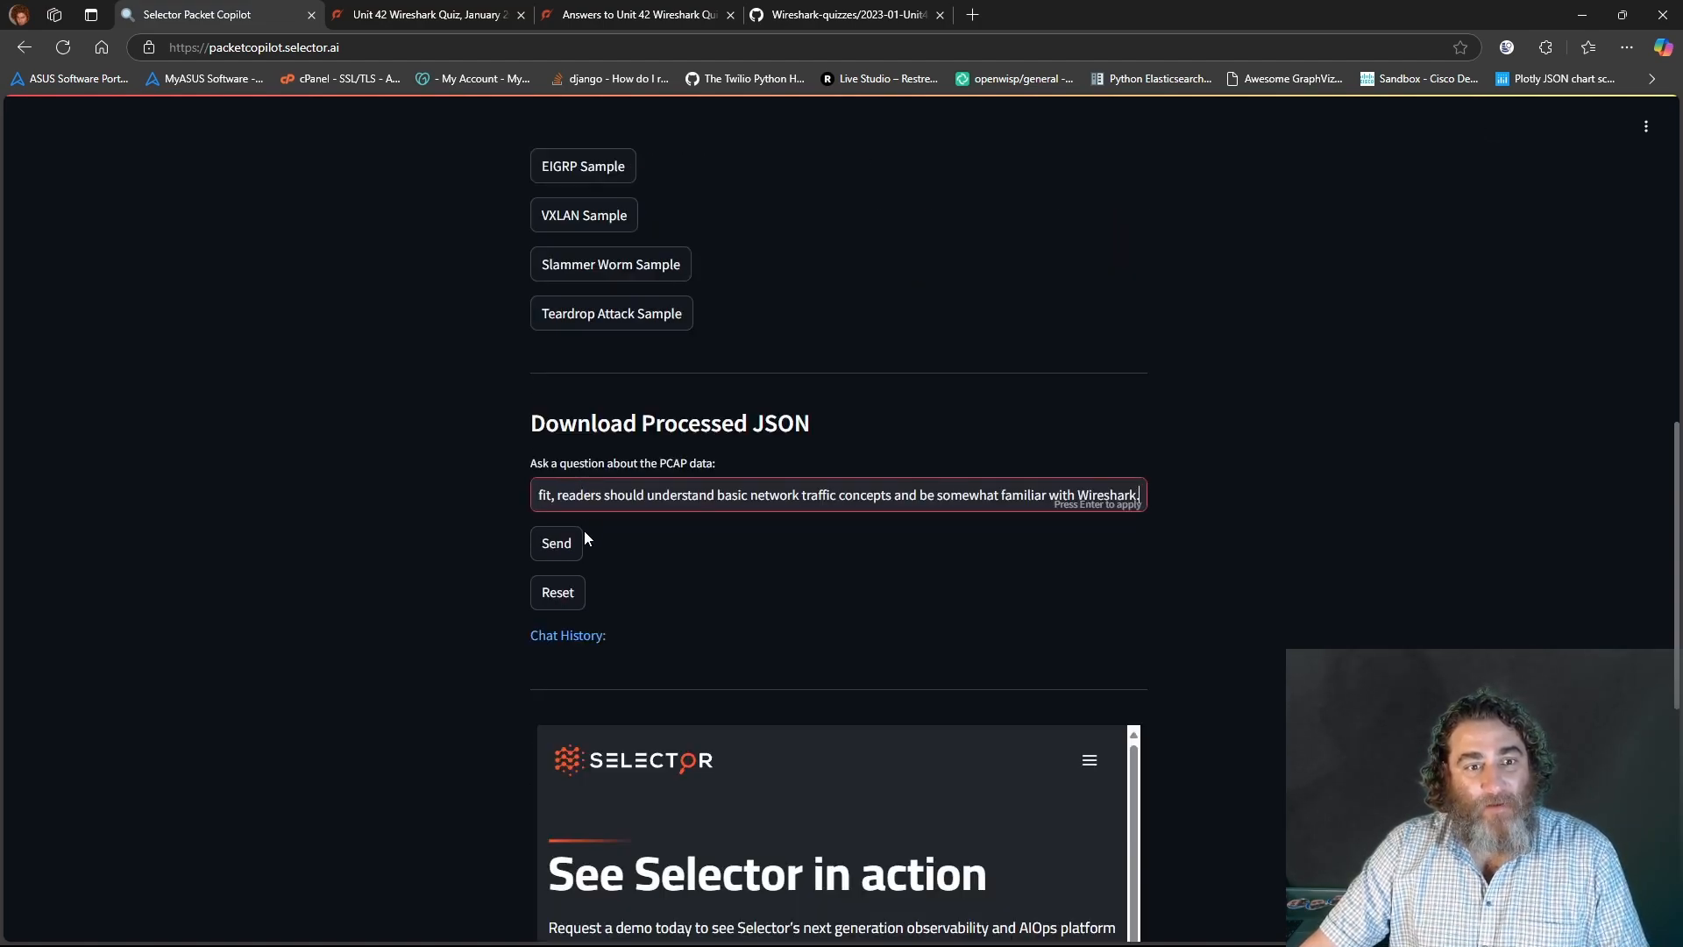
# - Append a 'We will follow' note about upcoming quiz questions to the intro and send it
pyautogui.click(556, 542)
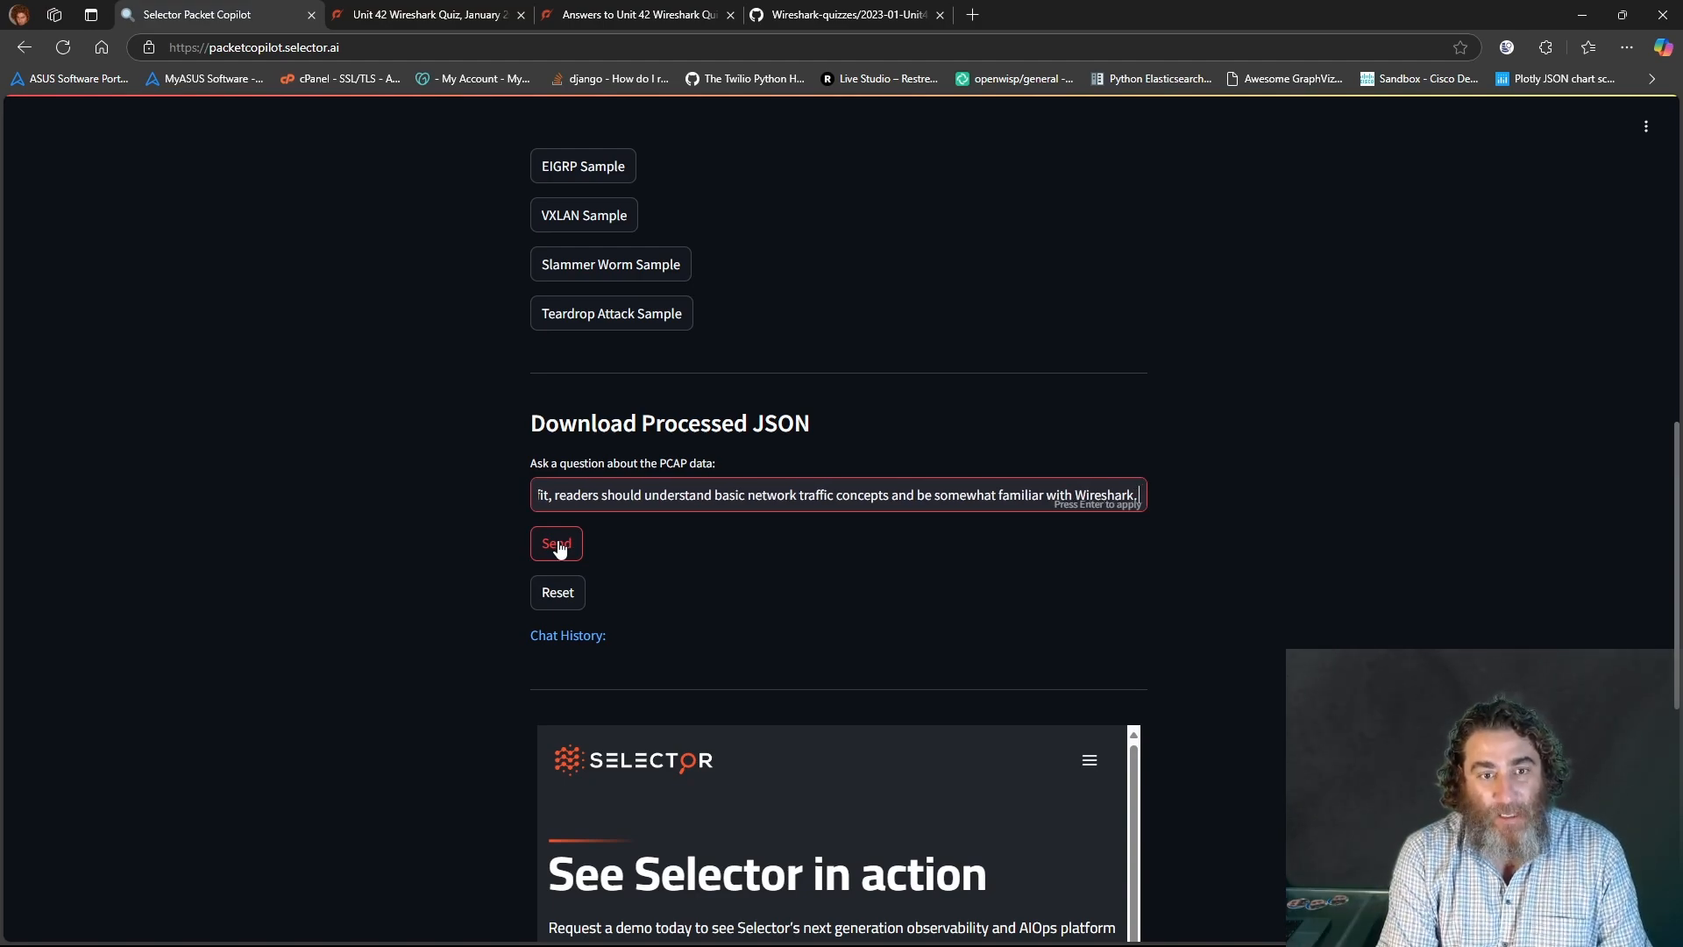
pyautogui.write('W')
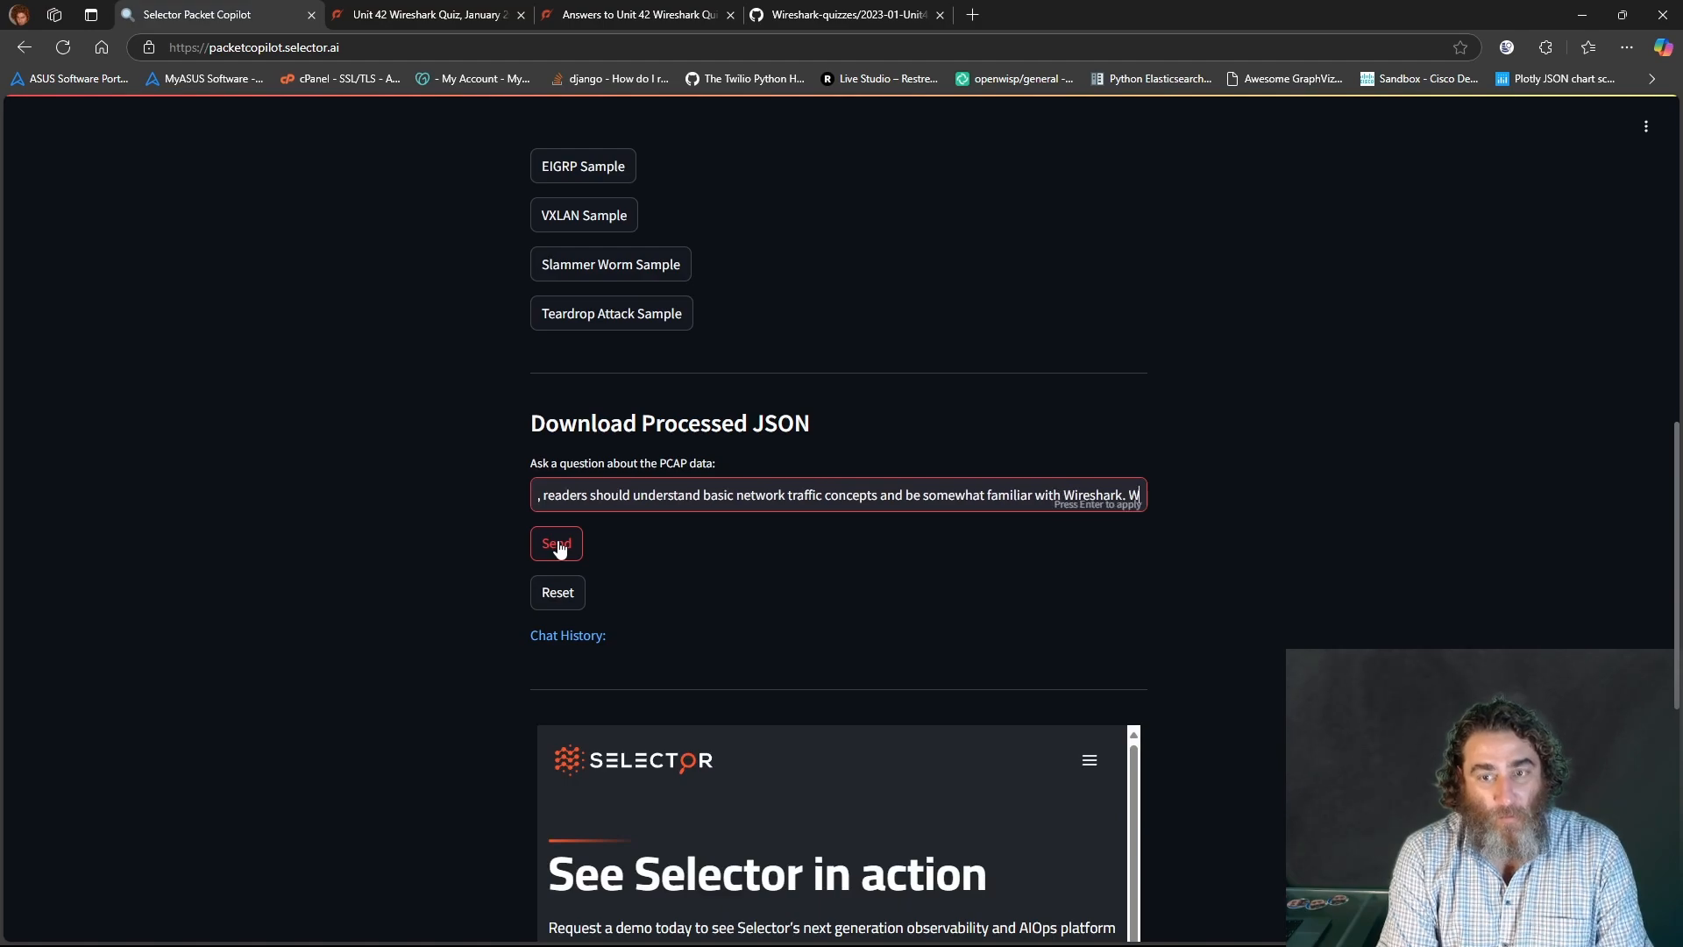
pyautogui.write('We will follow up with the actual quiz questions let me know if oyu have any questions')
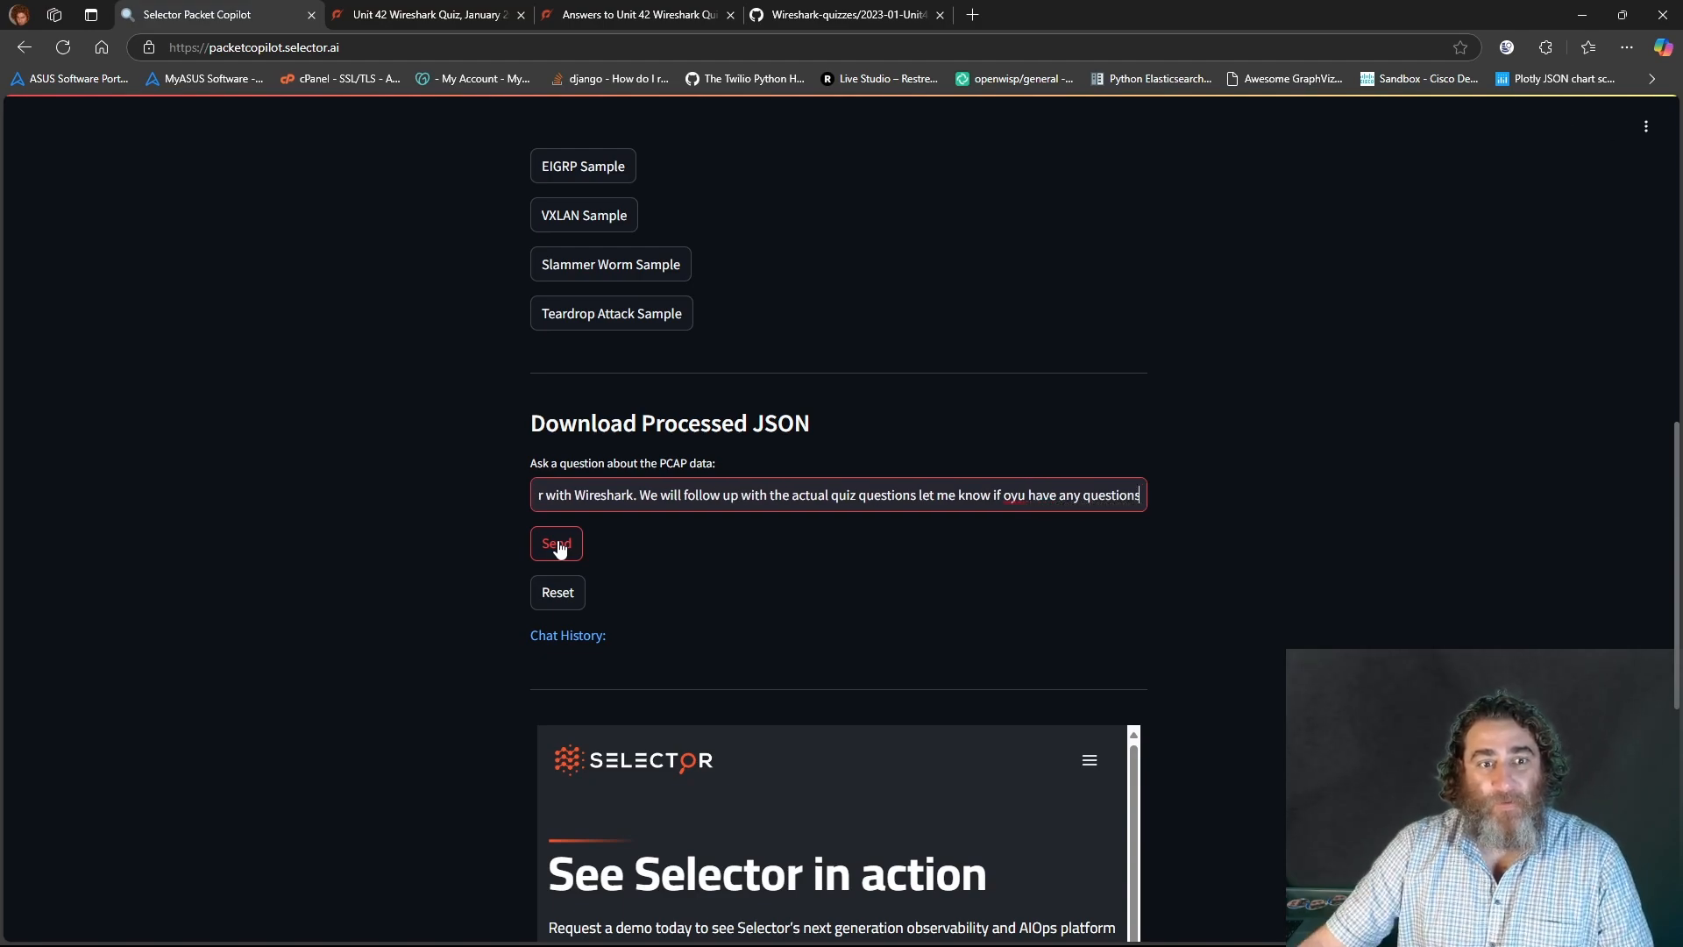
pyautogui.click(556, 544)
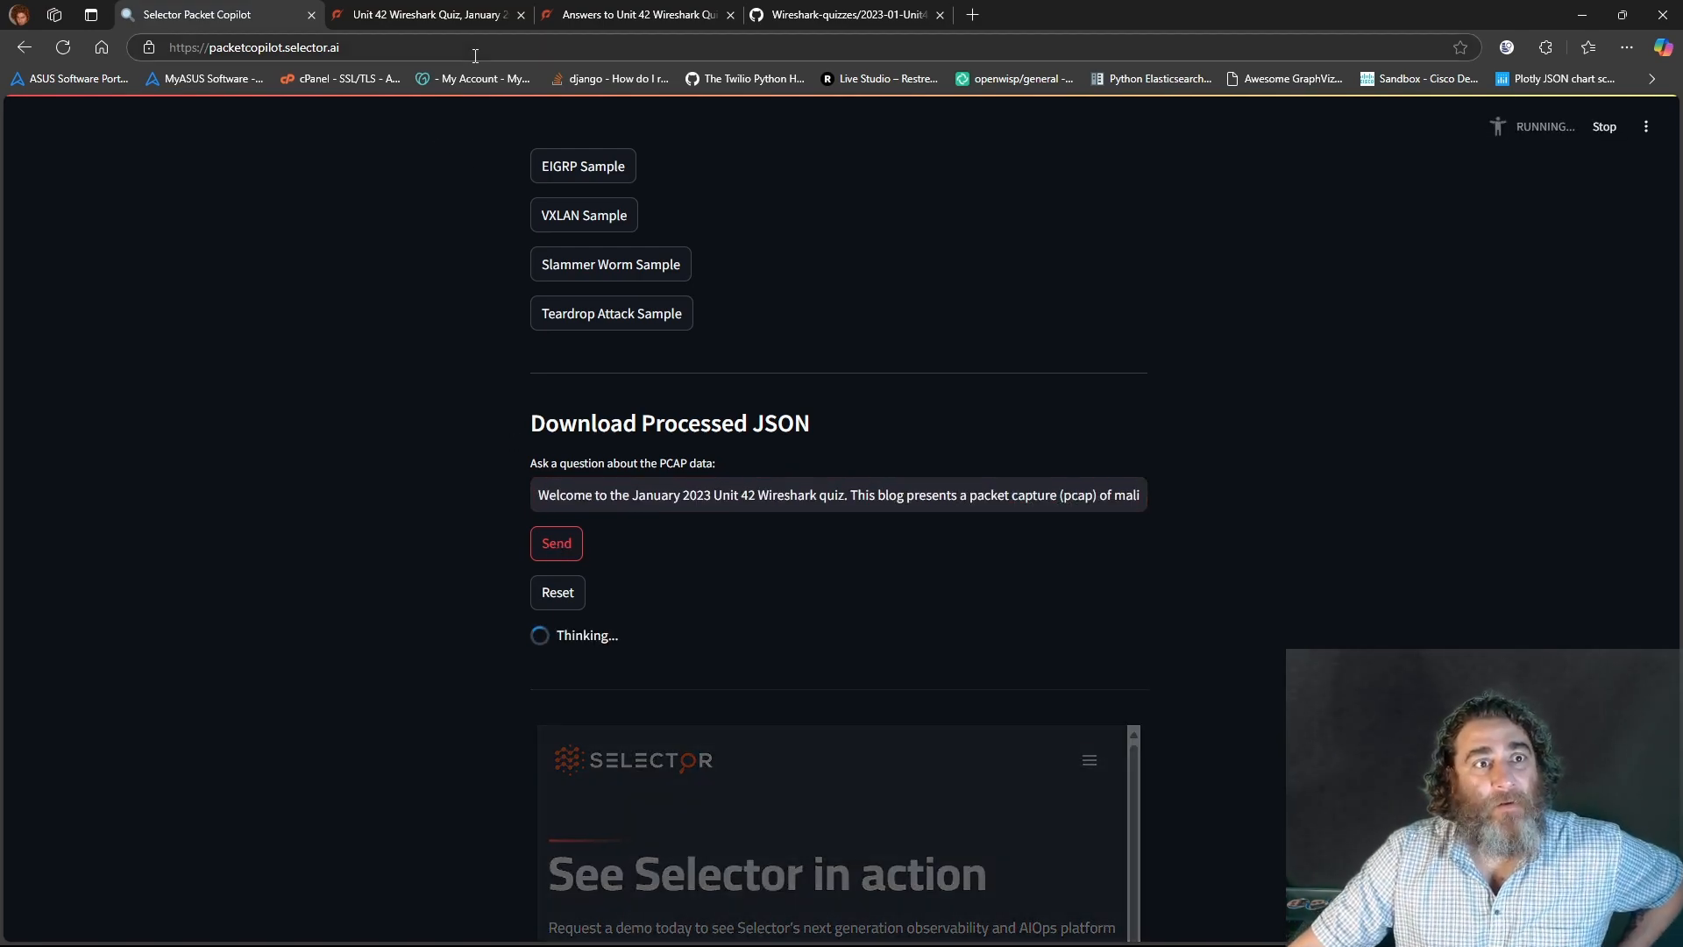
pyautogui.click(427, 14)
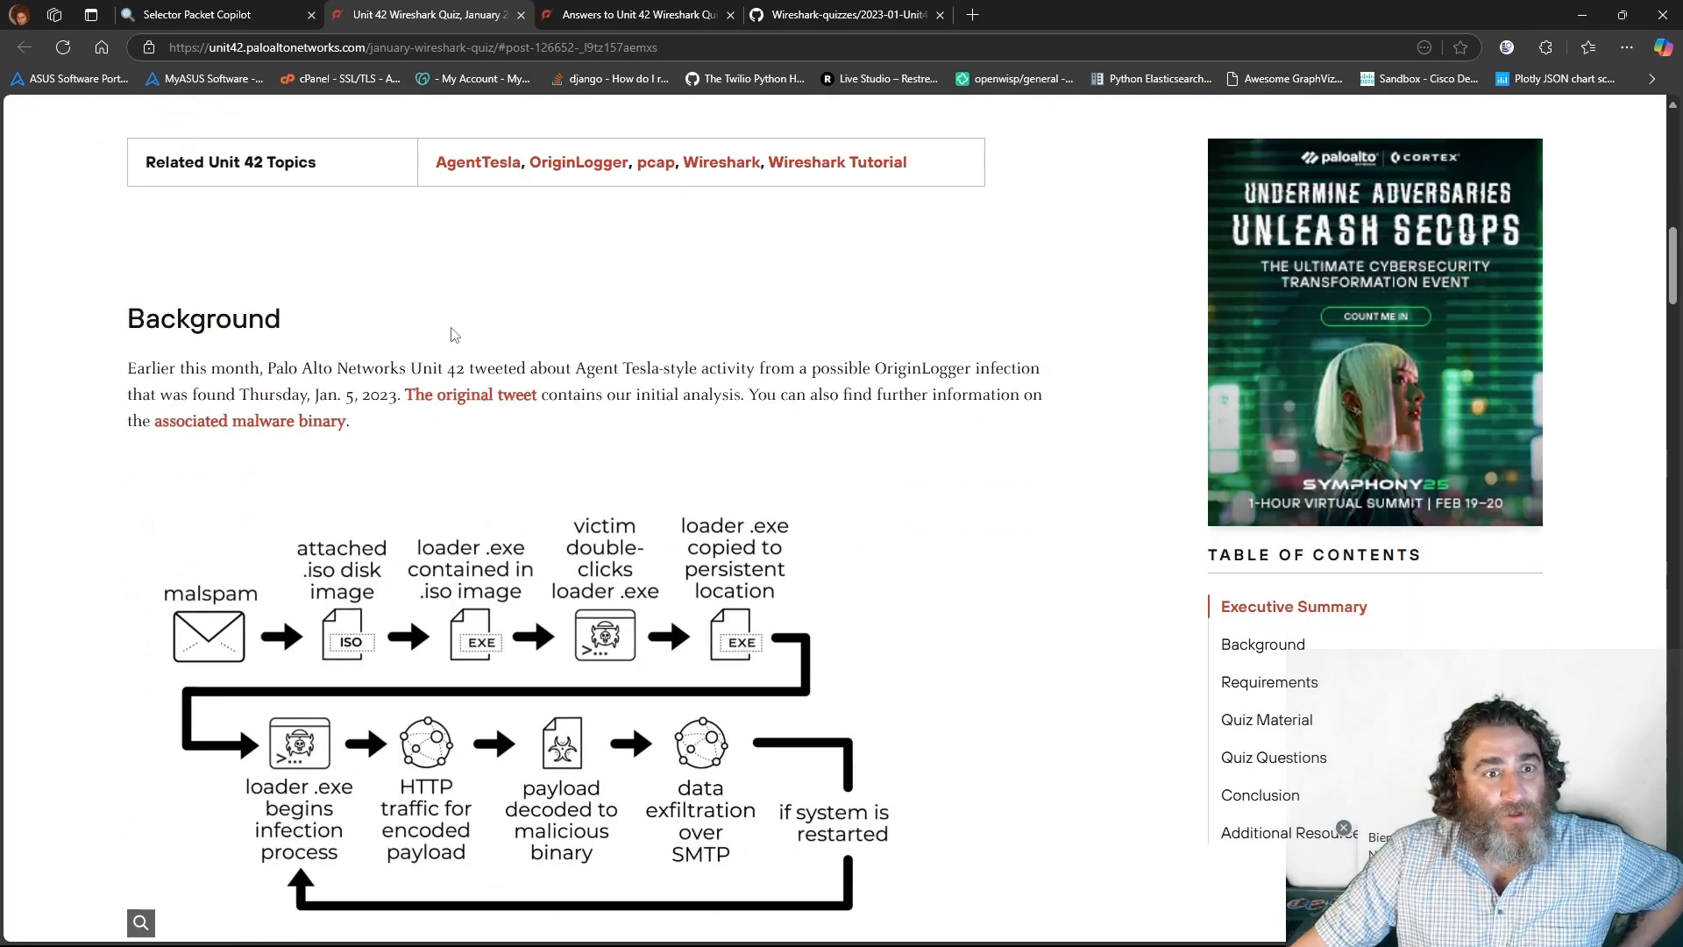
# - Select and copy the Background paragraph about OriginLogger activity
pyautogui.moveTo(128, 367); pyautogui.dragTo(307, 394)
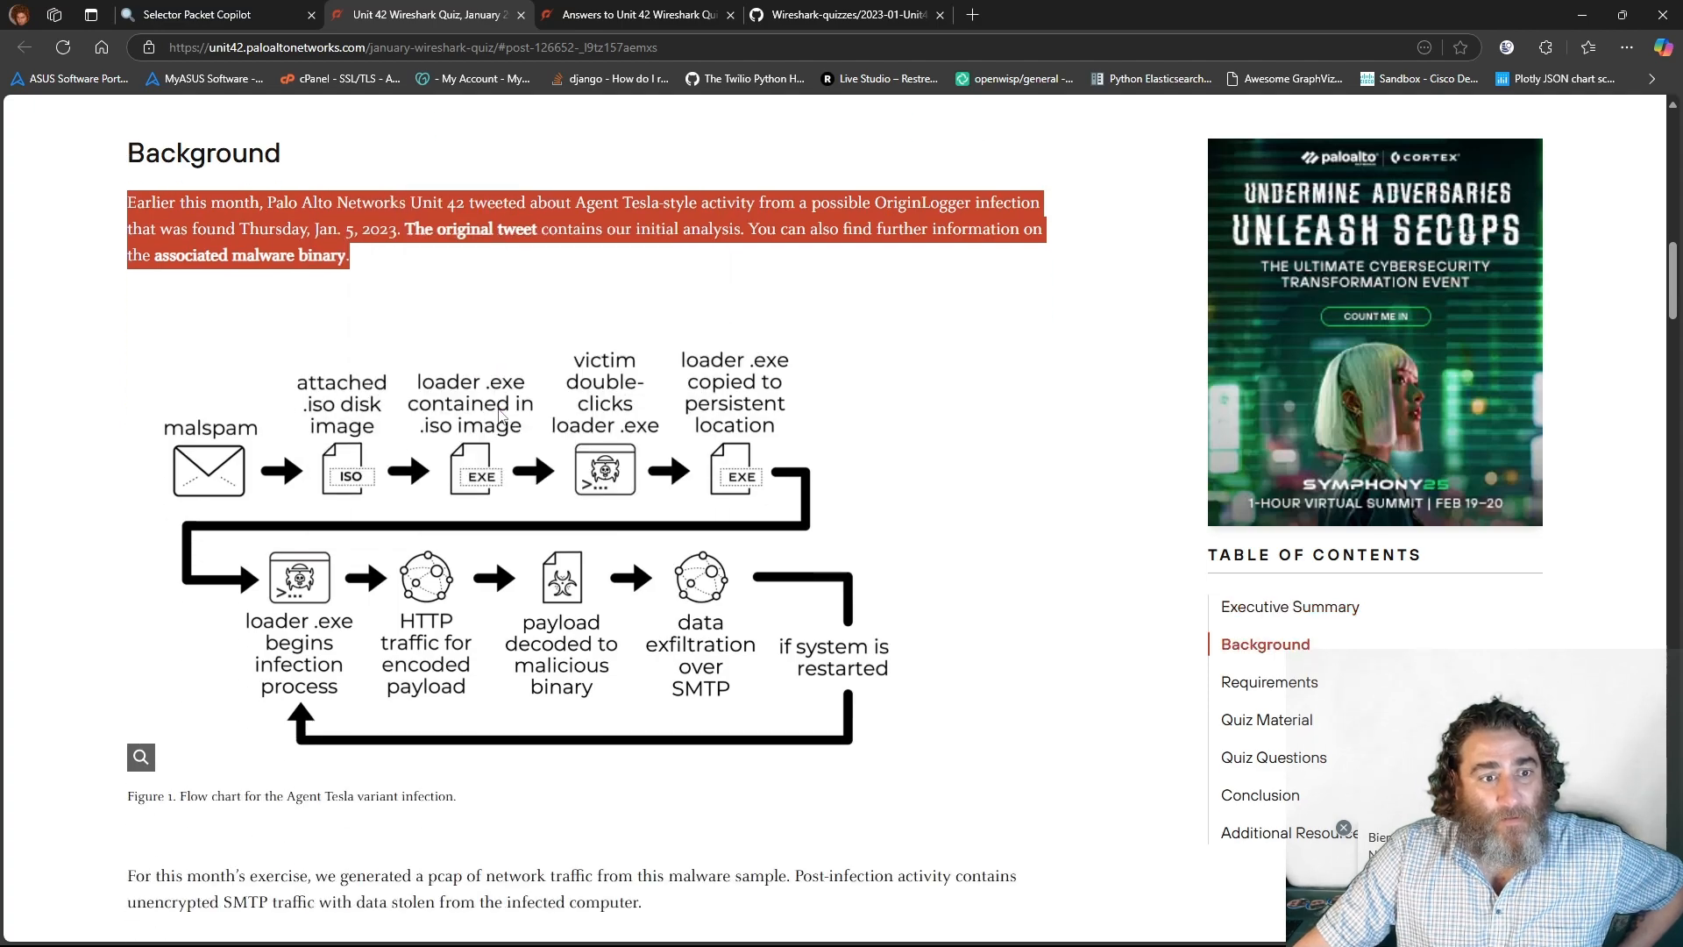
pyautogui.scroll(-3)
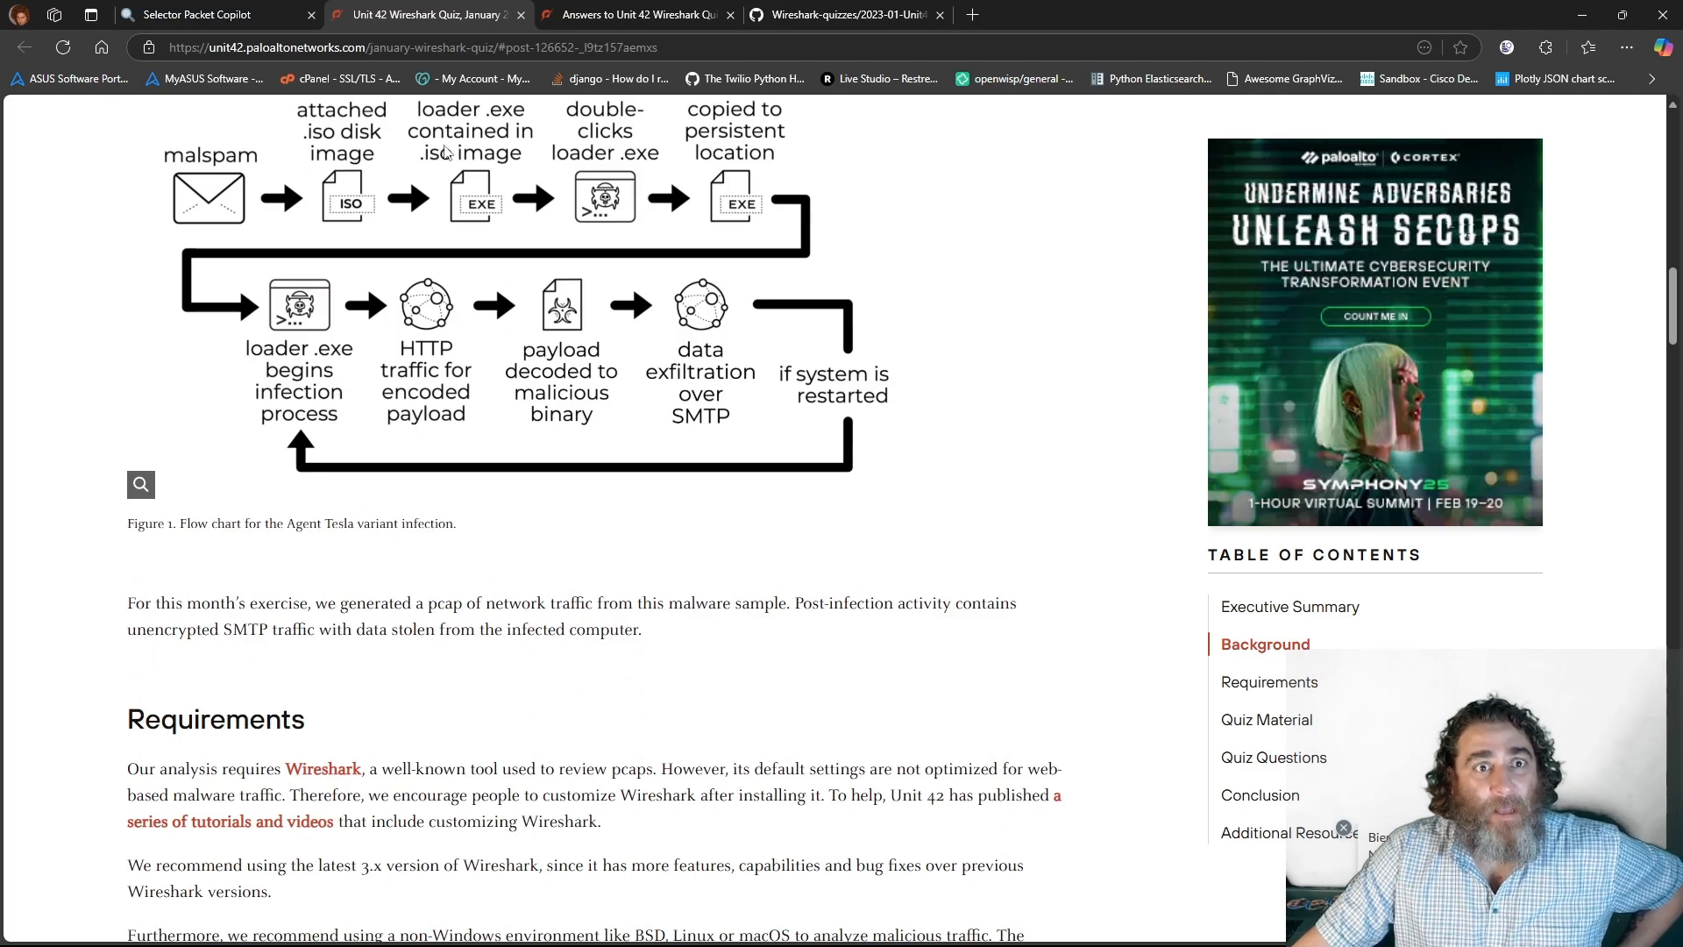
pyautogui.click(205, 14)
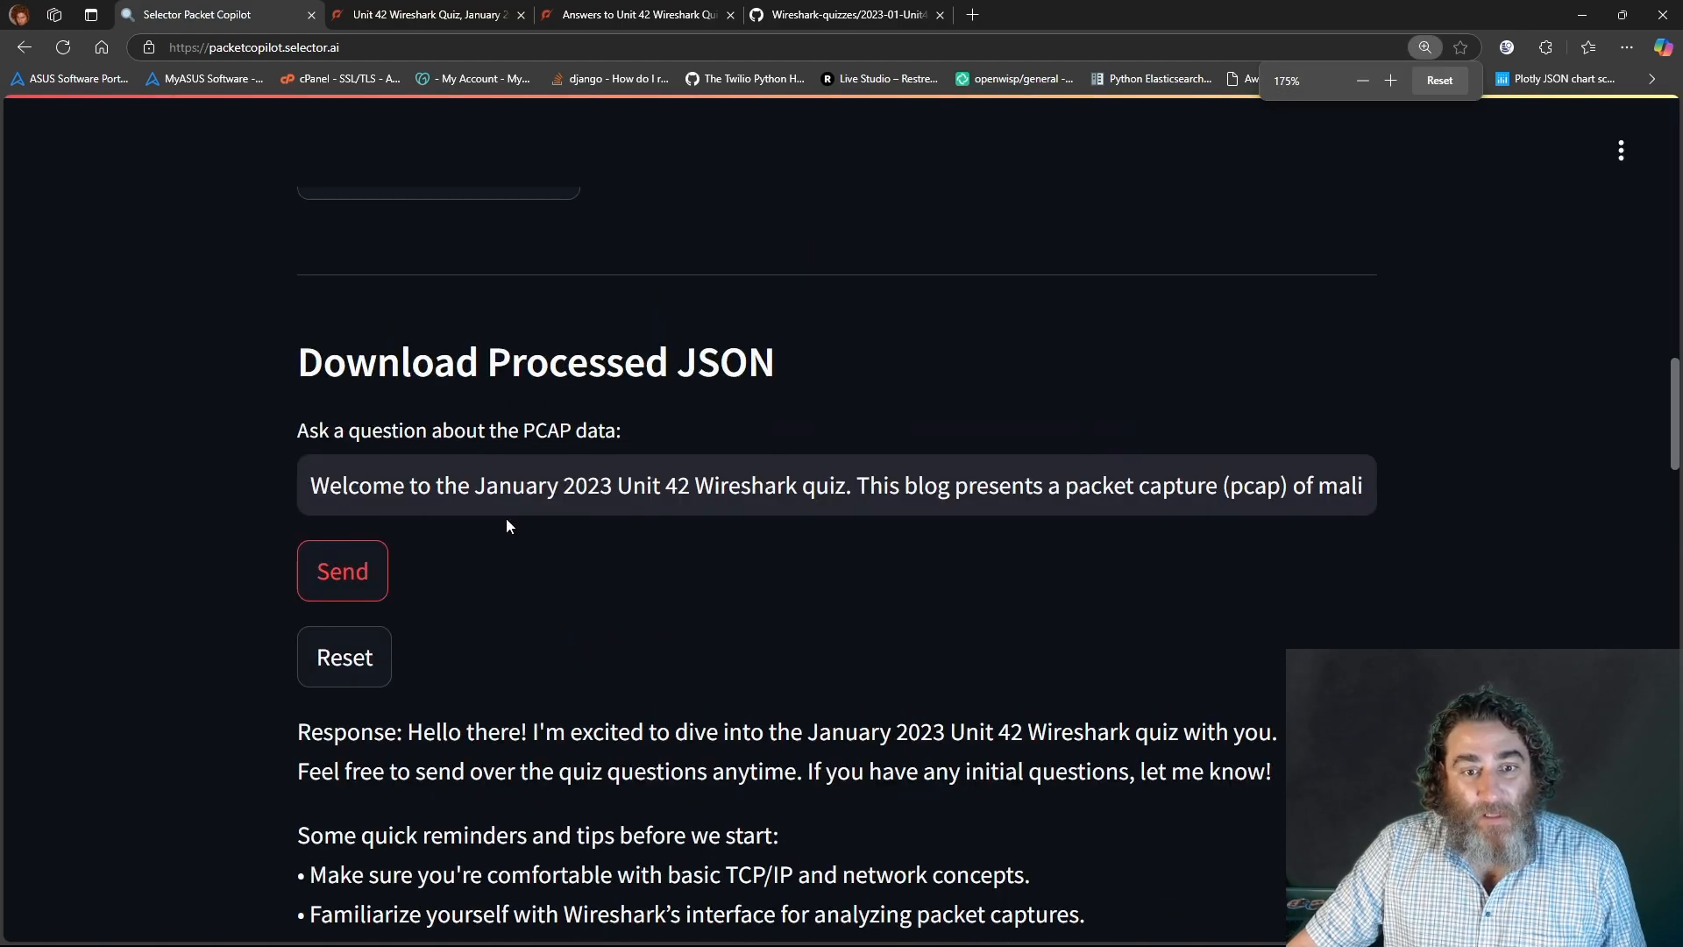
# - Scroll the chat to show the copilot's full reply with its IOC tip
pyautogui.scroll(-3)
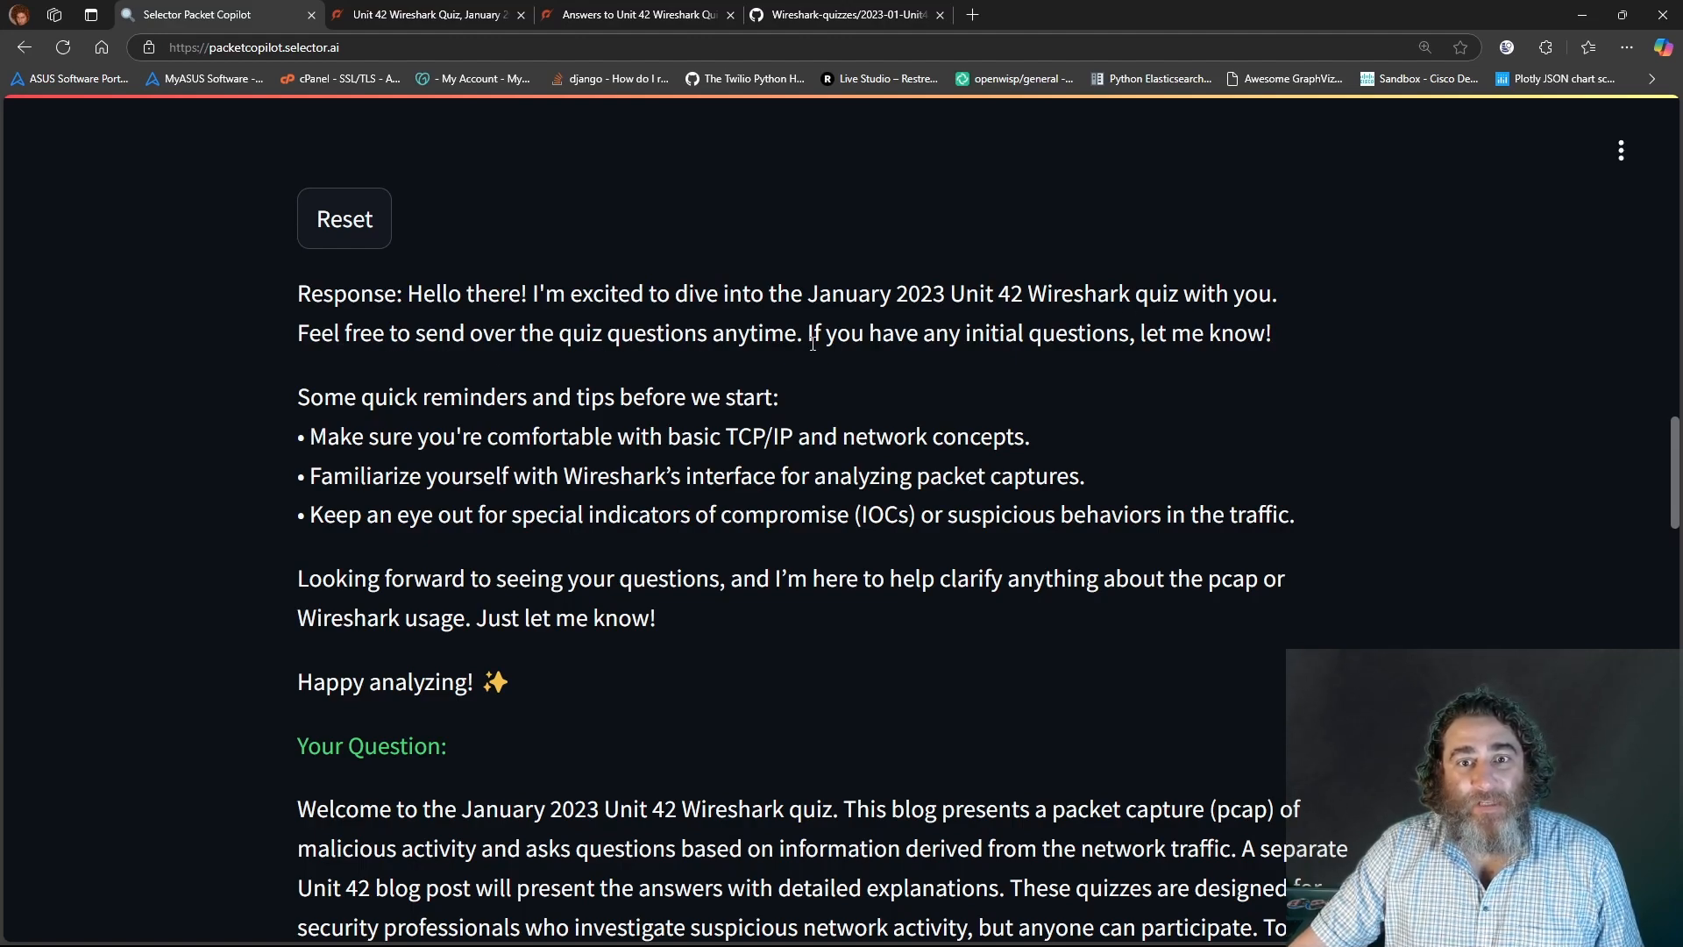
pyautogui.moveTo(467, 395)
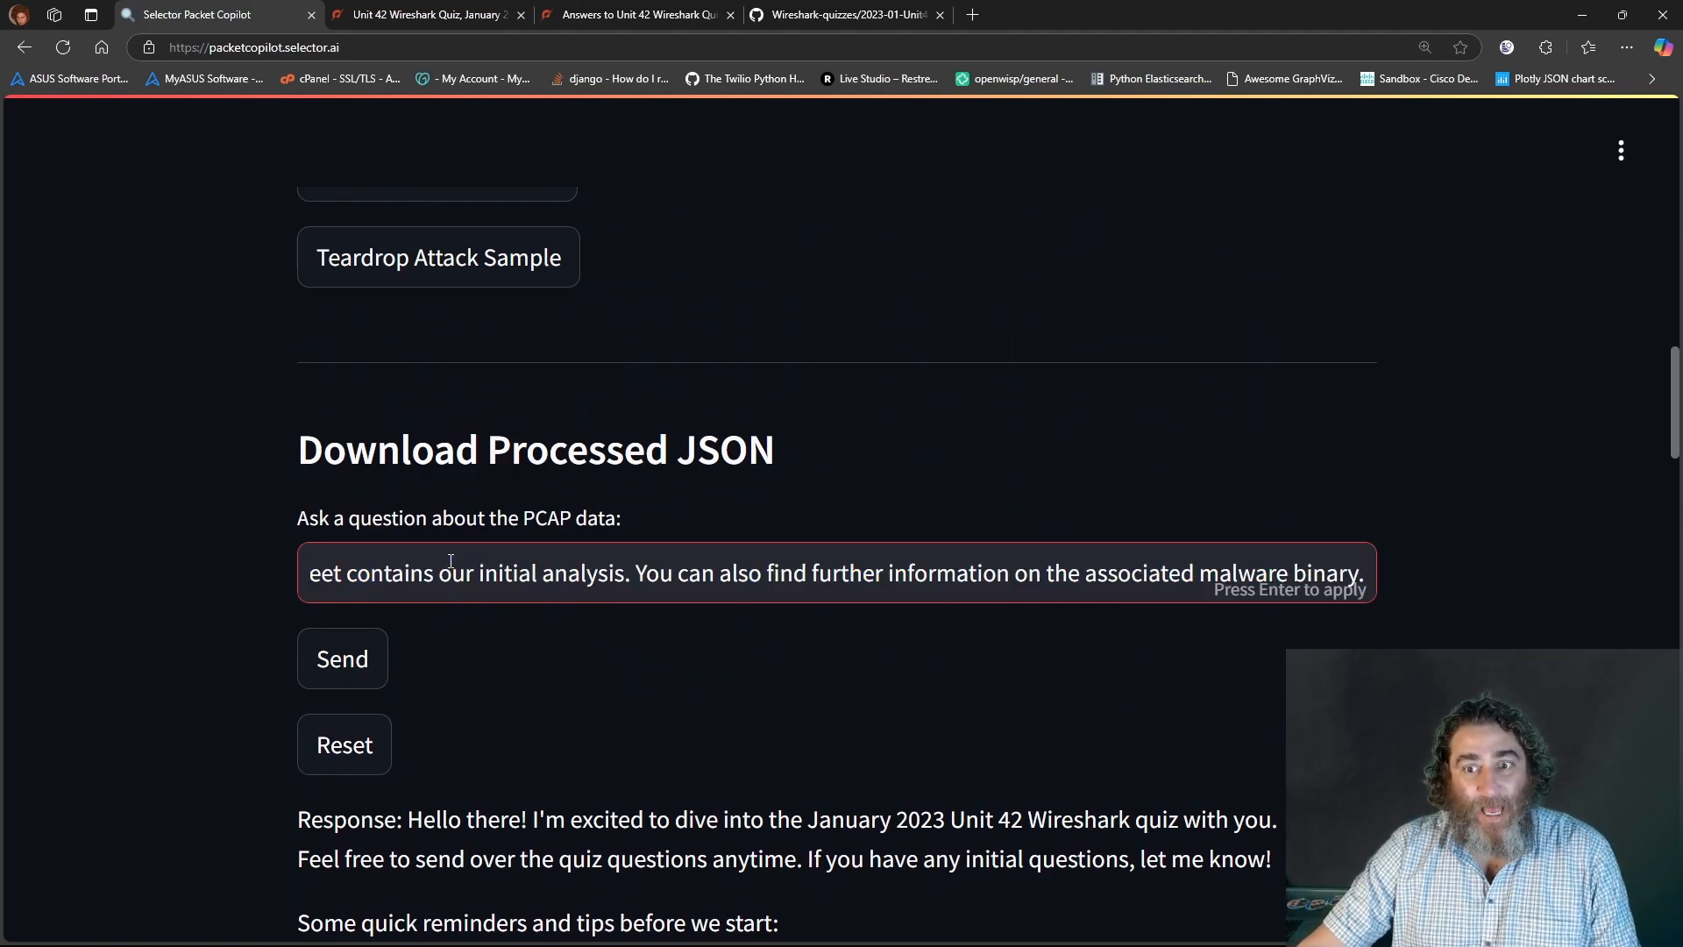
# - Send the Background plus 'For this month's exercise' paragraph to the copilot as context
pyautogui.click(427, 14)
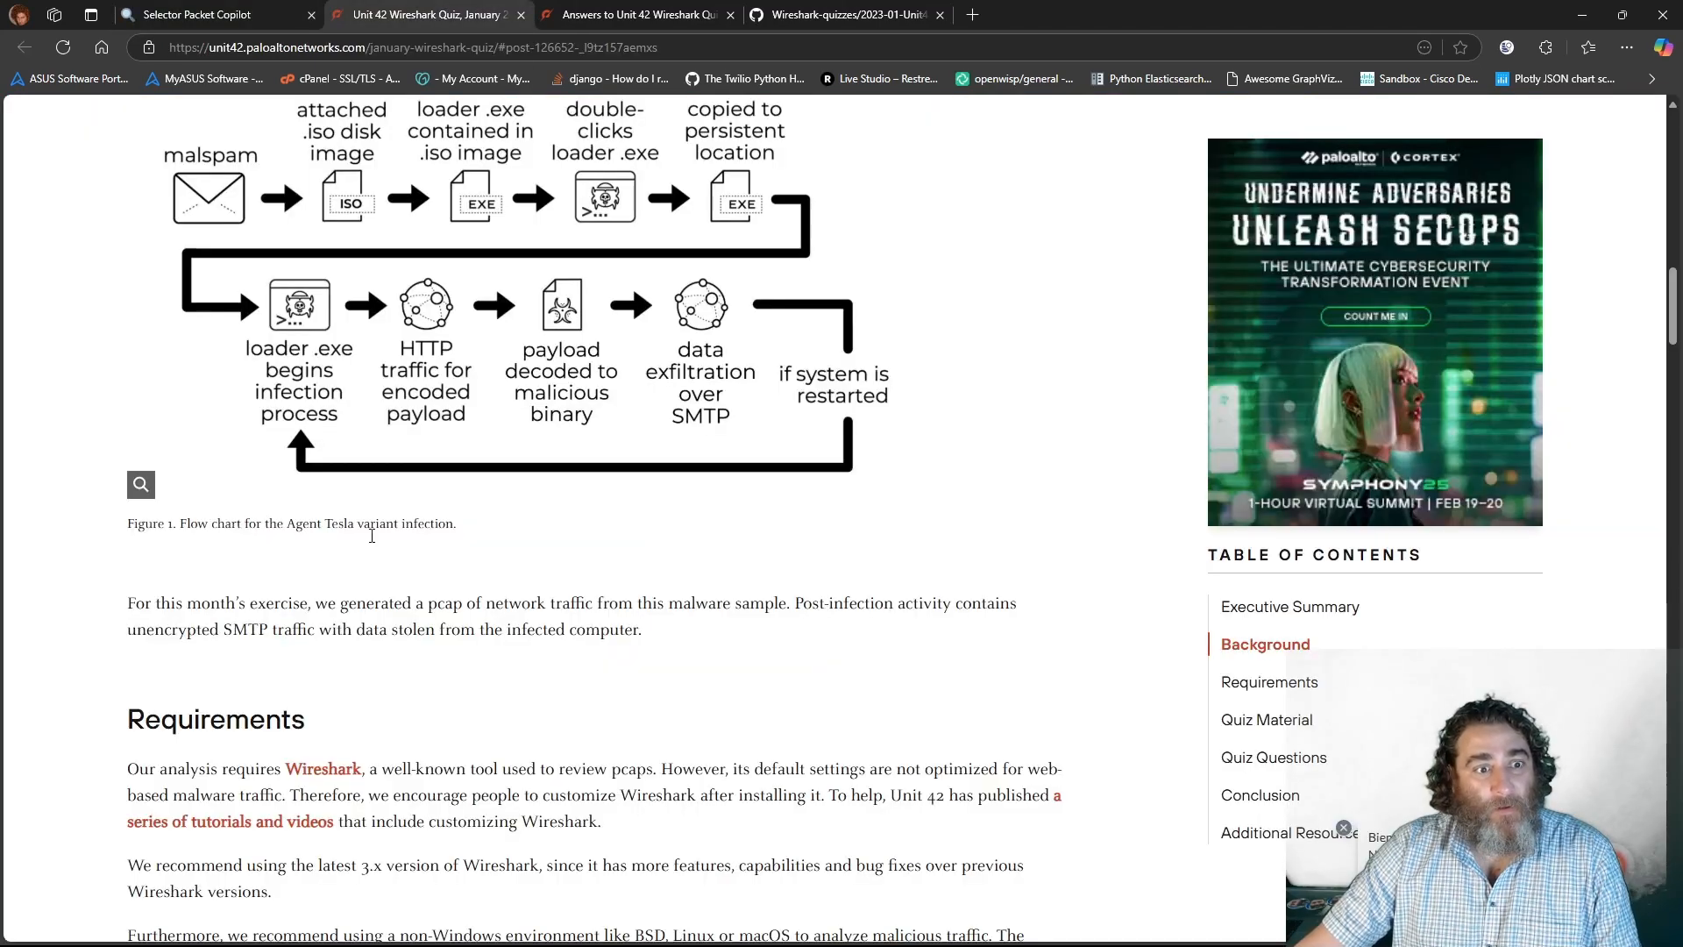
pyautogui.moveTo(126, 603); pyautogui.dragTo(641, 629)
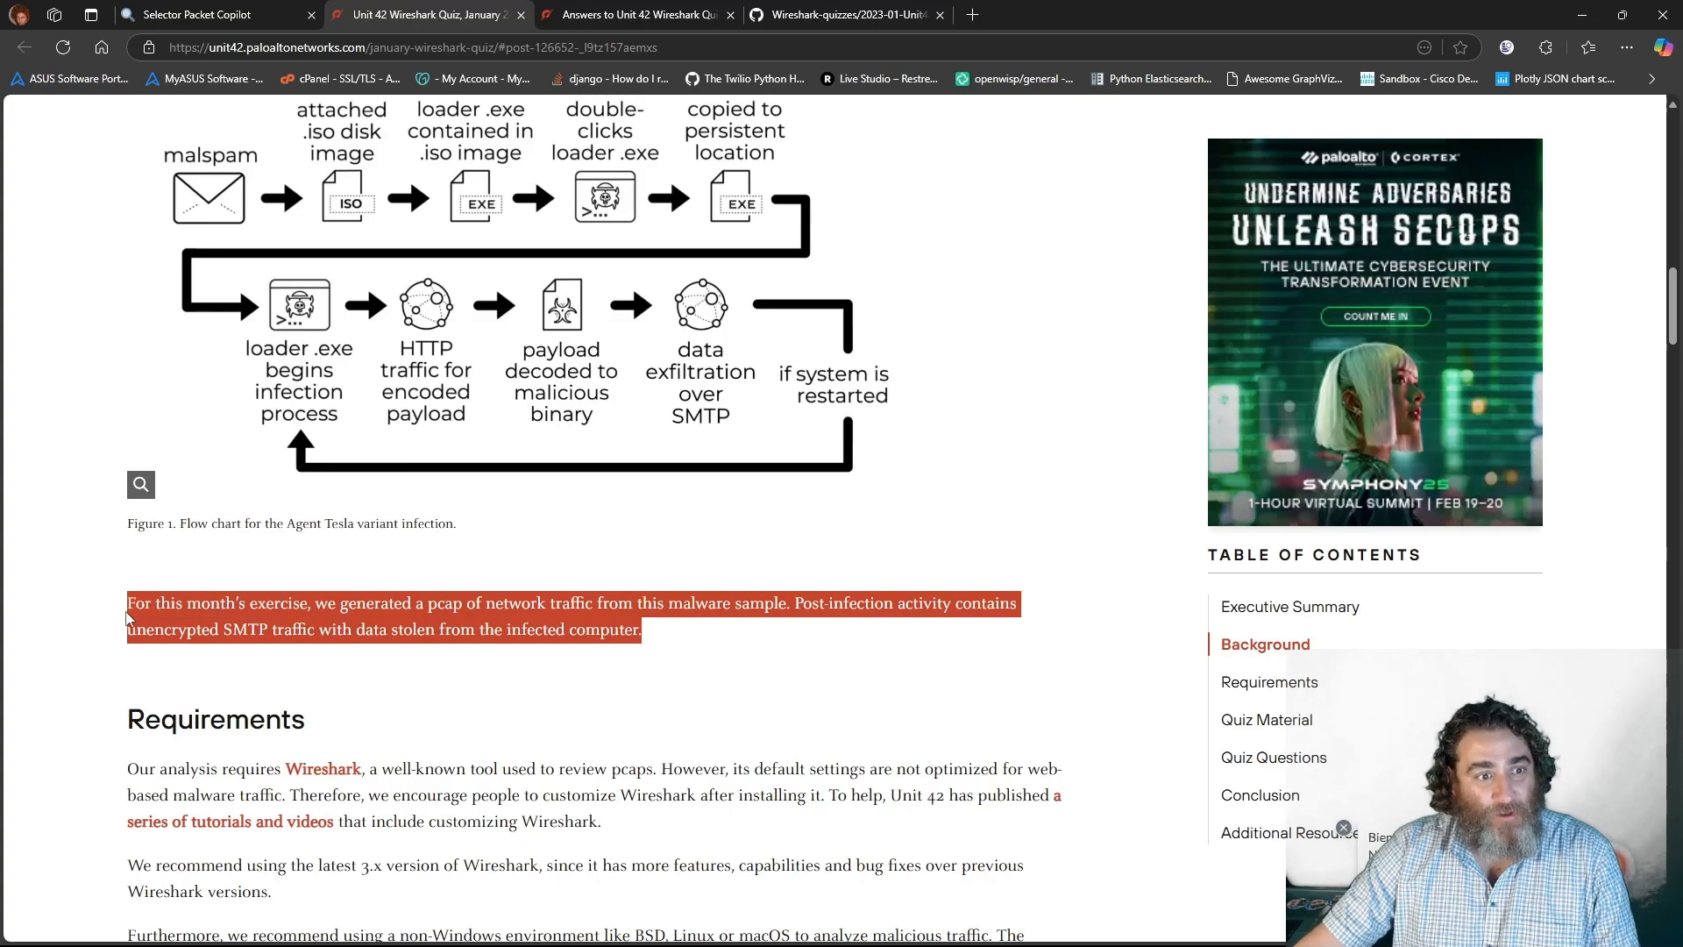
pyautogui.click(204, 14)
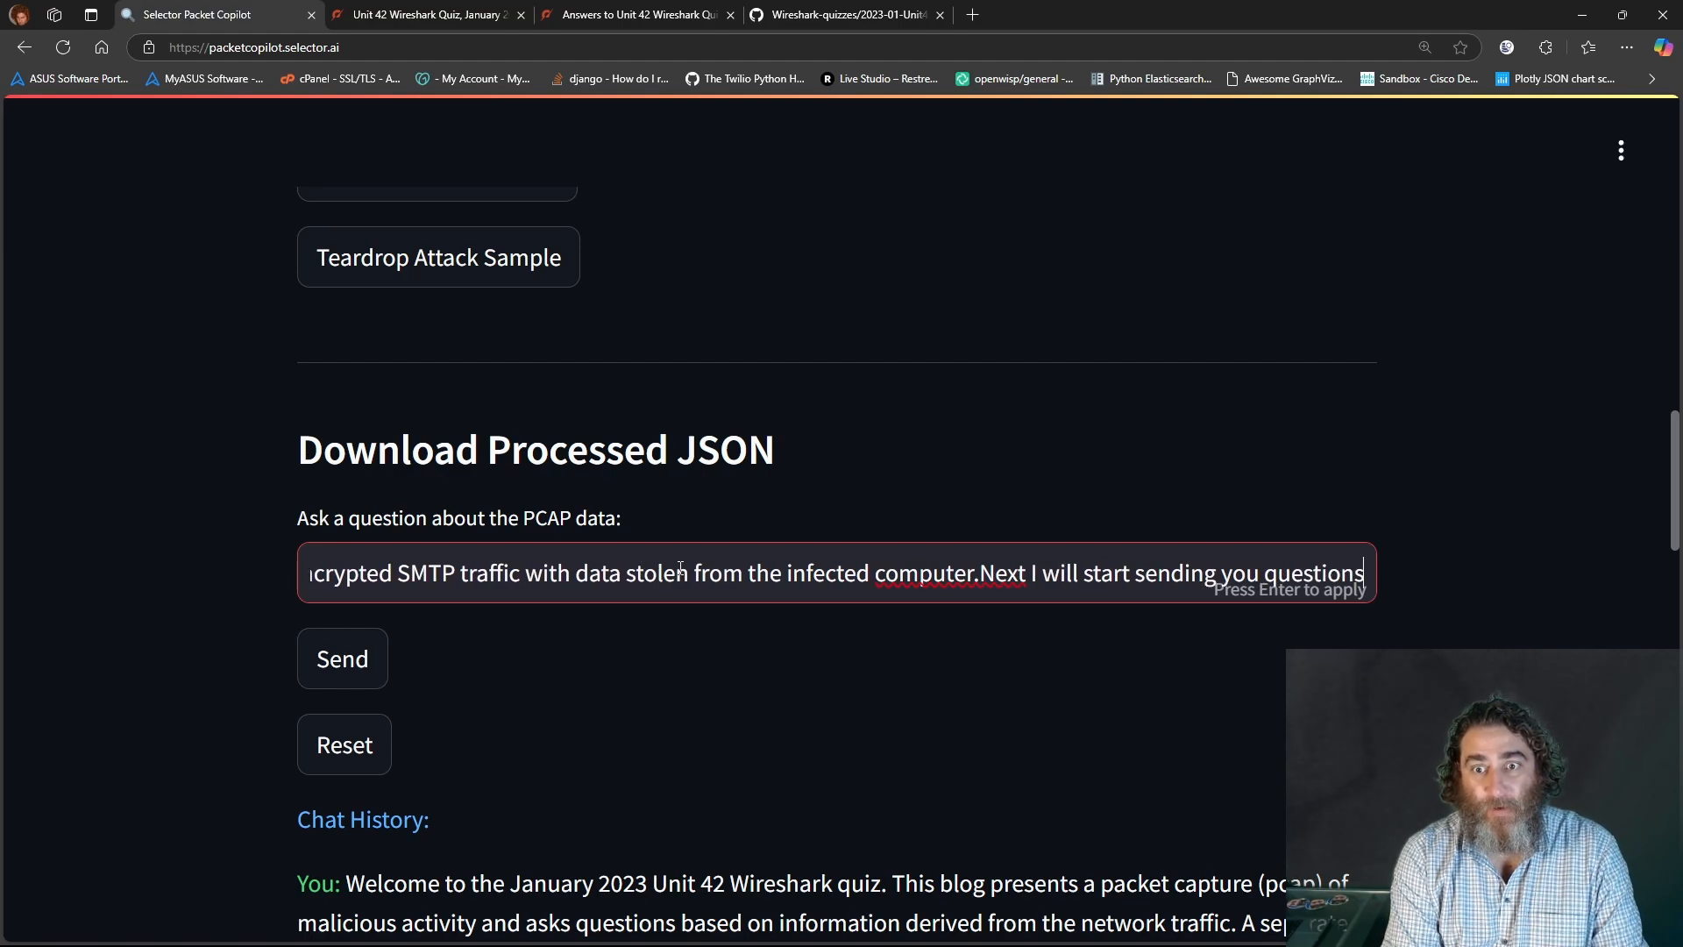
pyautogui.click(341, 658)
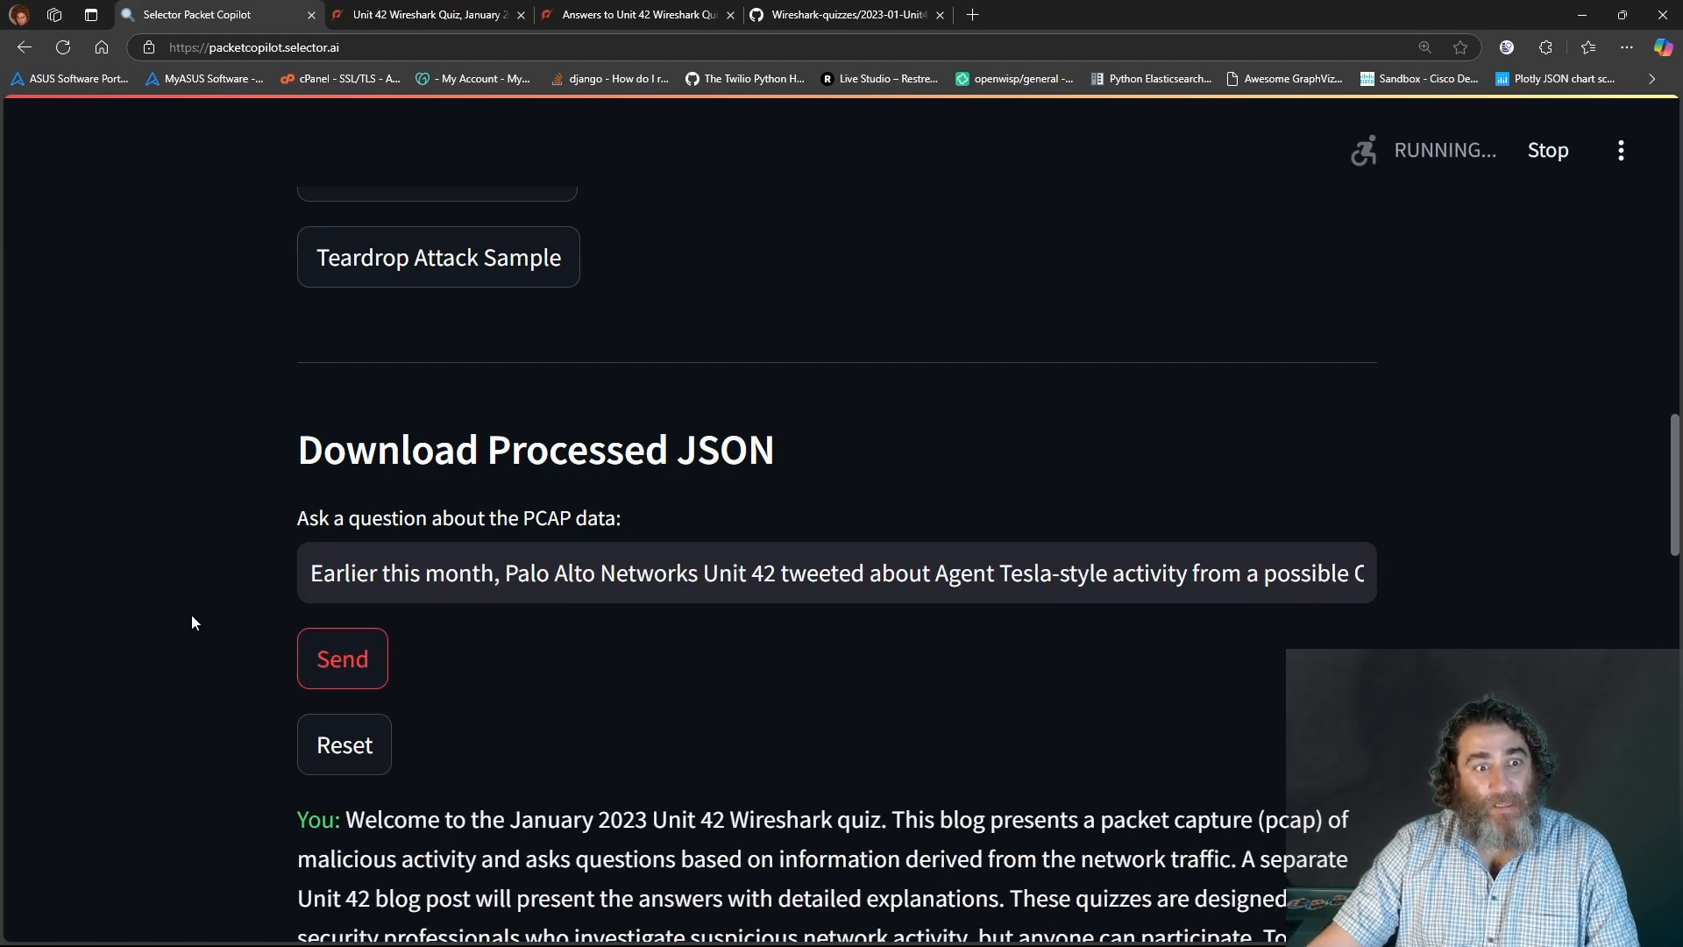
pyautogui.click(341, 659)
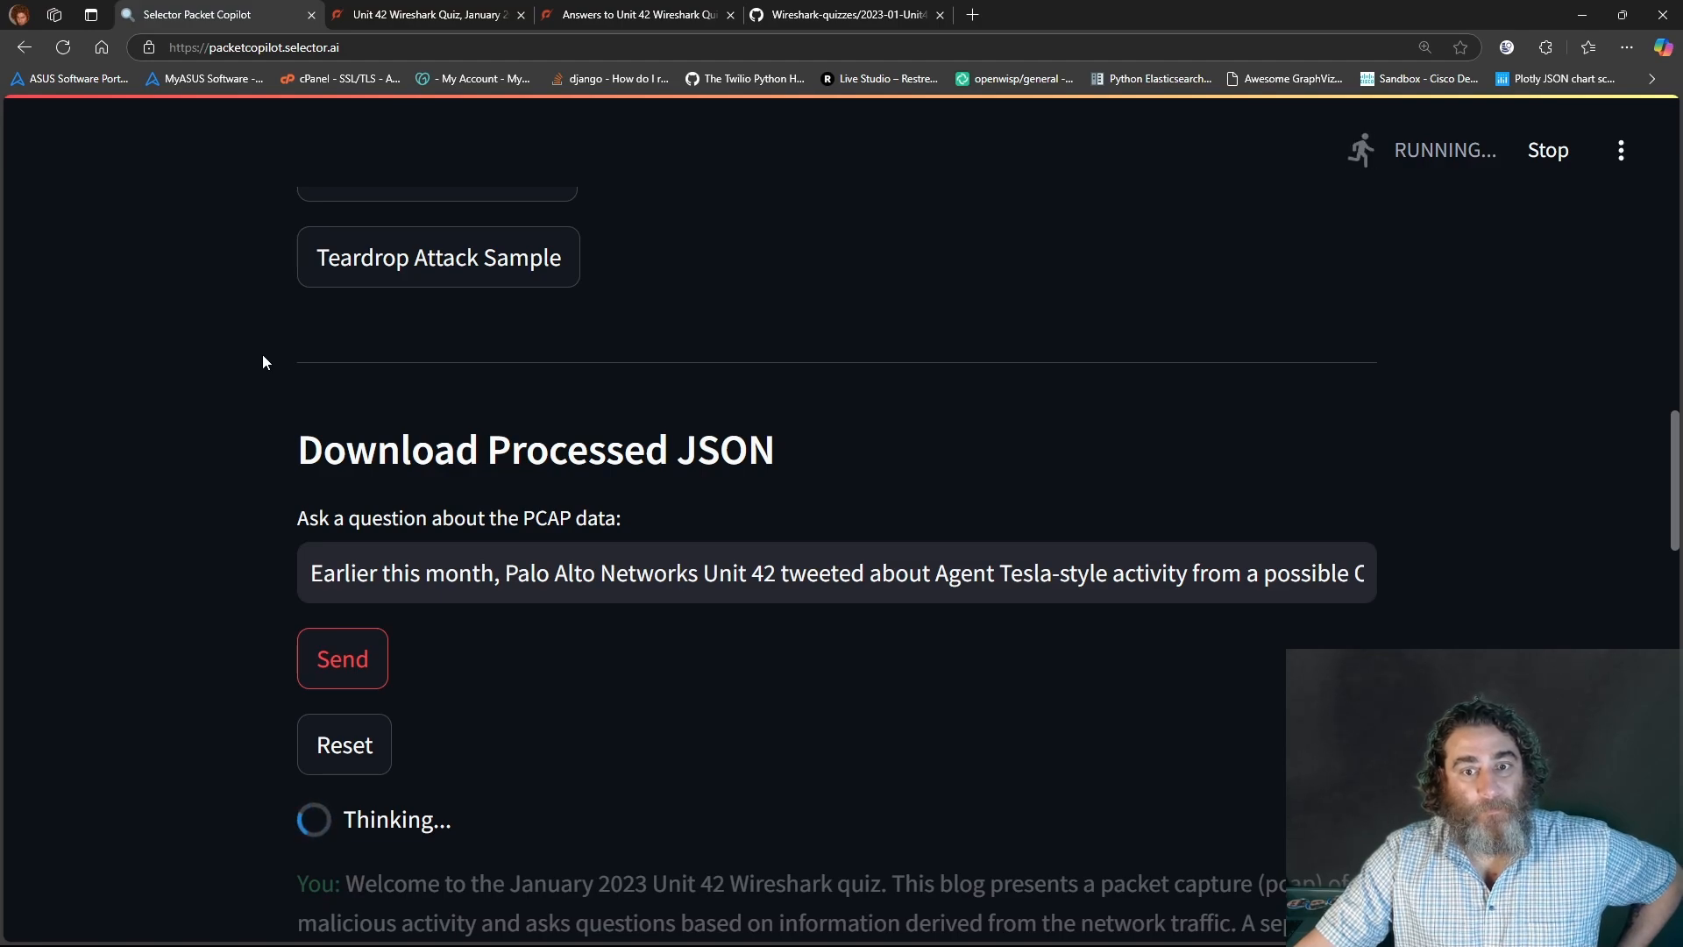
pyautogui.scroll(-3)
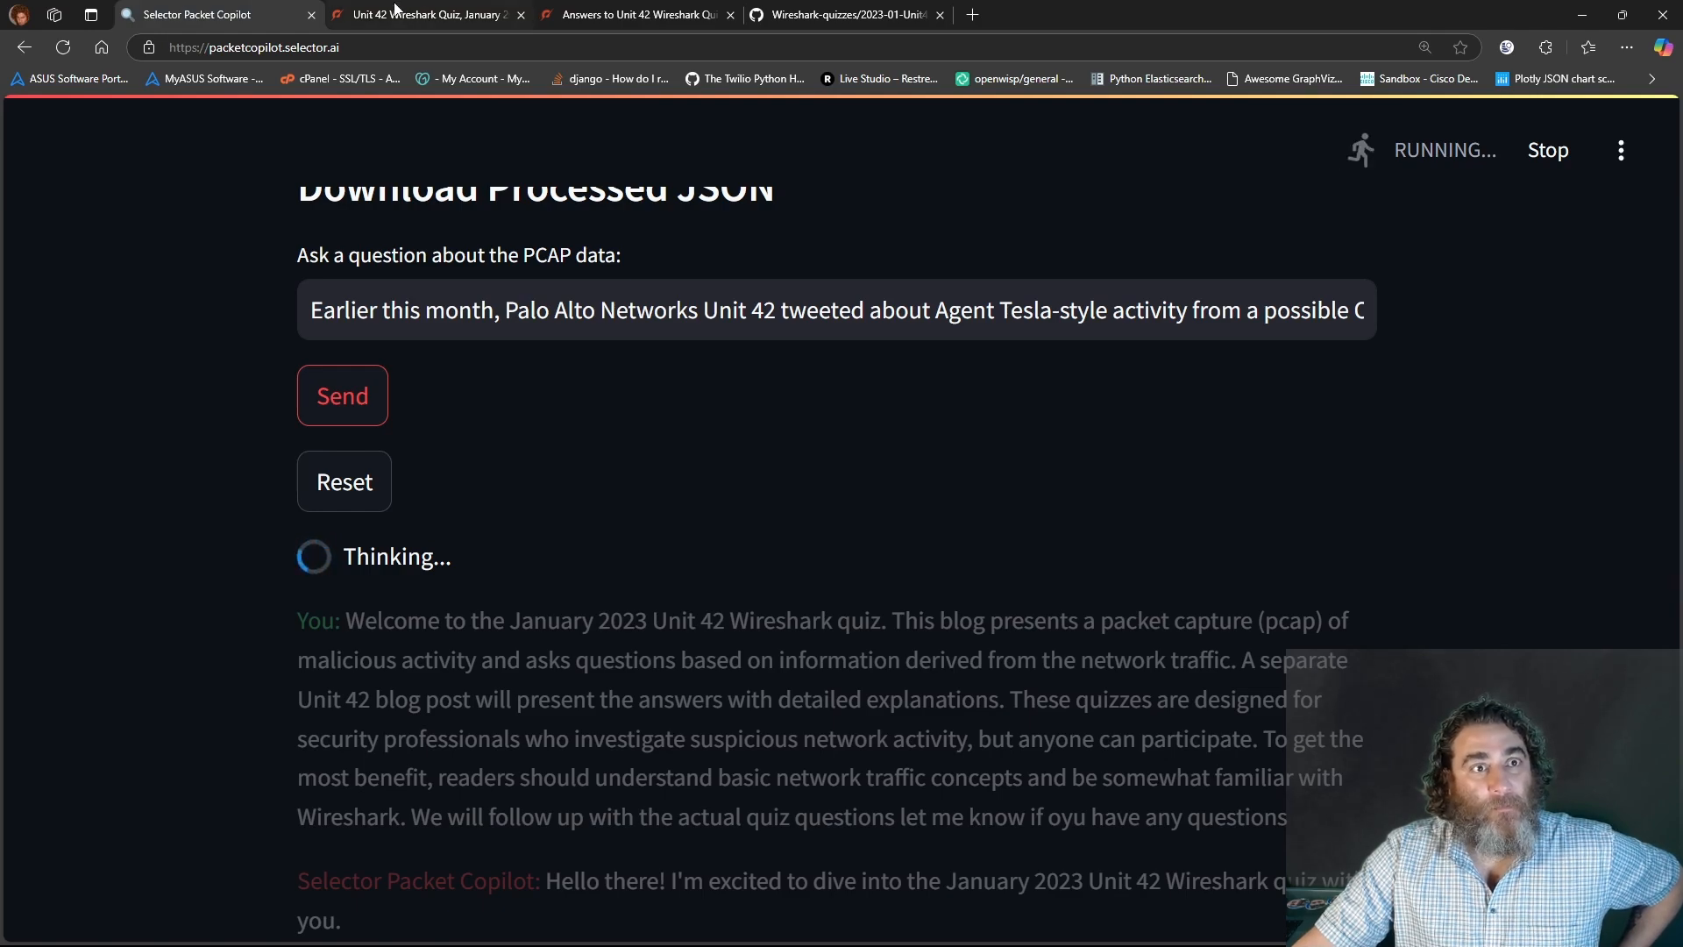
pyautogui.click(424, 15)
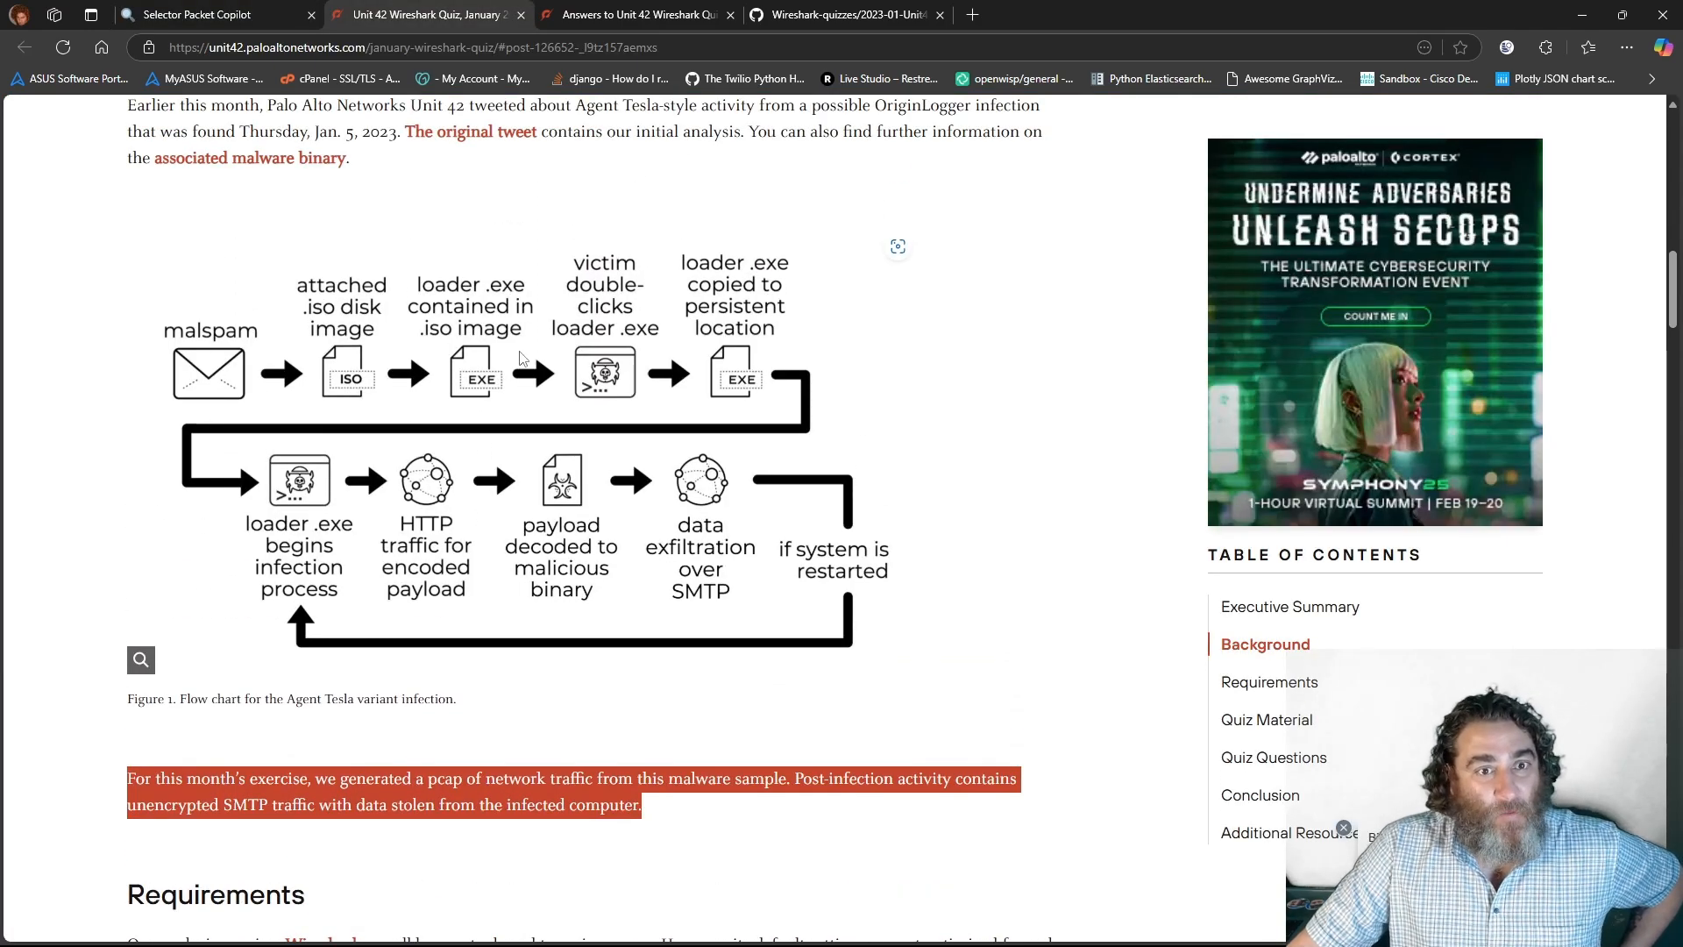
# - Scroll the quiz post to the Quiz Questions bullet list, then check the copilot's progress
pyautogui.scroll(-3)
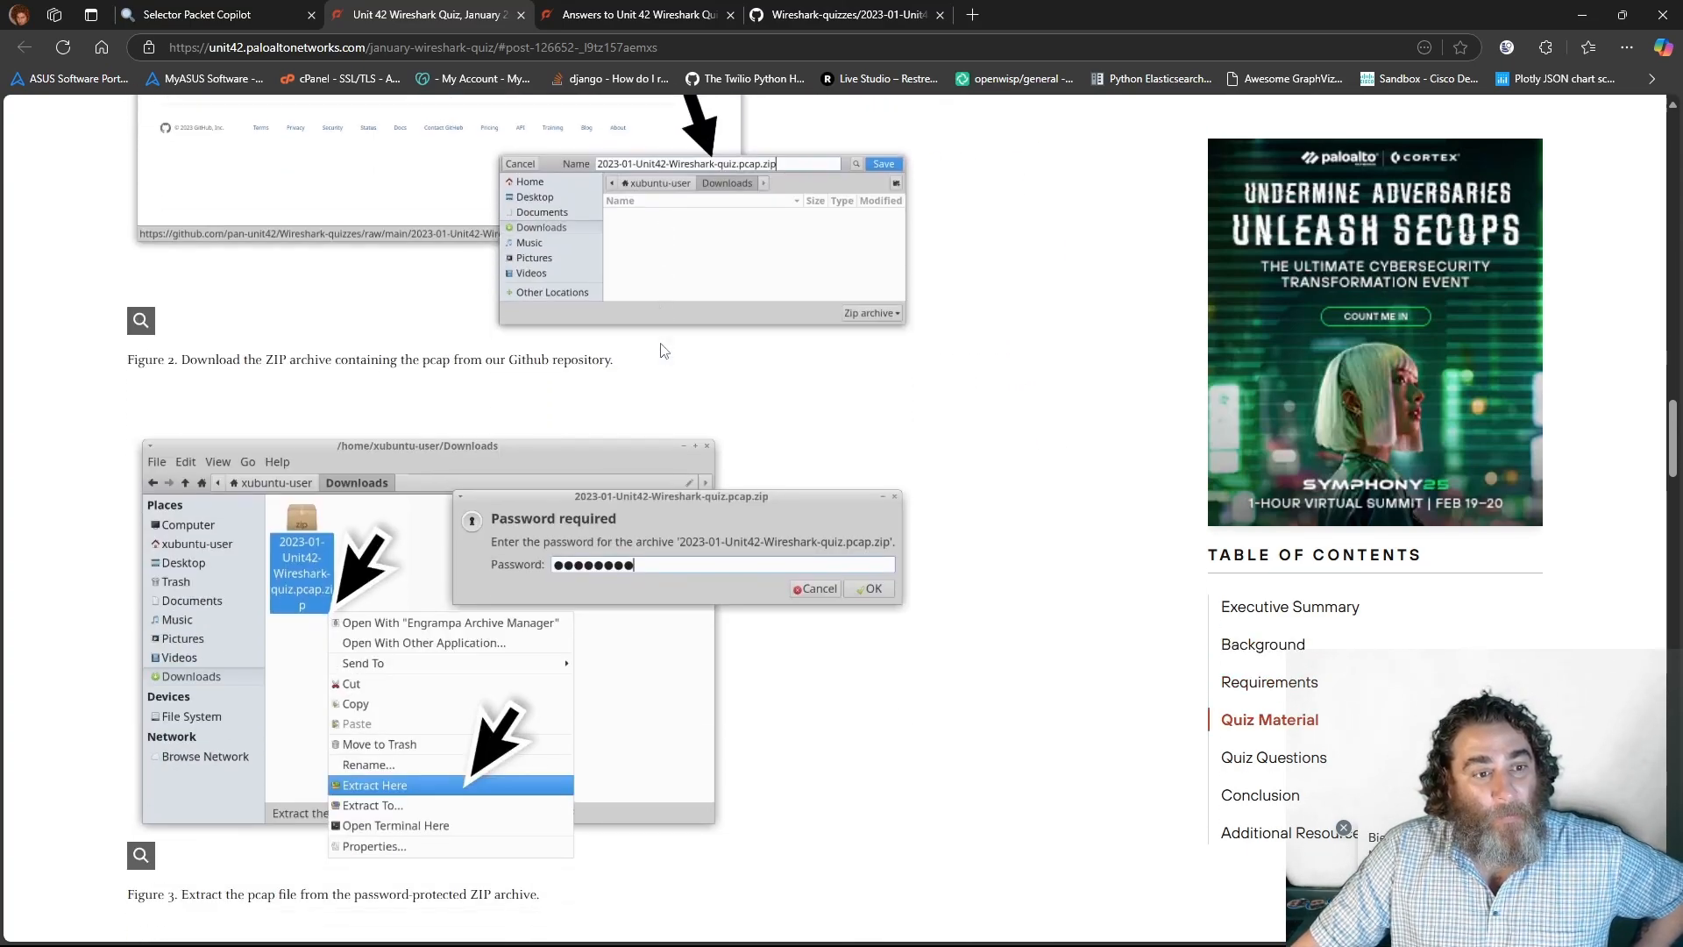
pyautogui.scroll(-3)
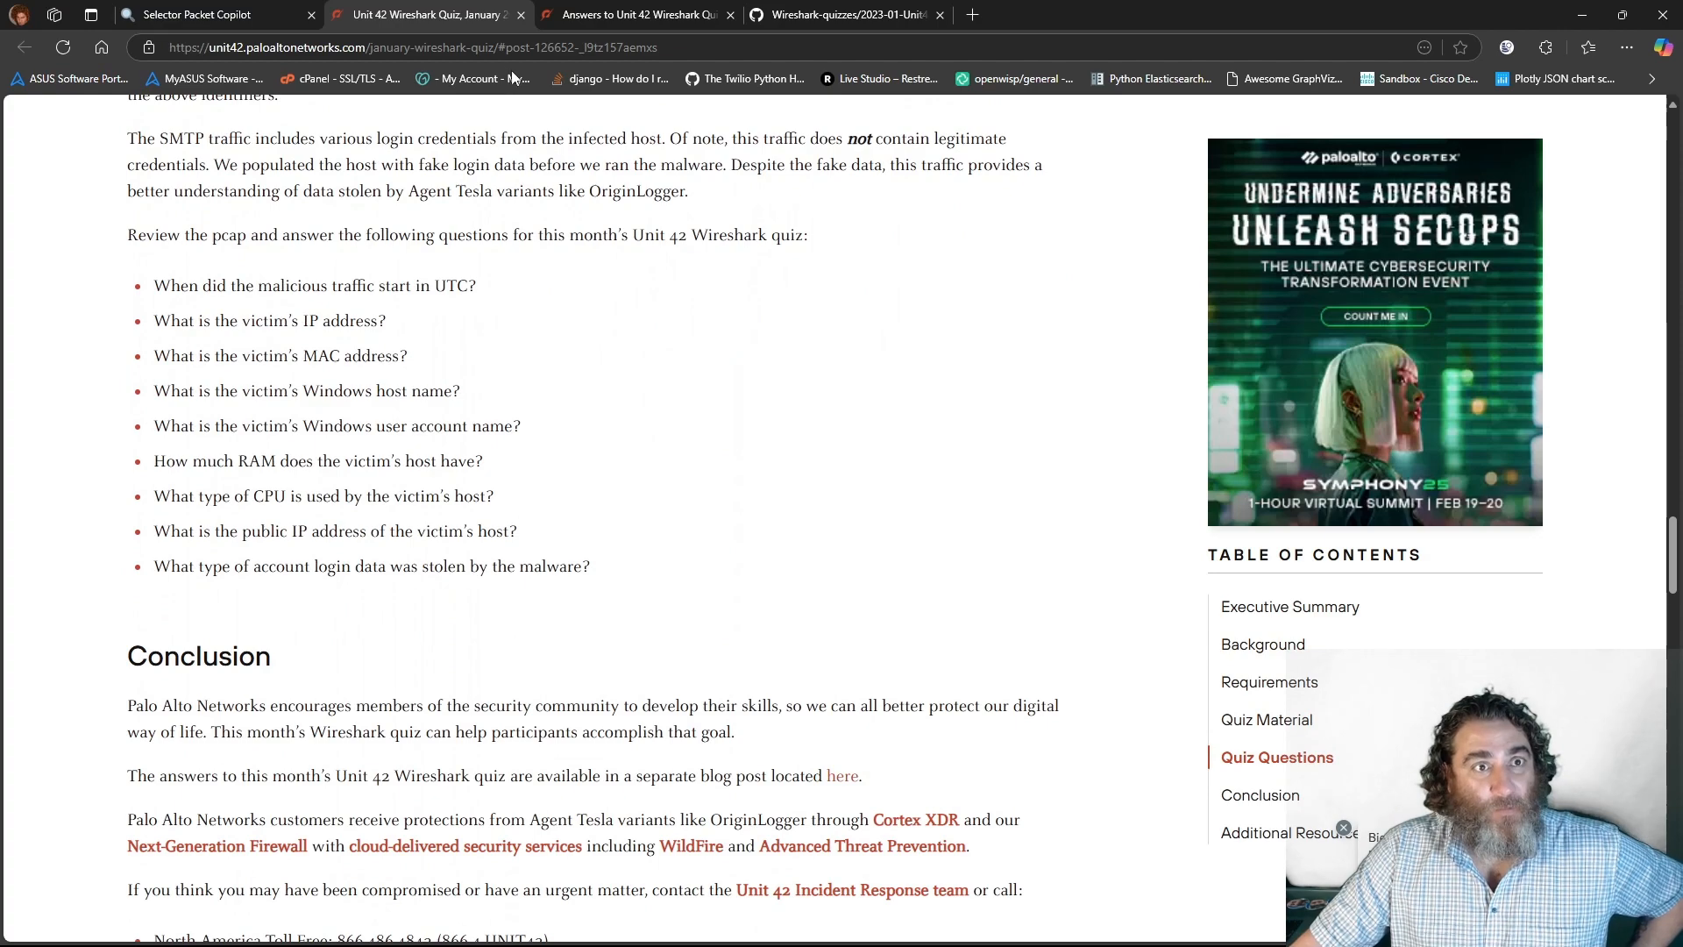
pyautogui.click(633, 14)
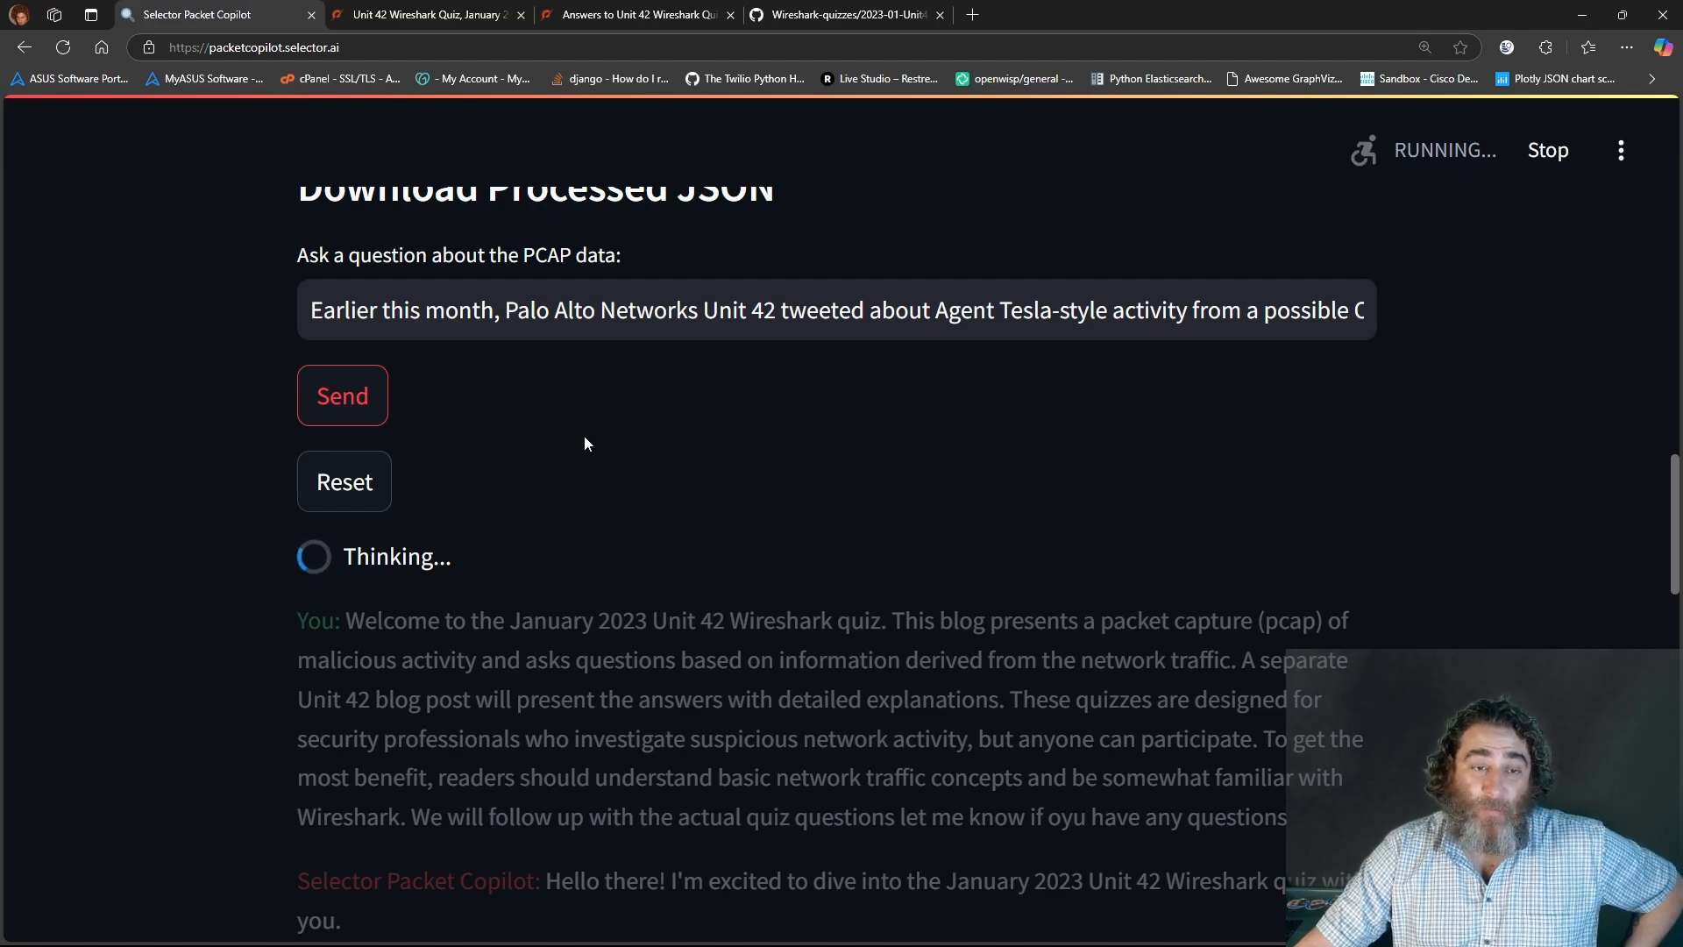
pyautogui.moveTo(570, 460)
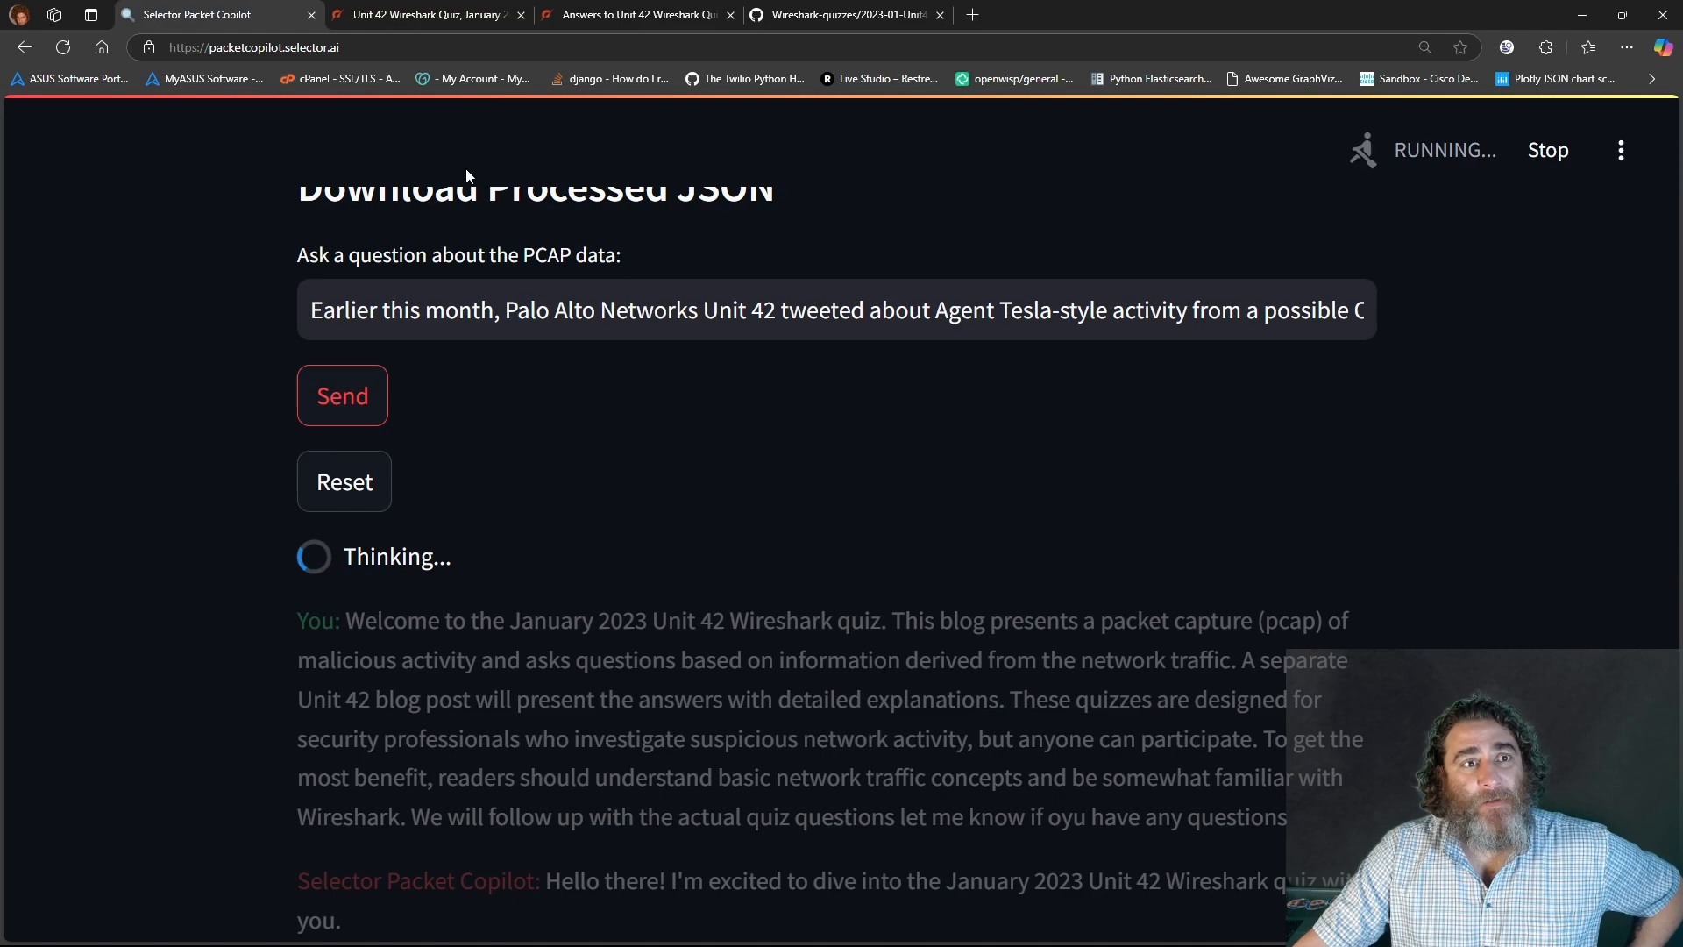
# - Copy the first quiz question on malicious traffic start time into the copilot's question field
pyautogui.click(424, 14)
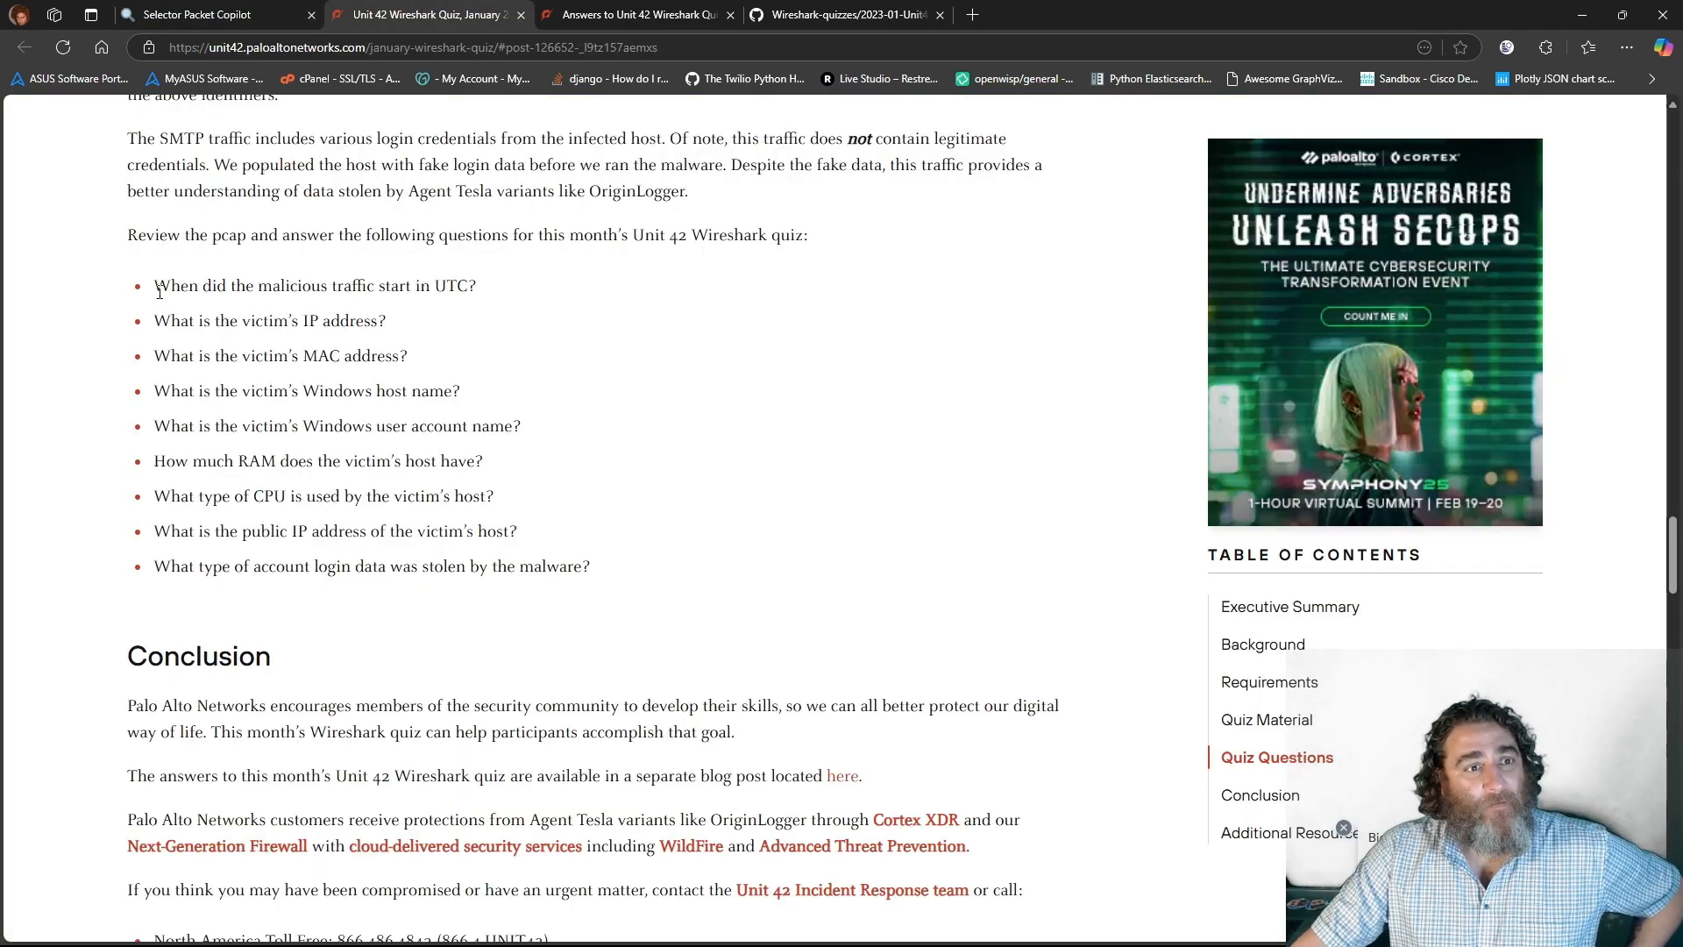
pyautogui.doubleClick(311, 286)
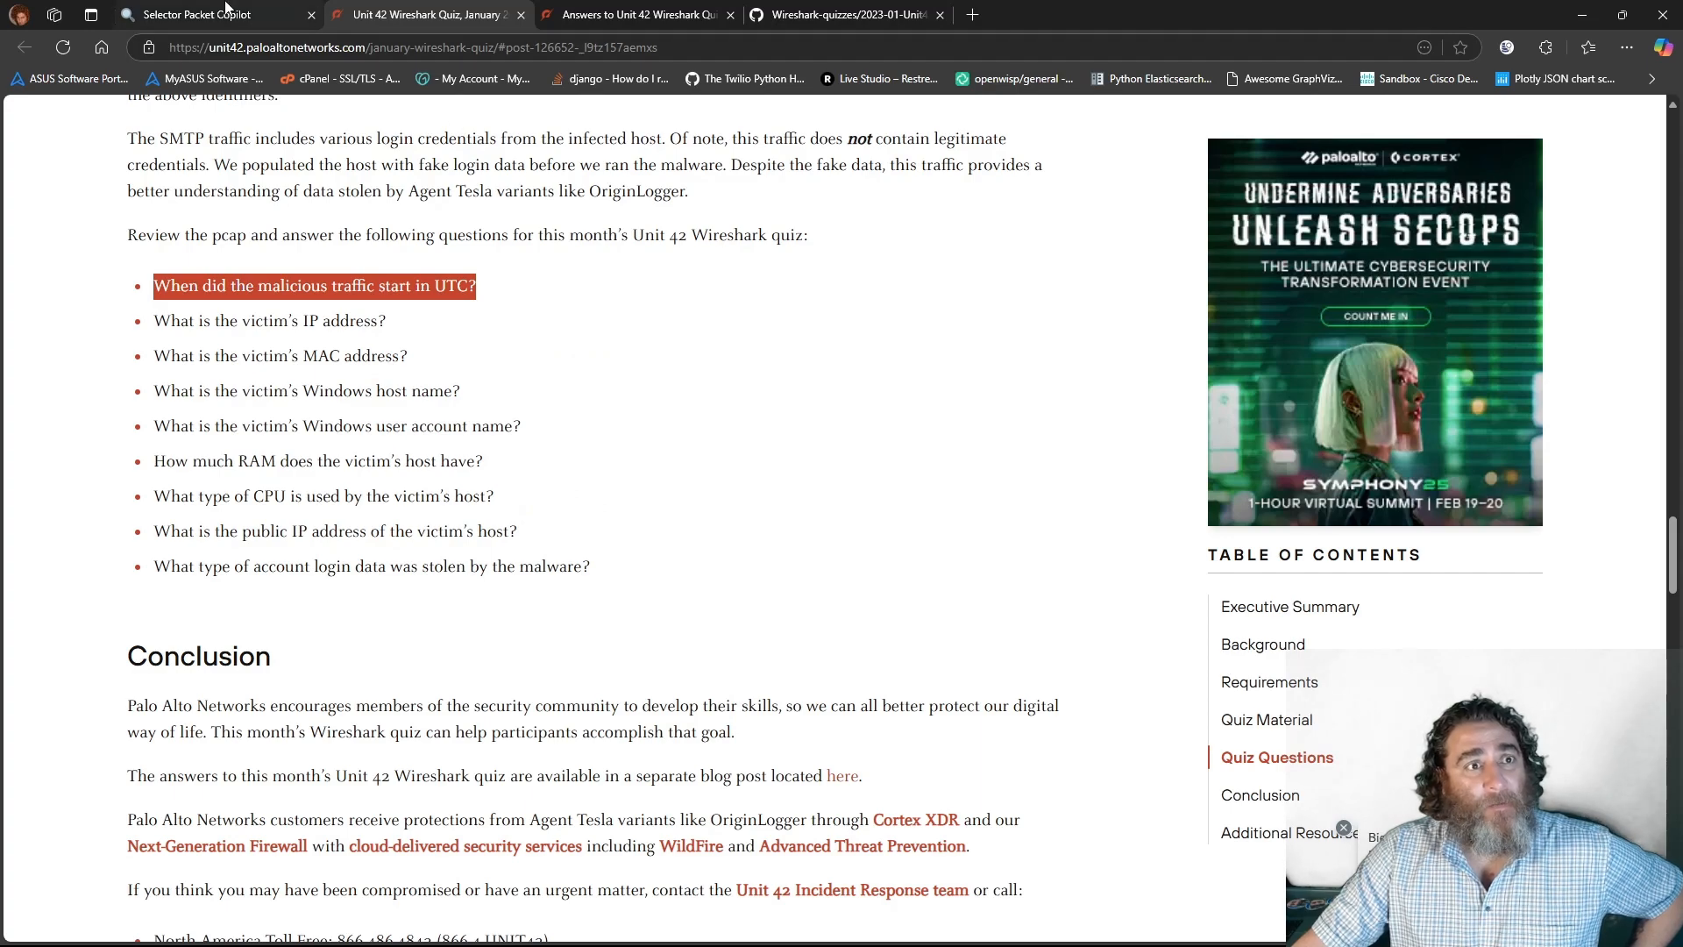
pyautogui.click(205, 14)
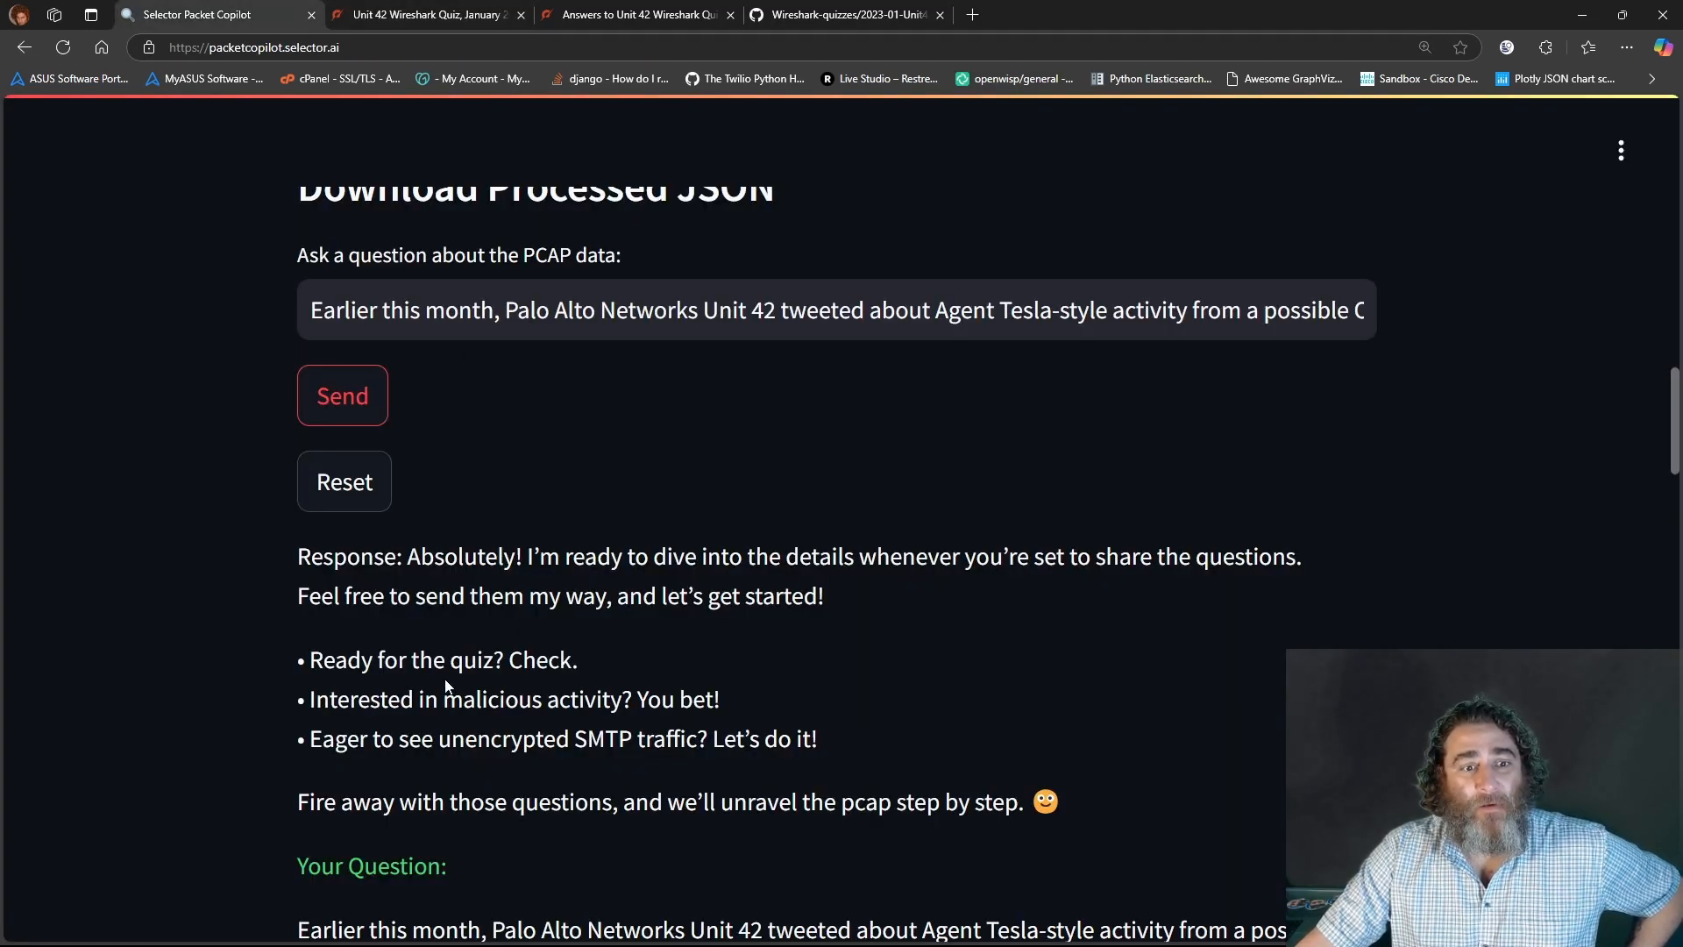
pyautogui.click(526, 311)
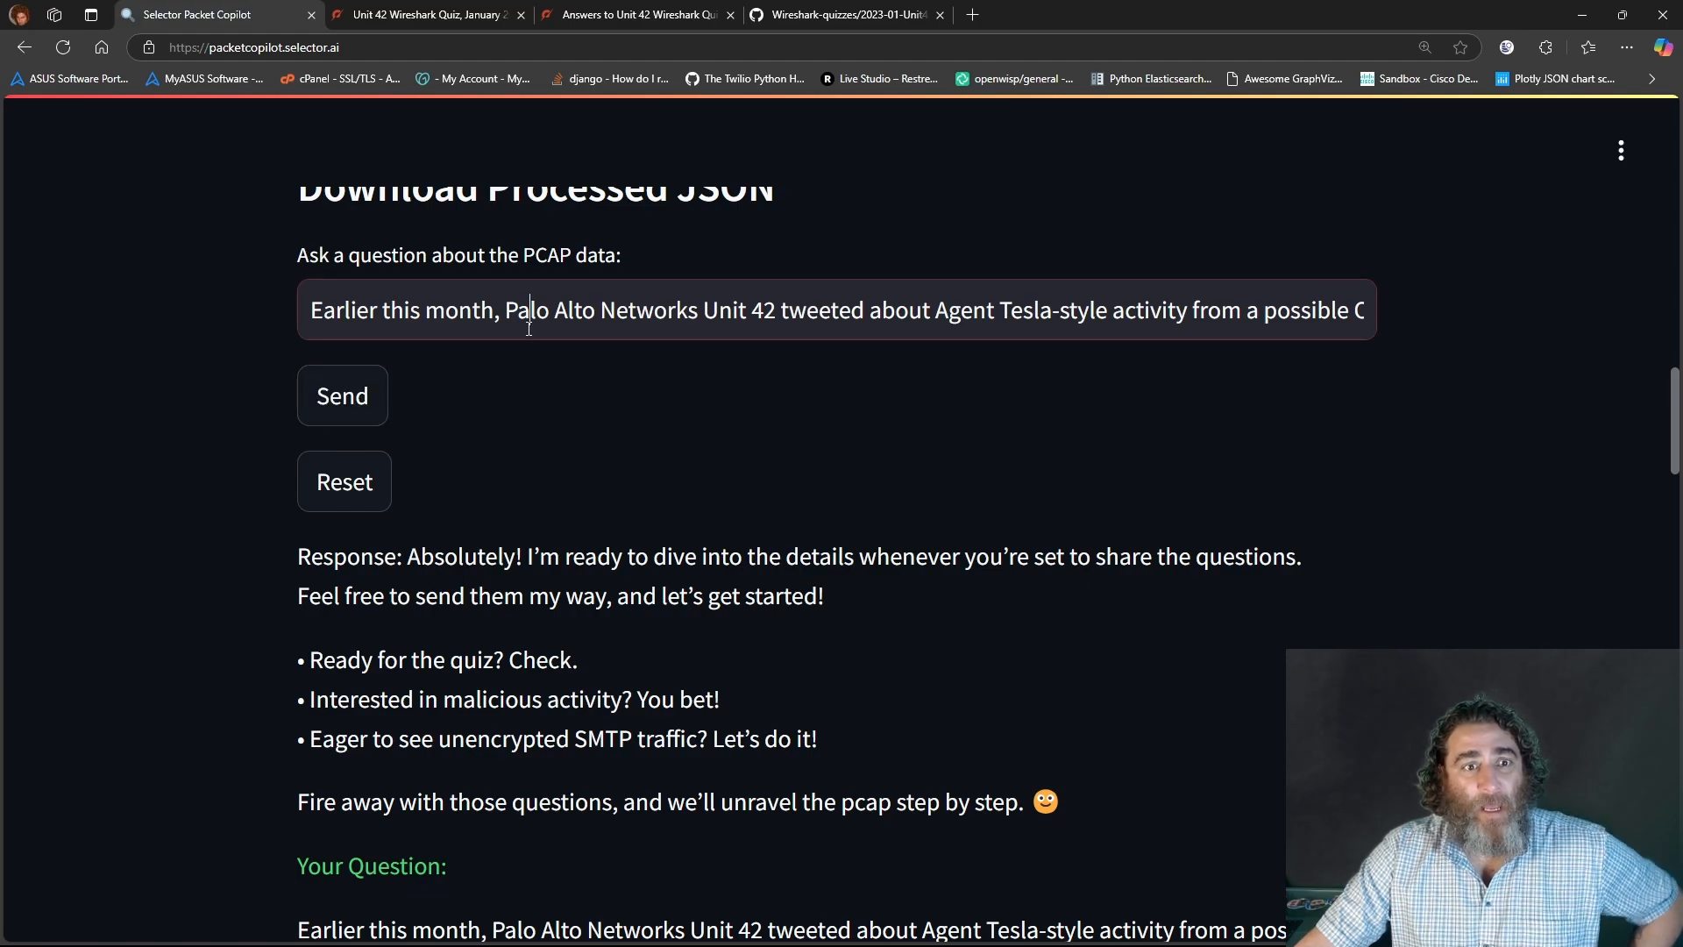
# - Ask the copilot, based on the packet capture, when the malicious traffic started in UTC
pyautogui.write('When did the malicious traffic start in UTC?')
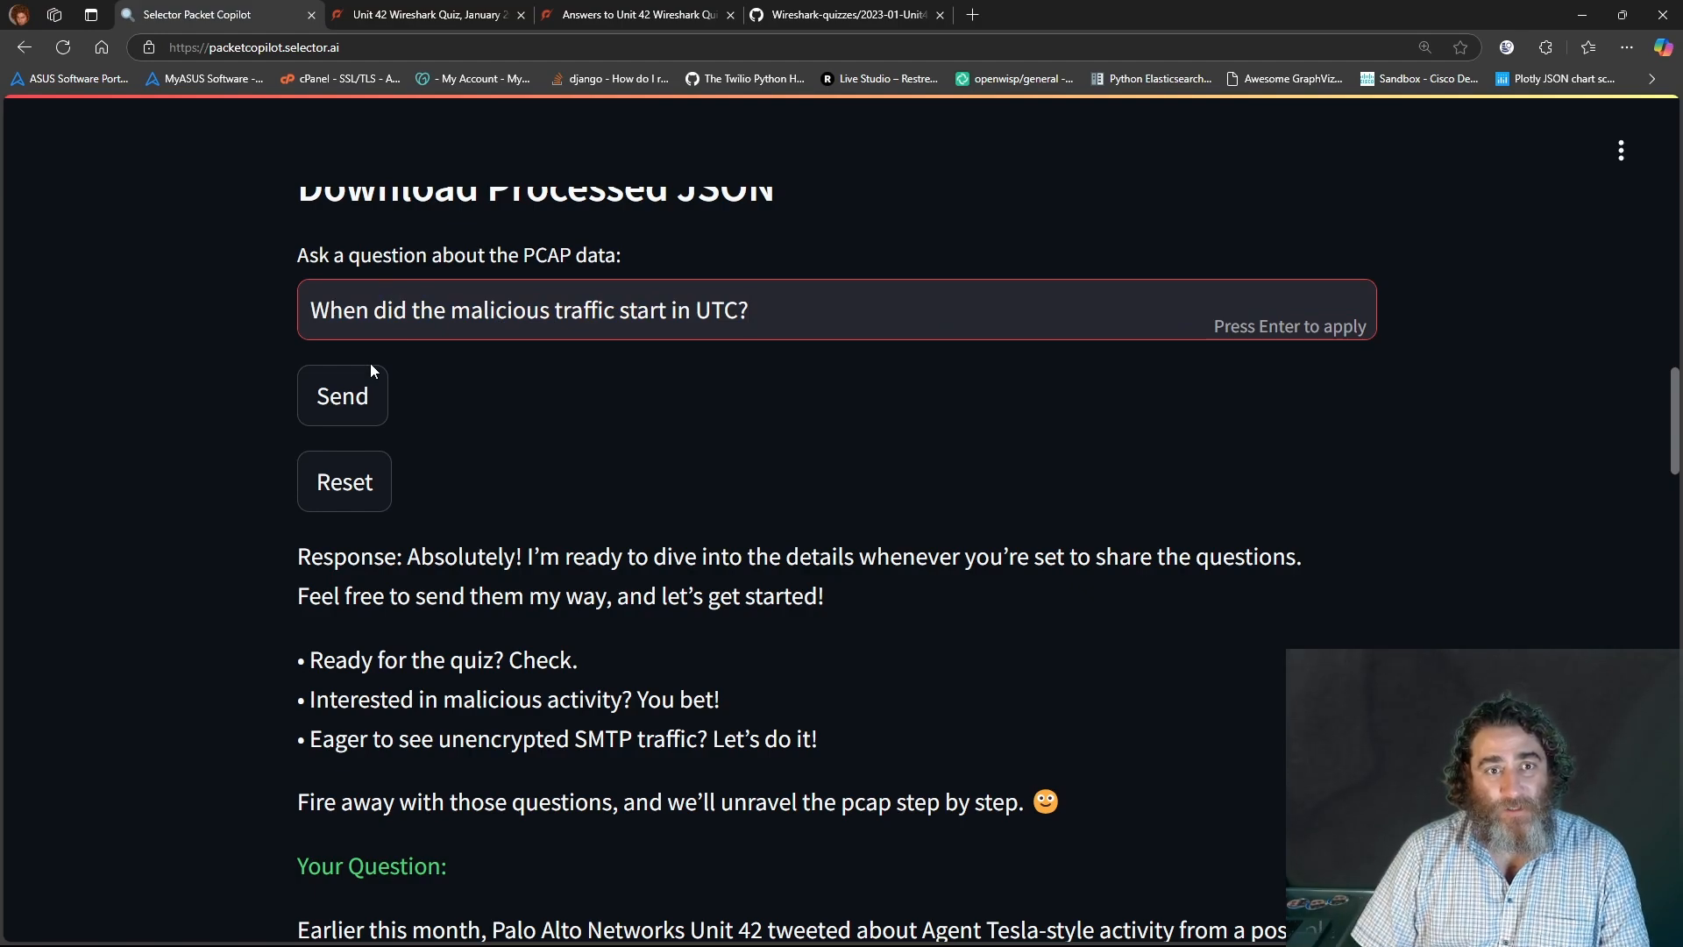
pyautogui.click(746, 310)
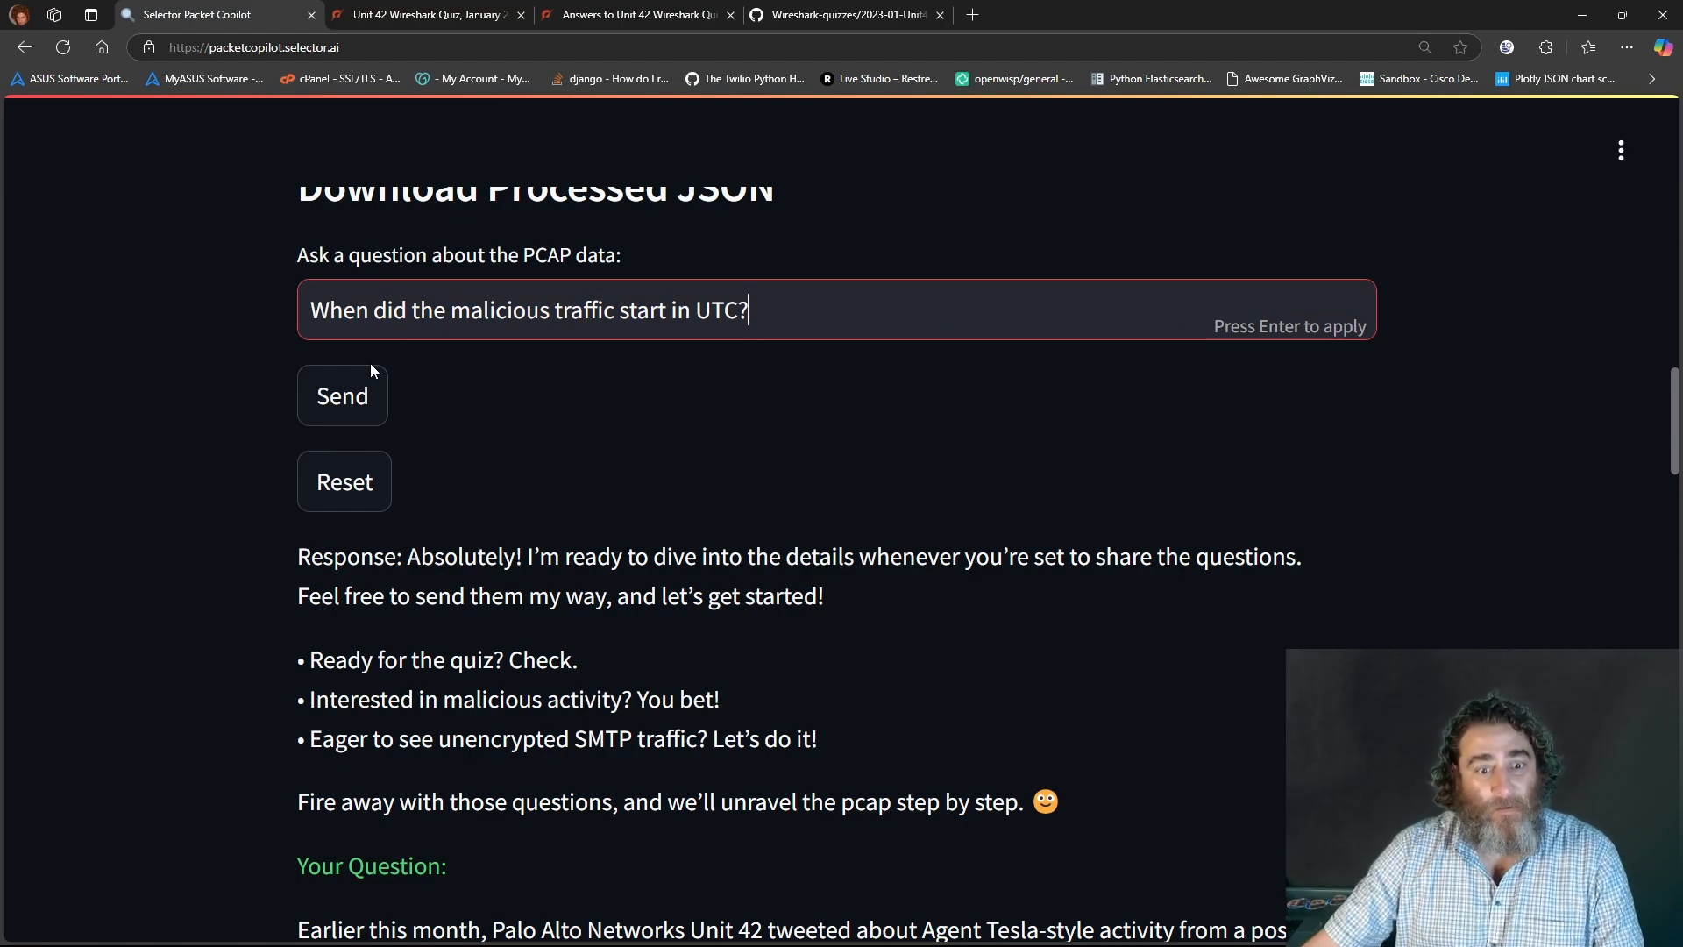
pyautogui.write('Basd')
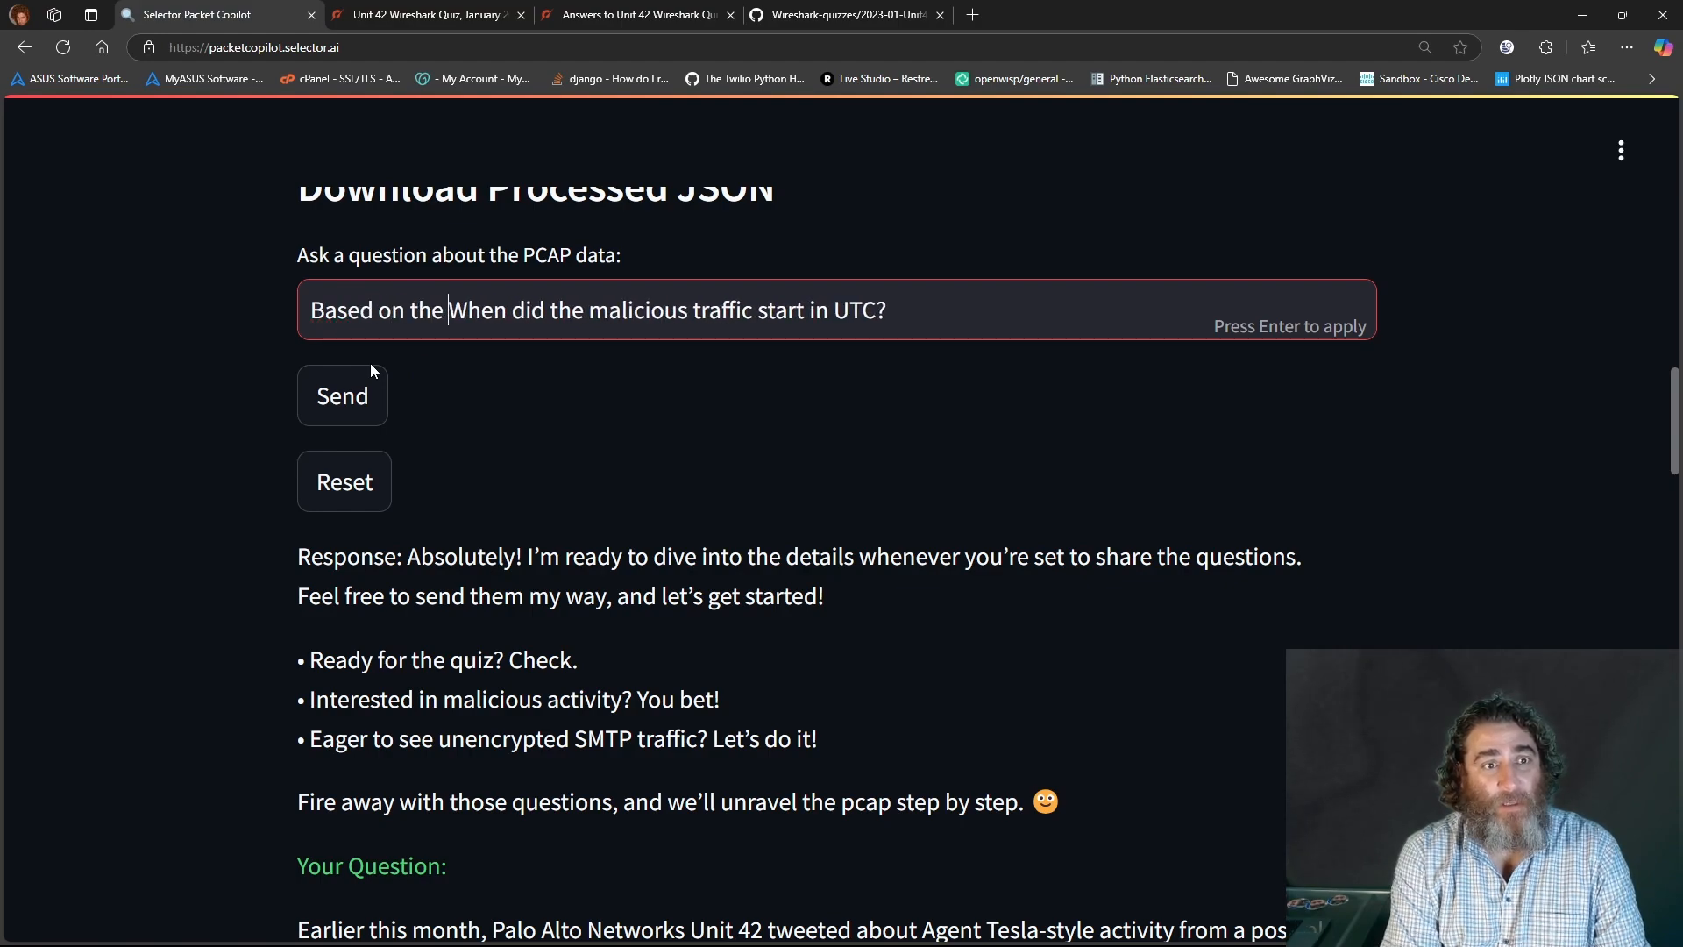
pyautogui.write('packet capture')
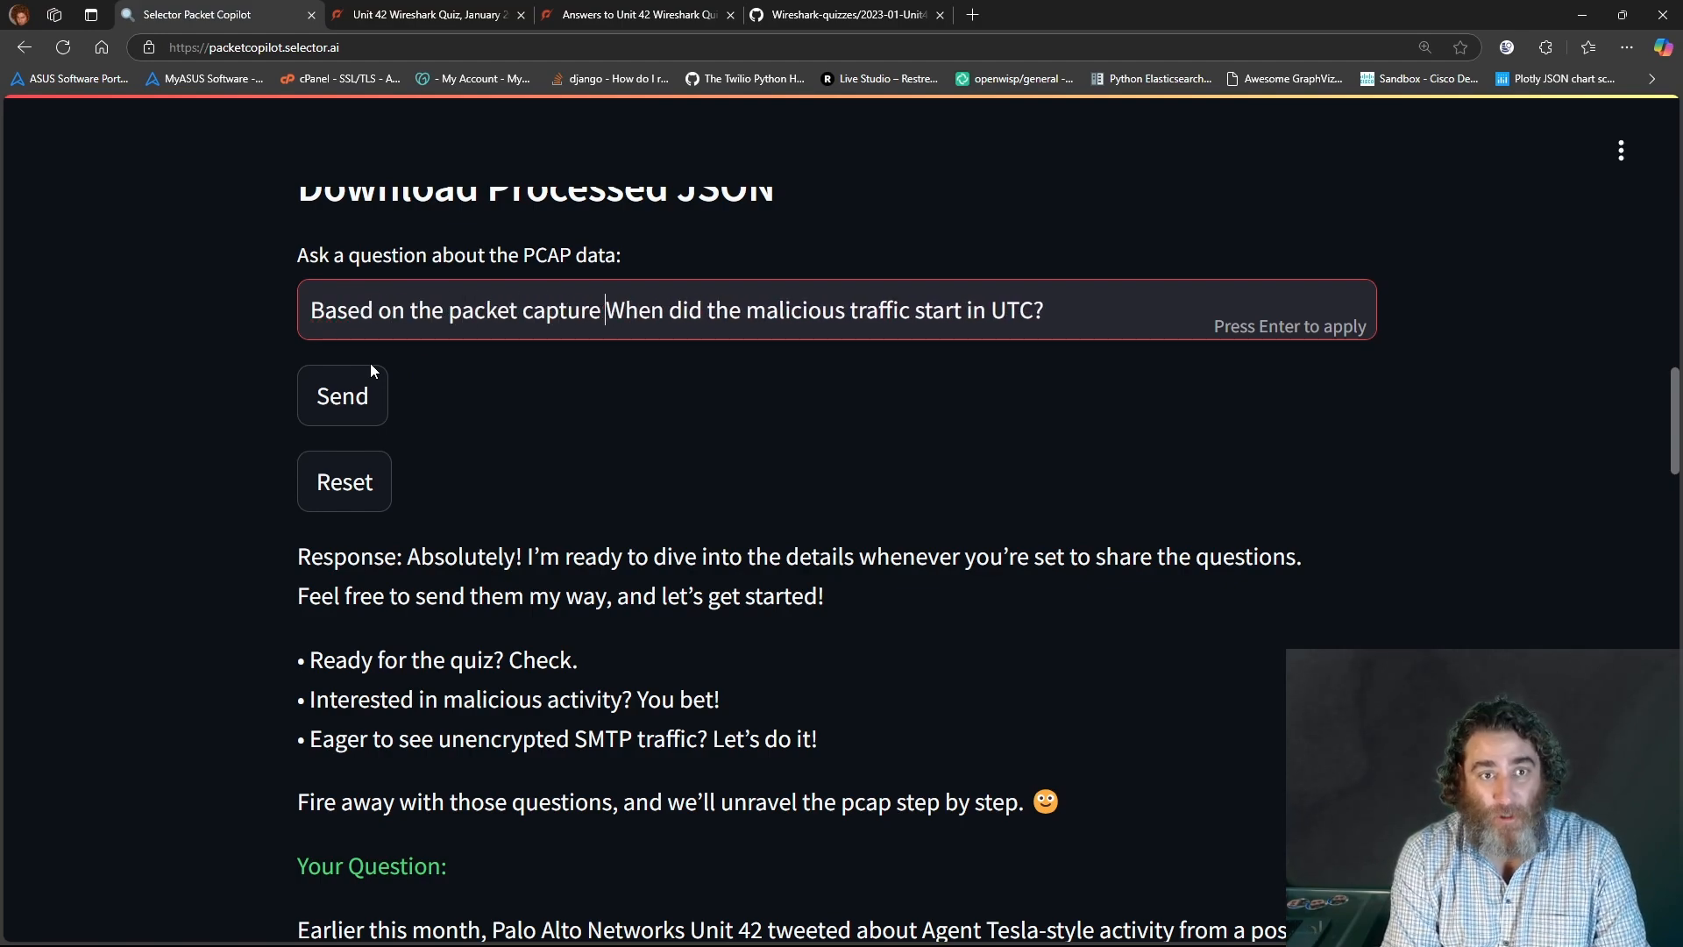
pyautogui.moveTo(367, 389)
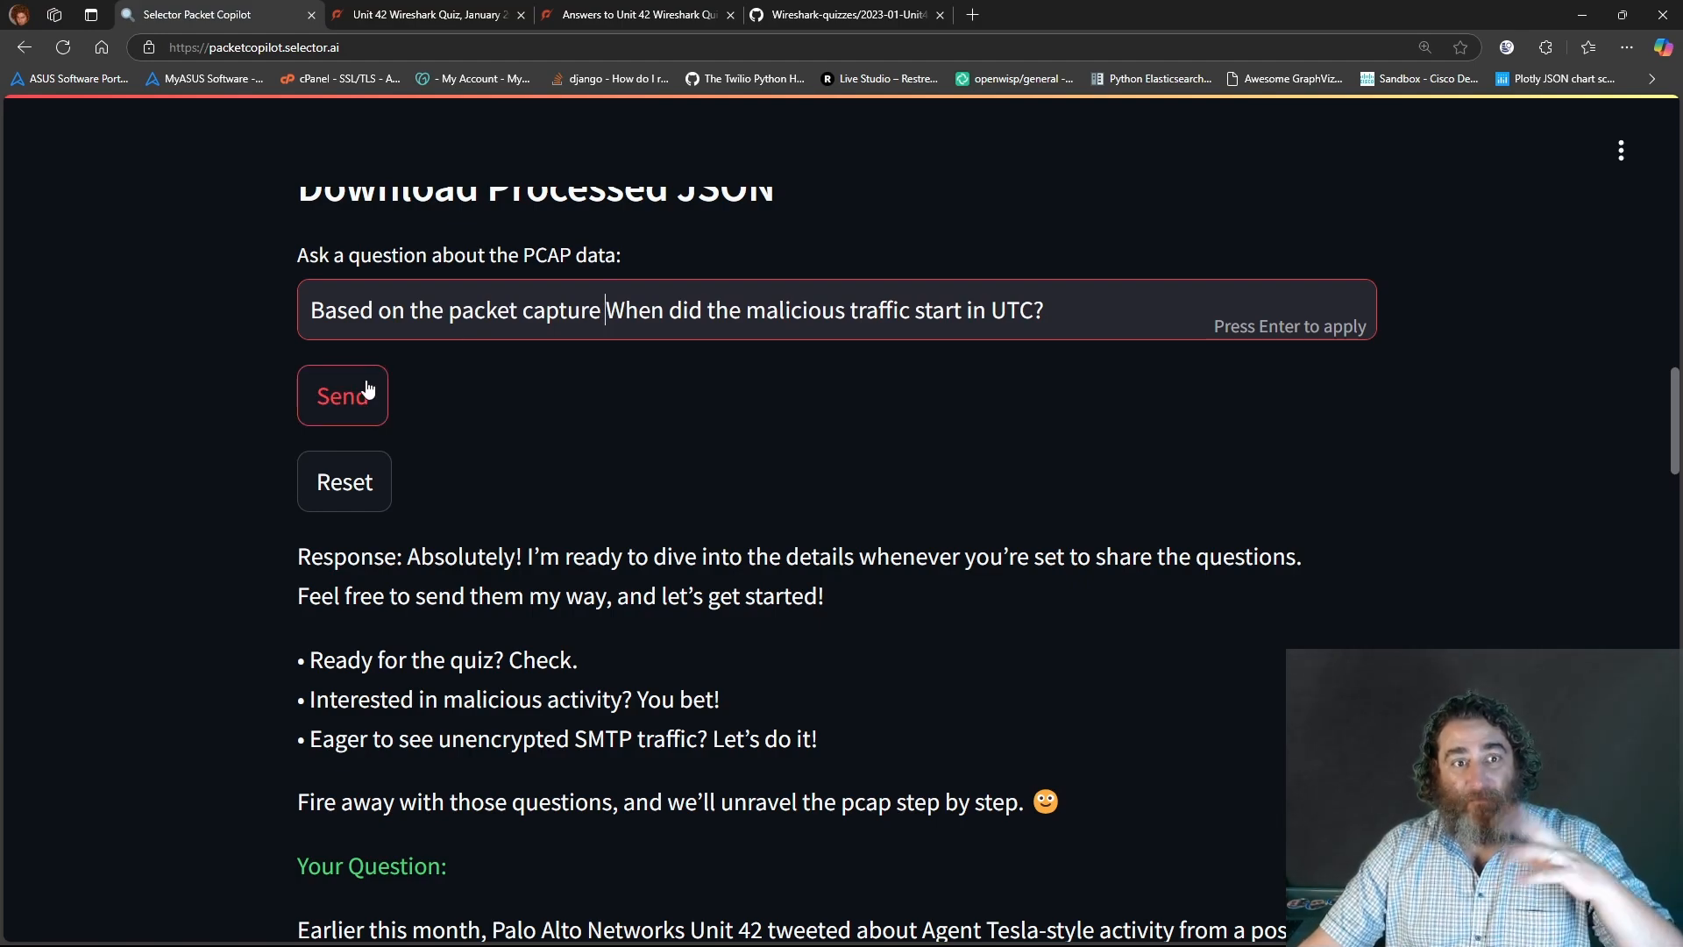
pyautogui.click(341, 396)
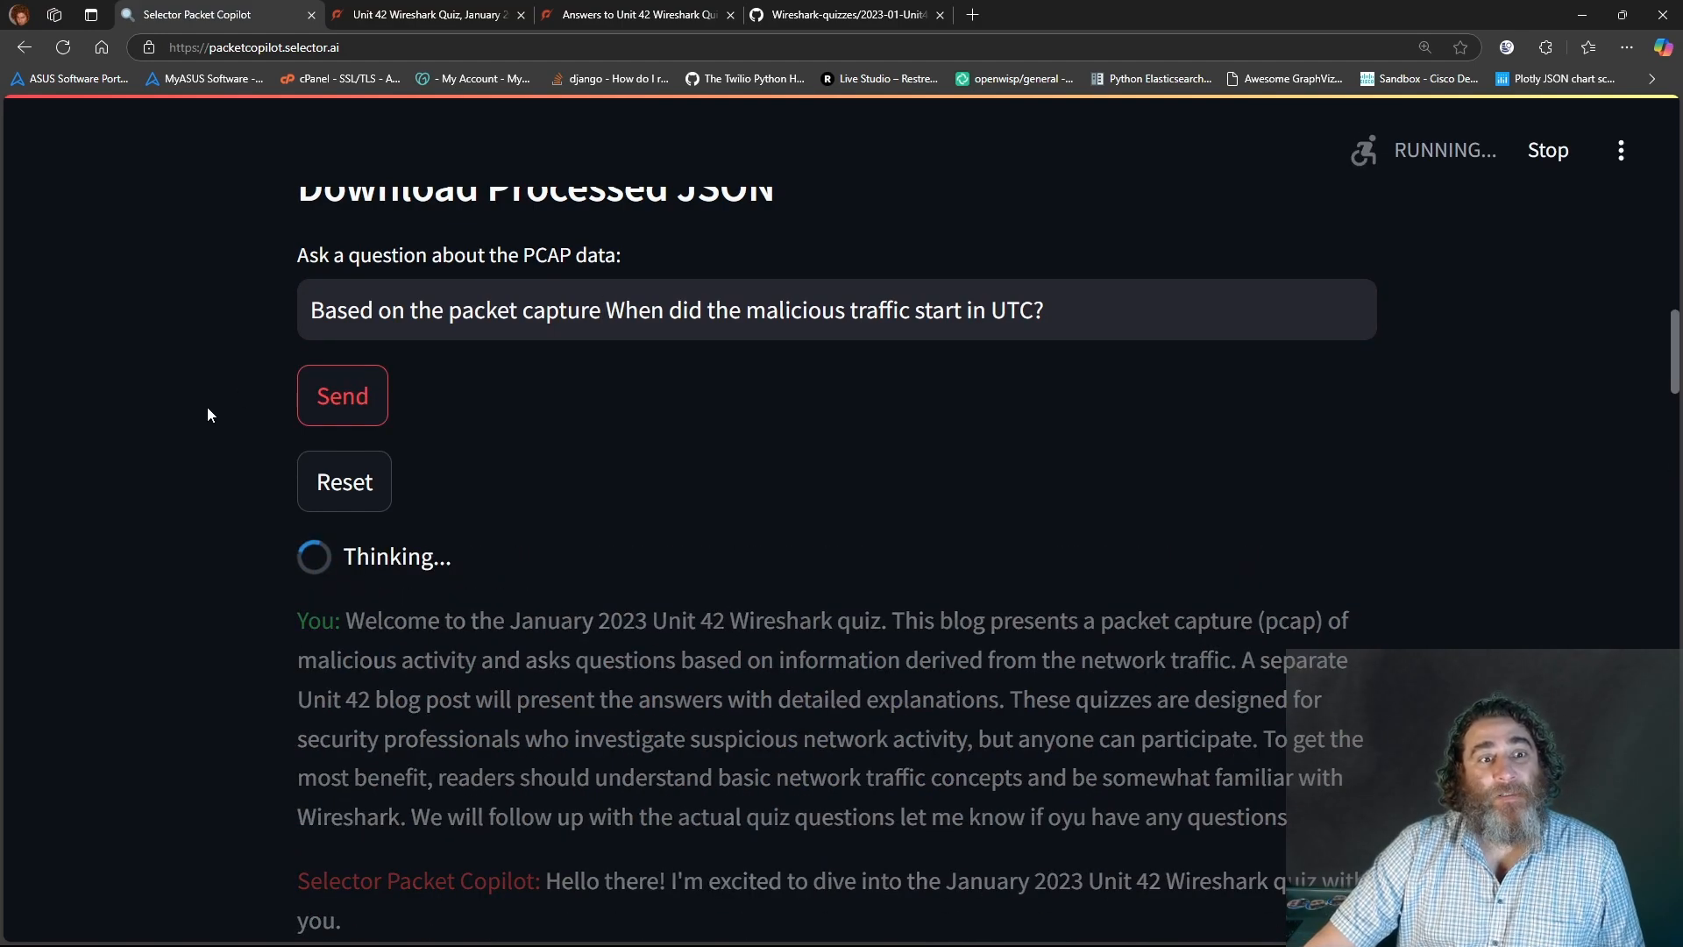
pyautogui.moveTo(238, 398)
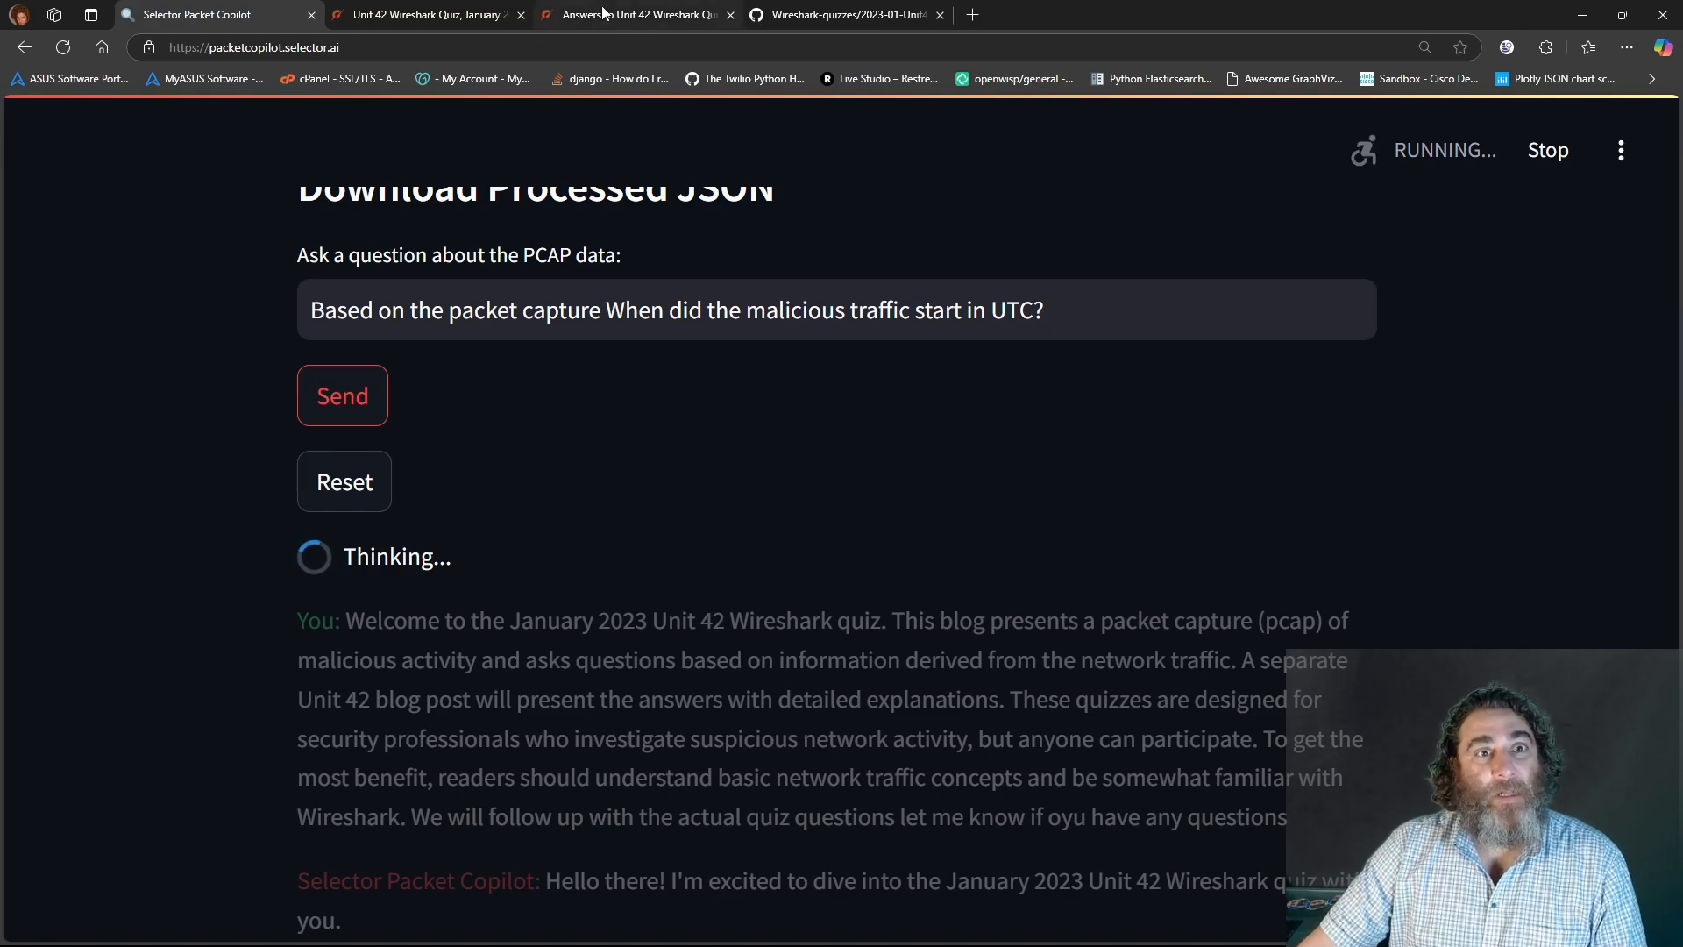
pyautogui.click(635, 14)
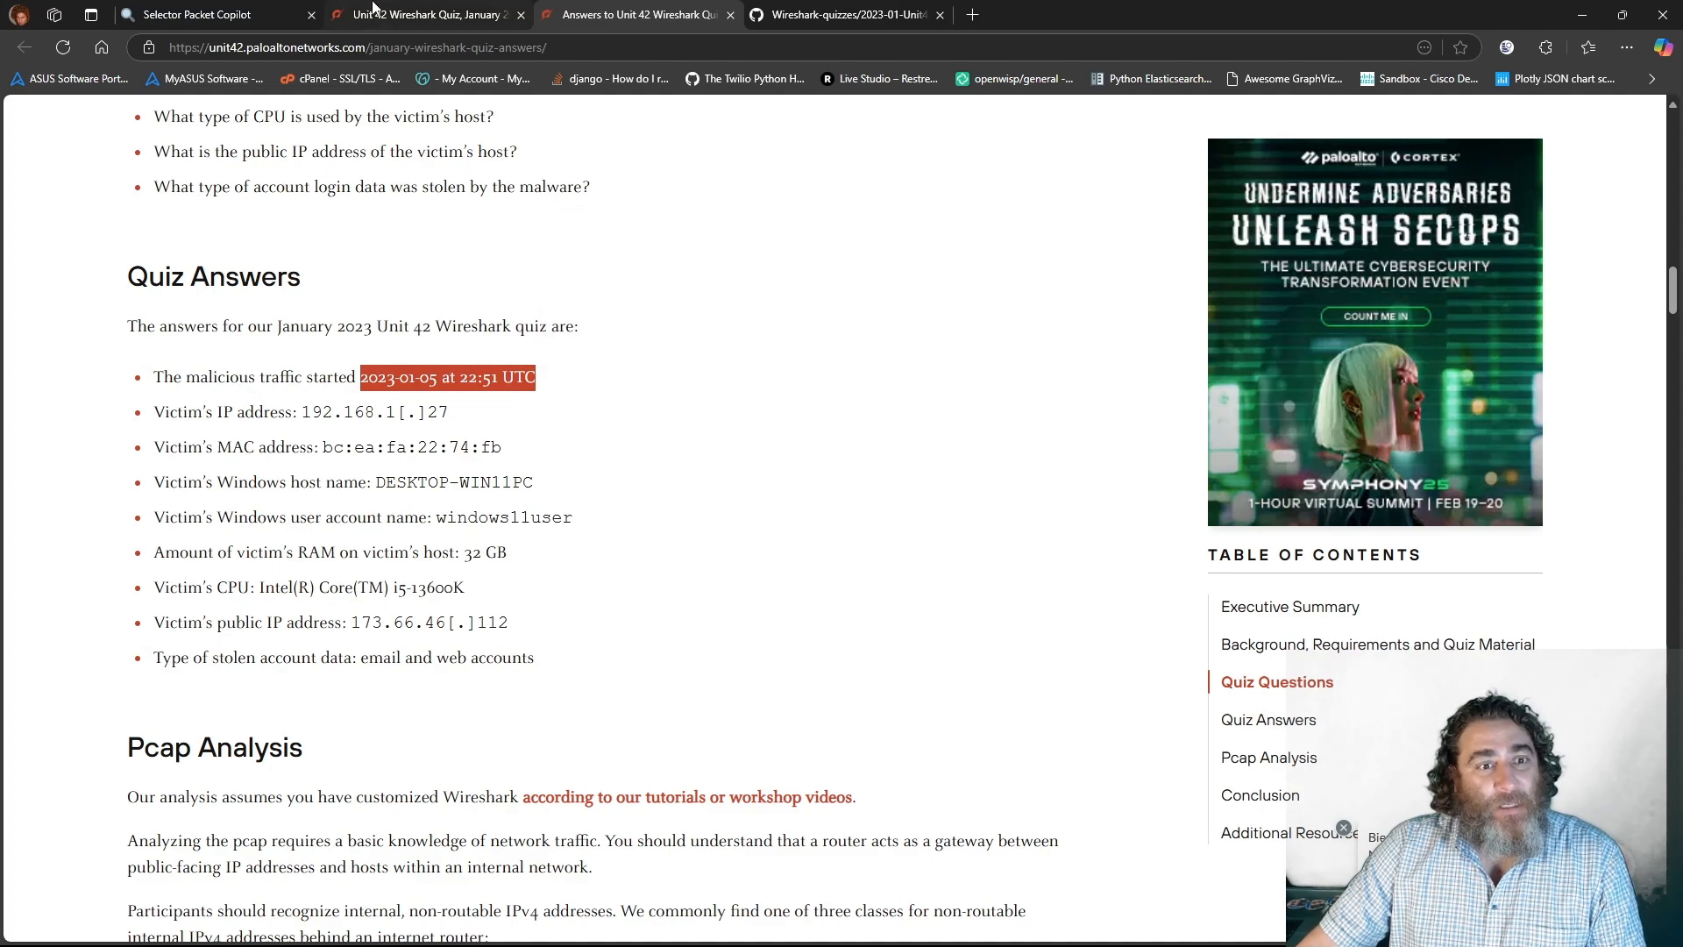
pyautogui.moveTo(193, 14)
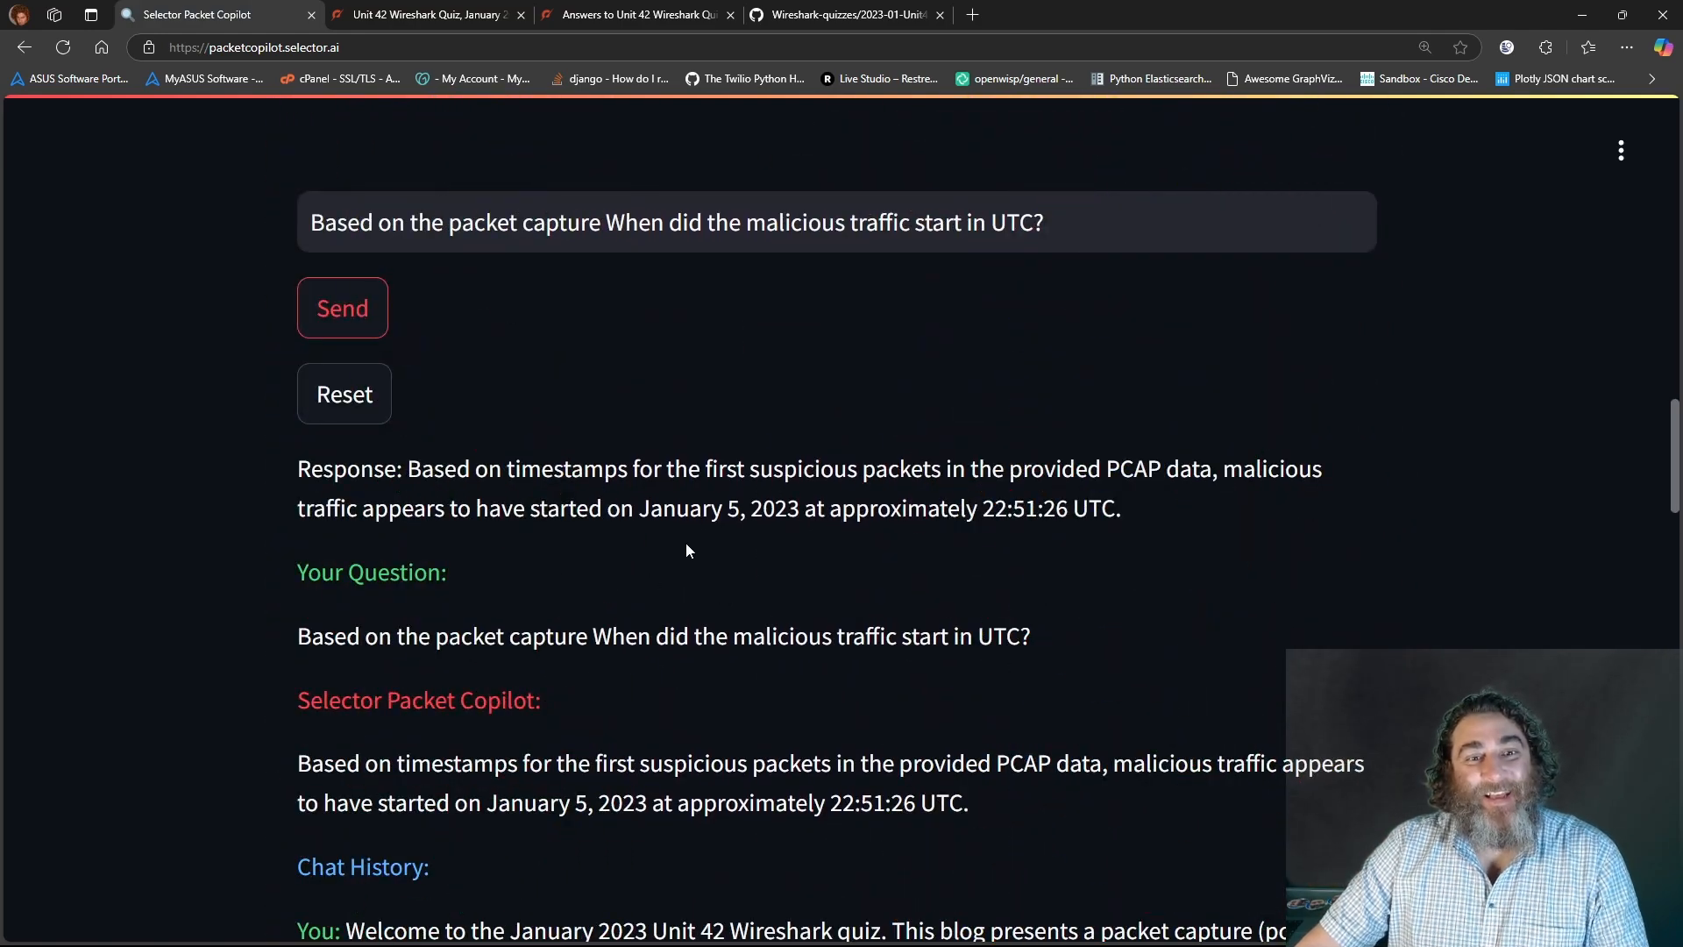
pyautogui.moveTo(649, 493)
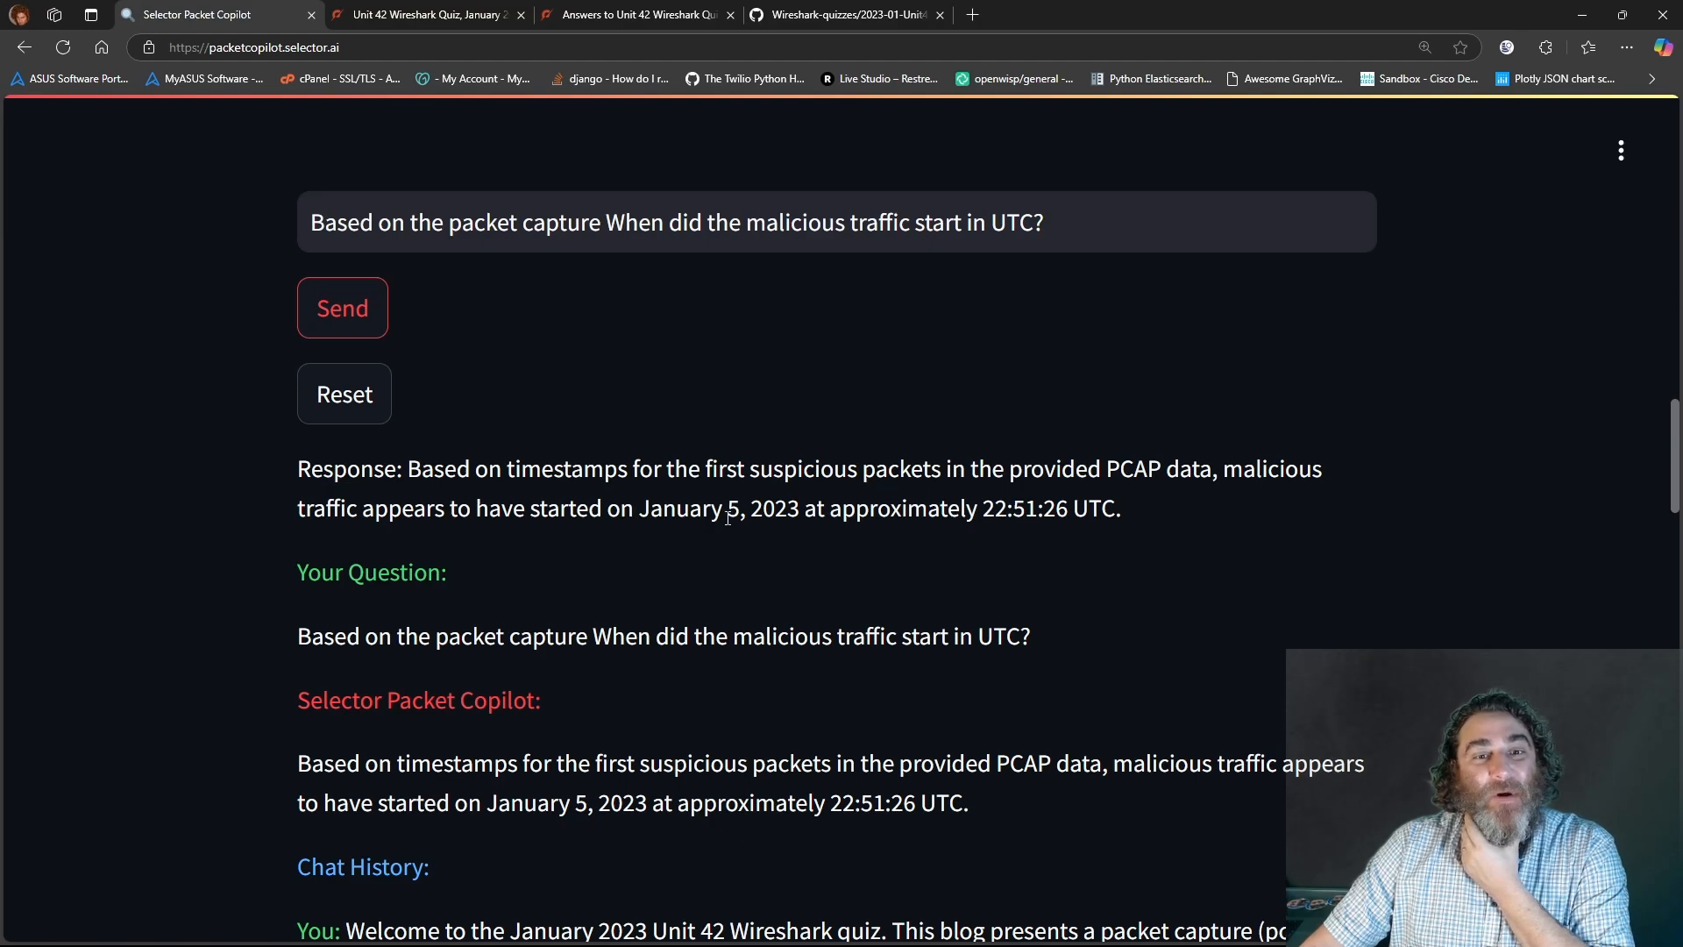
pyautogui.moveTo(951, 506)
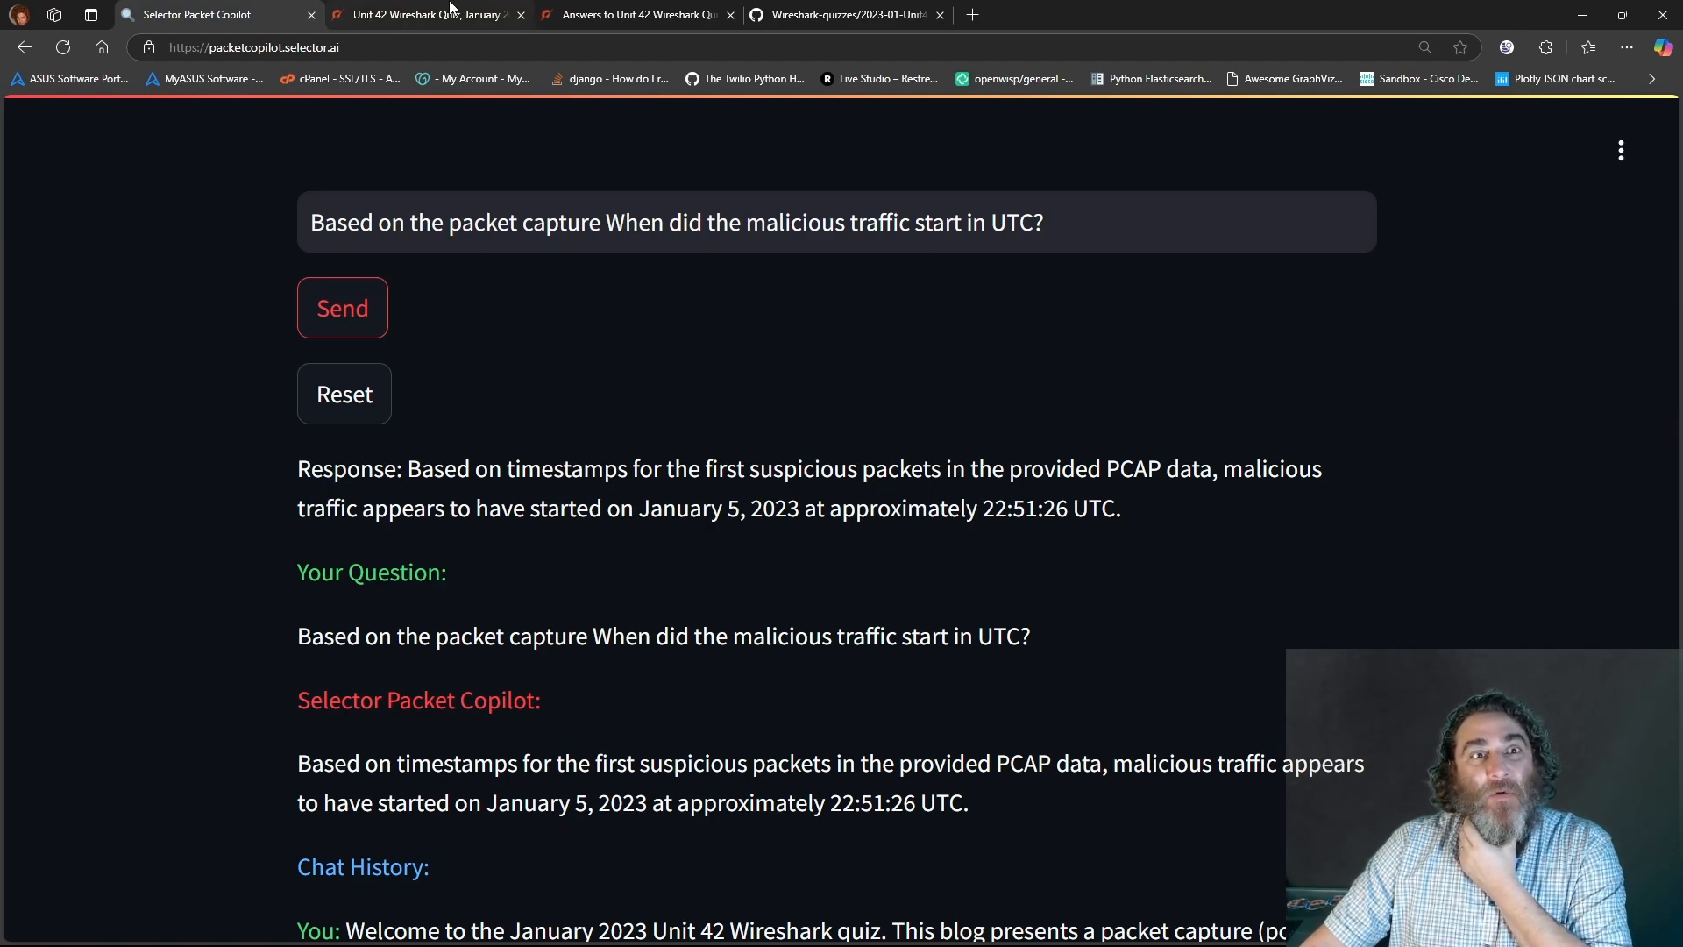
# - Confirm the 22:51:26 UTC answer on the answers page and select the old question to replace
pyautogui.click(633, 14)
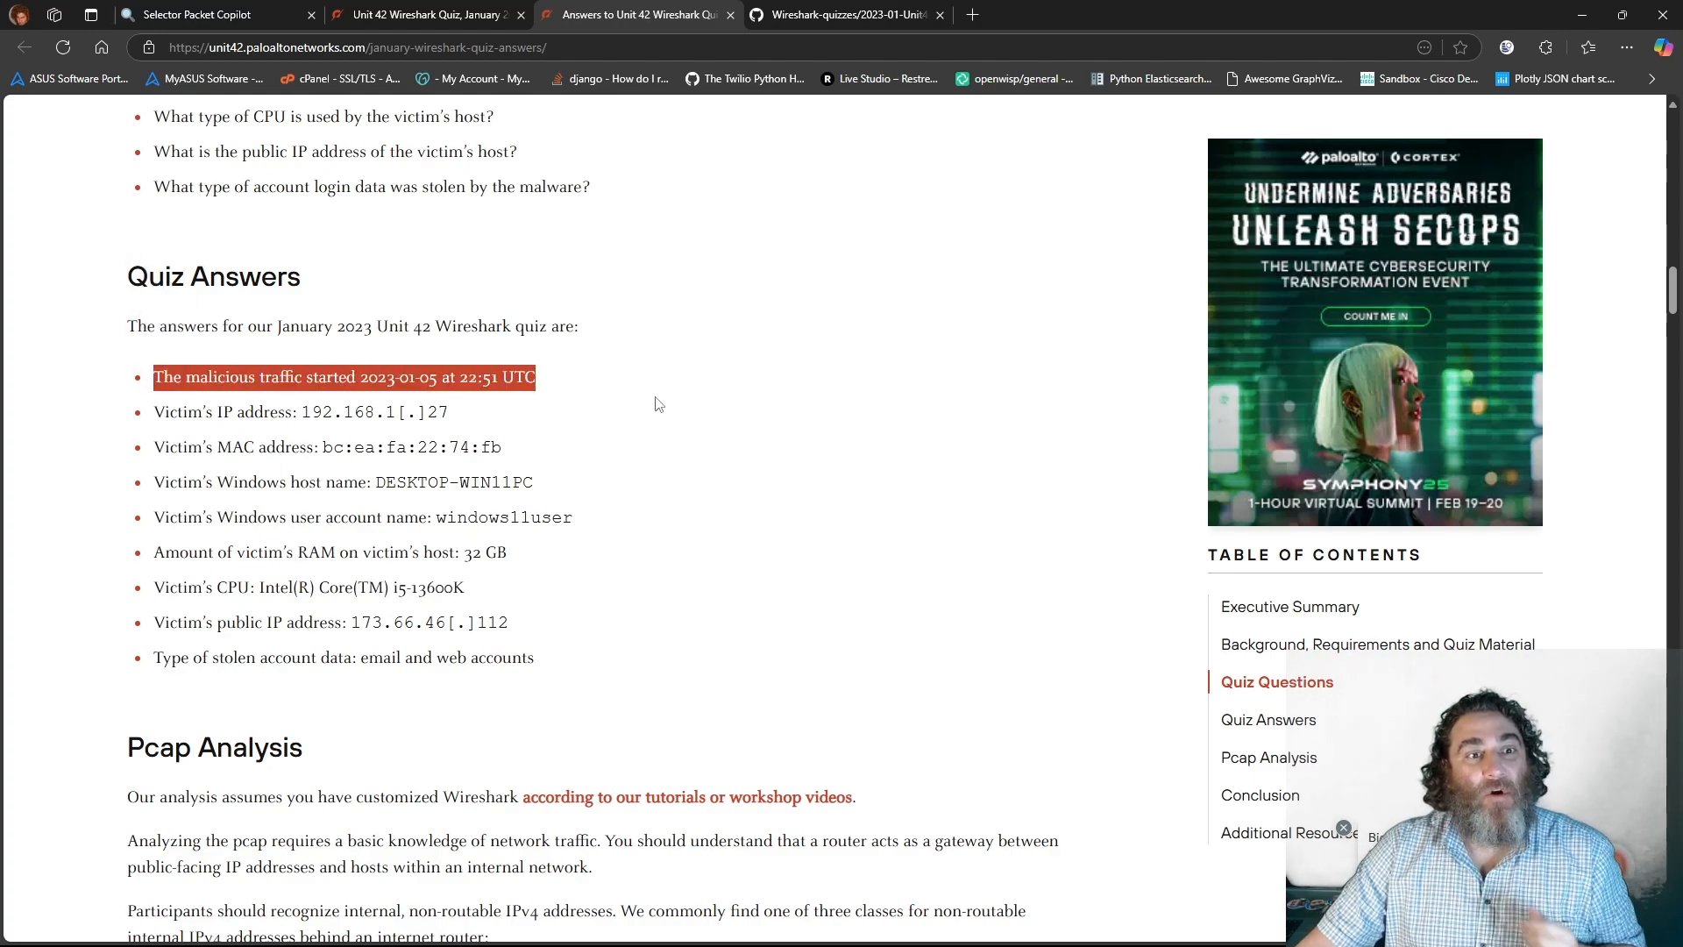
pyautogui.click(199, 14)
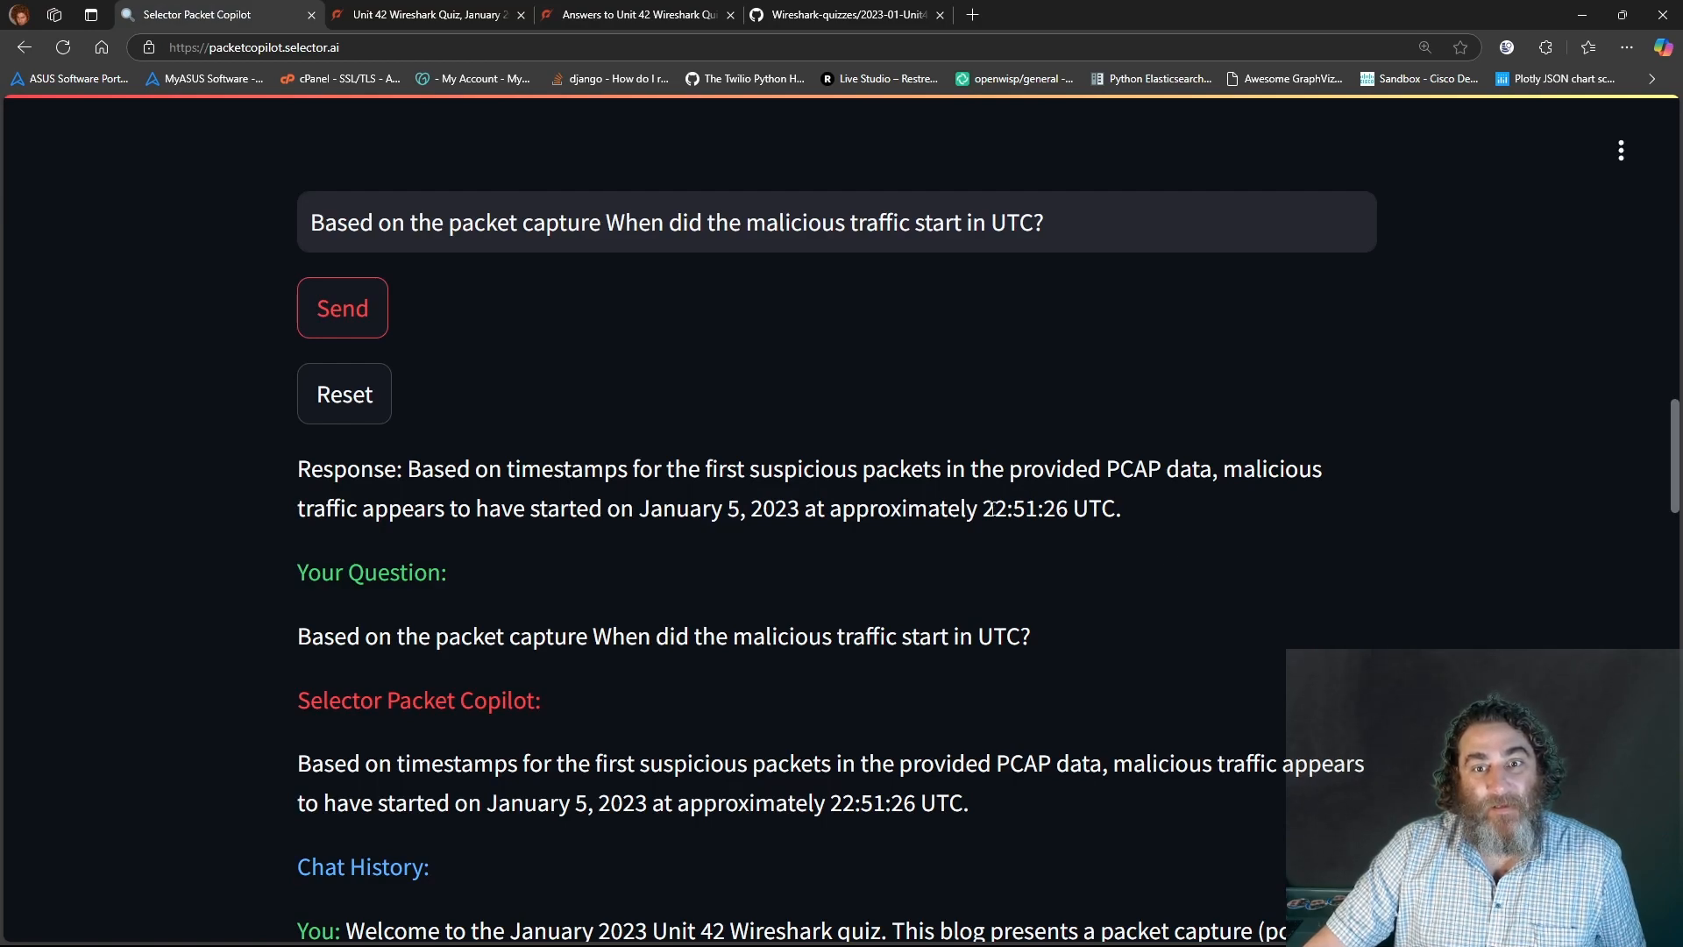
pyautogui.doubleClick(1025, 508)
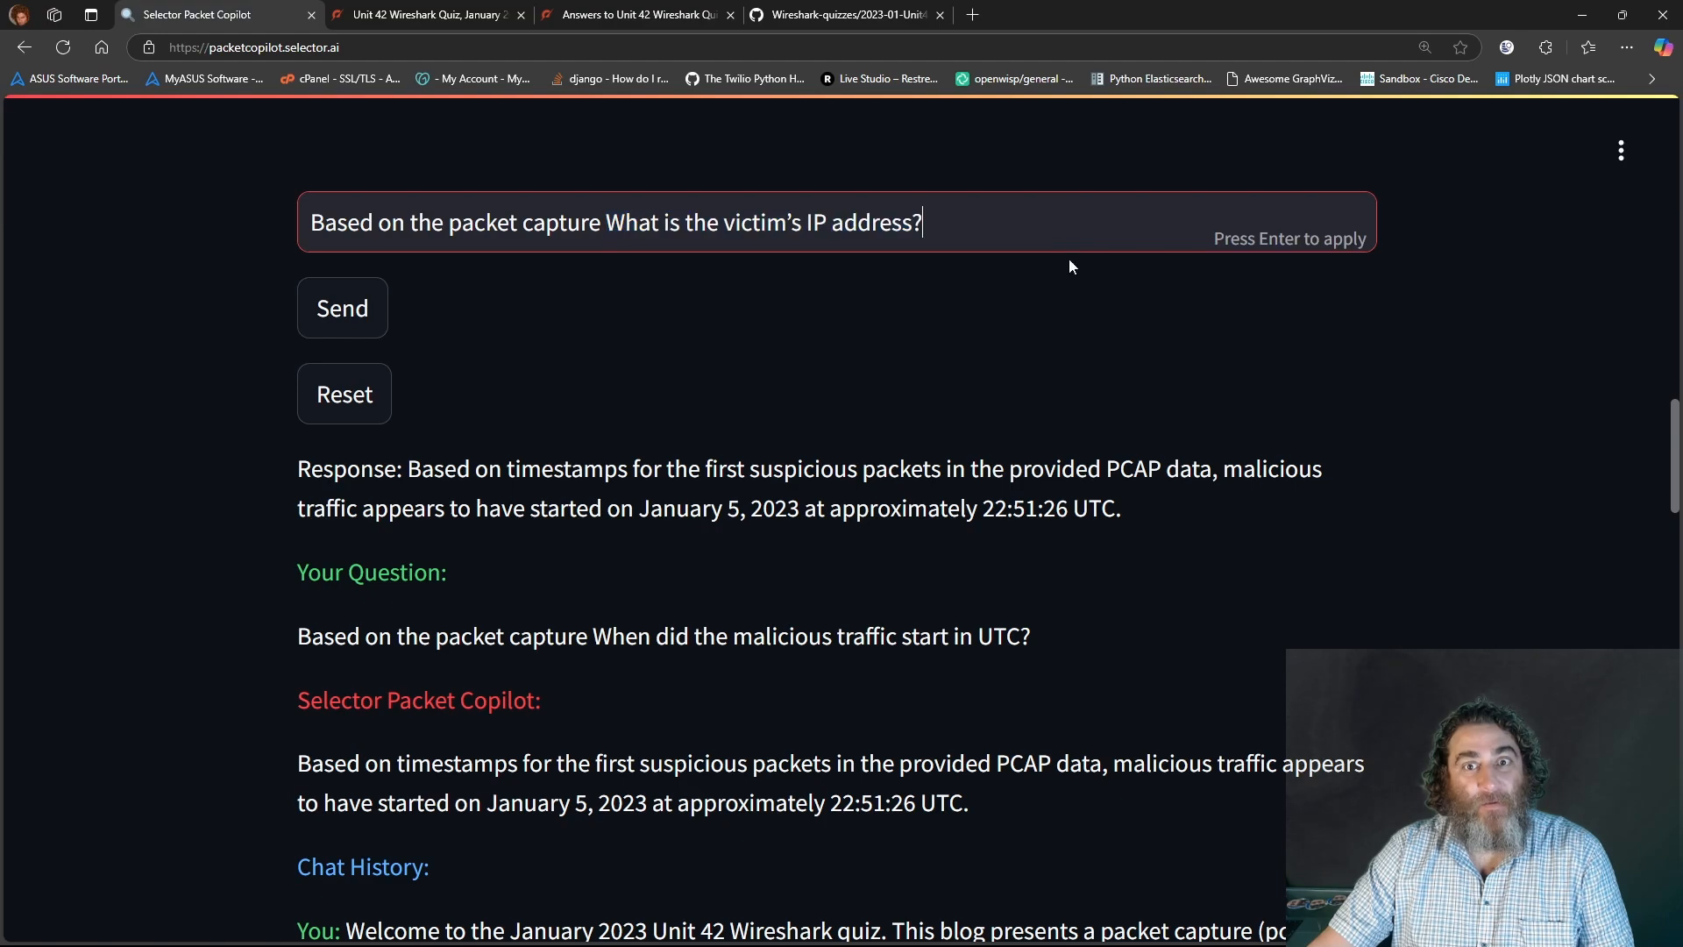
# - Ask for the victim's IP address and check 192.168.1.27 against the official answers
pyautogui.click(341, 308)
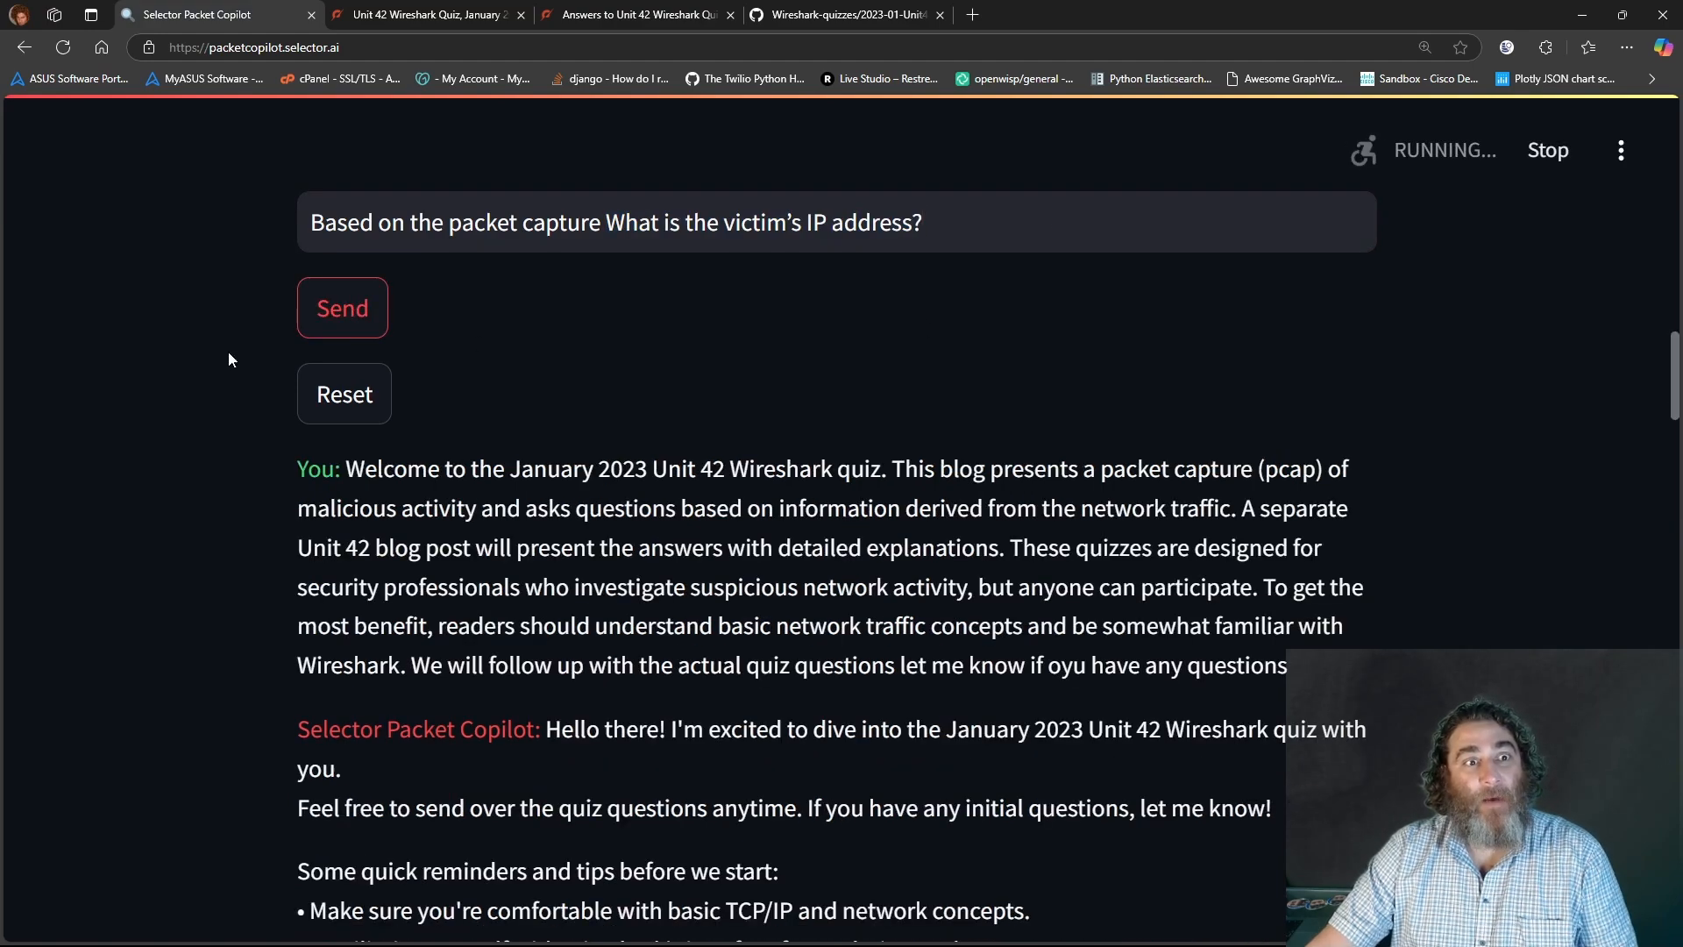
pyautogui.click(341, 308)
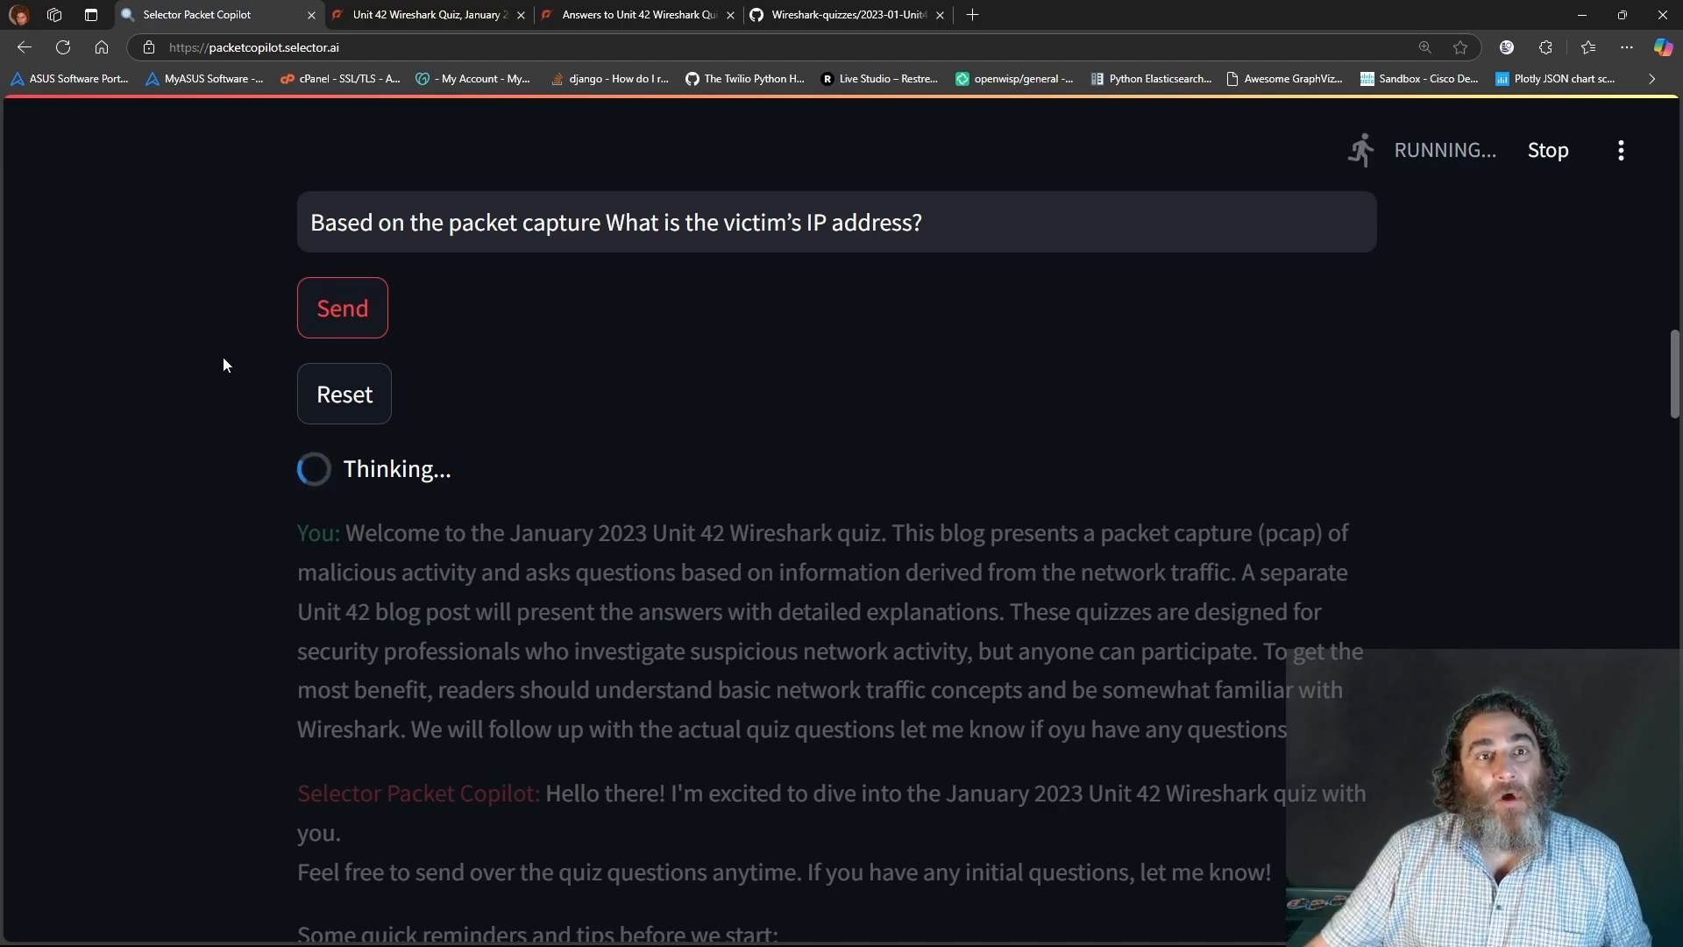
pyautogui.click(635, 14)
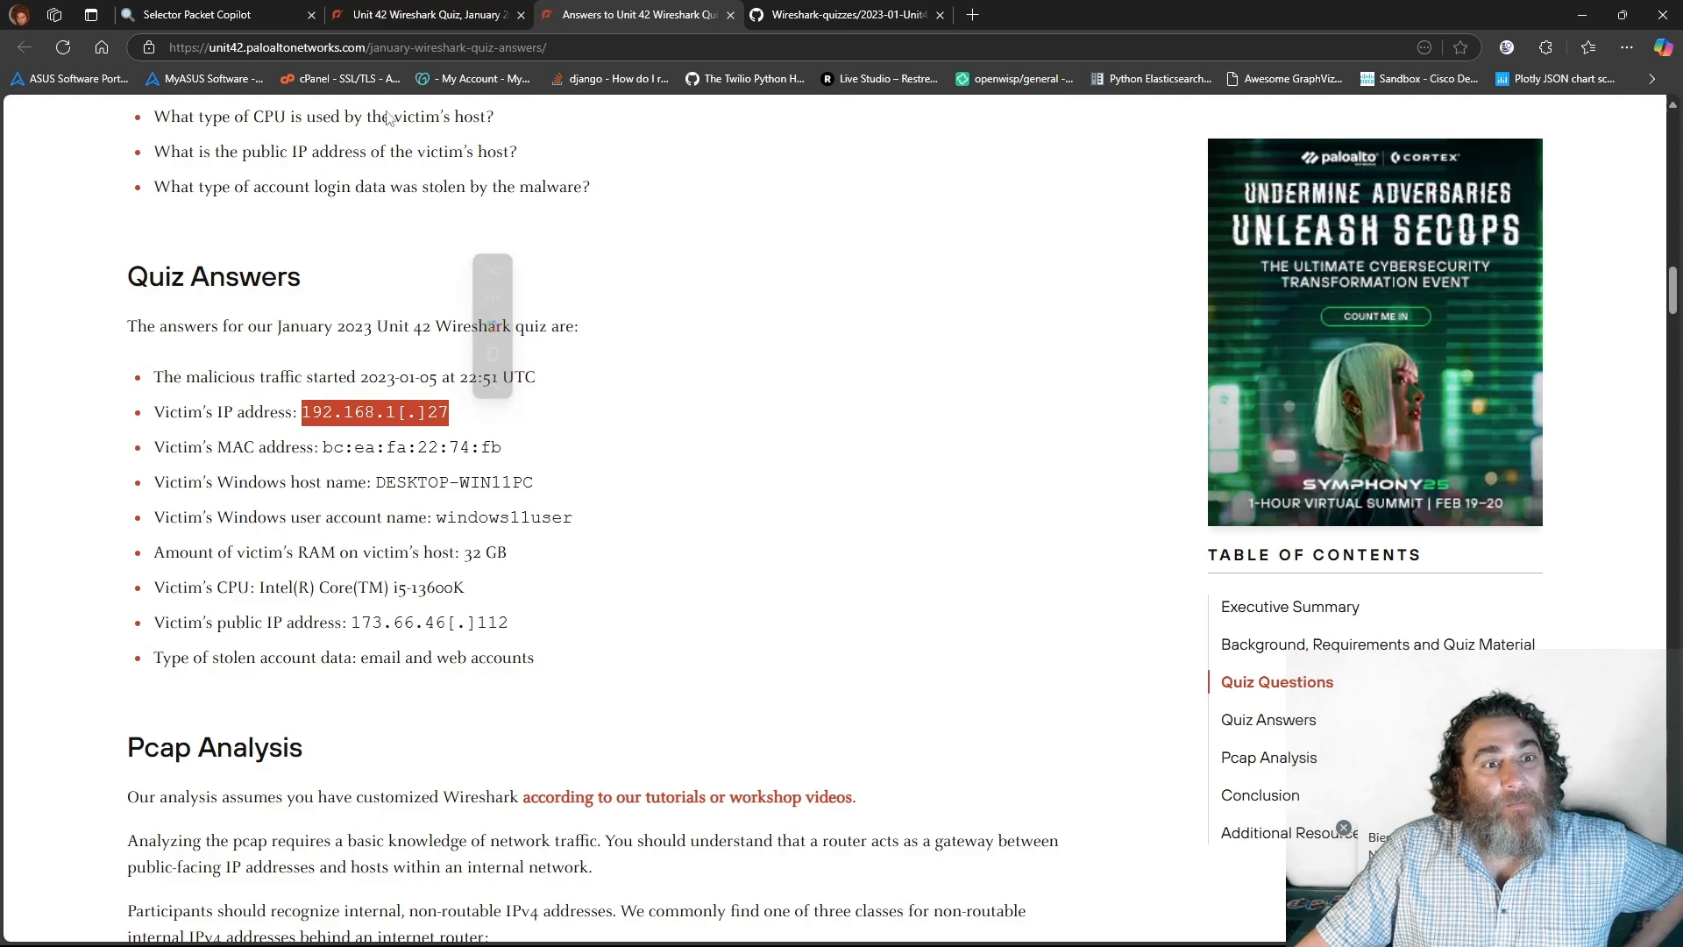
pyautogui.click(205, 14)
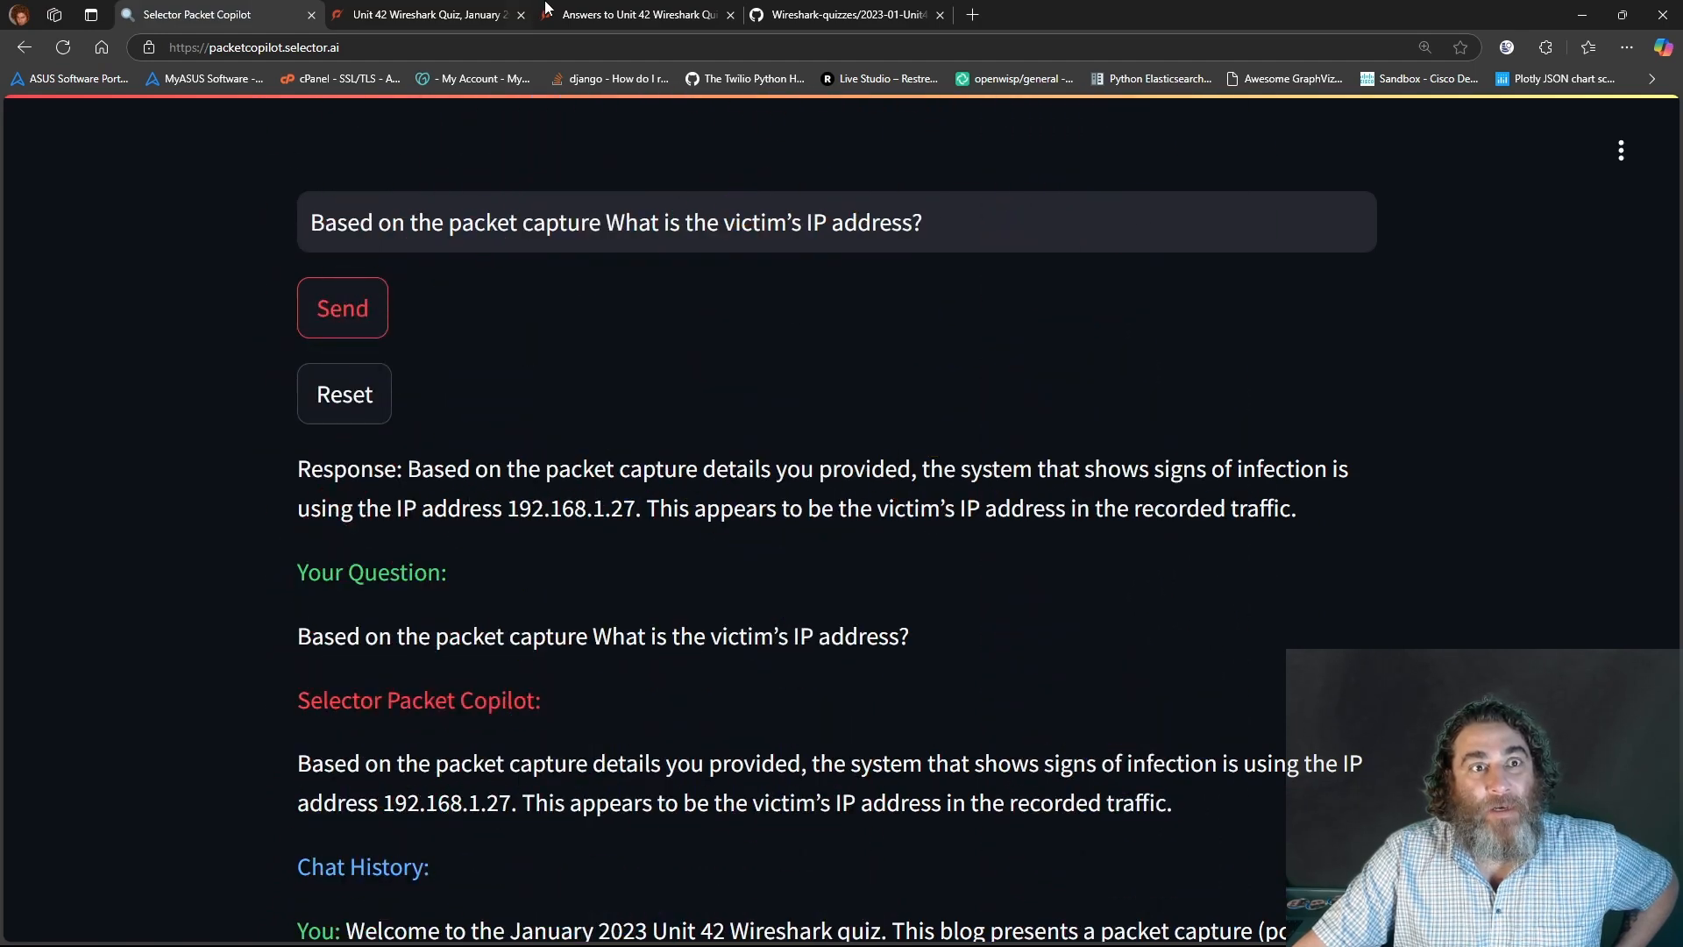
# - Reconfirm the IP on the answers page and enter the victim MAC address question
pyautogui.click(633, 14)
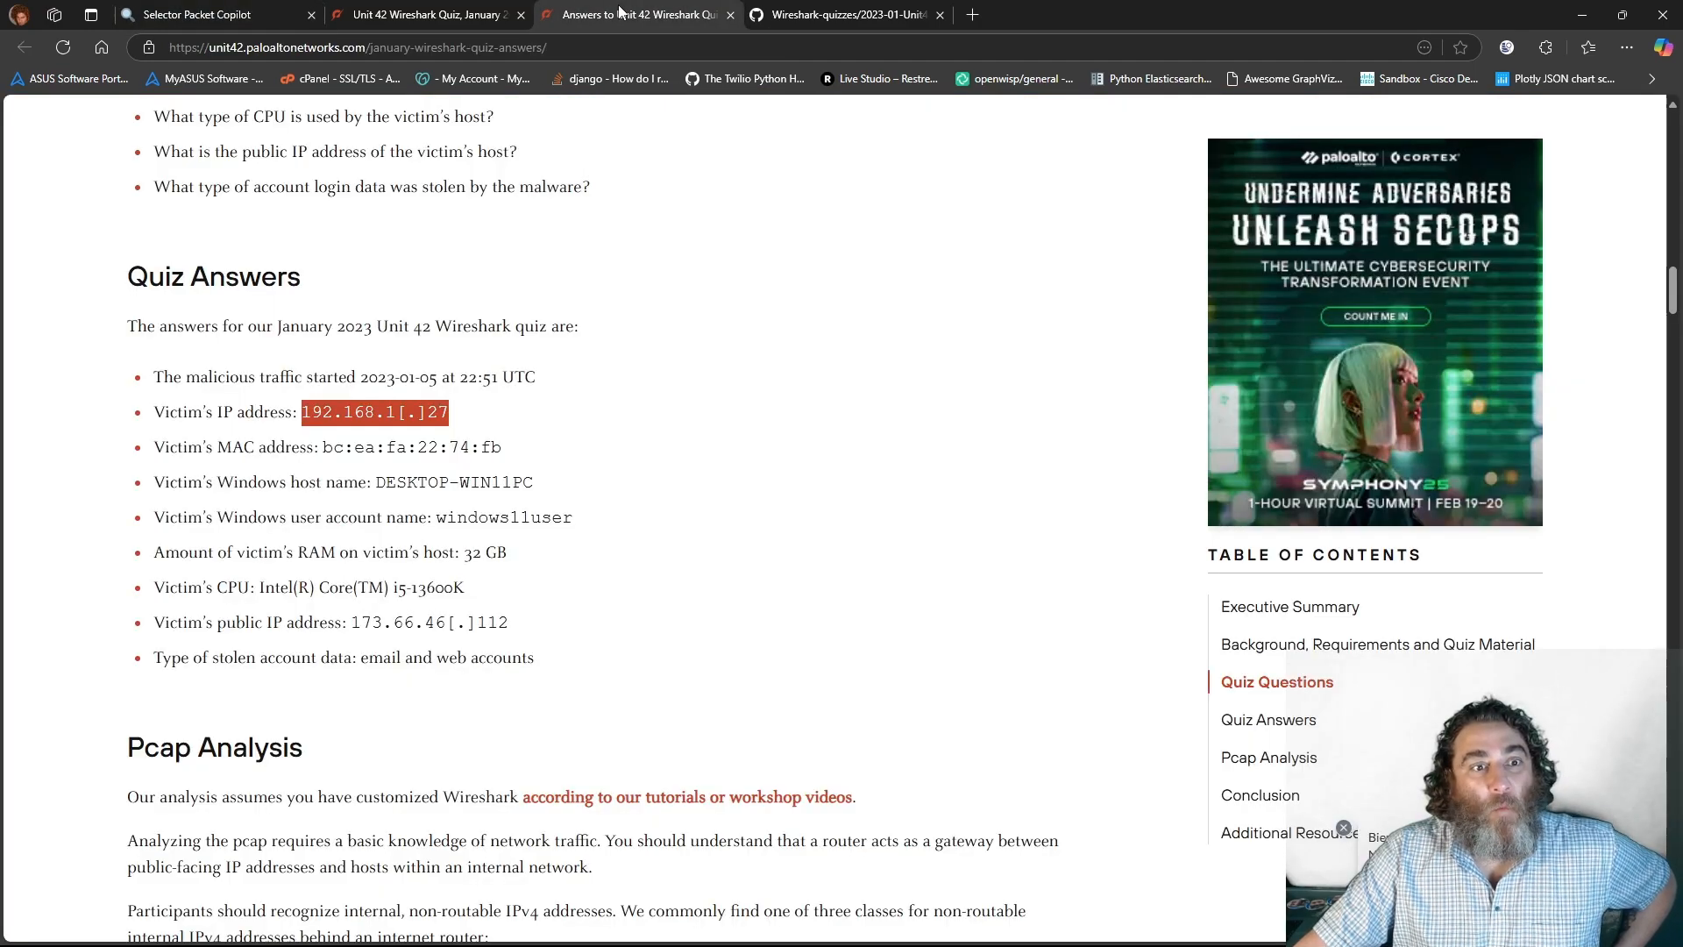
pyautogui.click(204, 14)
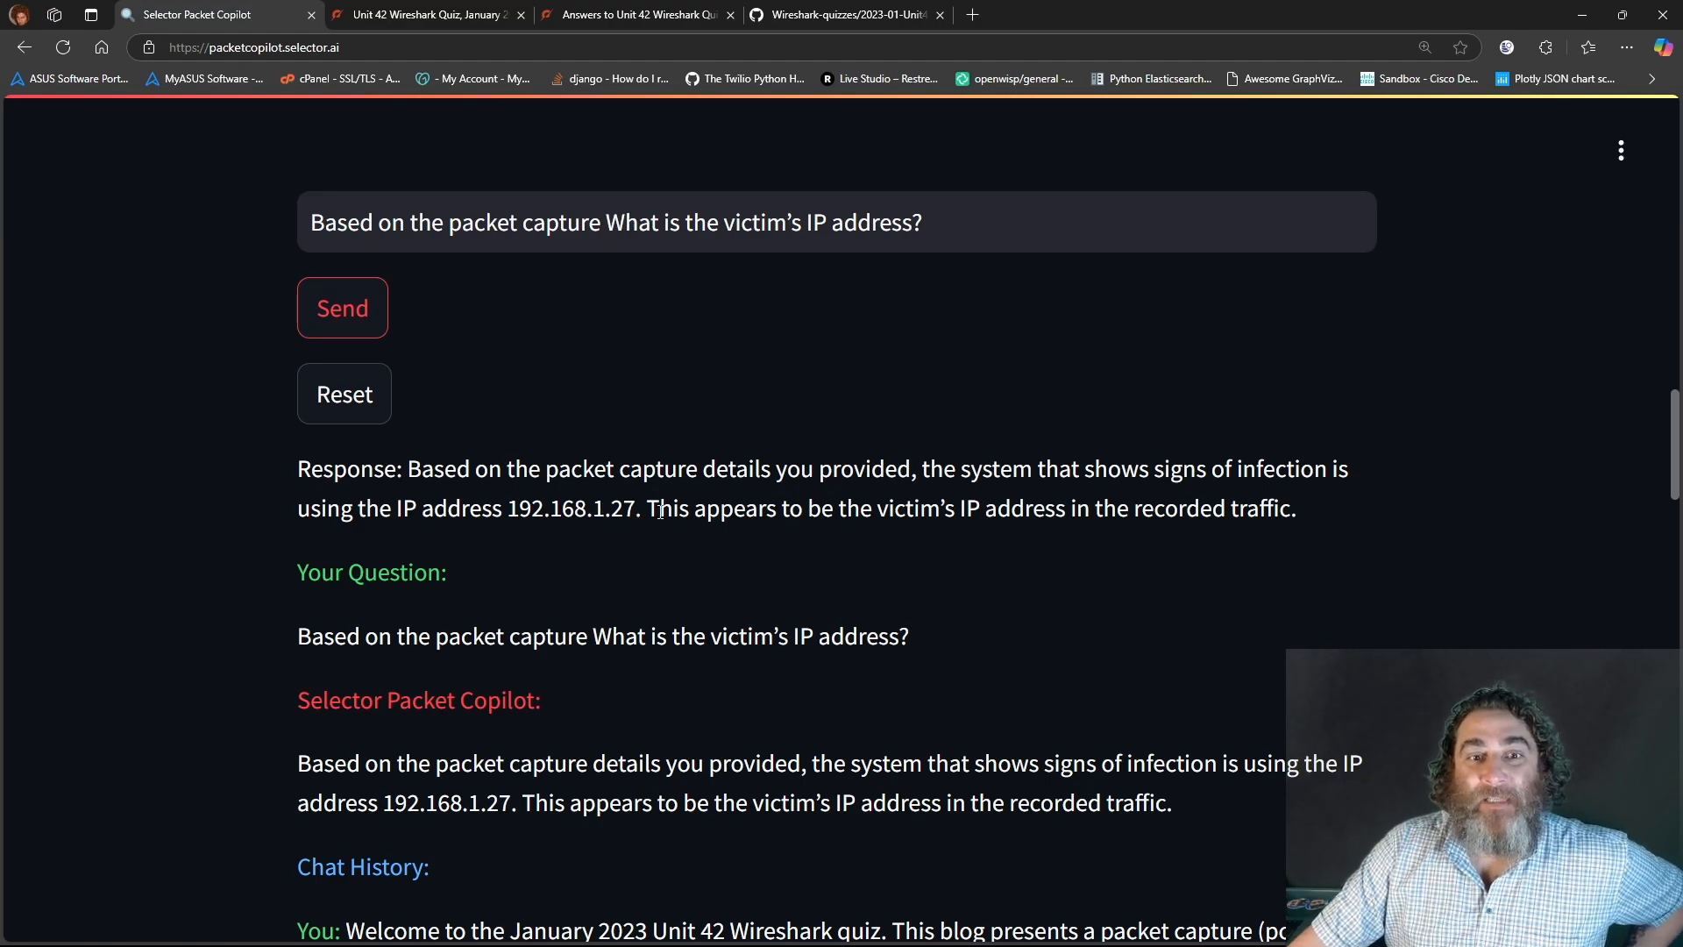
pyautogui.moveTo(1181, 508)
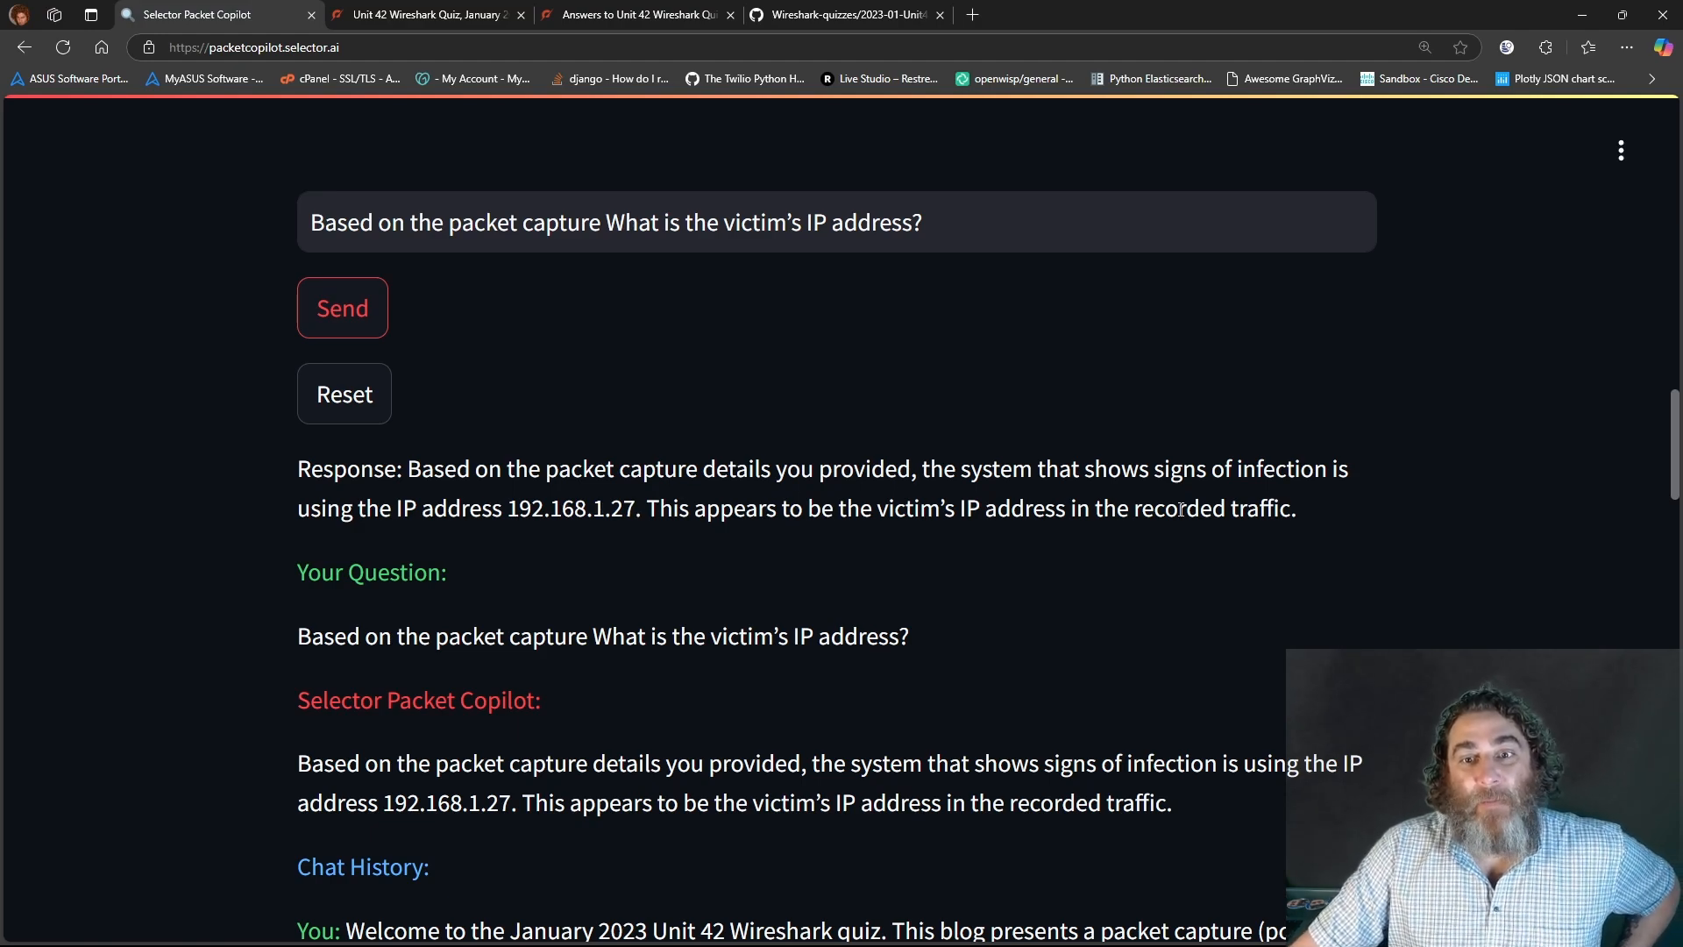
pyautogui.click(424, 14)
pyautogui.write('MAC')
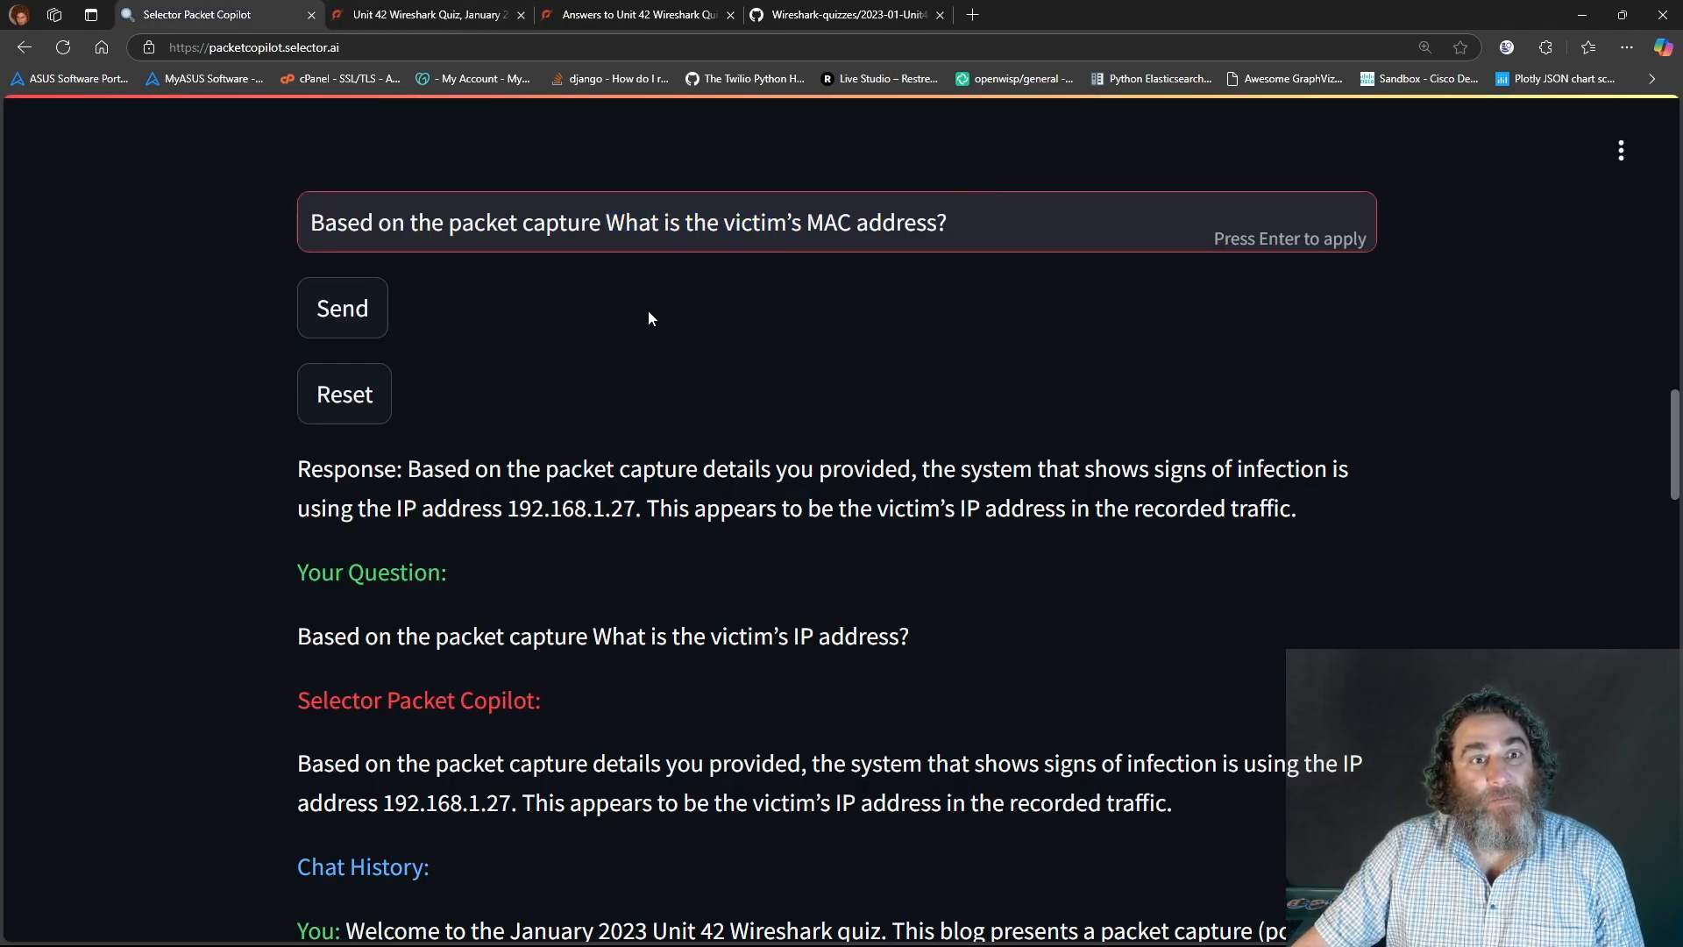
# - Send the MAC question and show bc:ea:fa:22:74:fb beside the official answers page
pyautogui.click(341, 308)
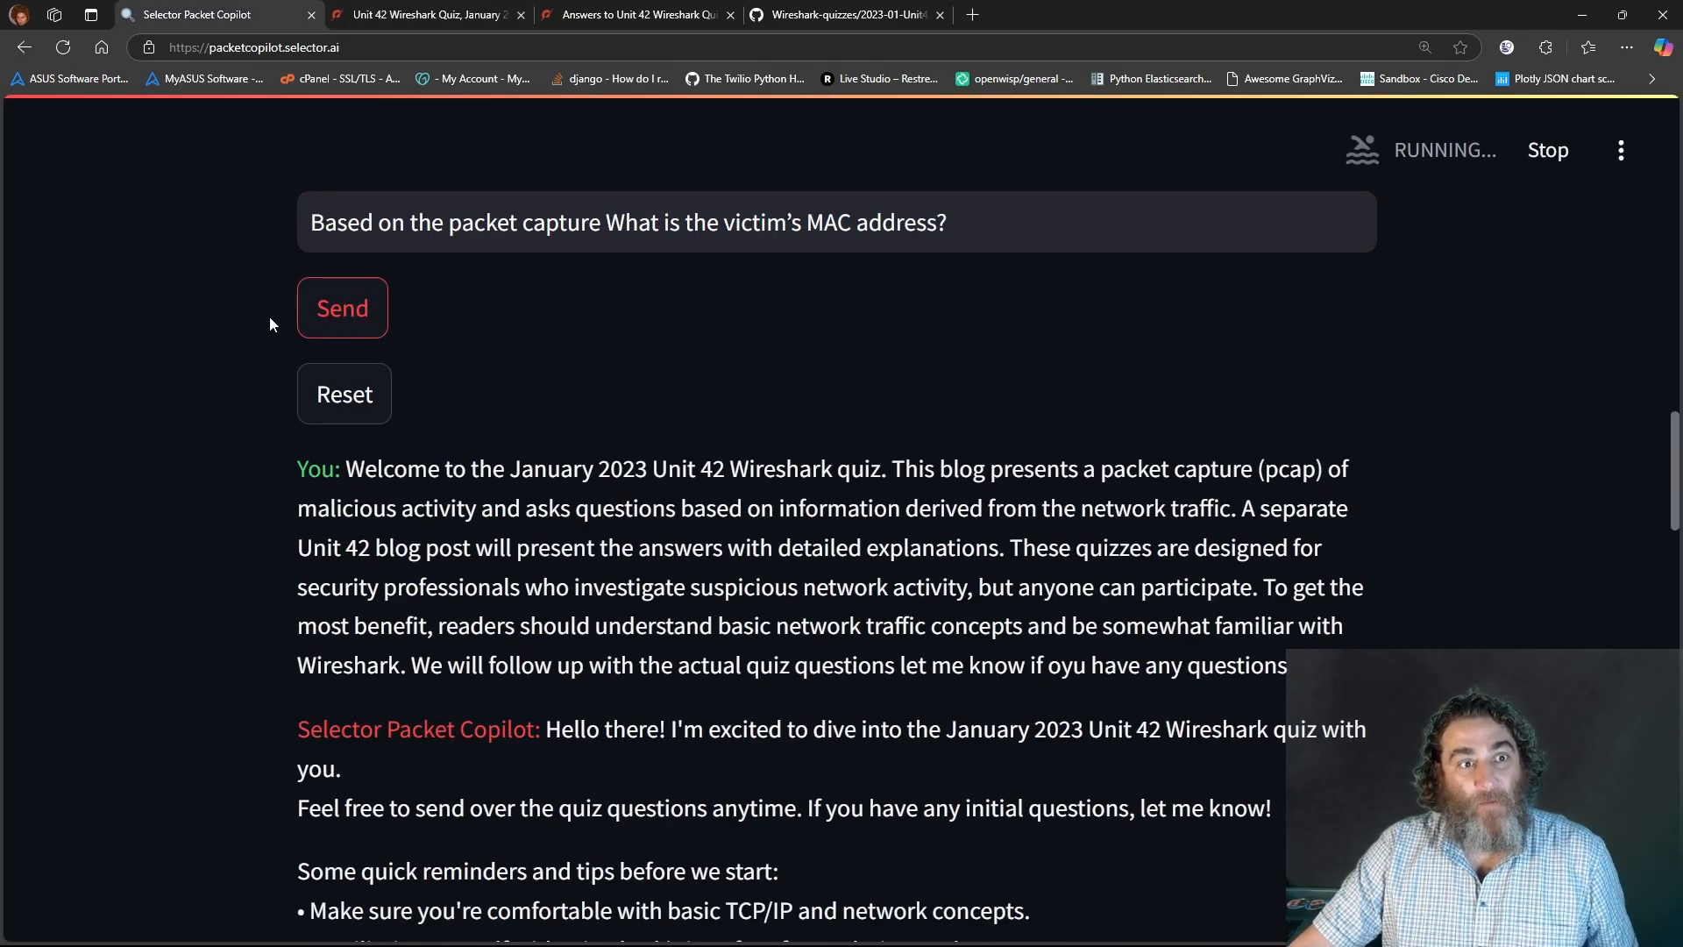
pyautogui.click(341, 307)
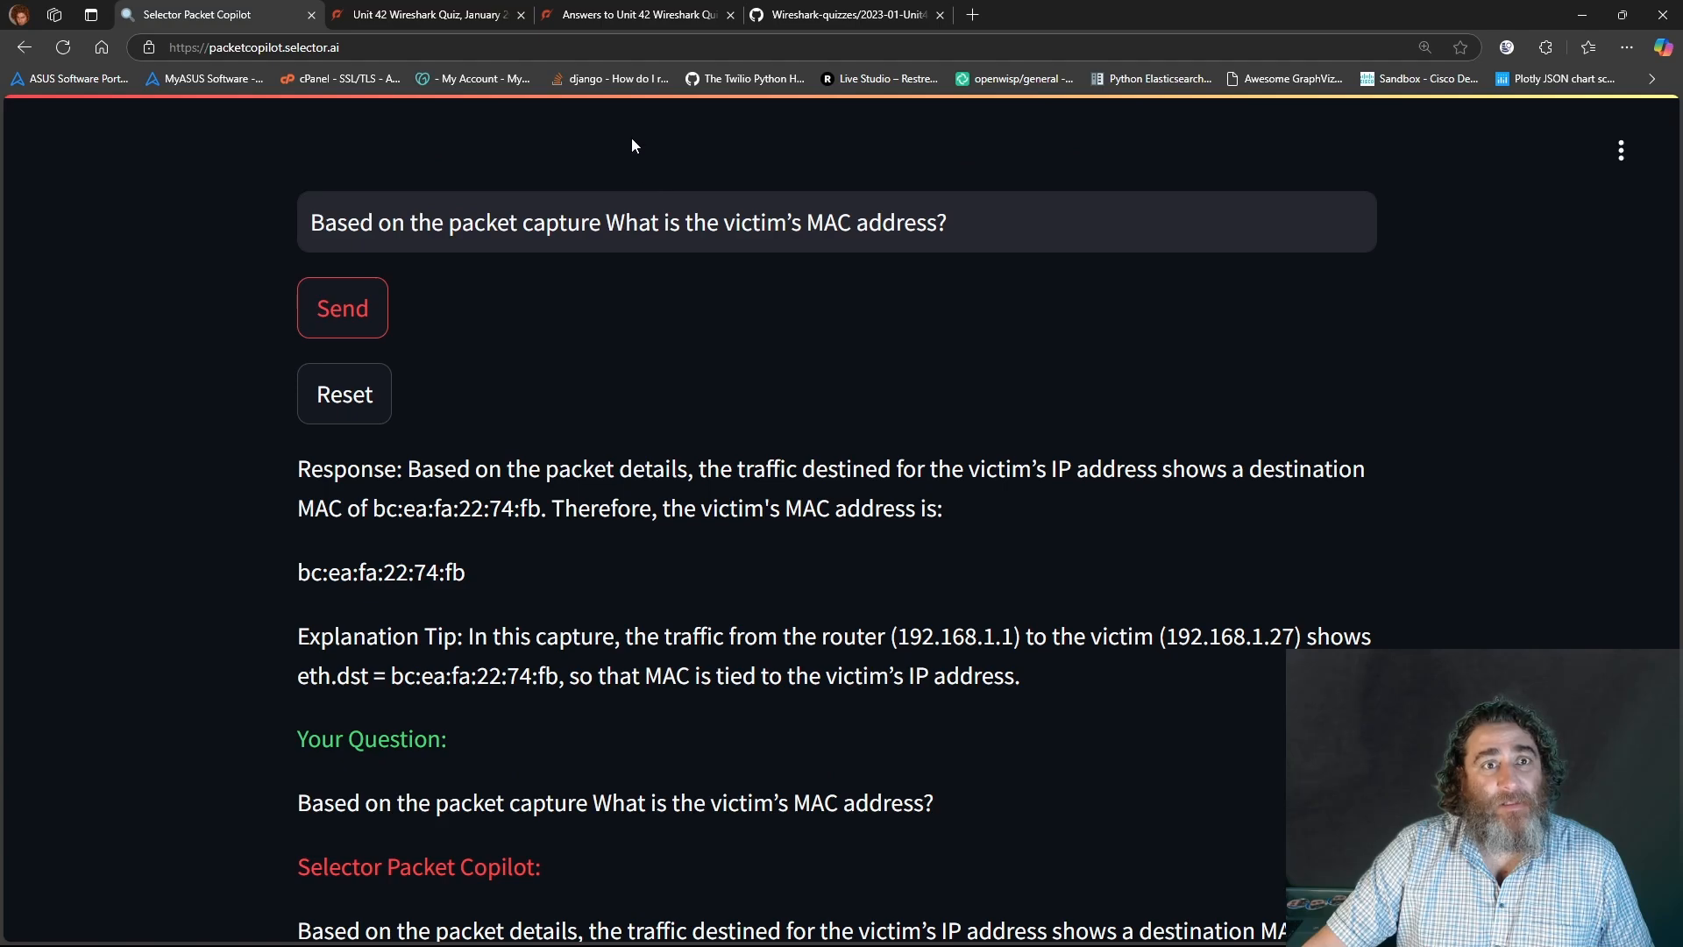
pyautogui.click(424, 14)
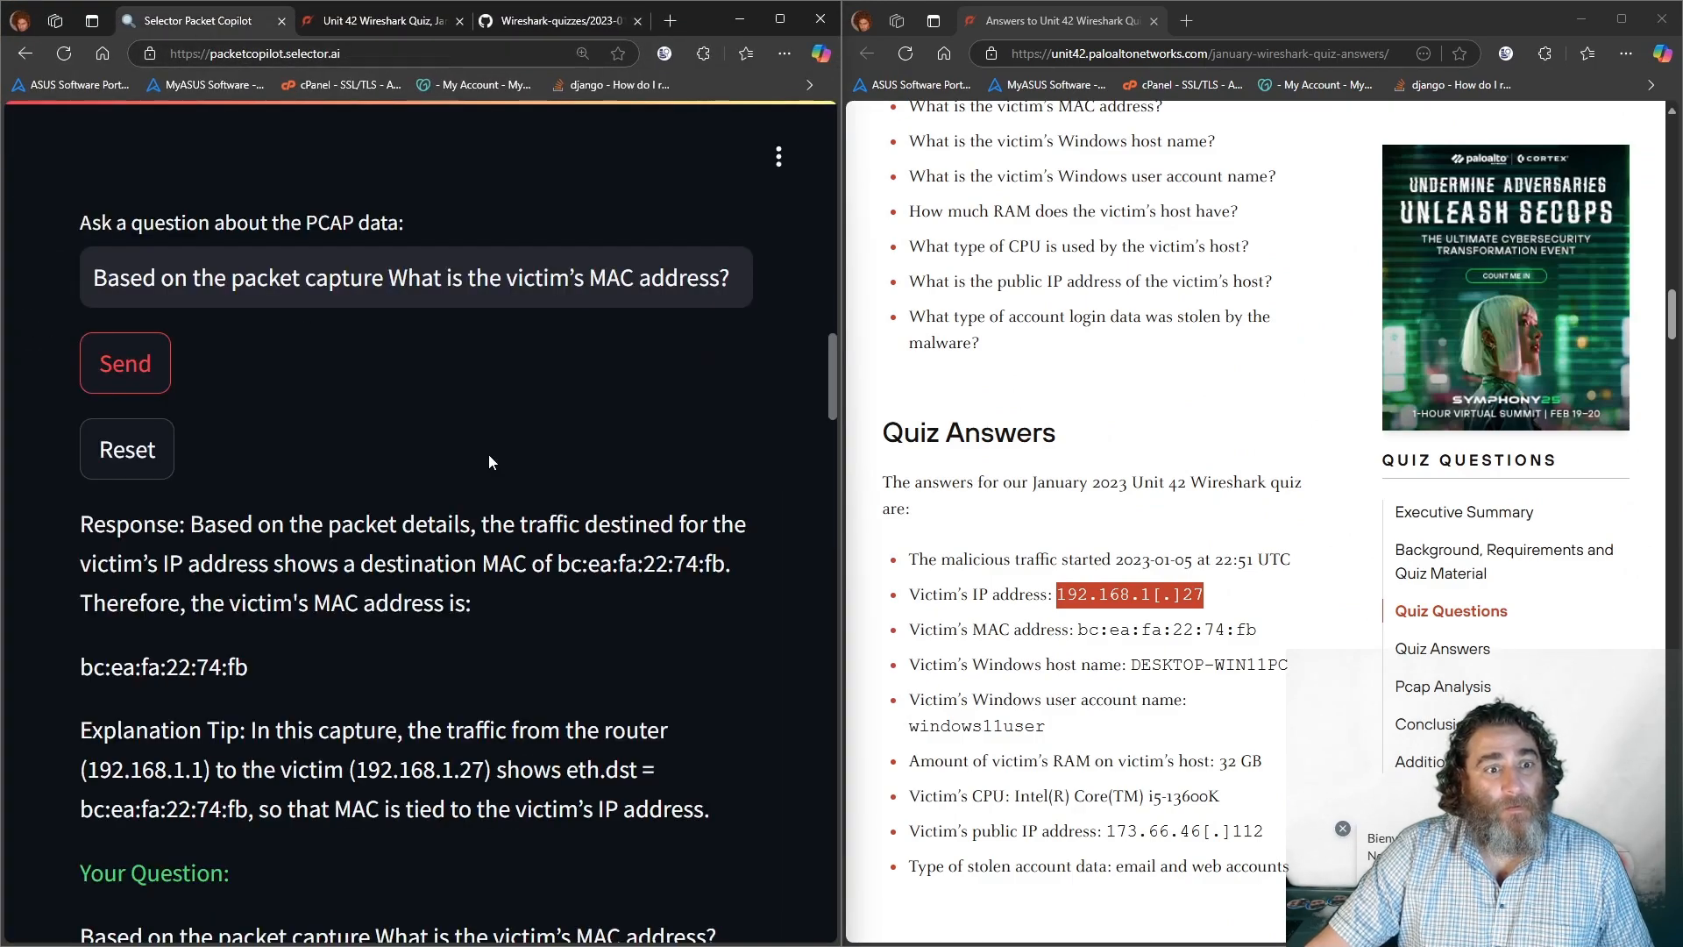
pyautogui.moveTo(1106, 649)
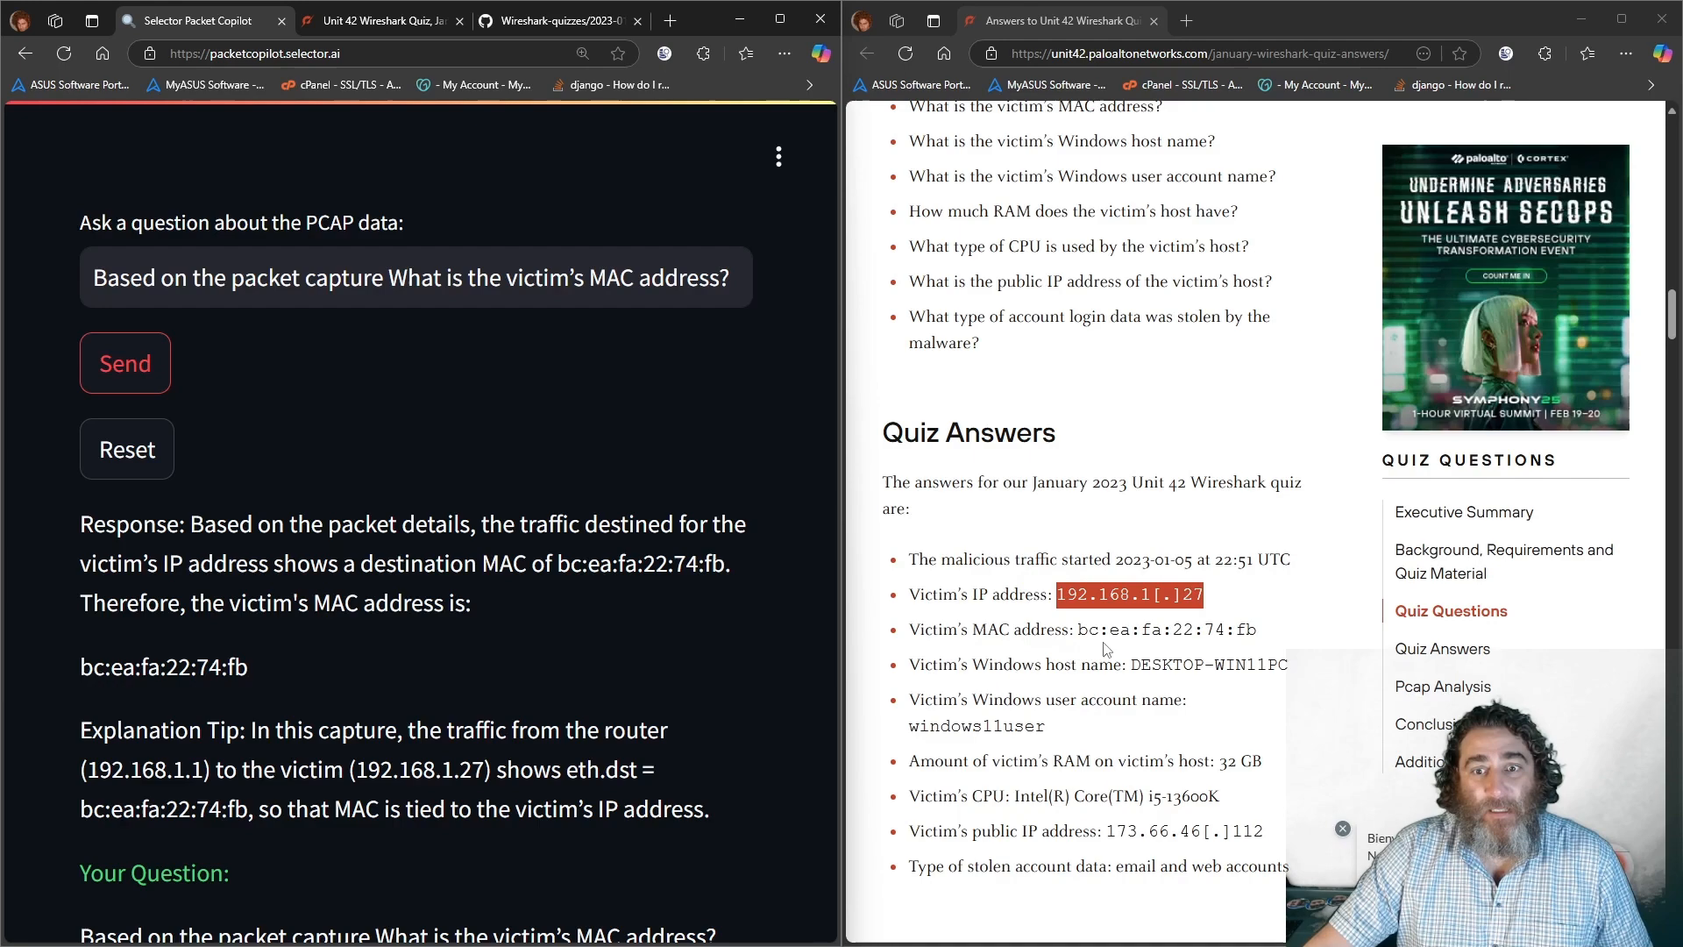
pyautogui.moveTo(1179, 649)
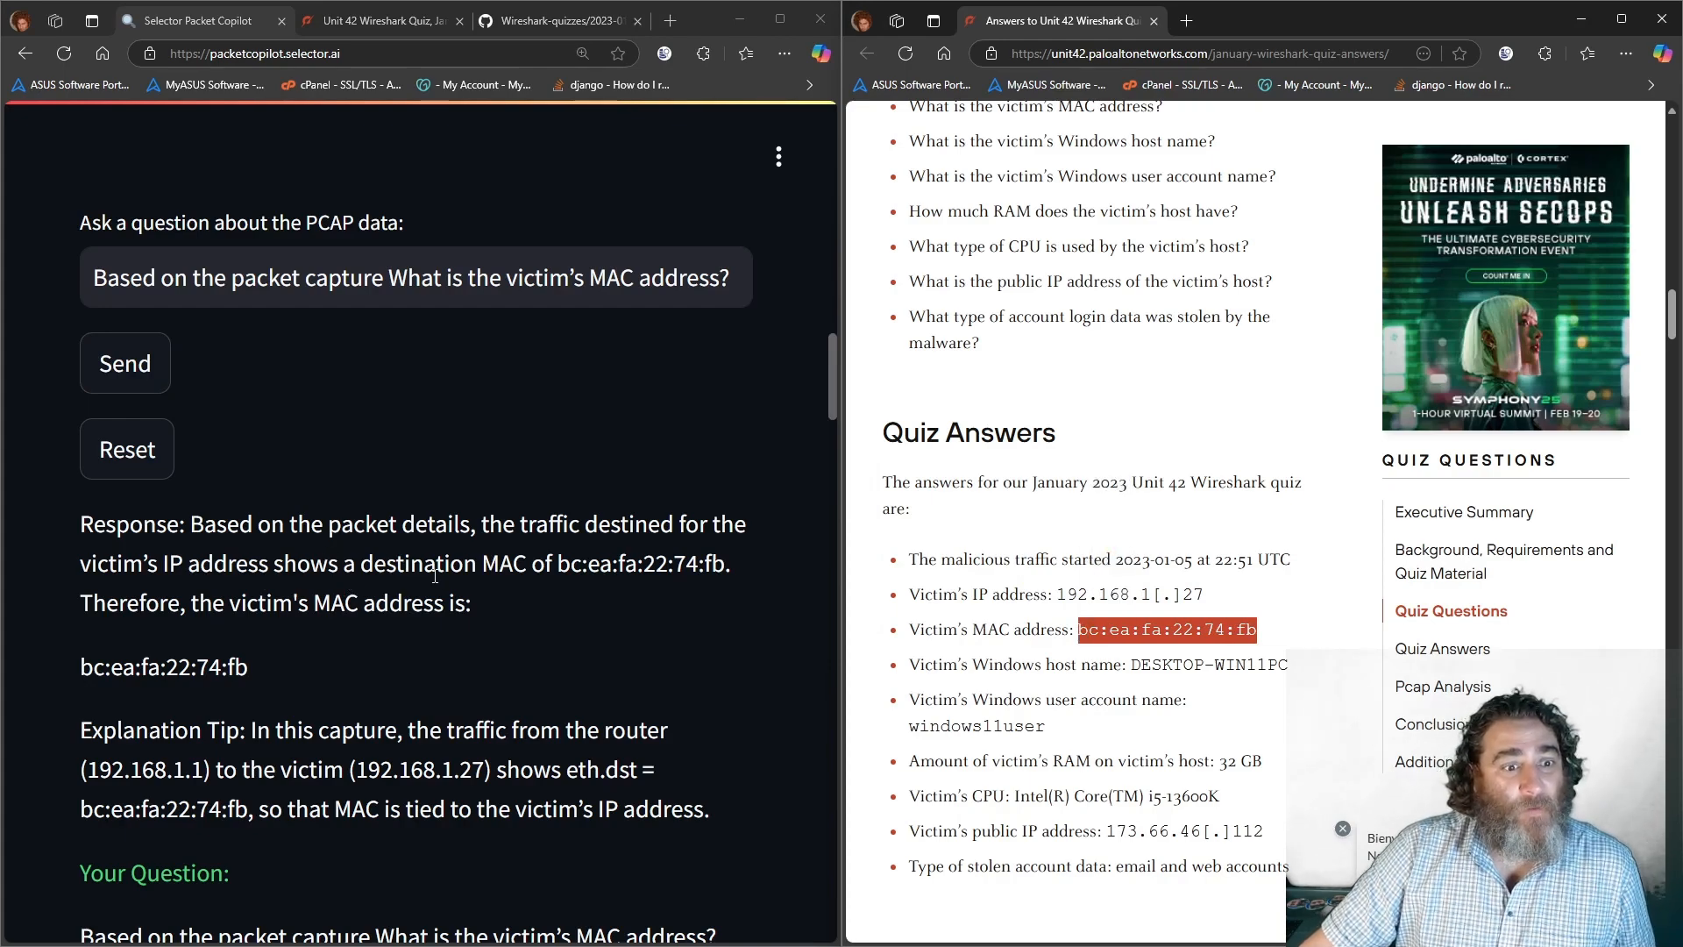
pyautogui.moveTo(436, 579)
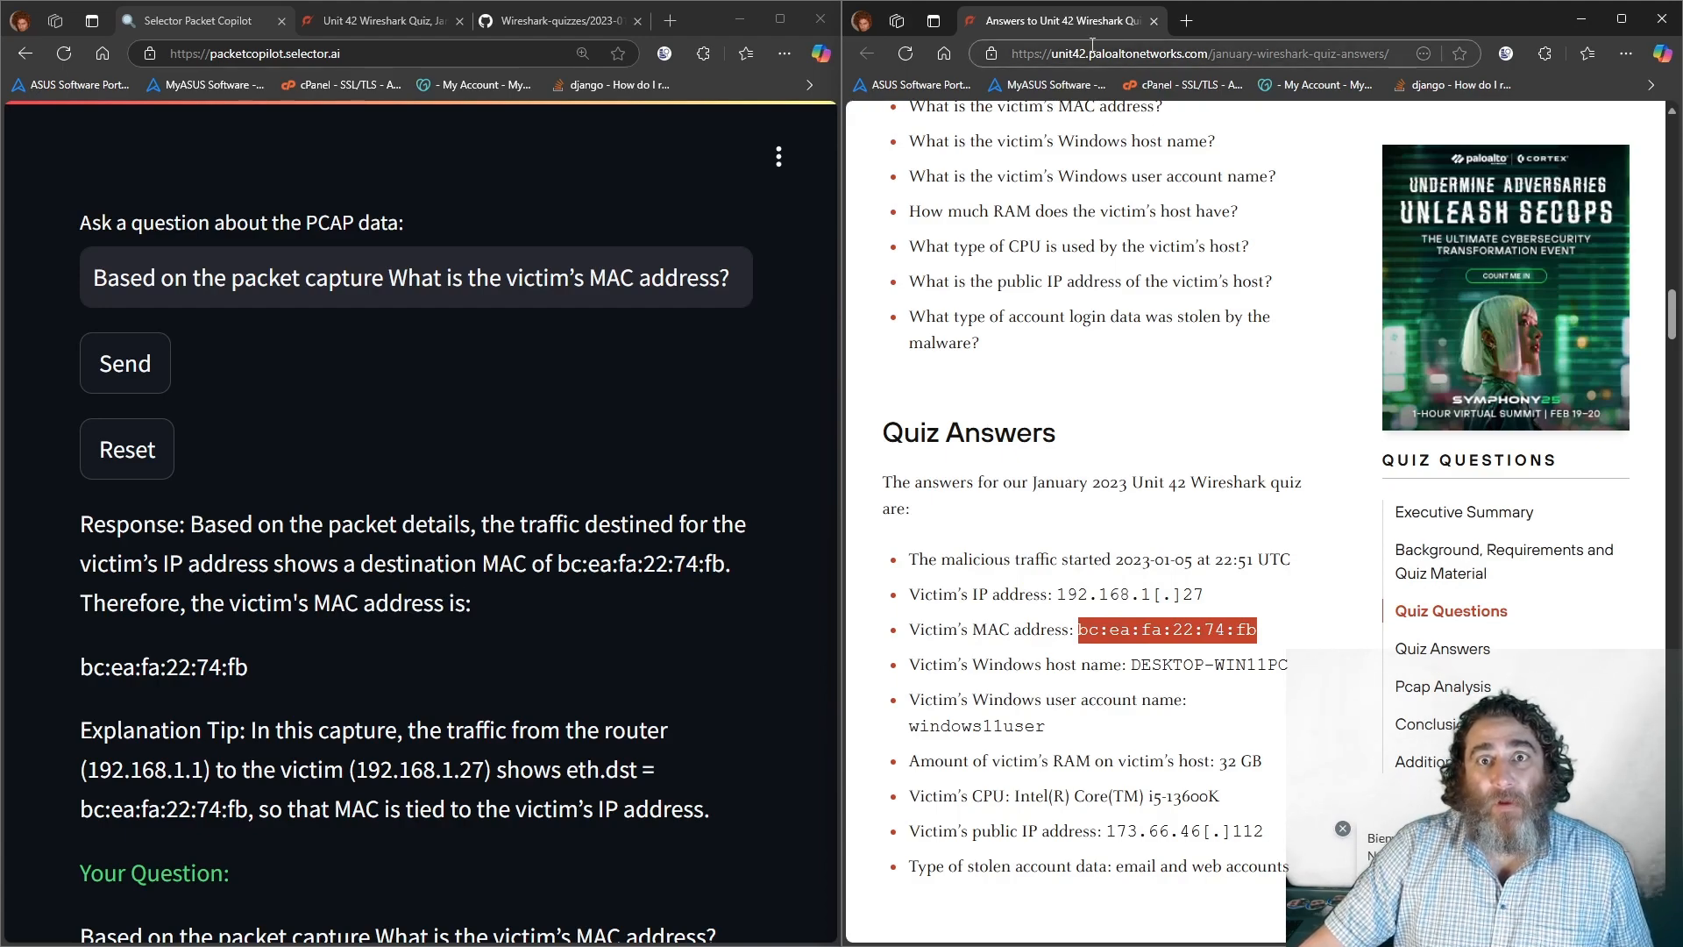
# - Ask the host name question, verify DESKTOP-WIN11PC, and type the account name question
pyautogui.click(382, 20)
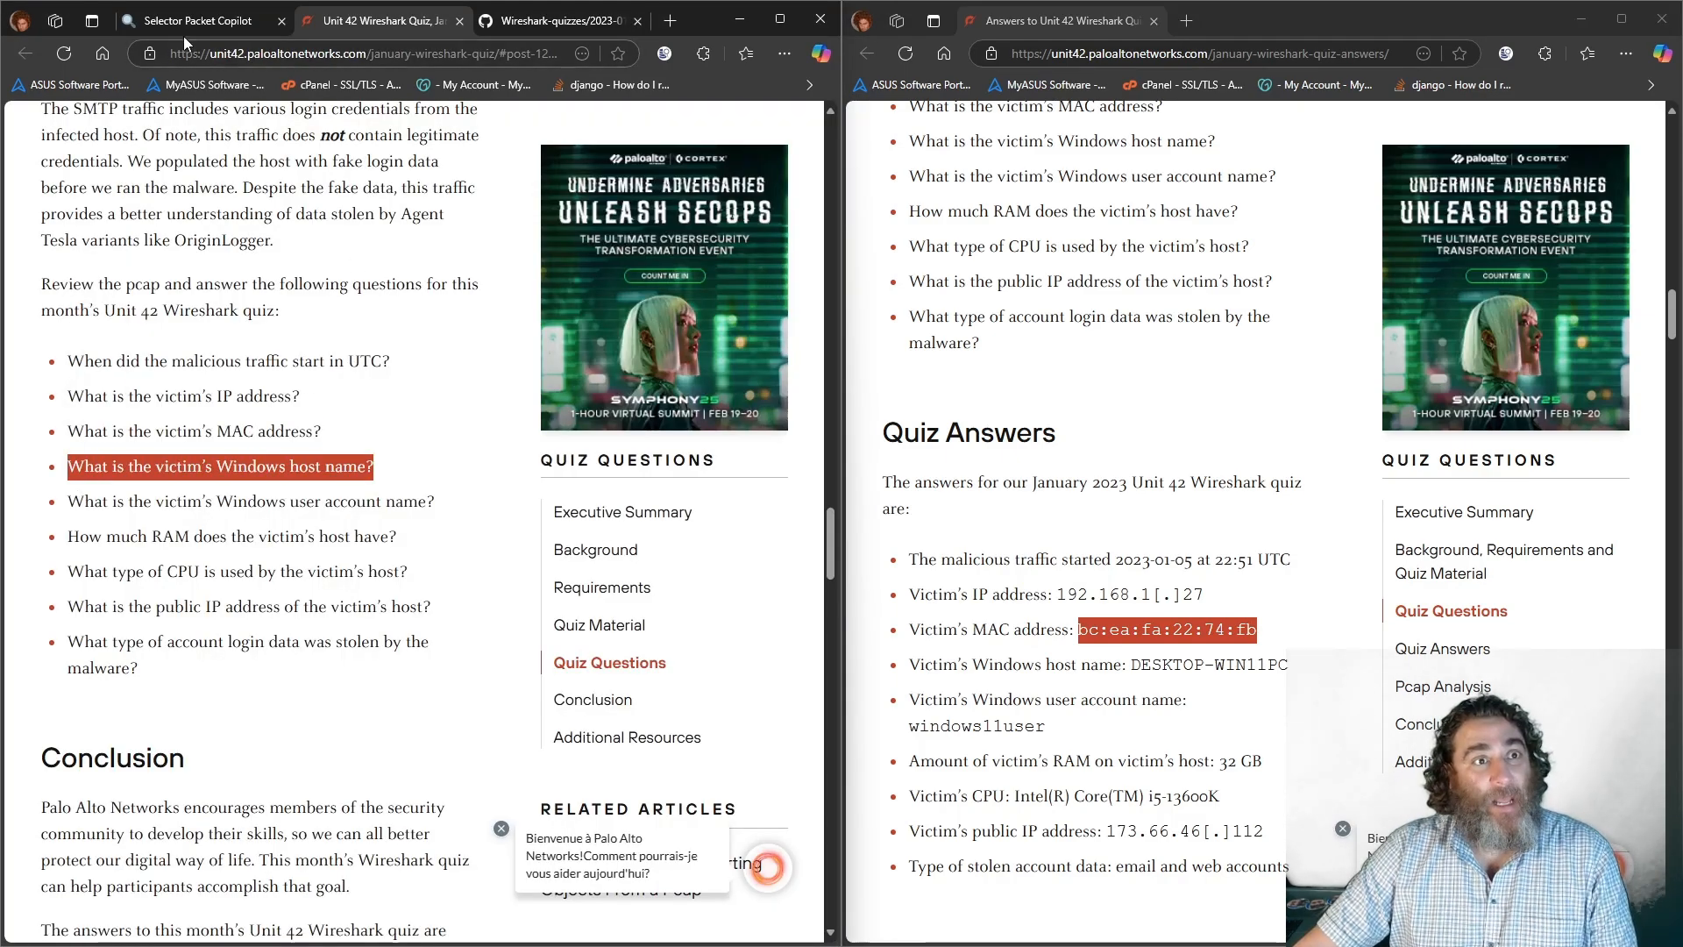
pyautogui.click(193, 20)
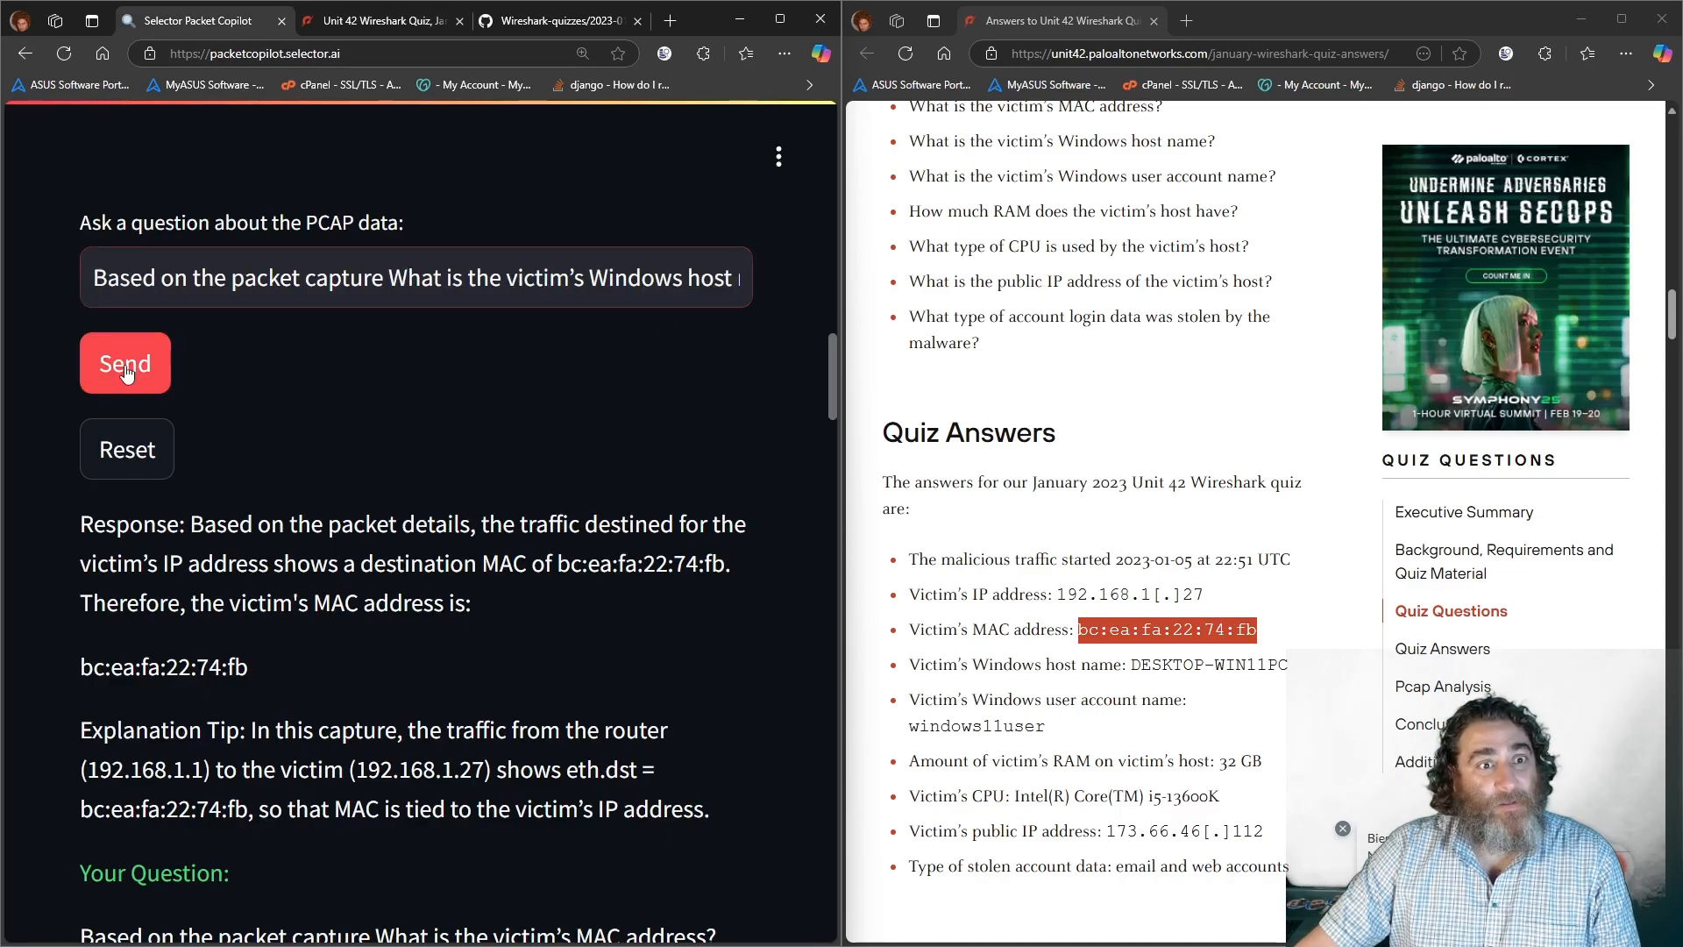
pyautogui.click(125, 363)
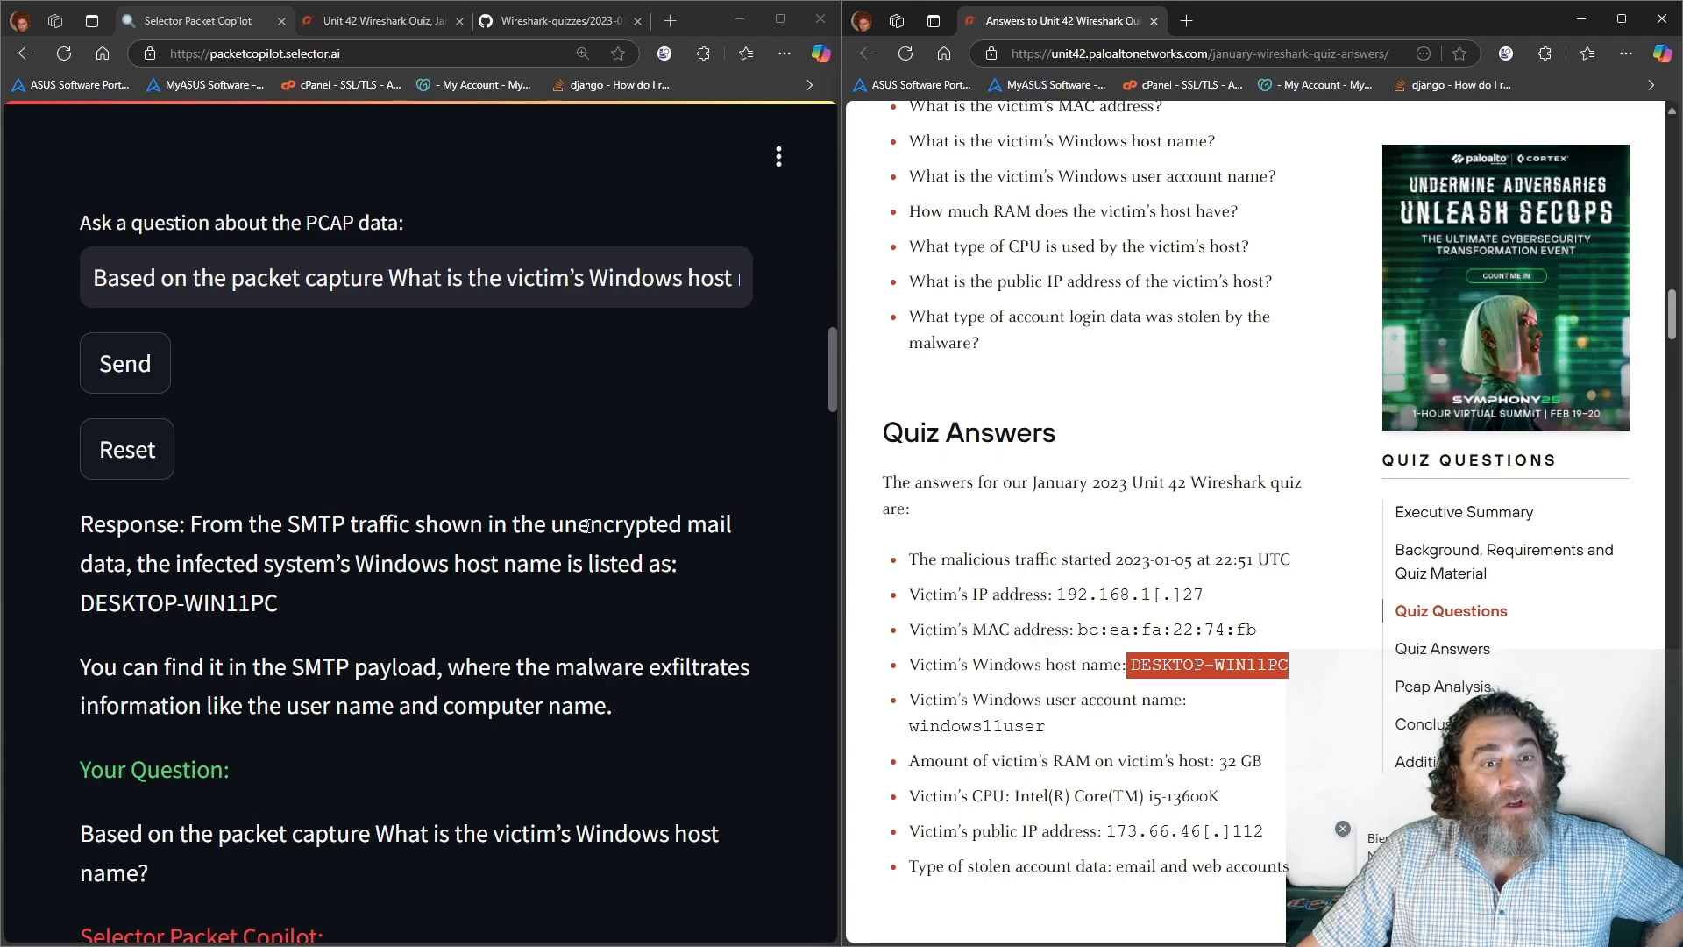
pyautogui.moveTo(912, 688)
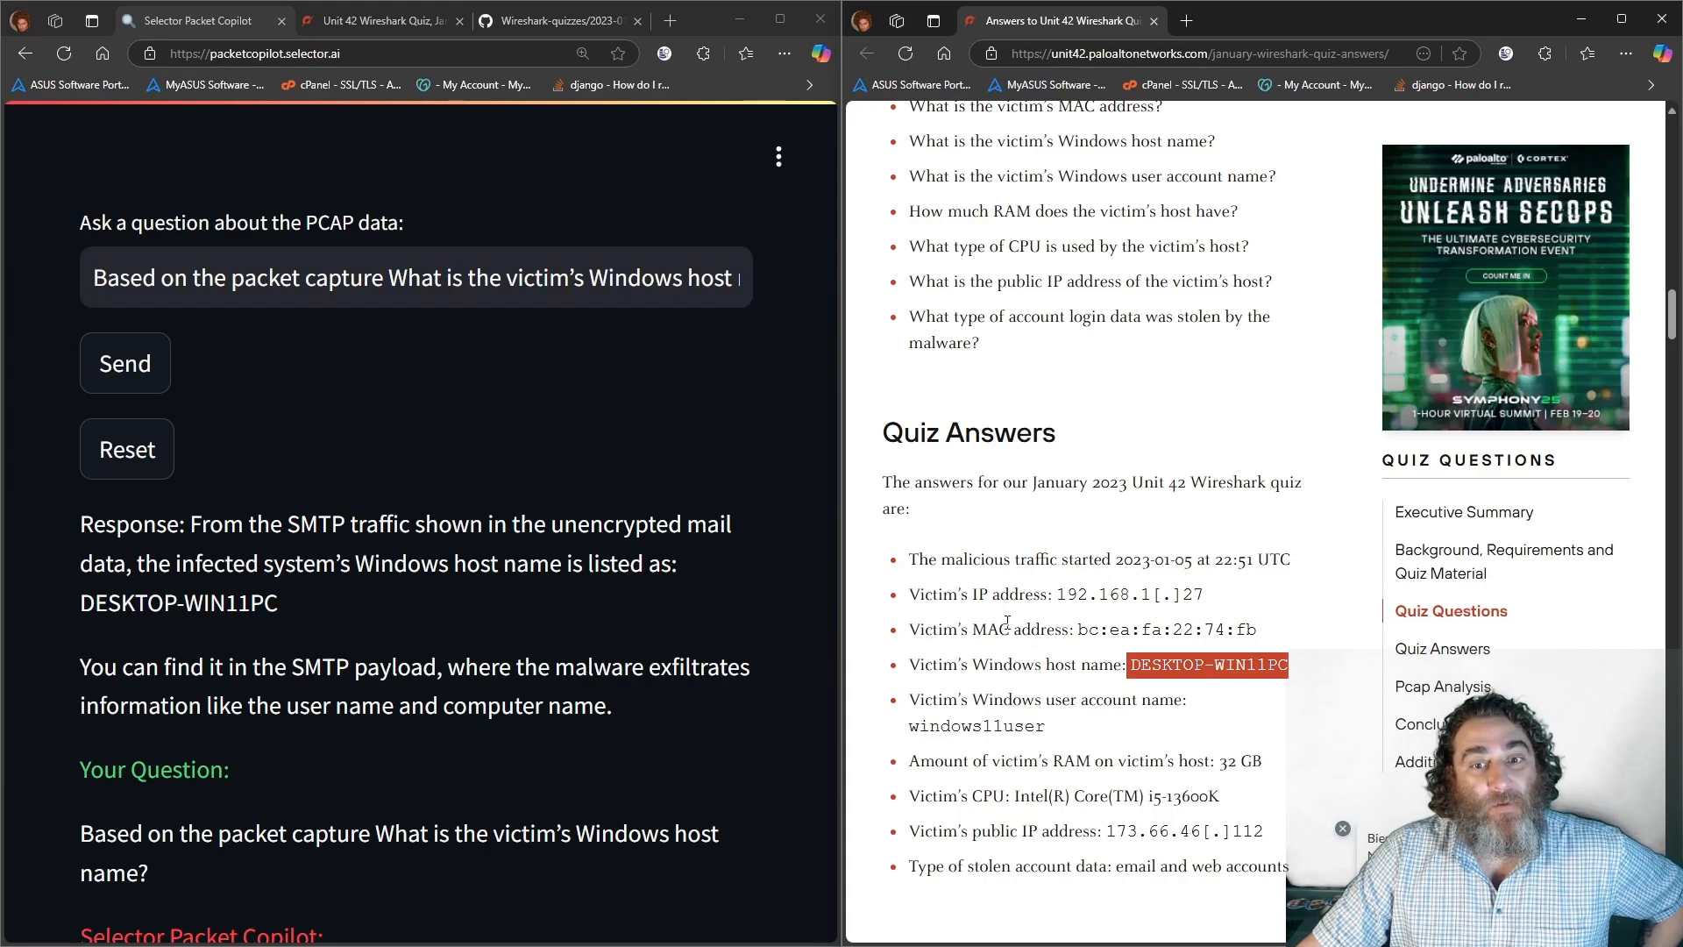
pyautogui.click(381, 20)
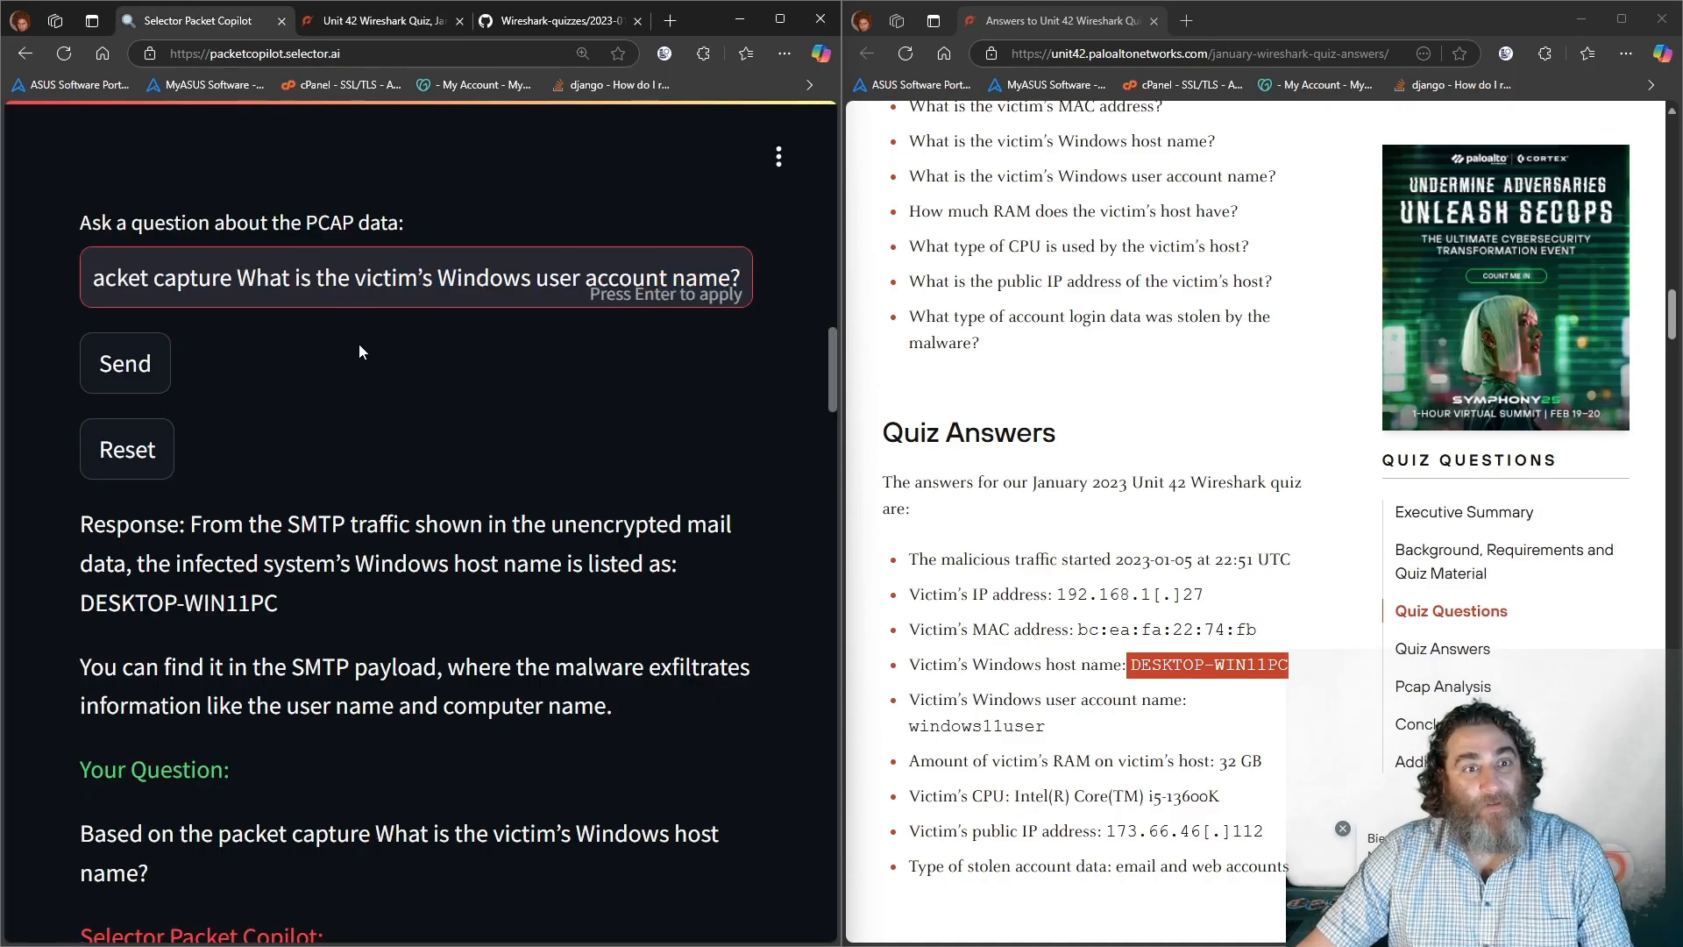
# - Send the user account name question, review the Thunderbird figure, and restore one browser window
pyautogui.click(125, 363)
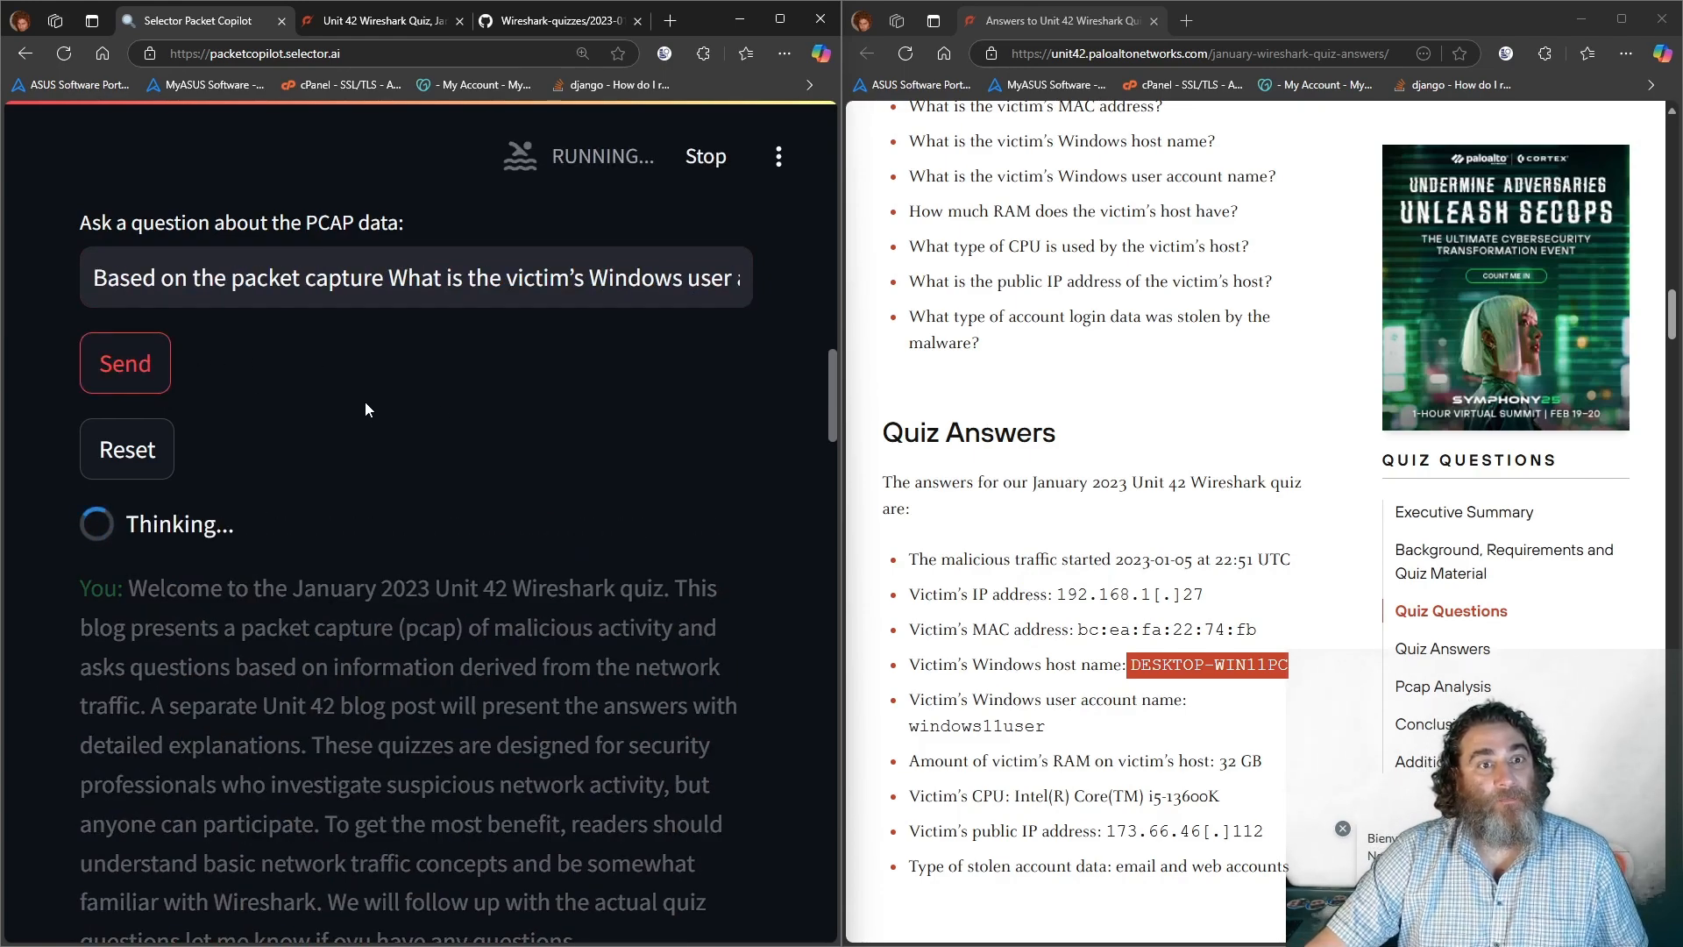
pyautogui.scroll(-3)
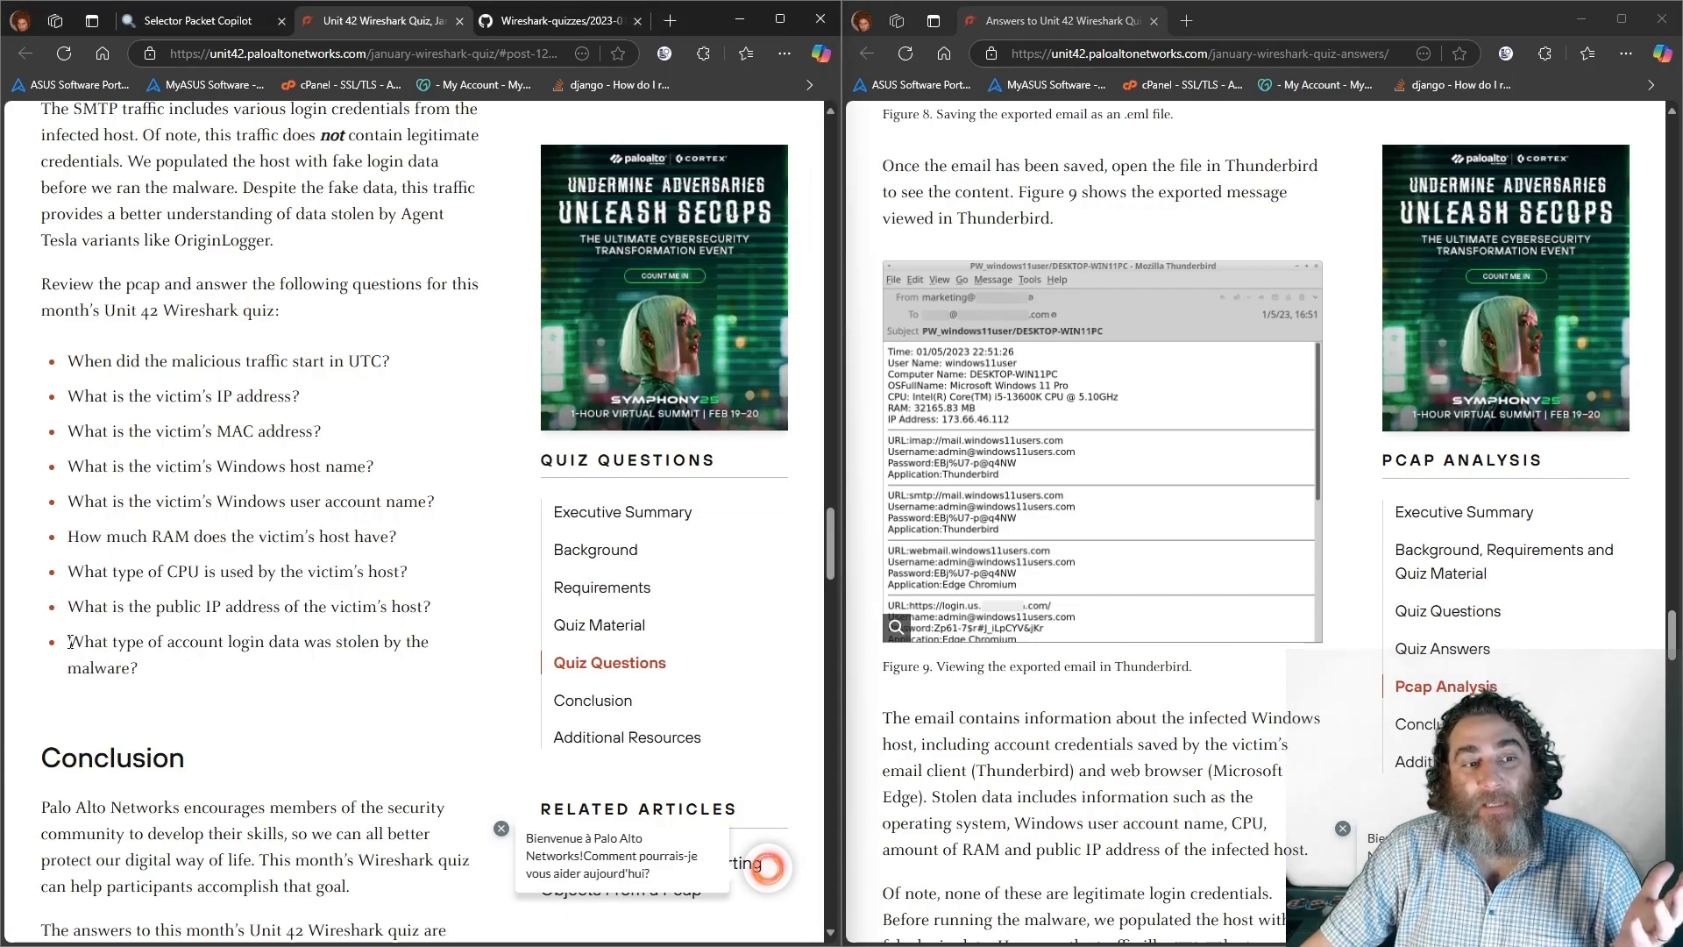
pyautogui.rightClick(248, 655)
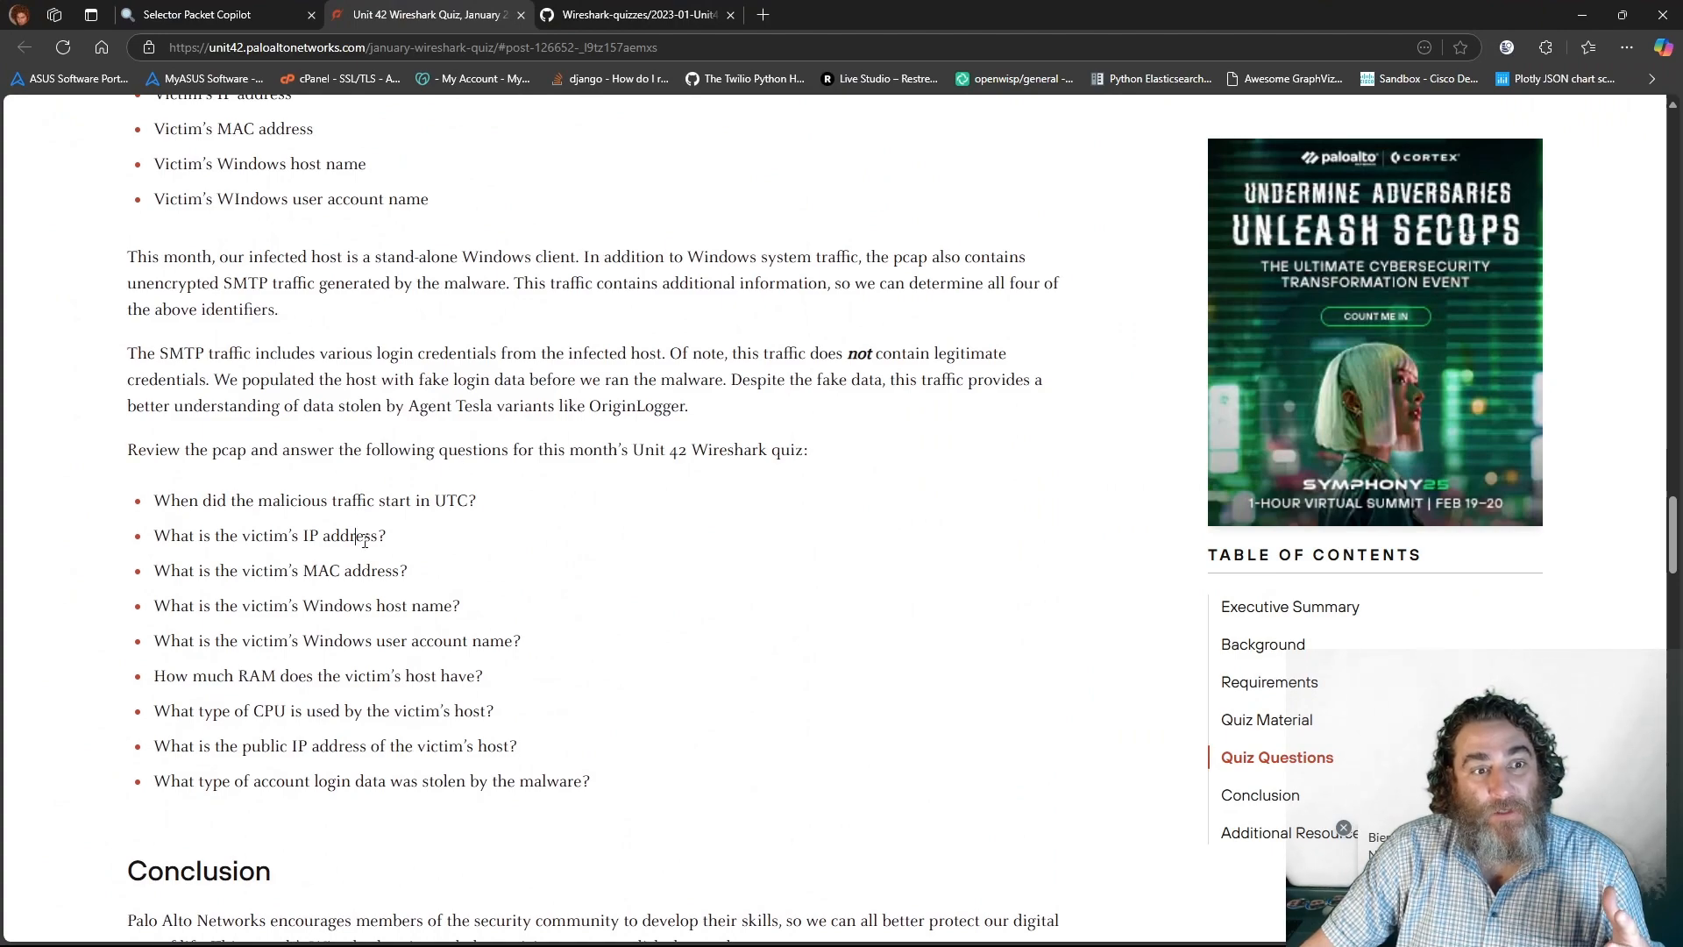
pyautogui.moveTo(440, 671)
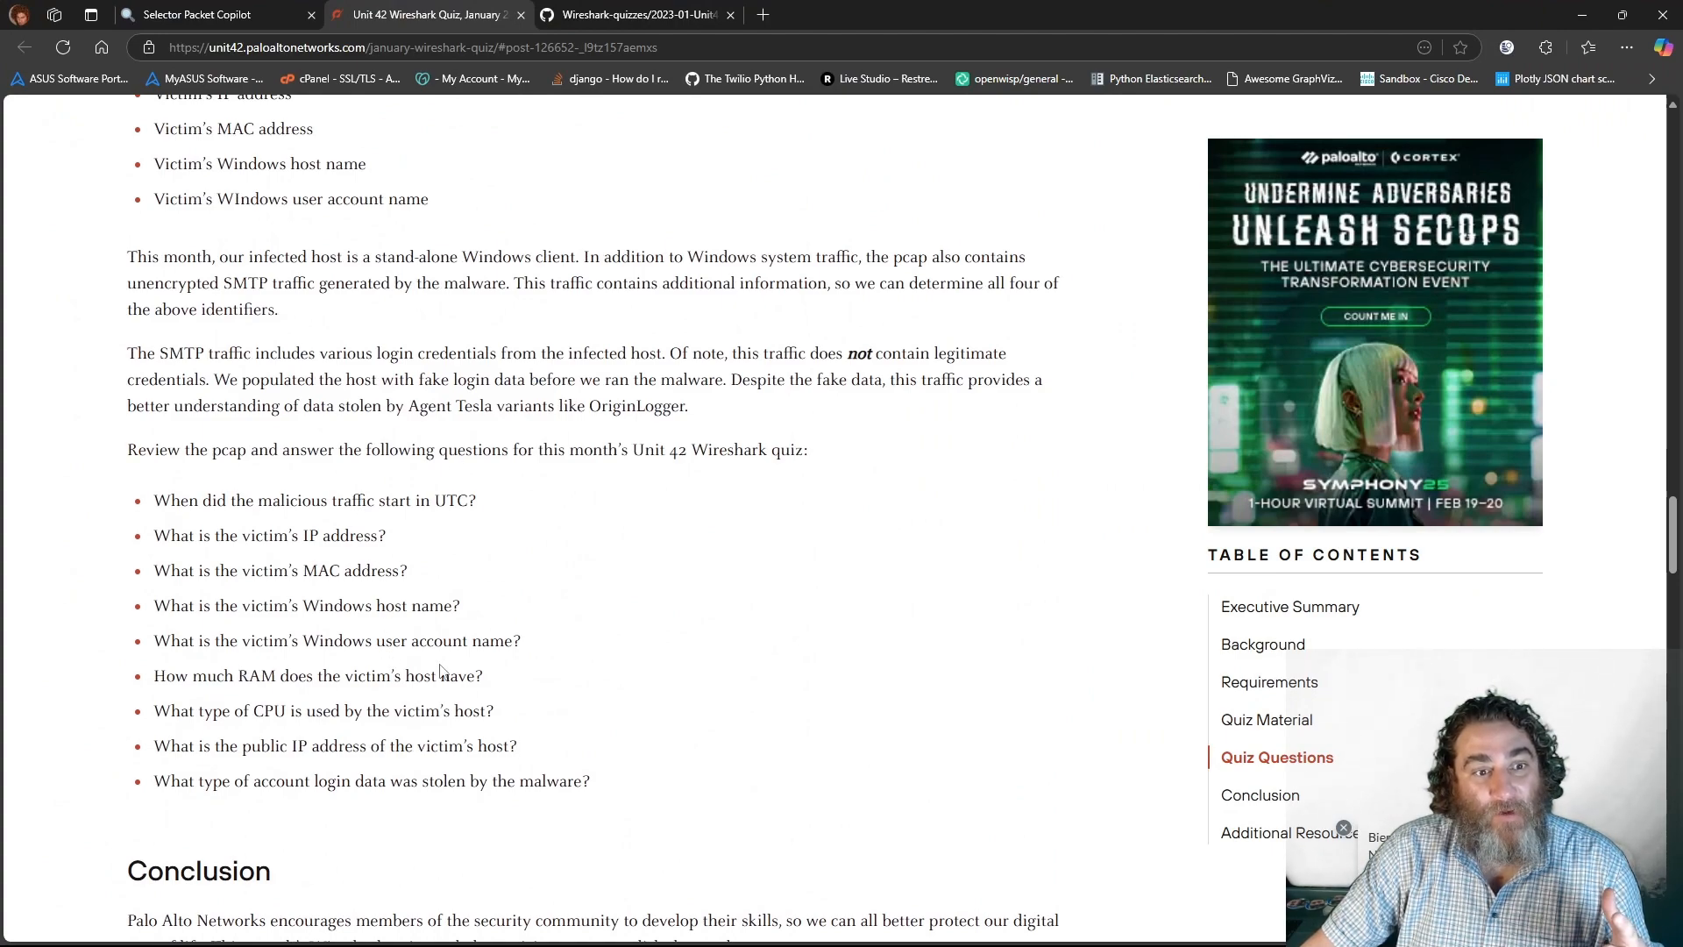
# - Scroll the Unit 42 quiz post back to the Quiz Questions heading
pyautogui.moveTo(153, 501); pyautogui.dragTo(521, 641)
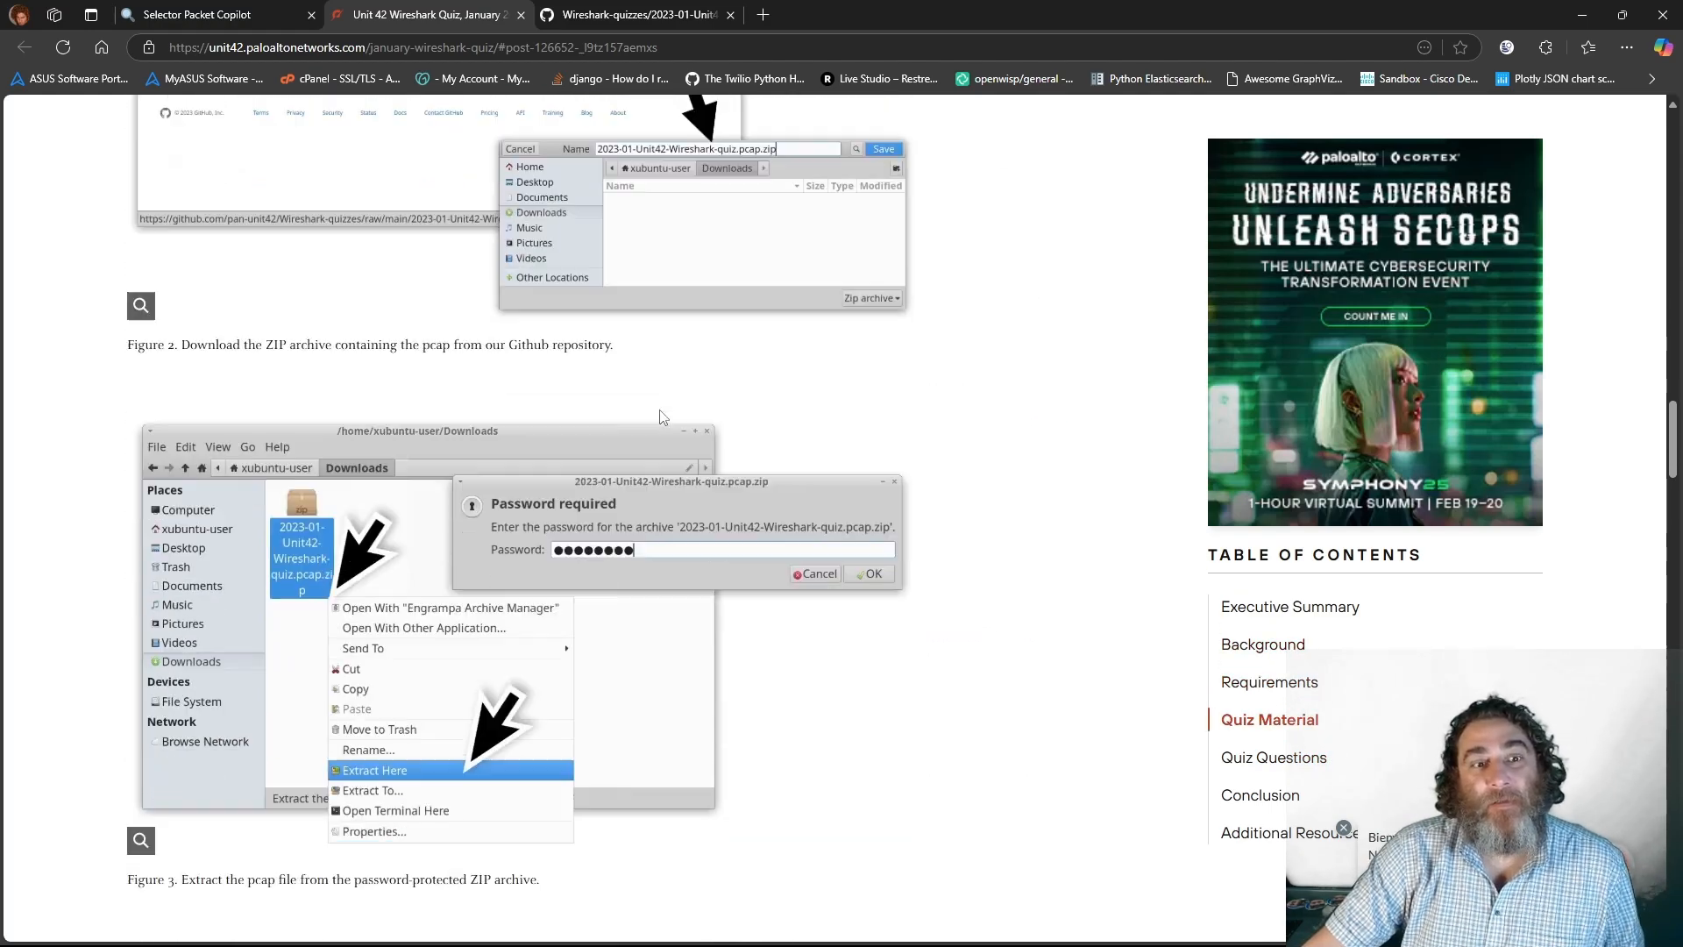
pyautogui.scroll(-3)
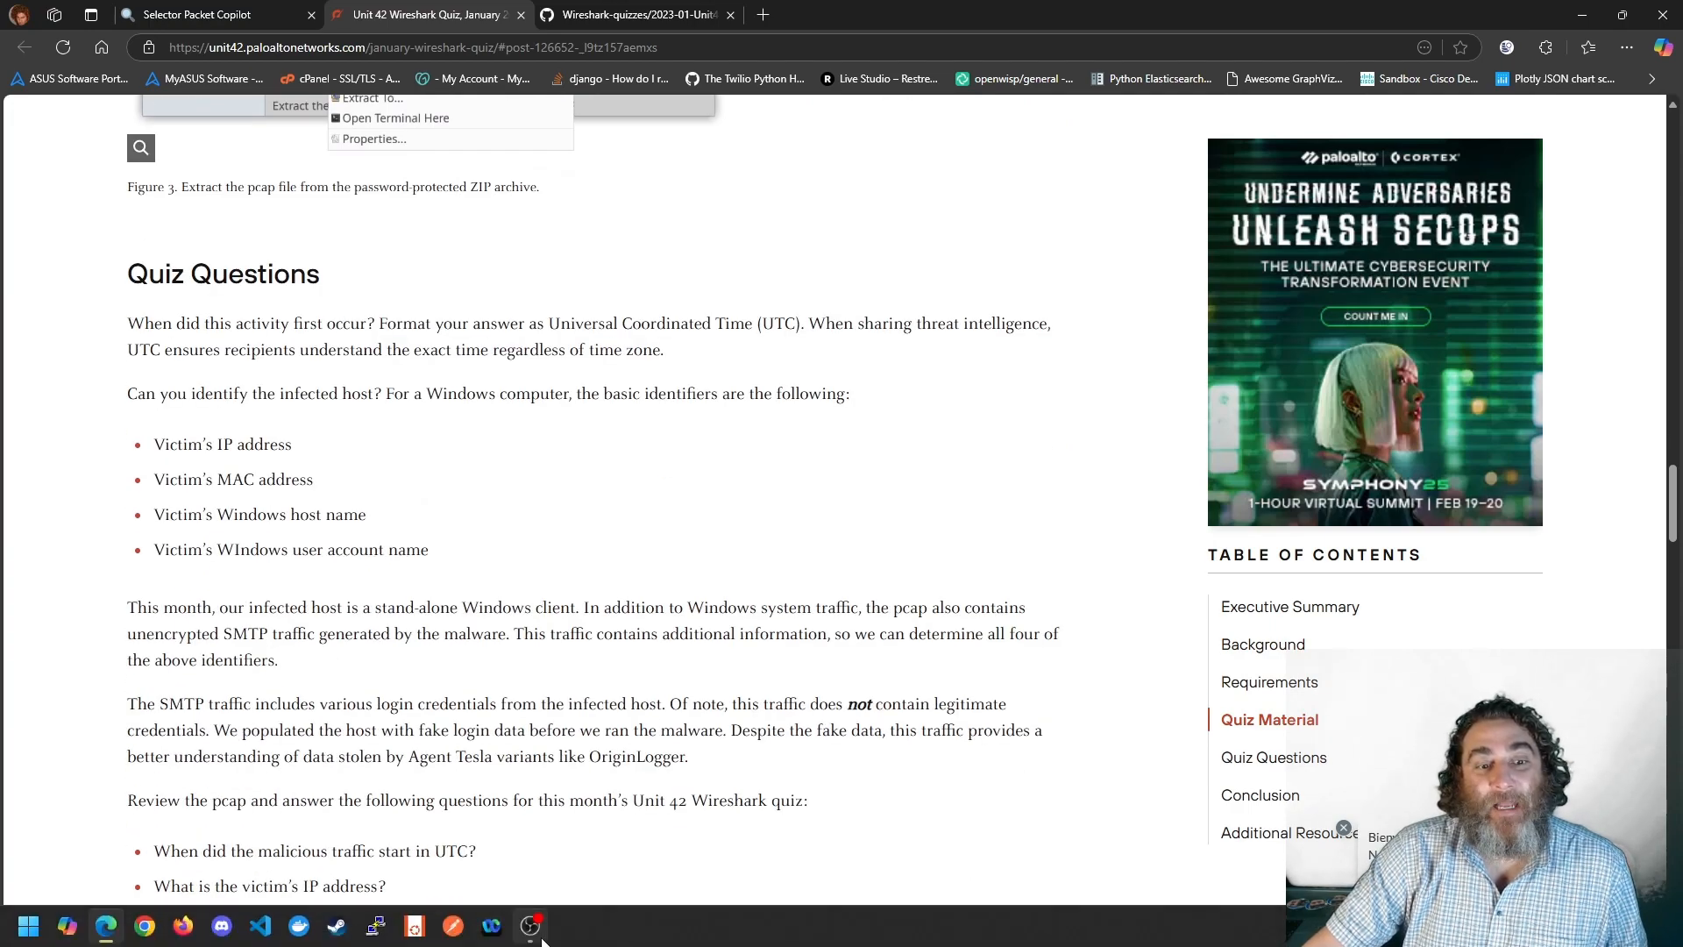